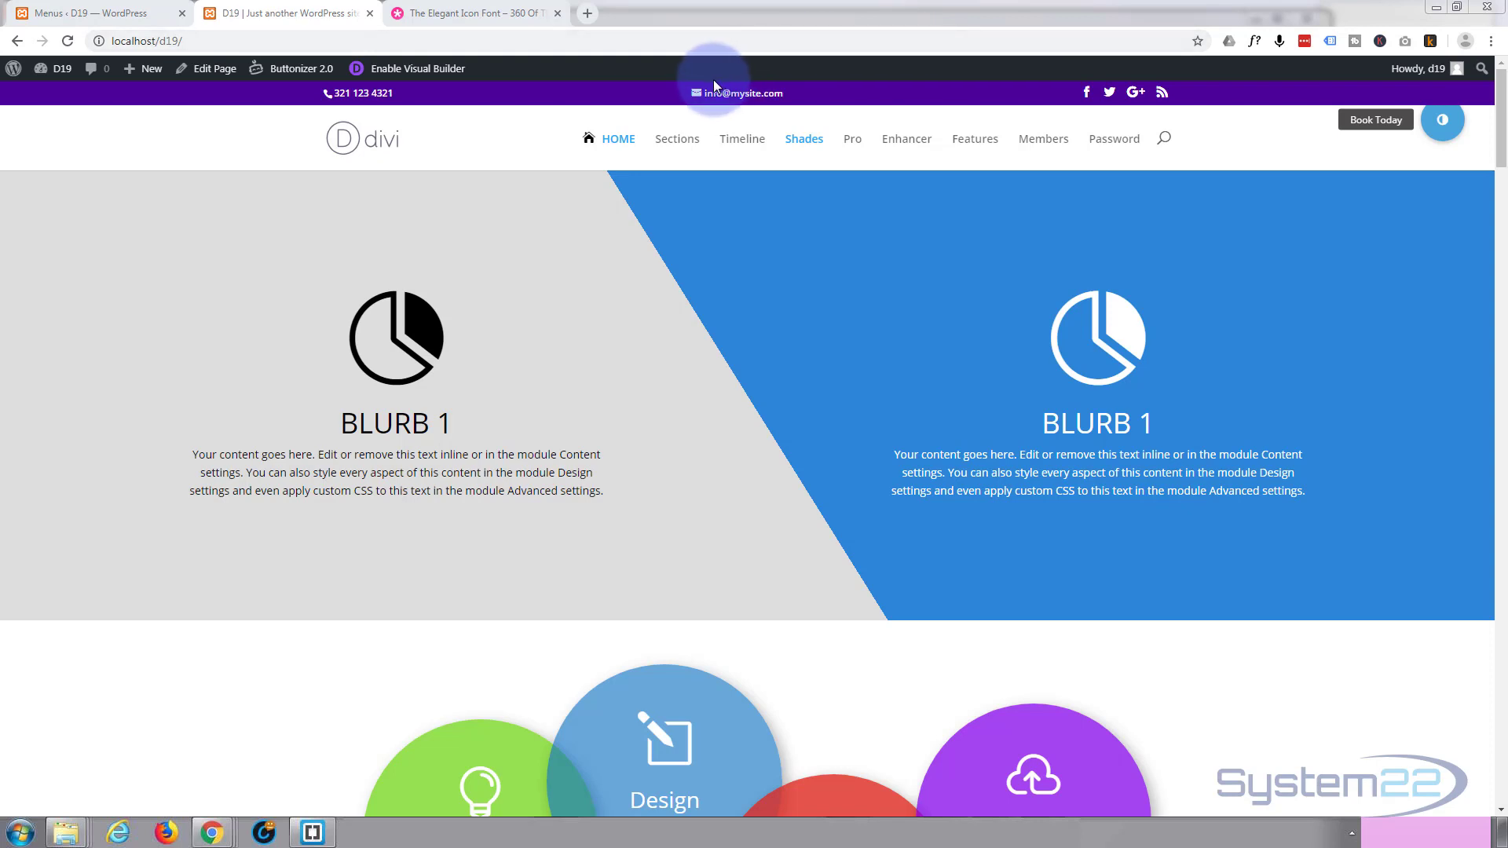
mouse_move(584, 130)
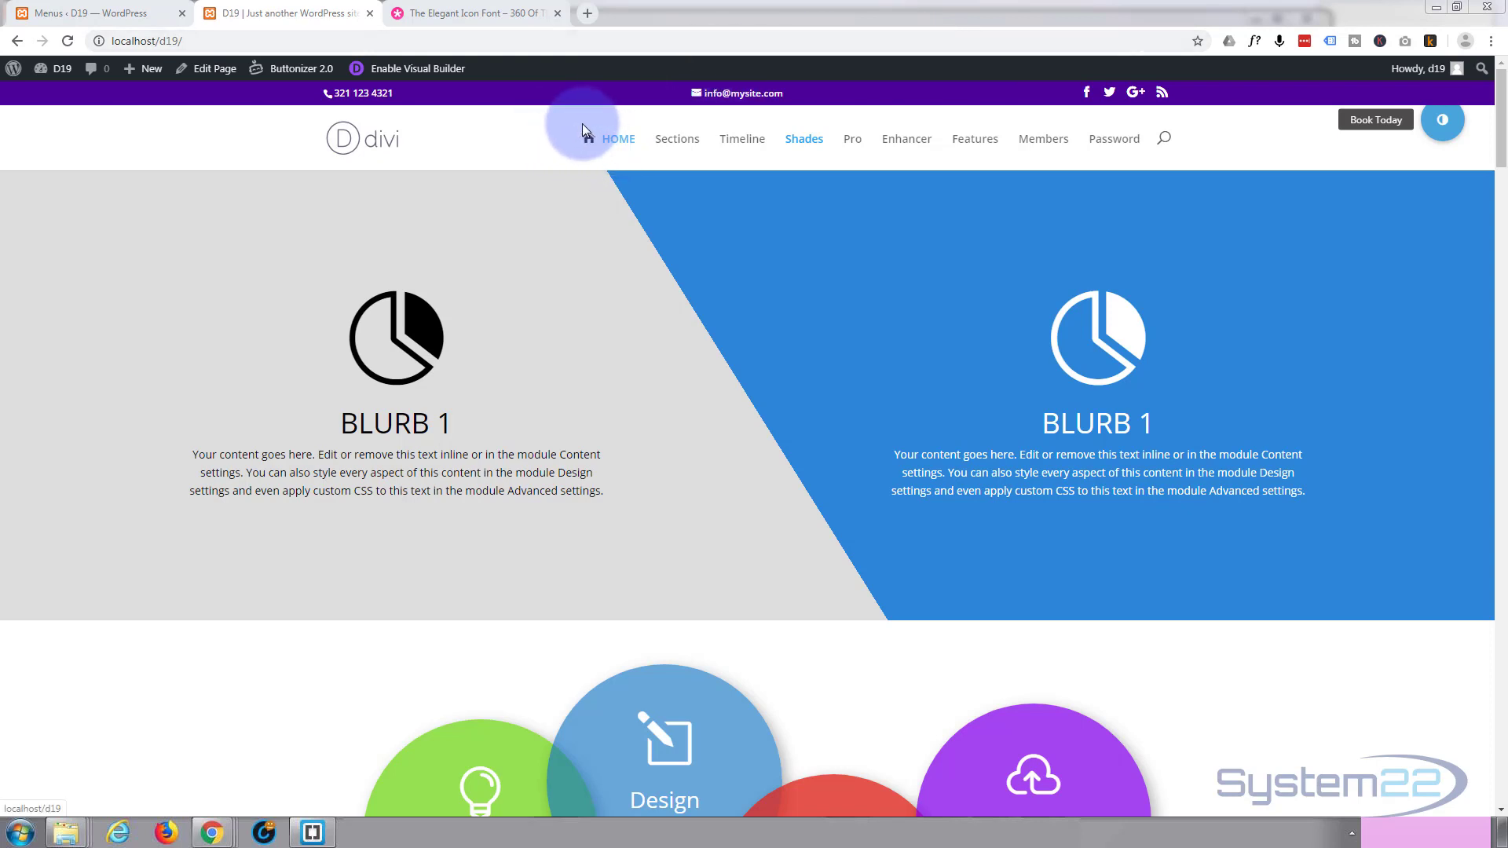
mouse_move(875, 150)
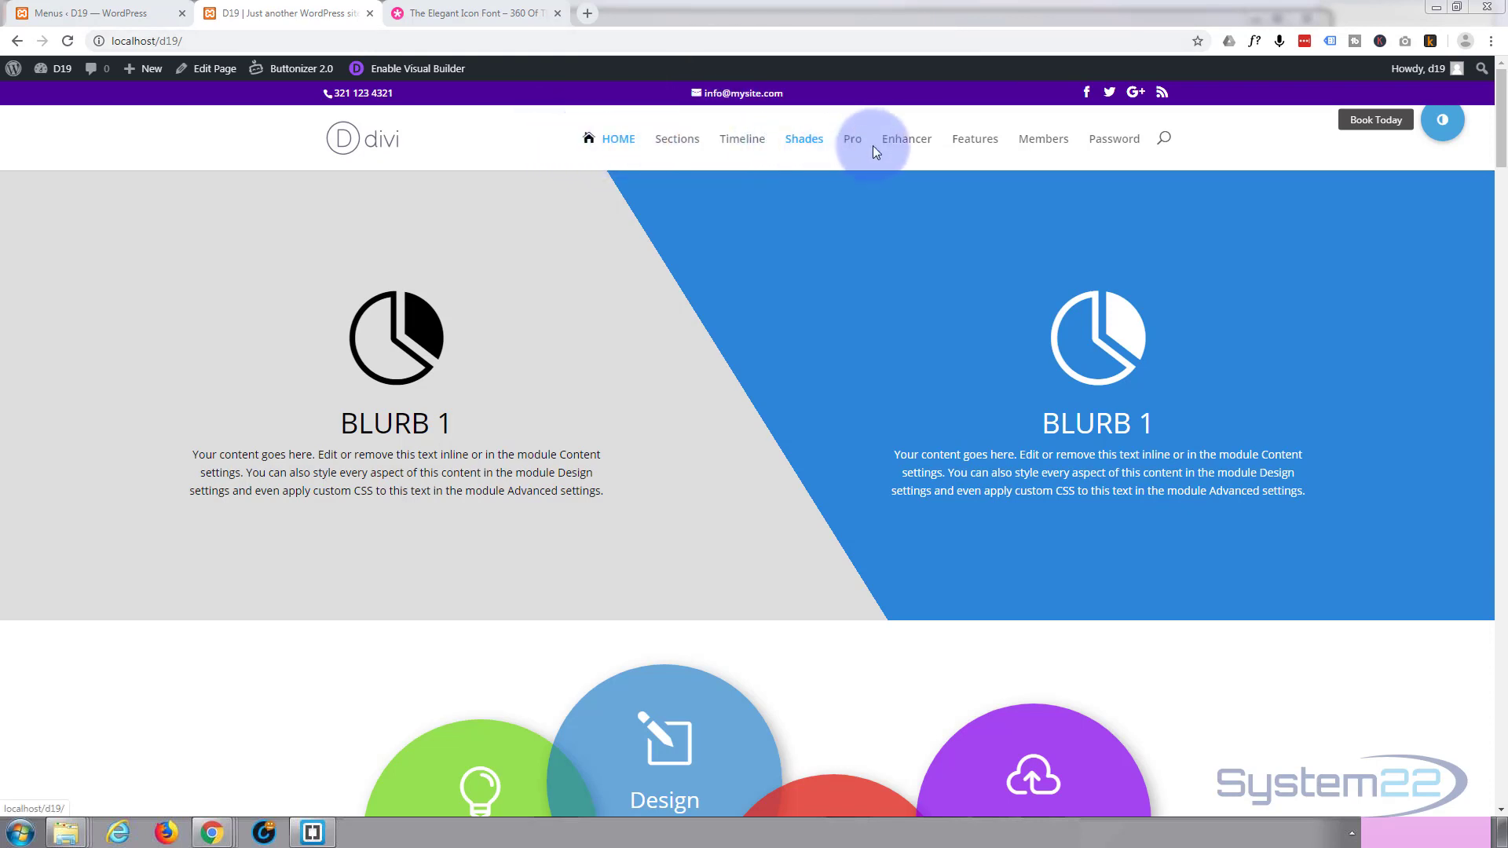
mouse_move(593, 149)
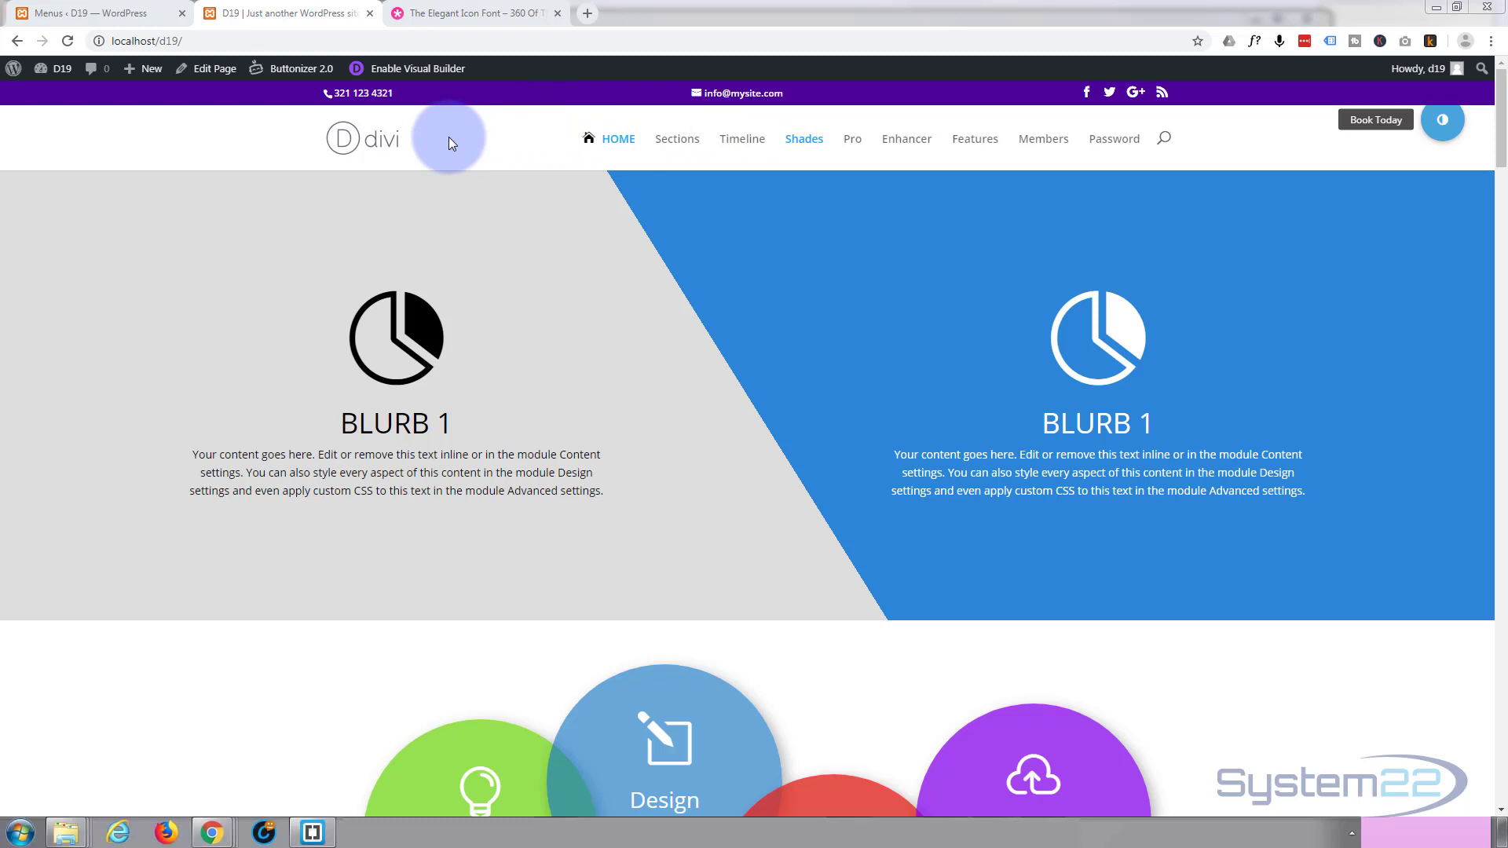
mouse_move(496, 130)
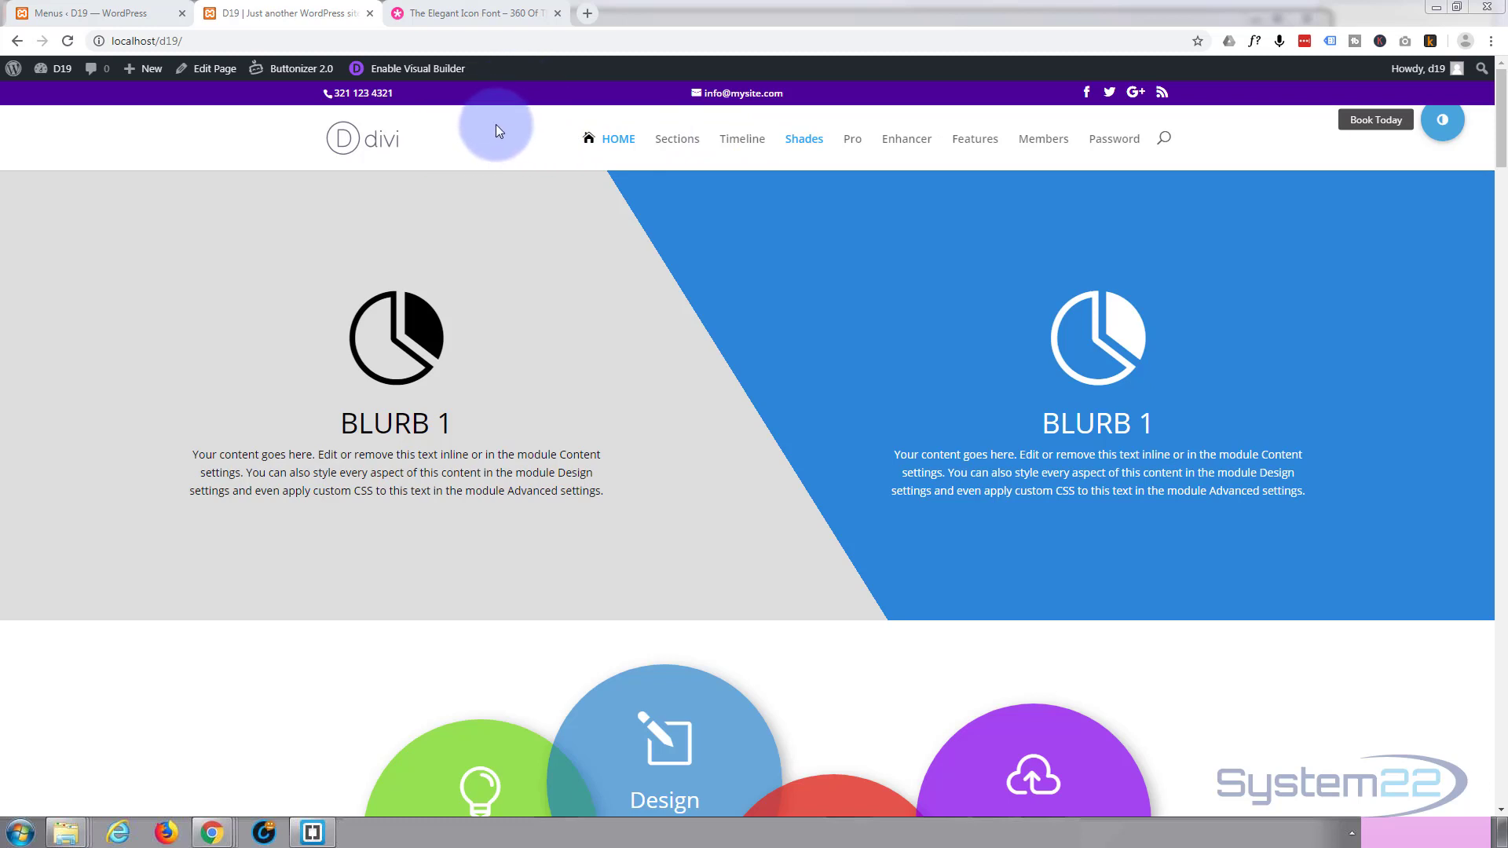
Go to the Elegant Icon Font article tab and enable Visual Builder on the homepage.
left_click(472, 14)
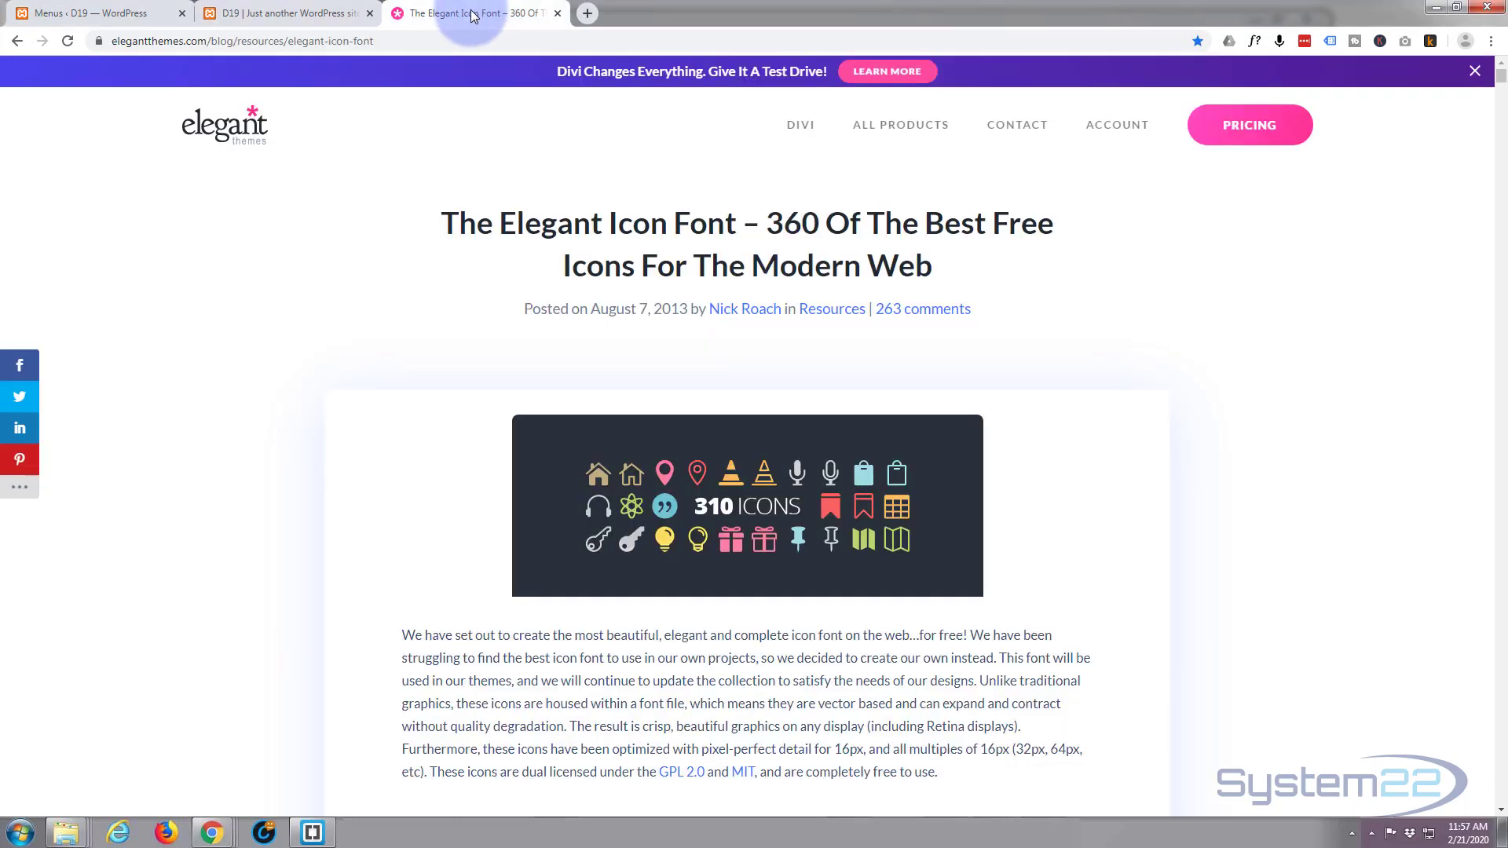
mouse_move(1018, 259)
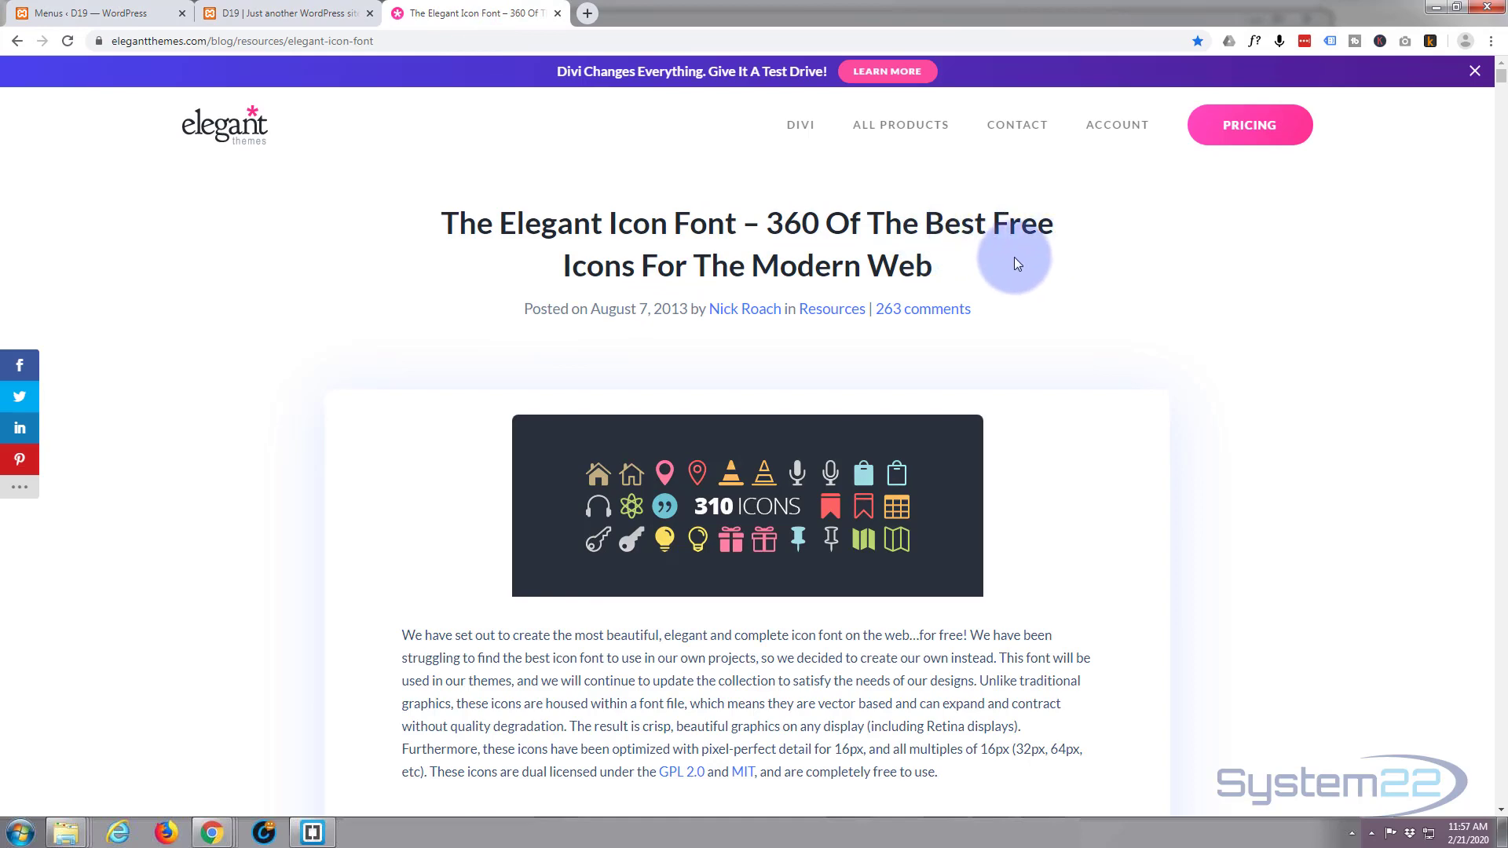
mouse_move(289, 17)
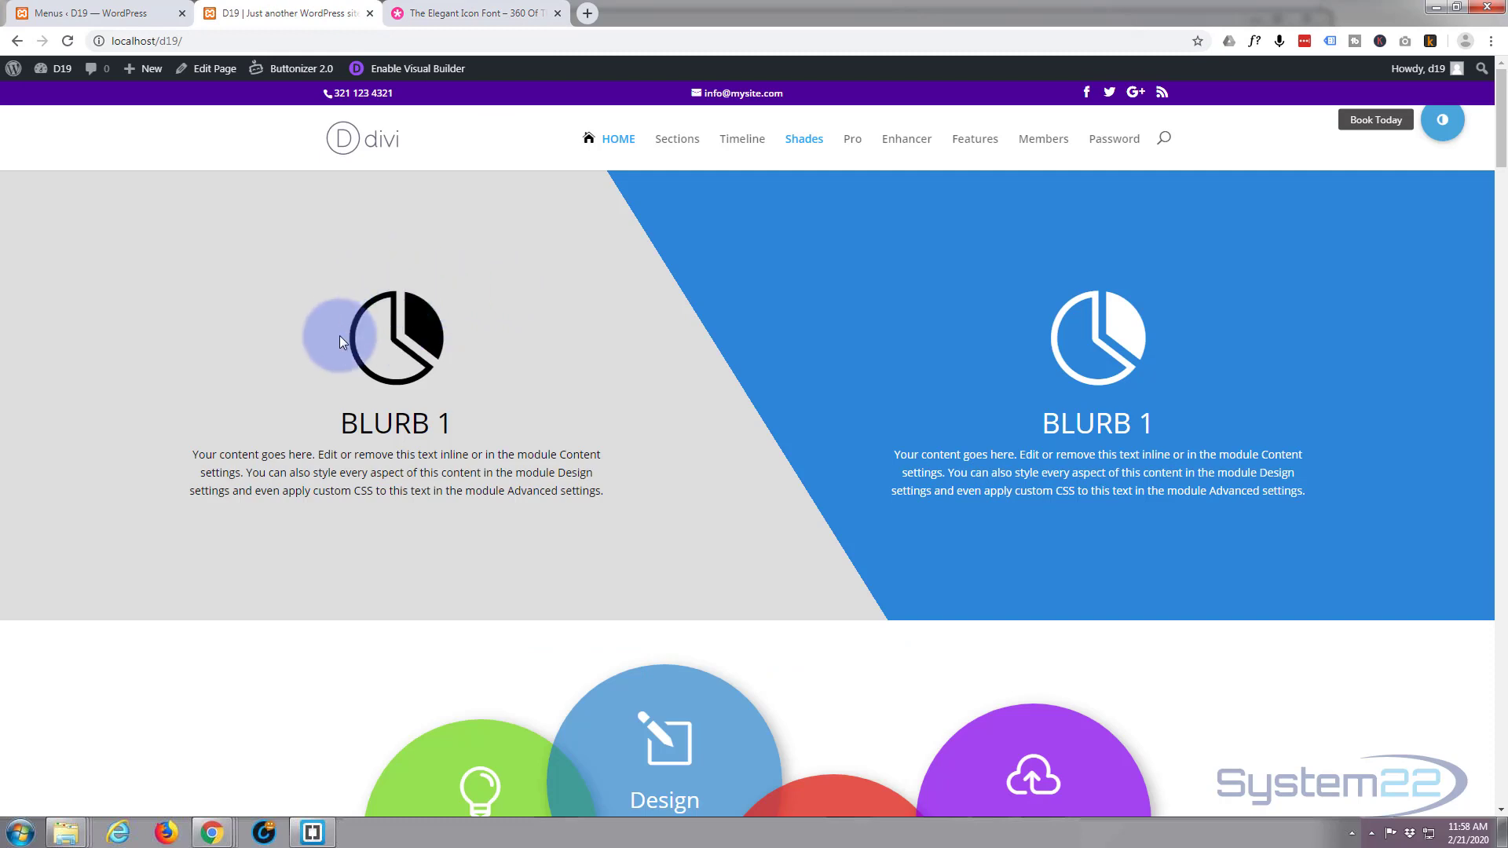
mouse_move(329, 317)
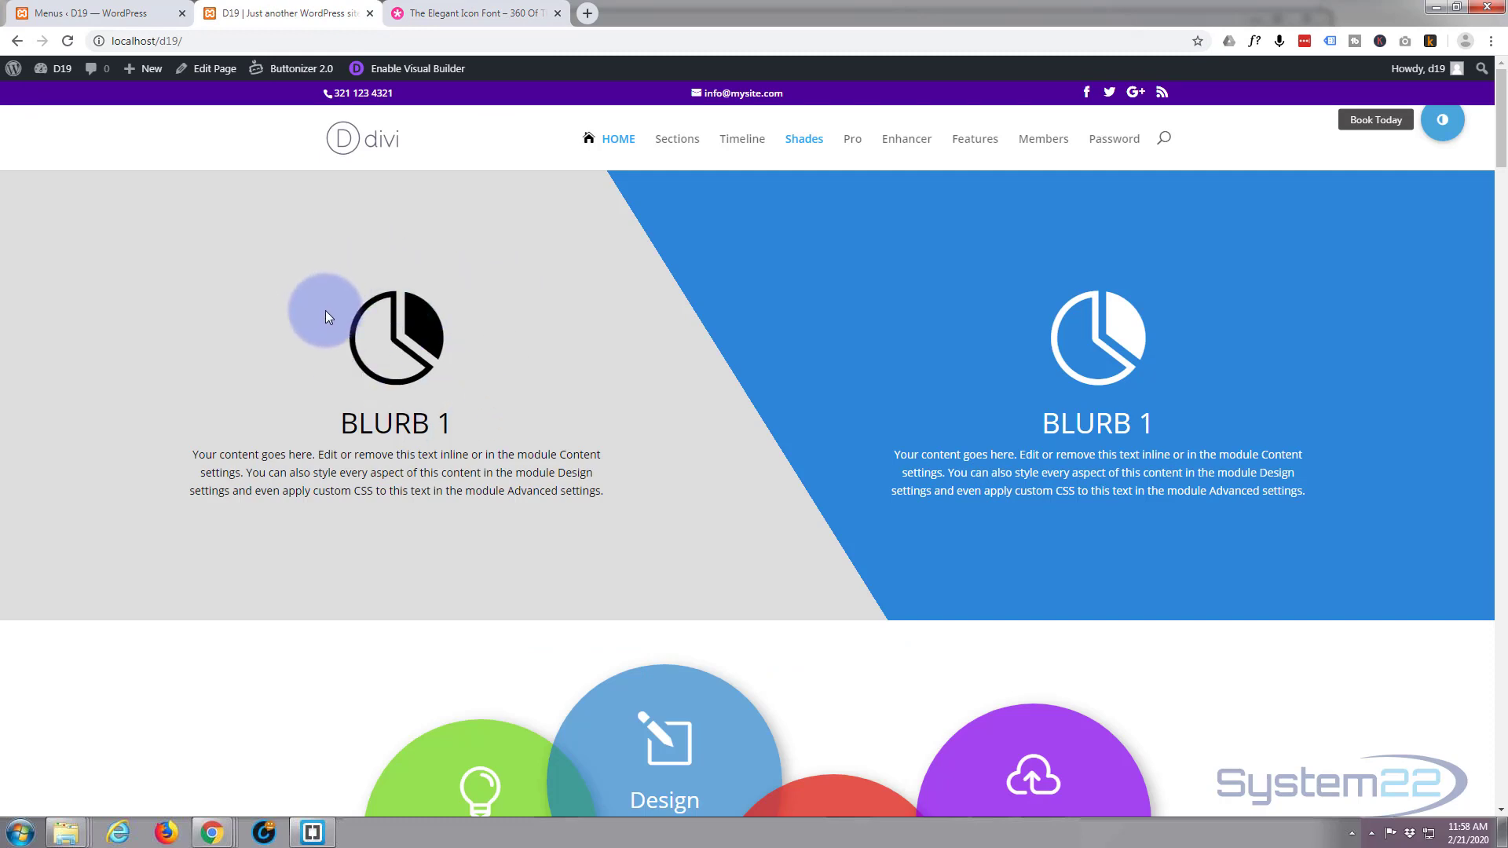
mouse_move(290, 266)
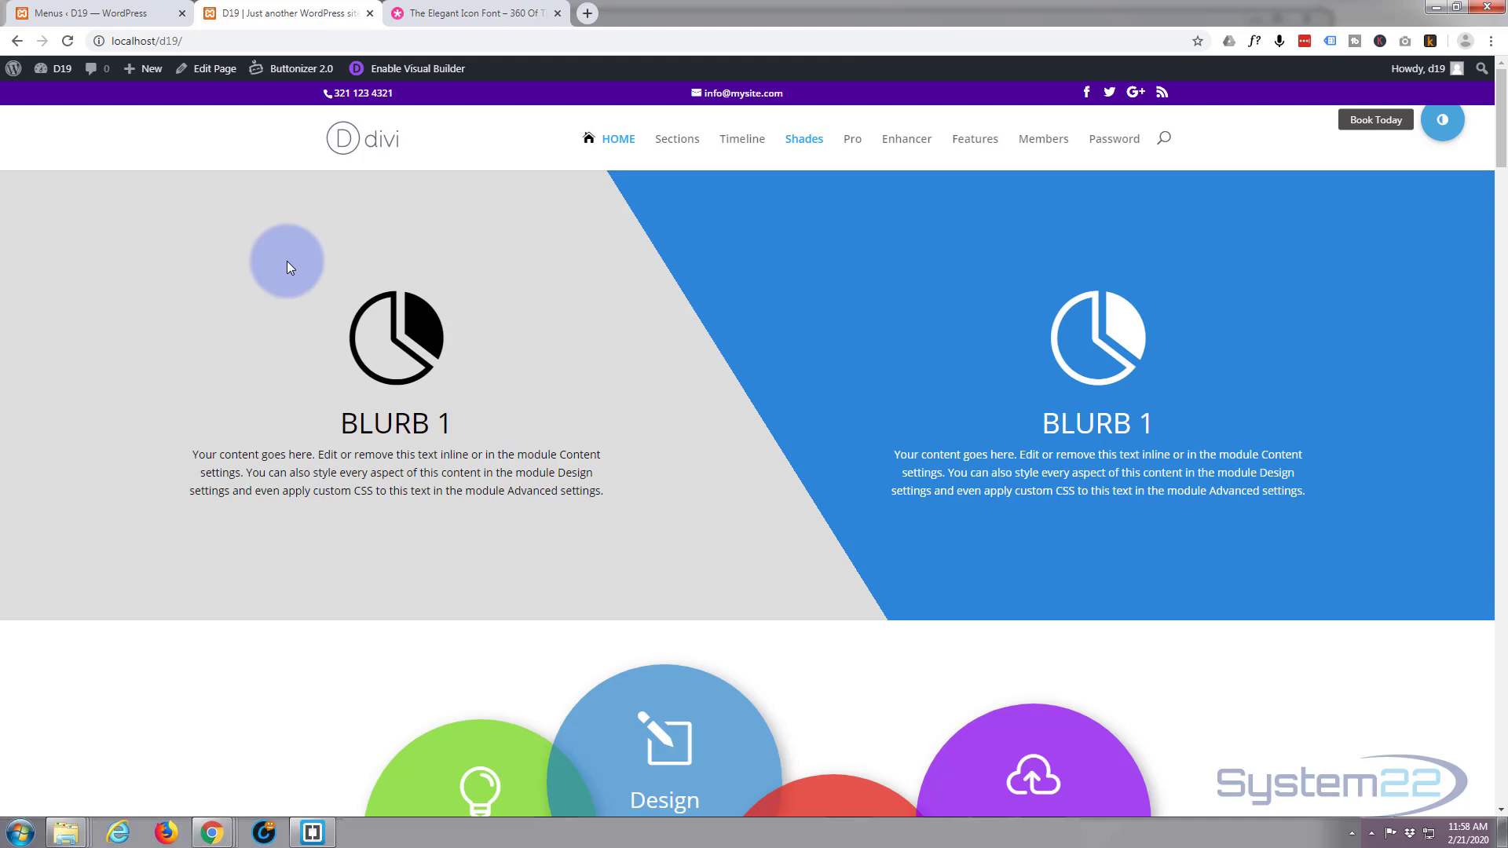
mouse_move(262, 262)
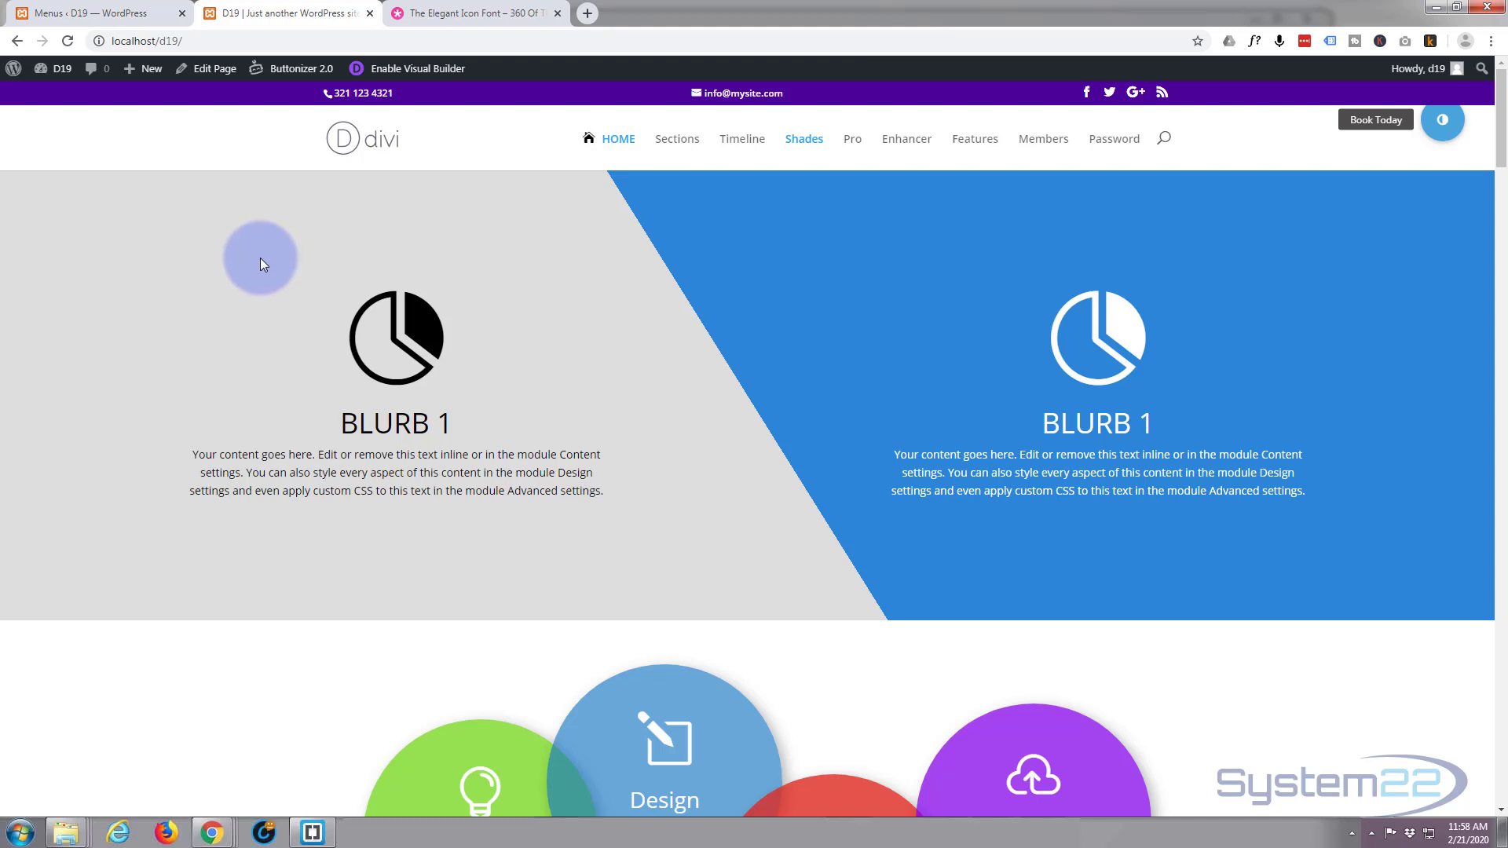
left_click(619, 139)
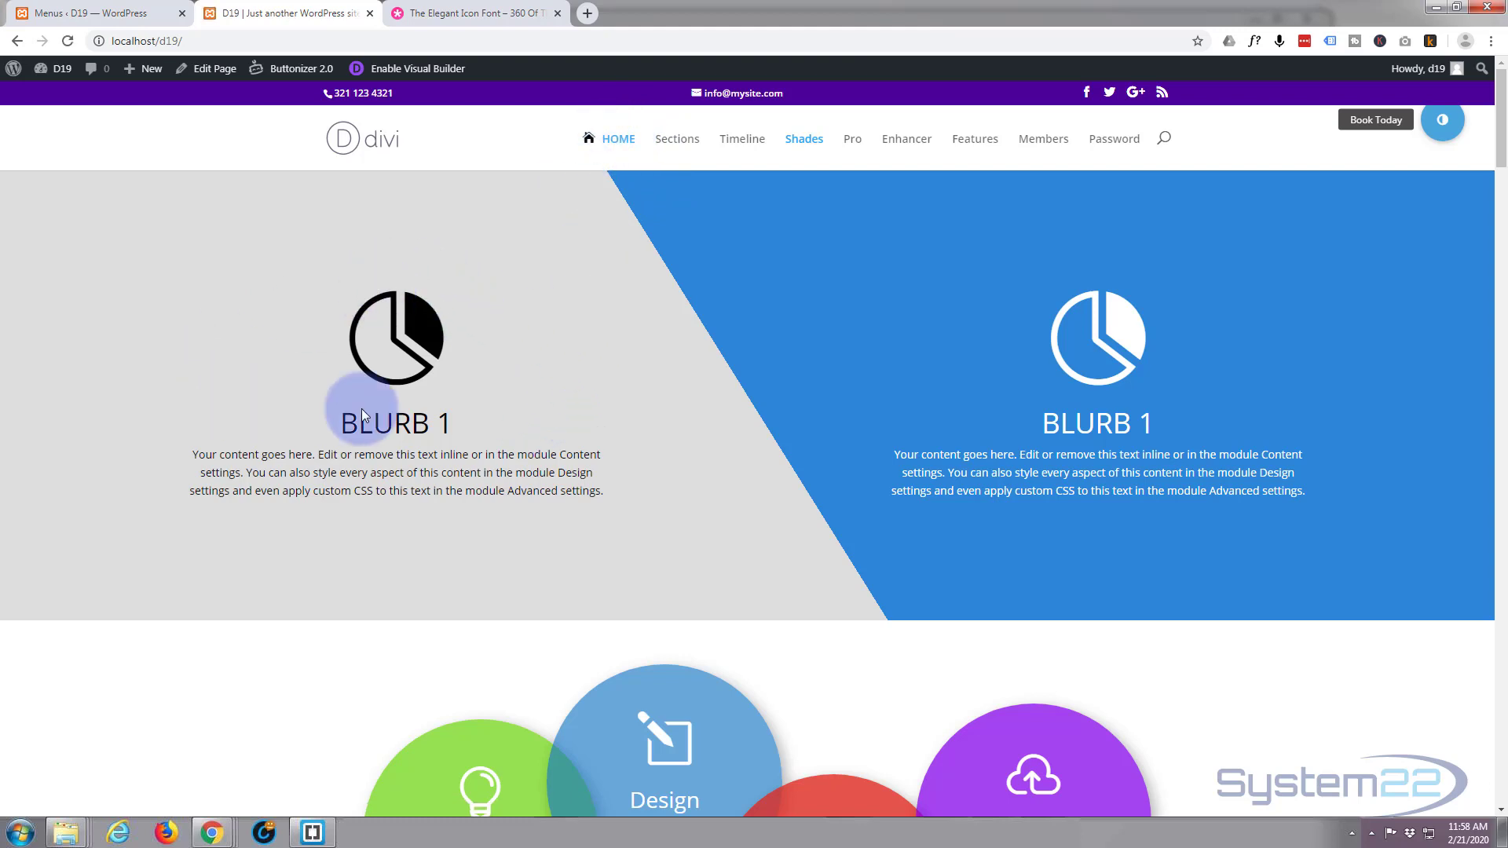
mouse_move(618, 416)
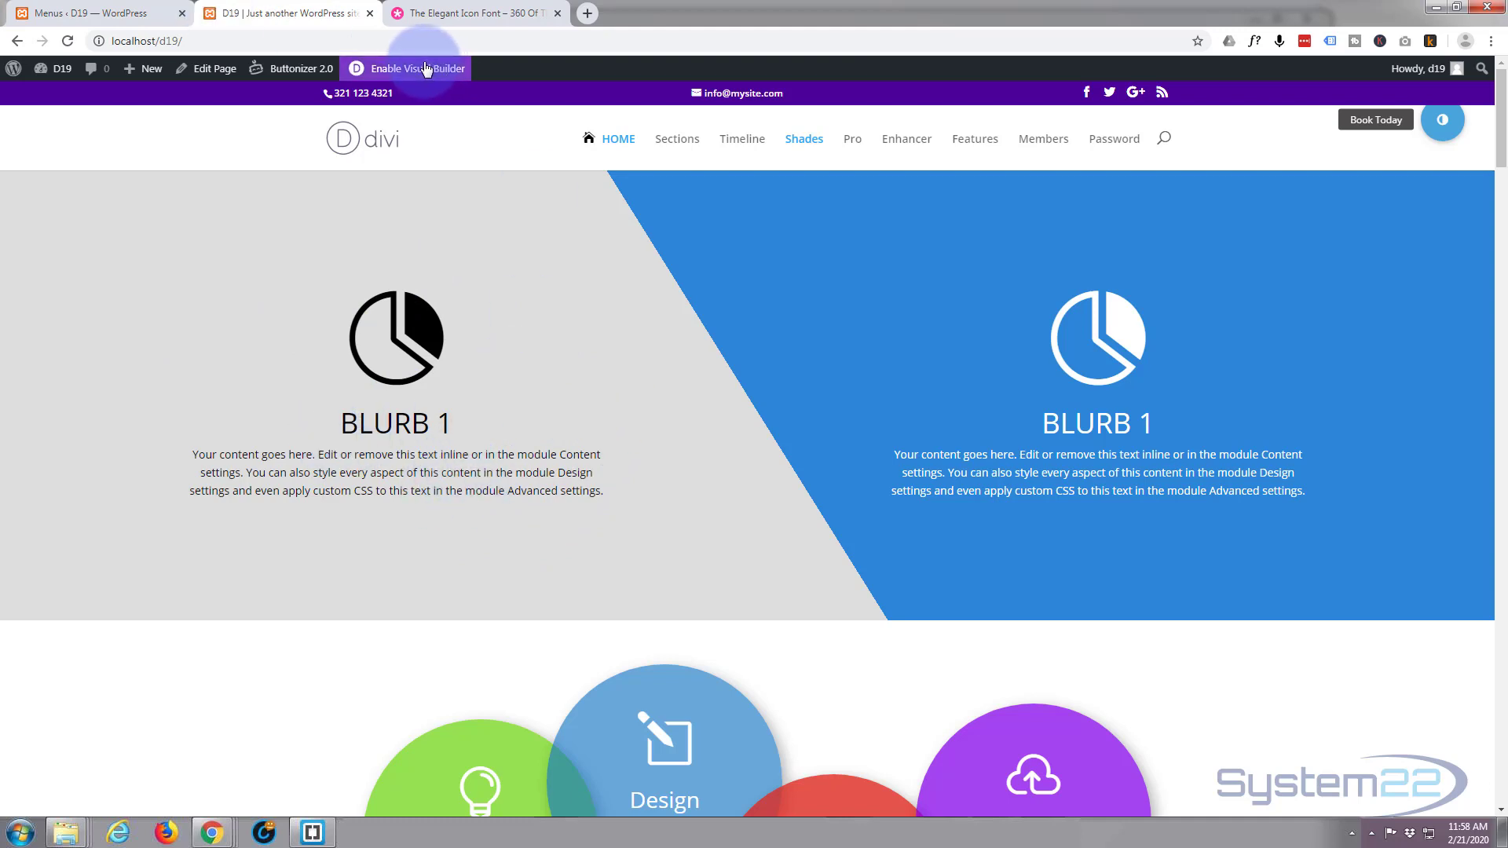
left_click(415, 68)
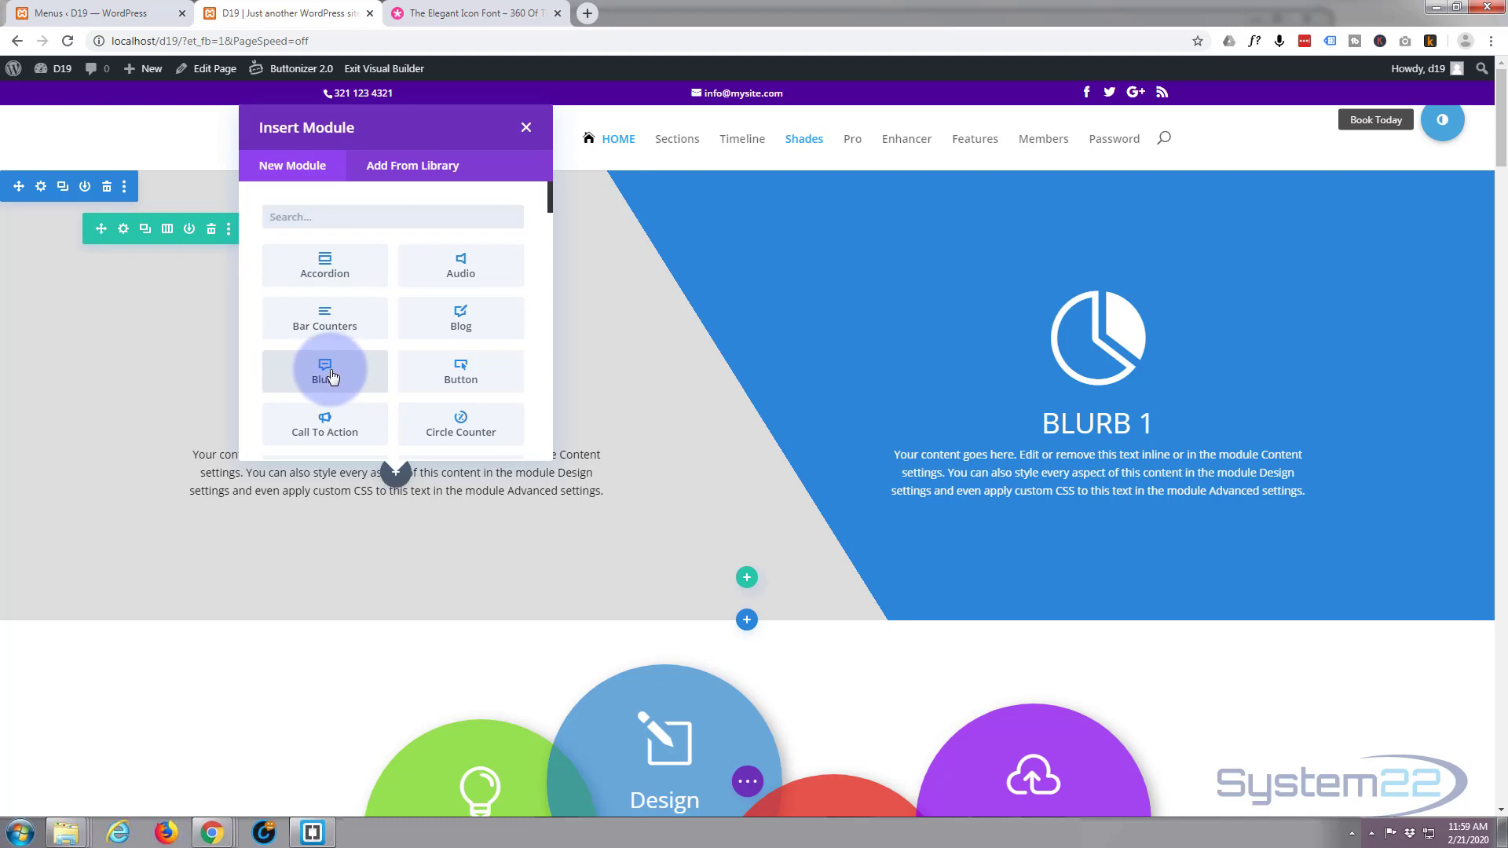
mouse_move(529, 97)
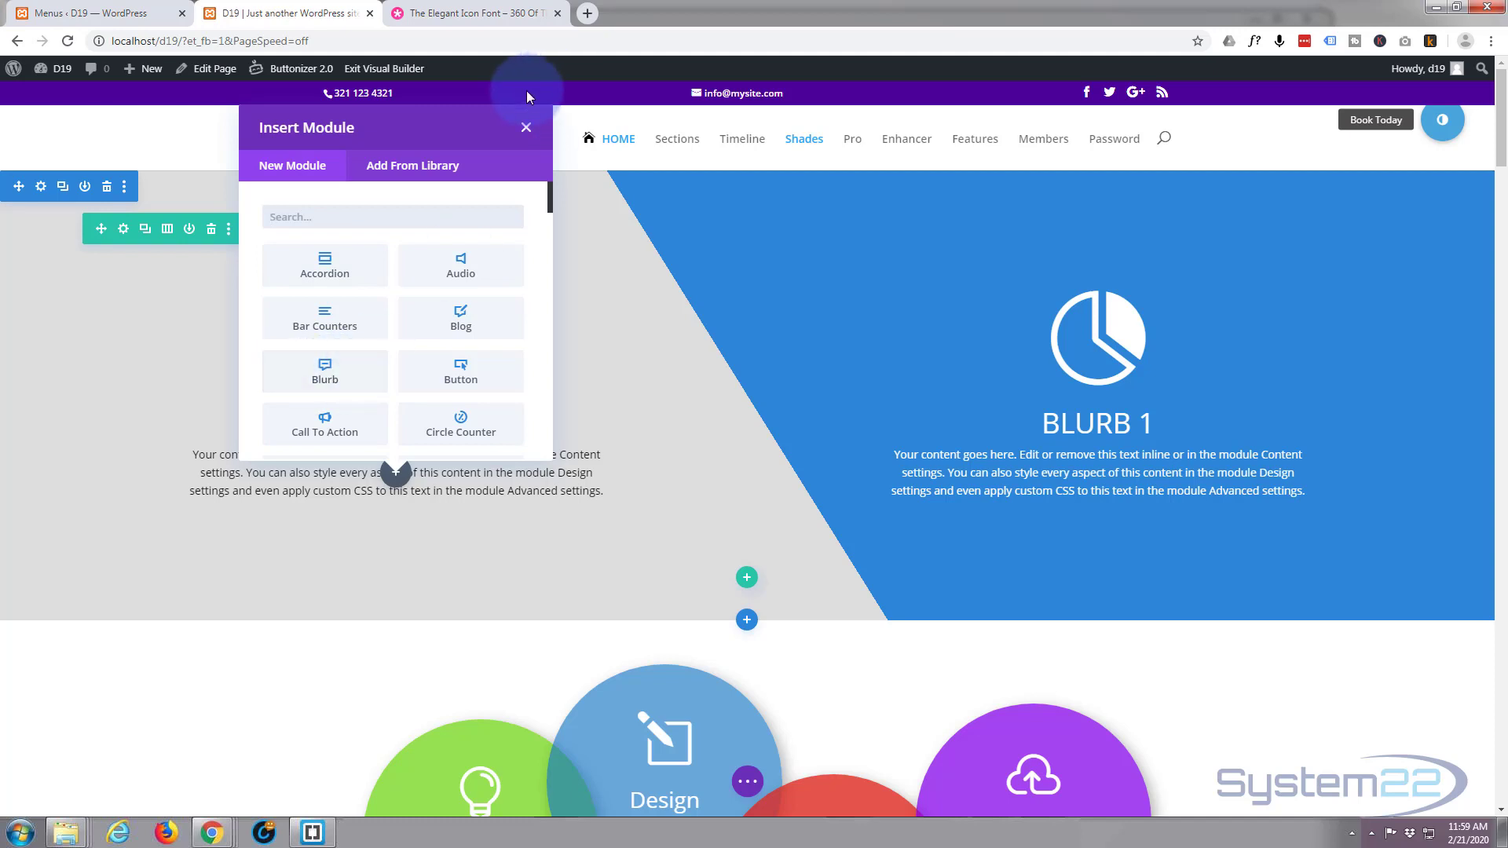
left_click(525, 127)
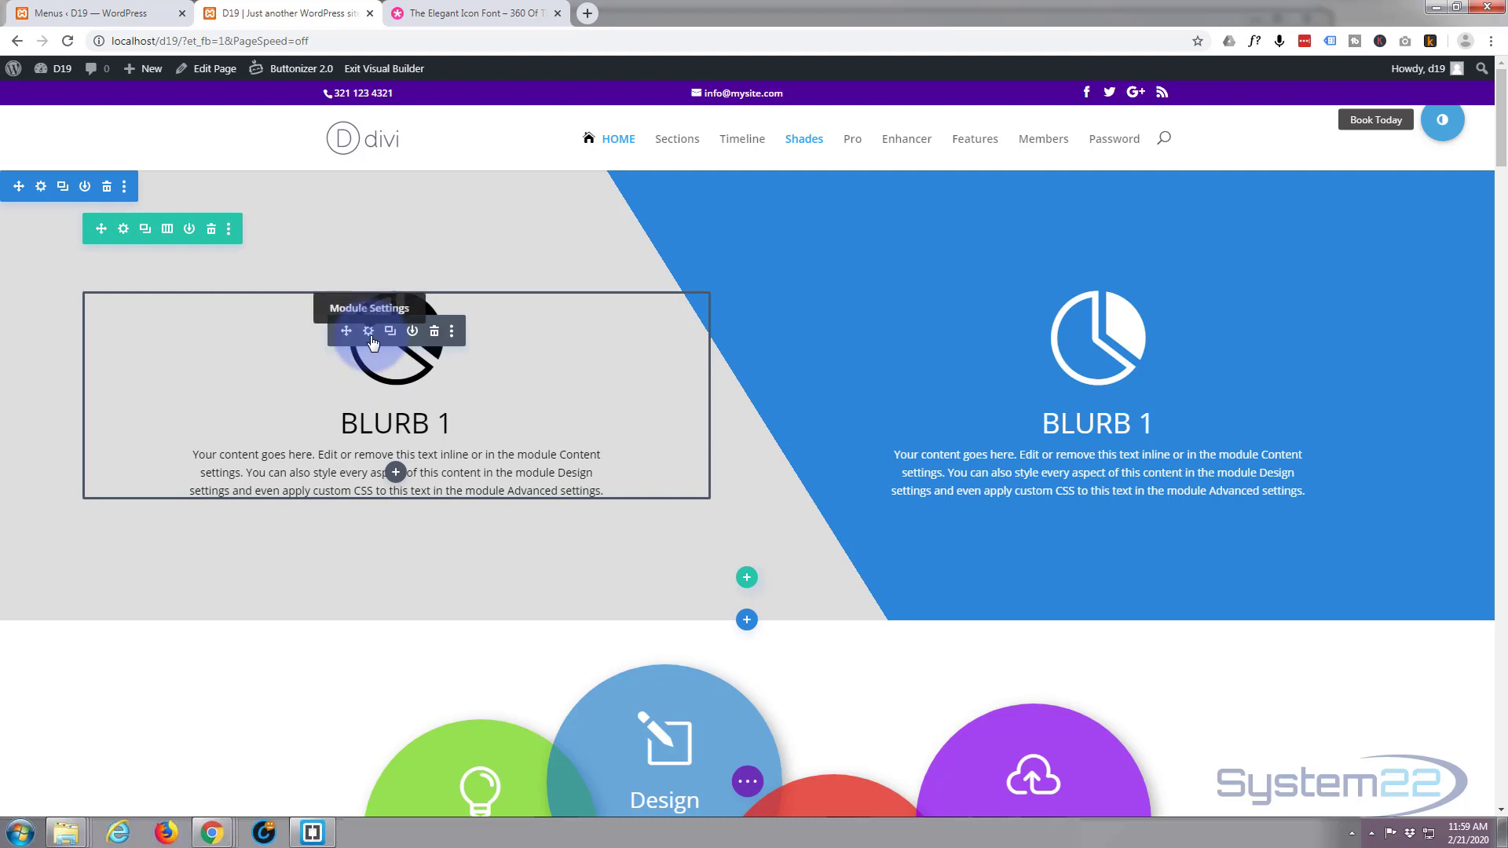
Open the left blurb's Image & Icon settings, then discard without changing the icon.
left_click(368, 331)
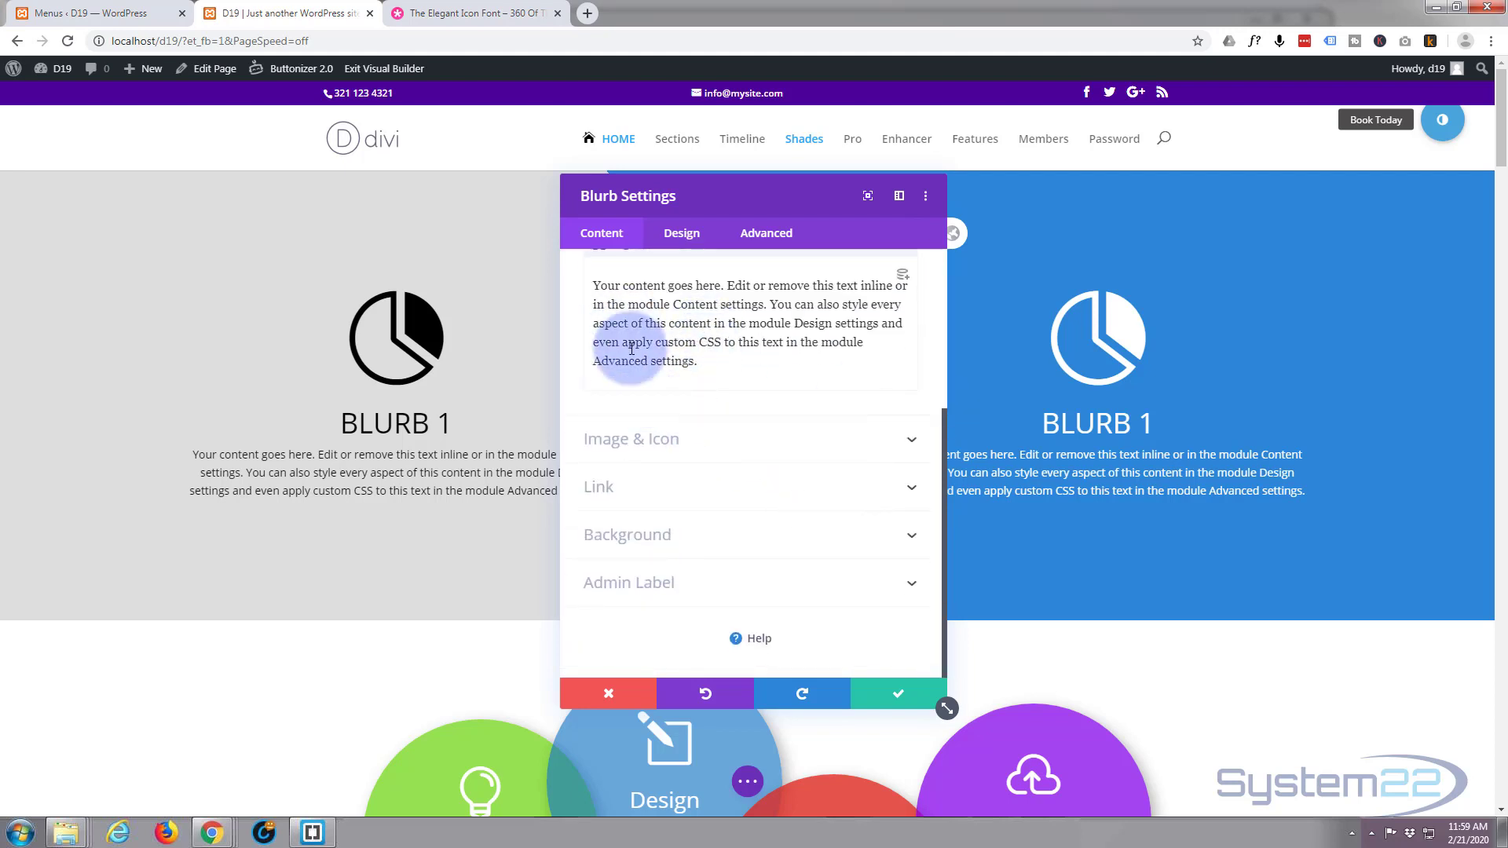
left_click(631, 438)
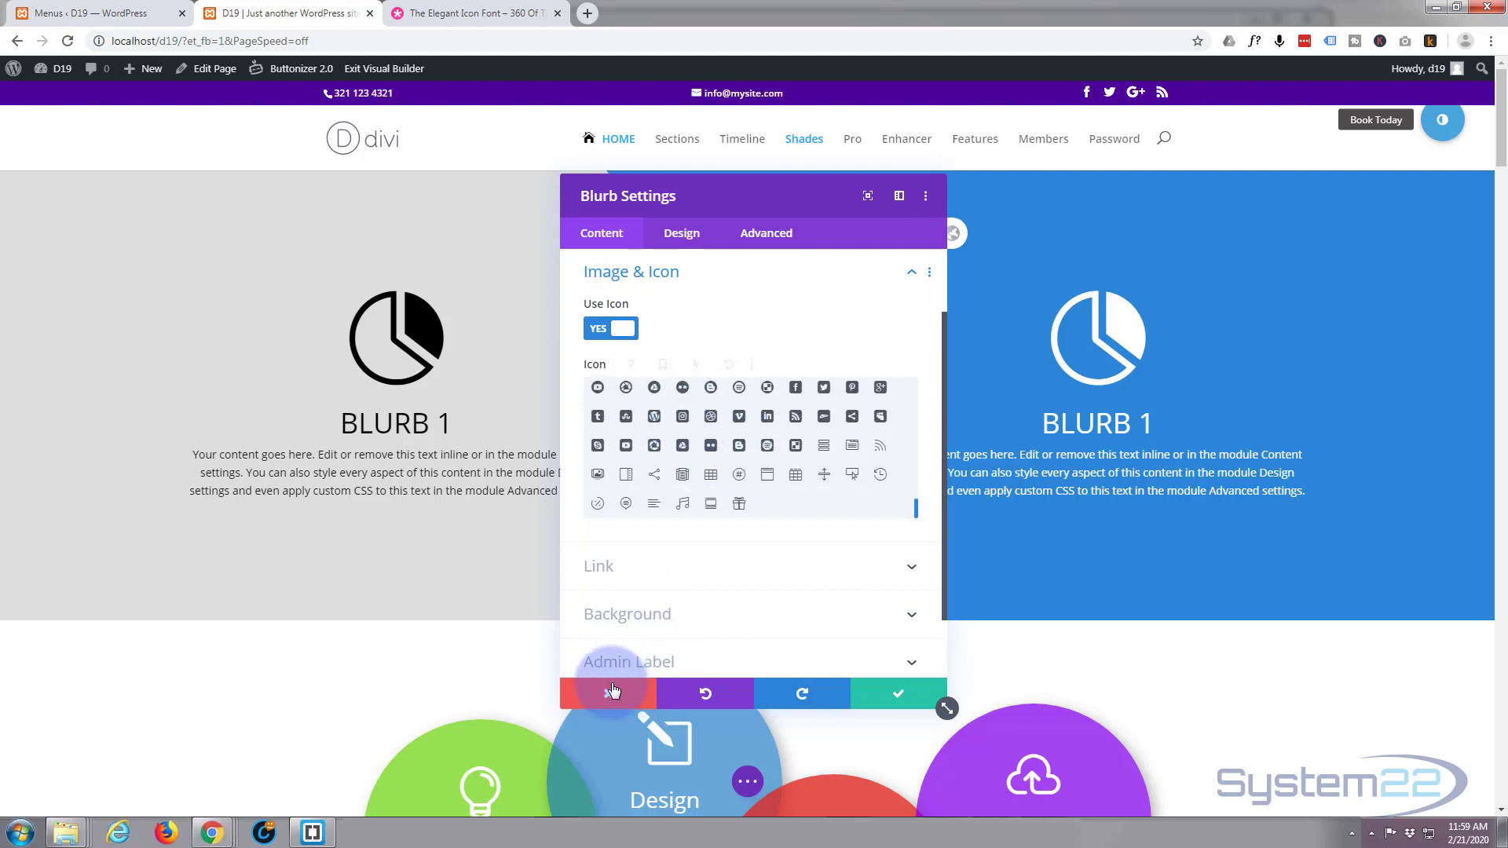
left_click(608, 692)
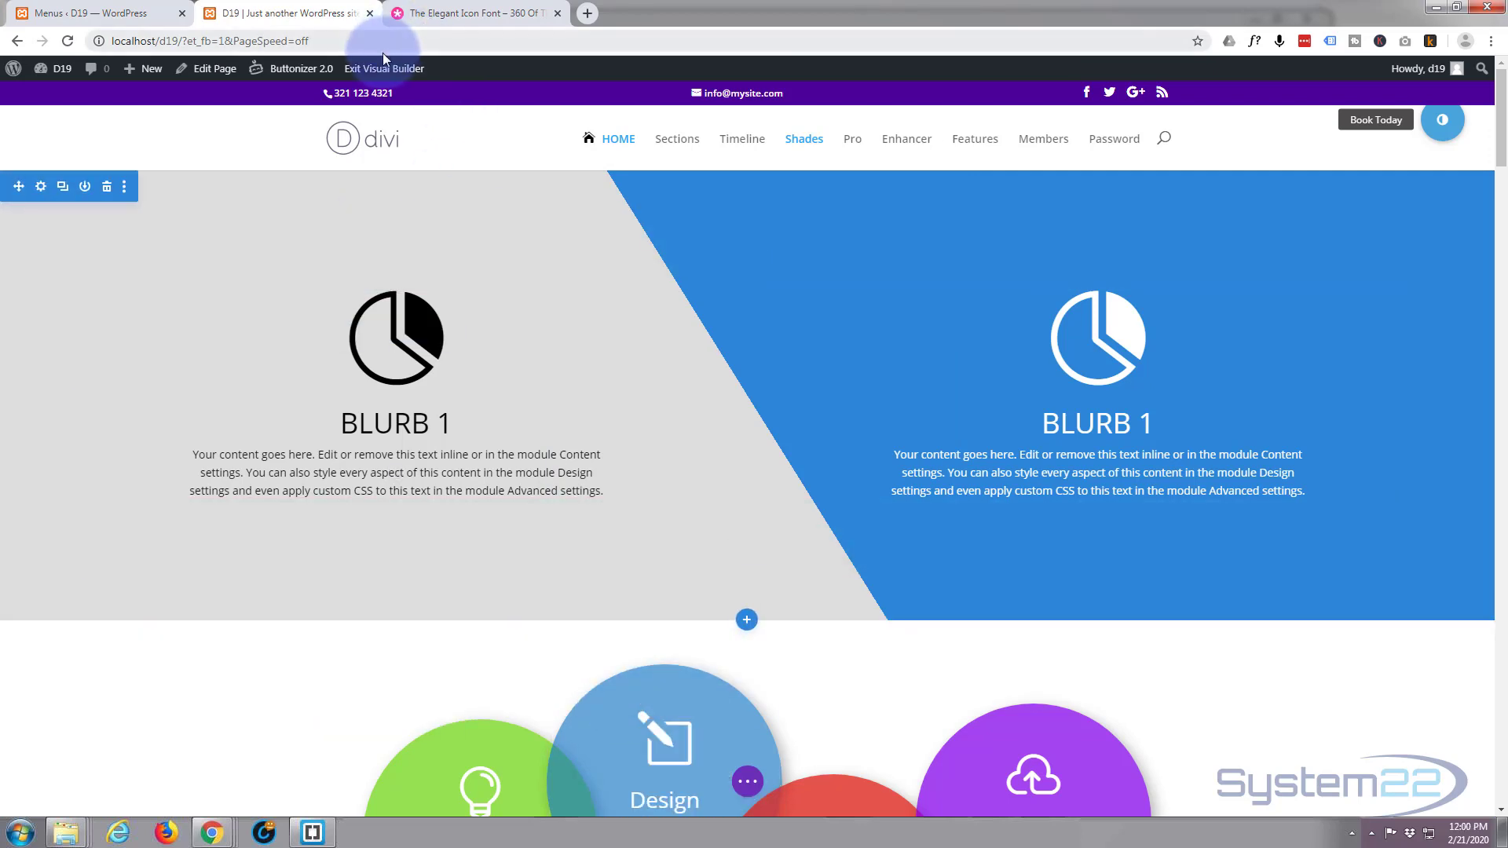
Exit Visual Builder with Discard & Exit, returning to the live homepage.
left_click(383, 68)
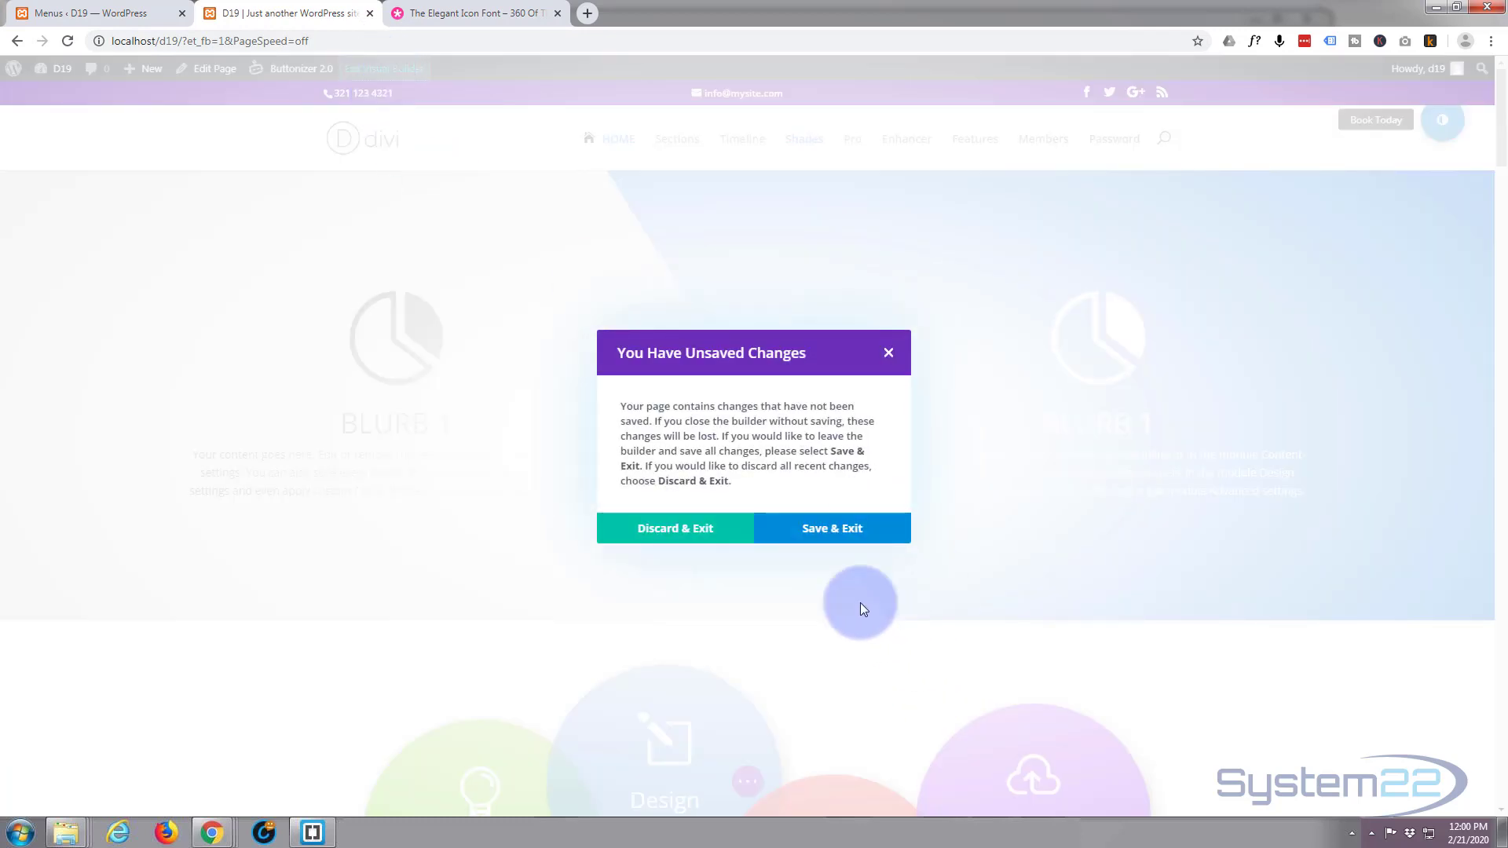
left_click(675, 527)
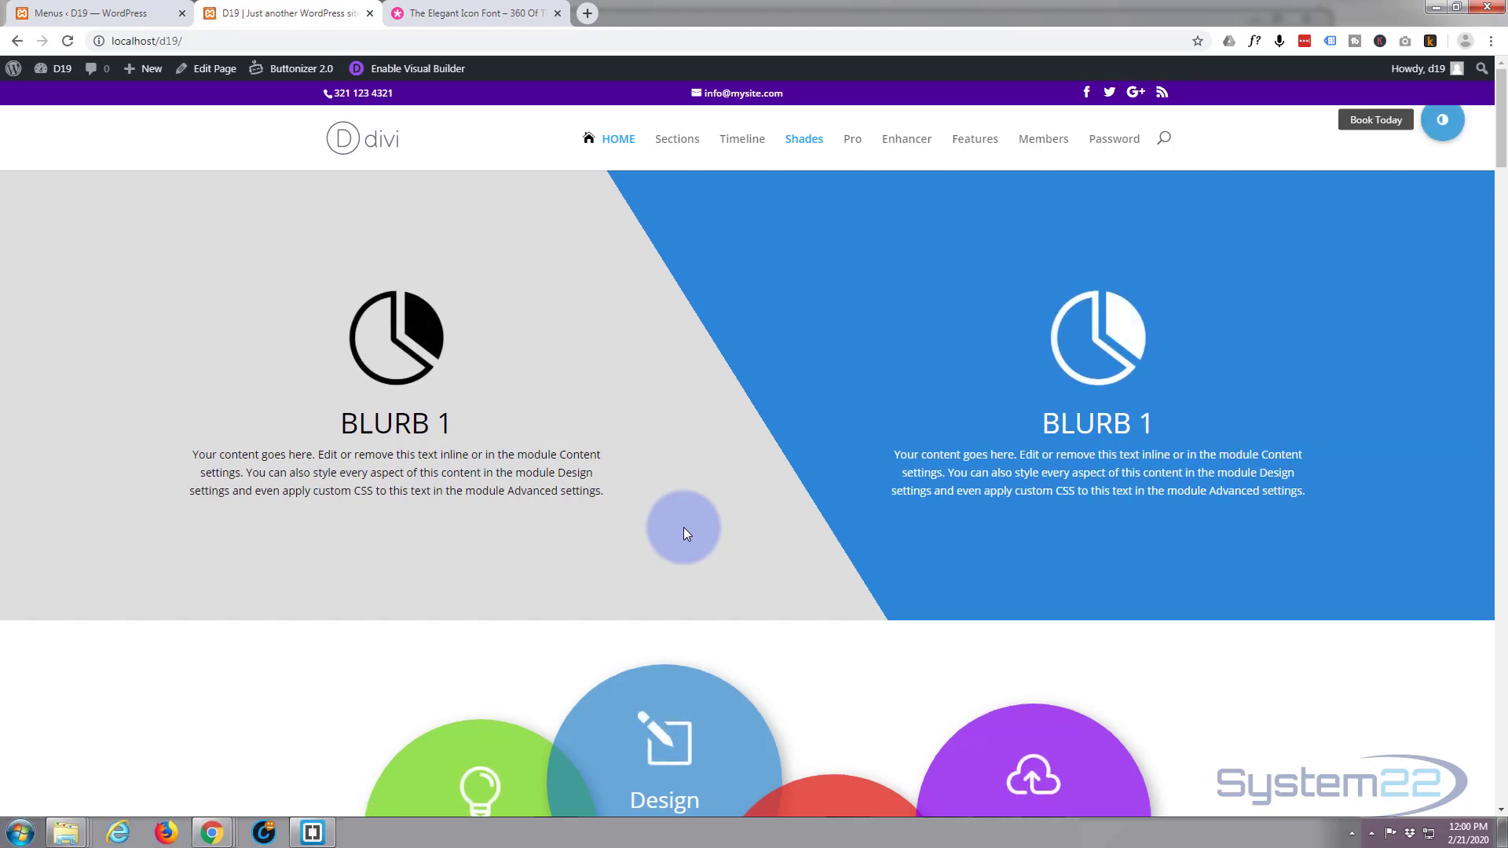
mouse_move(442, 52)
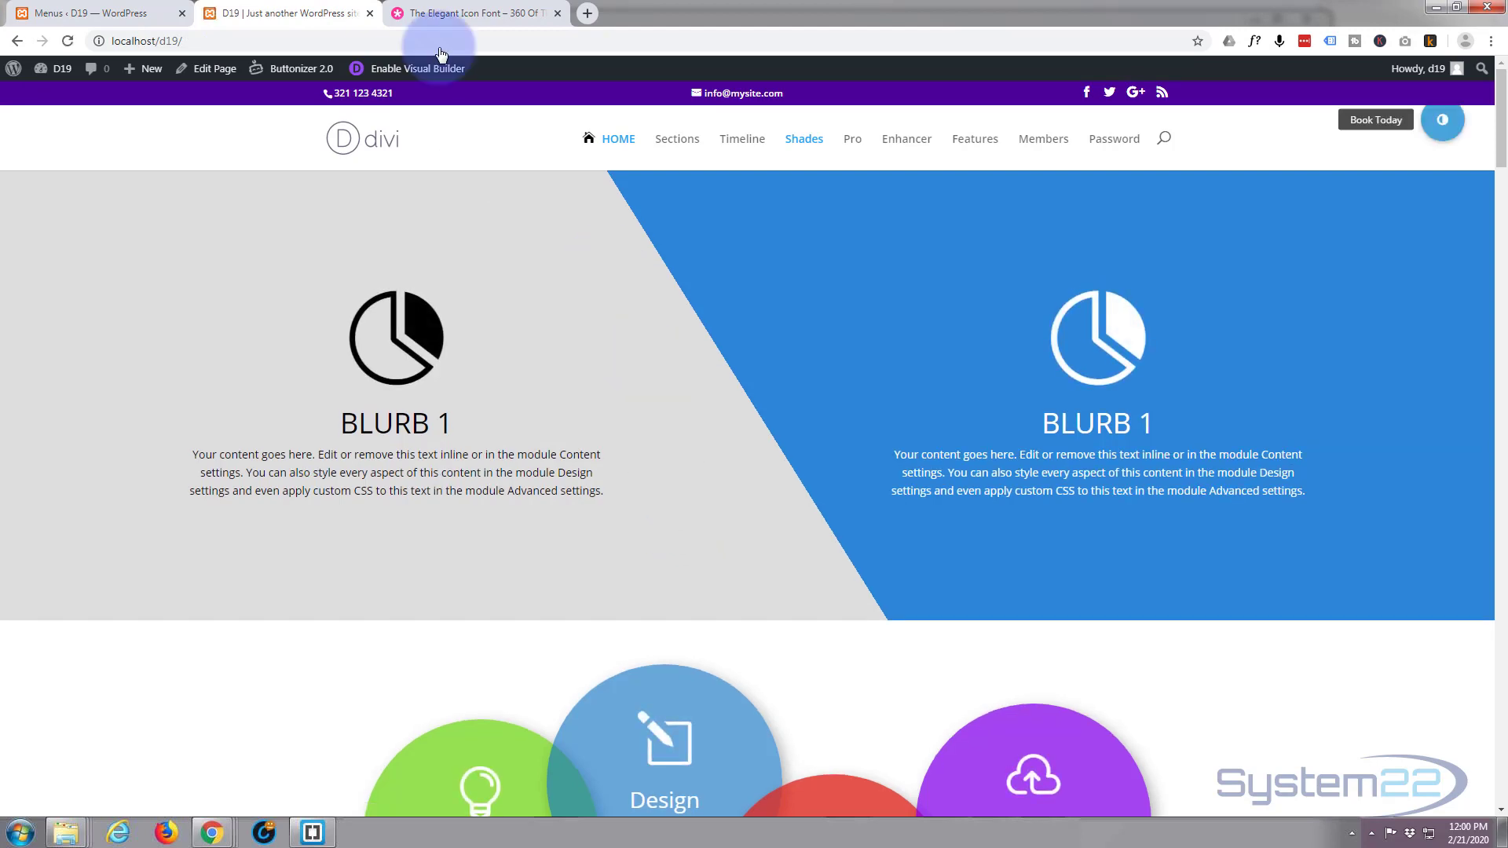
mouse_move(783, 19)
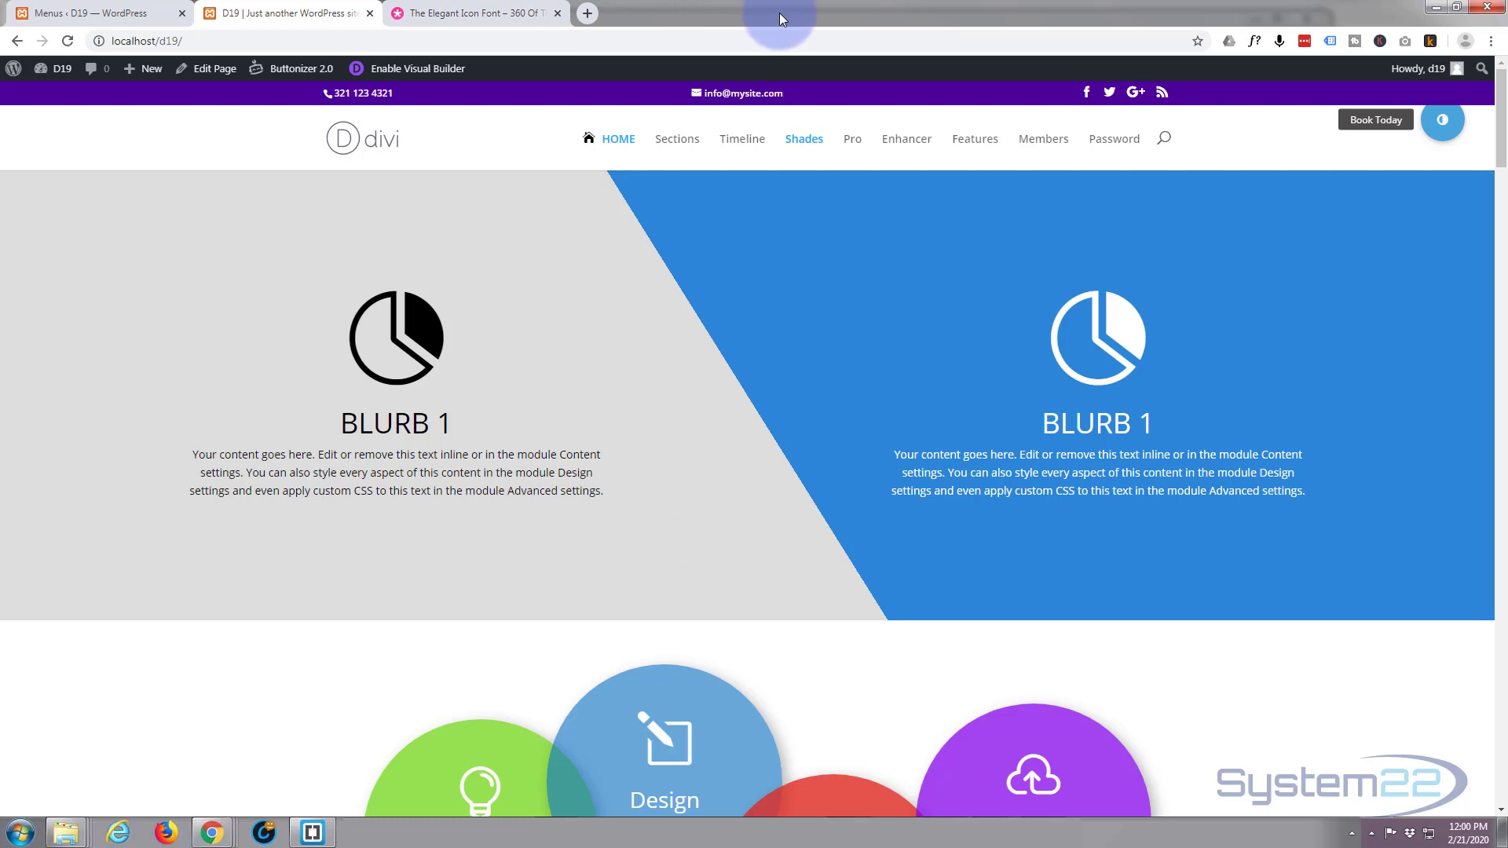
mouse_move(461, 224)
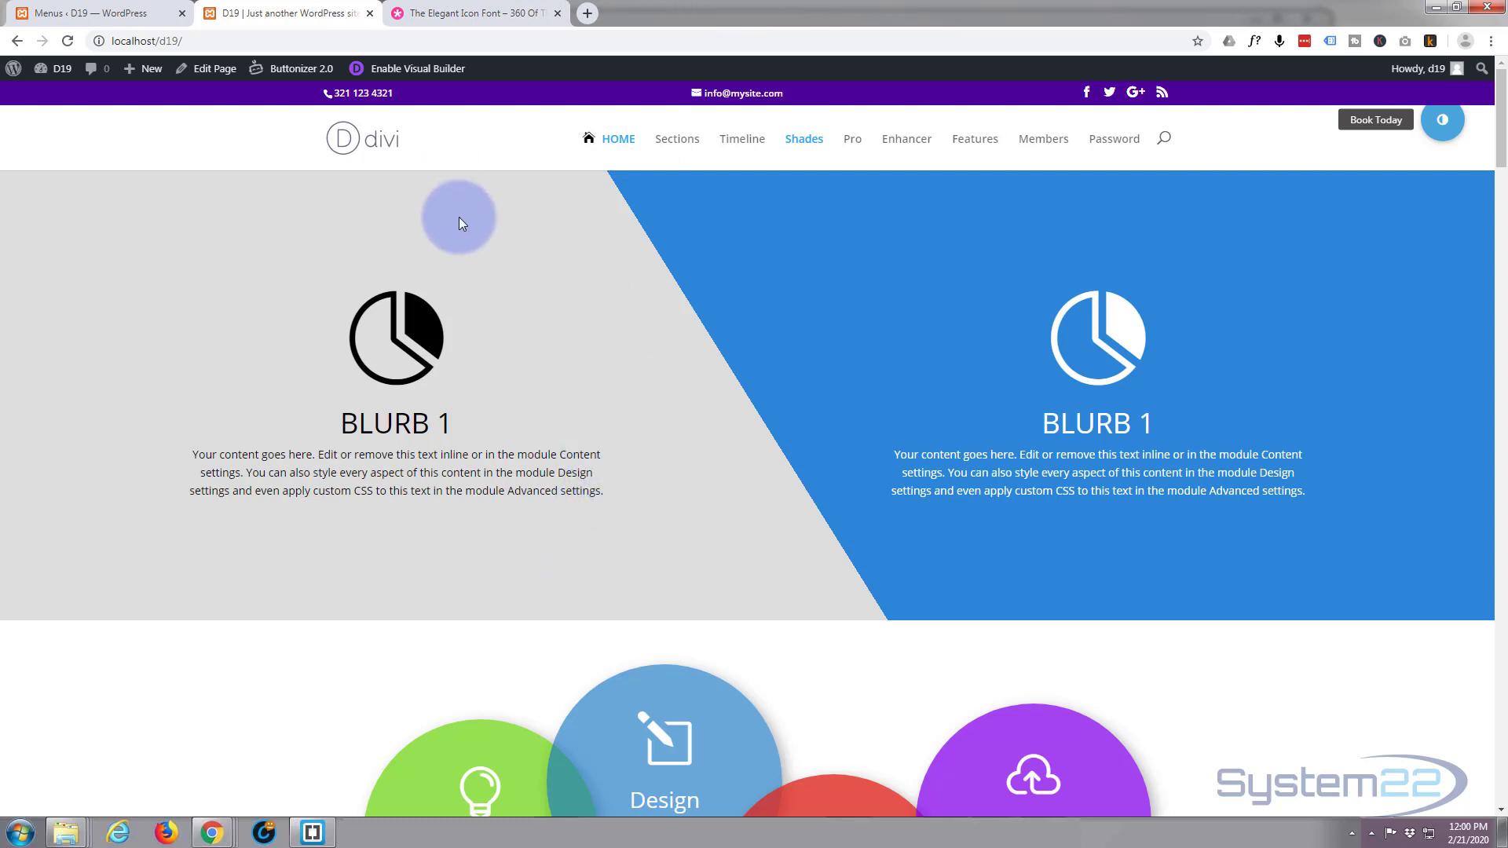
mouse_move(452, 303)
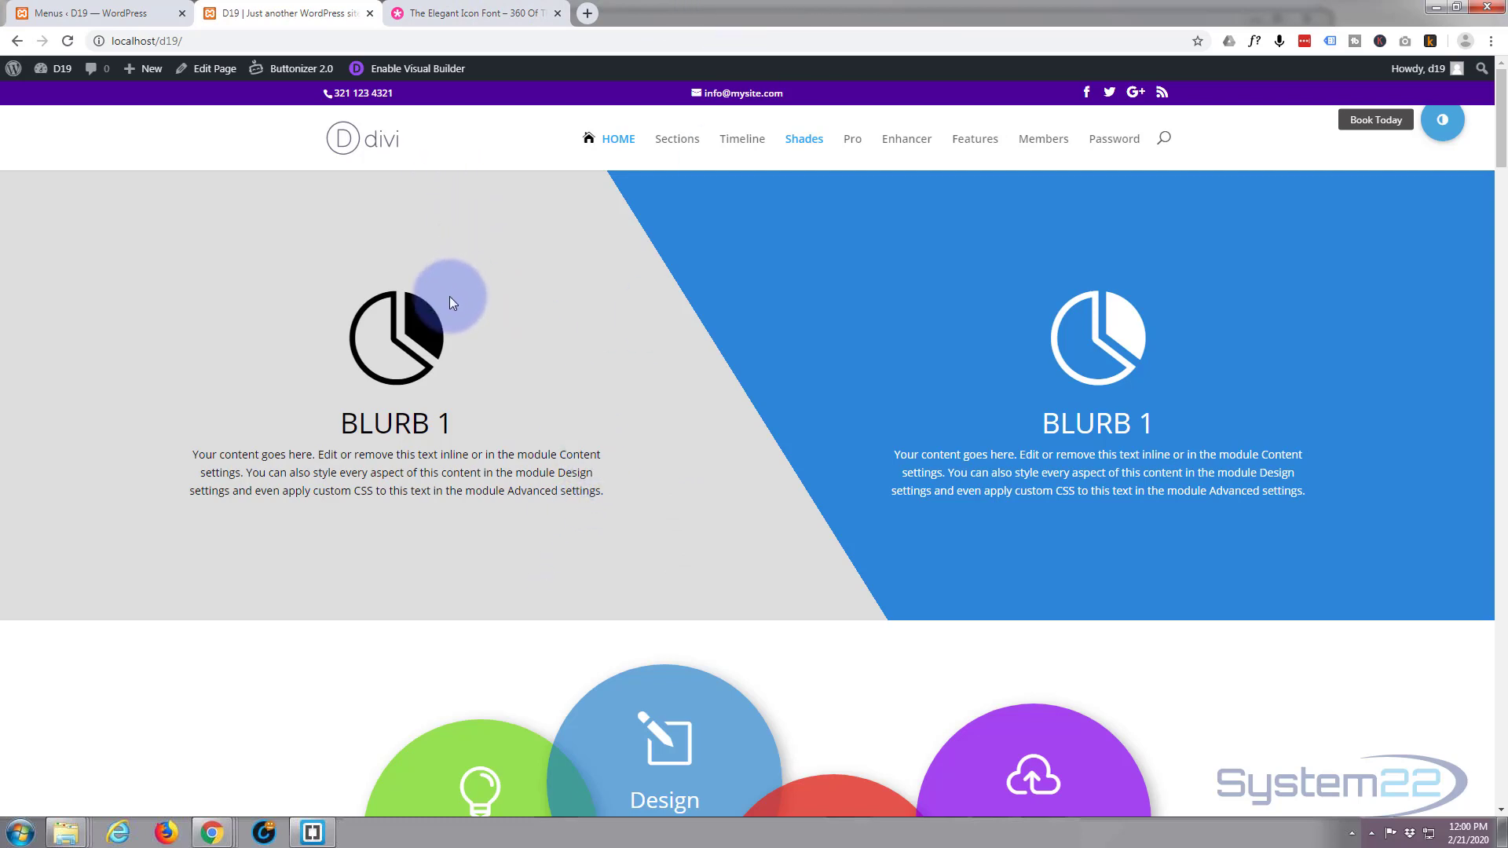
Inspect the left blurb's icon to reveal its span.et-pb-icon element in DevTools.
right_click(416, 329)
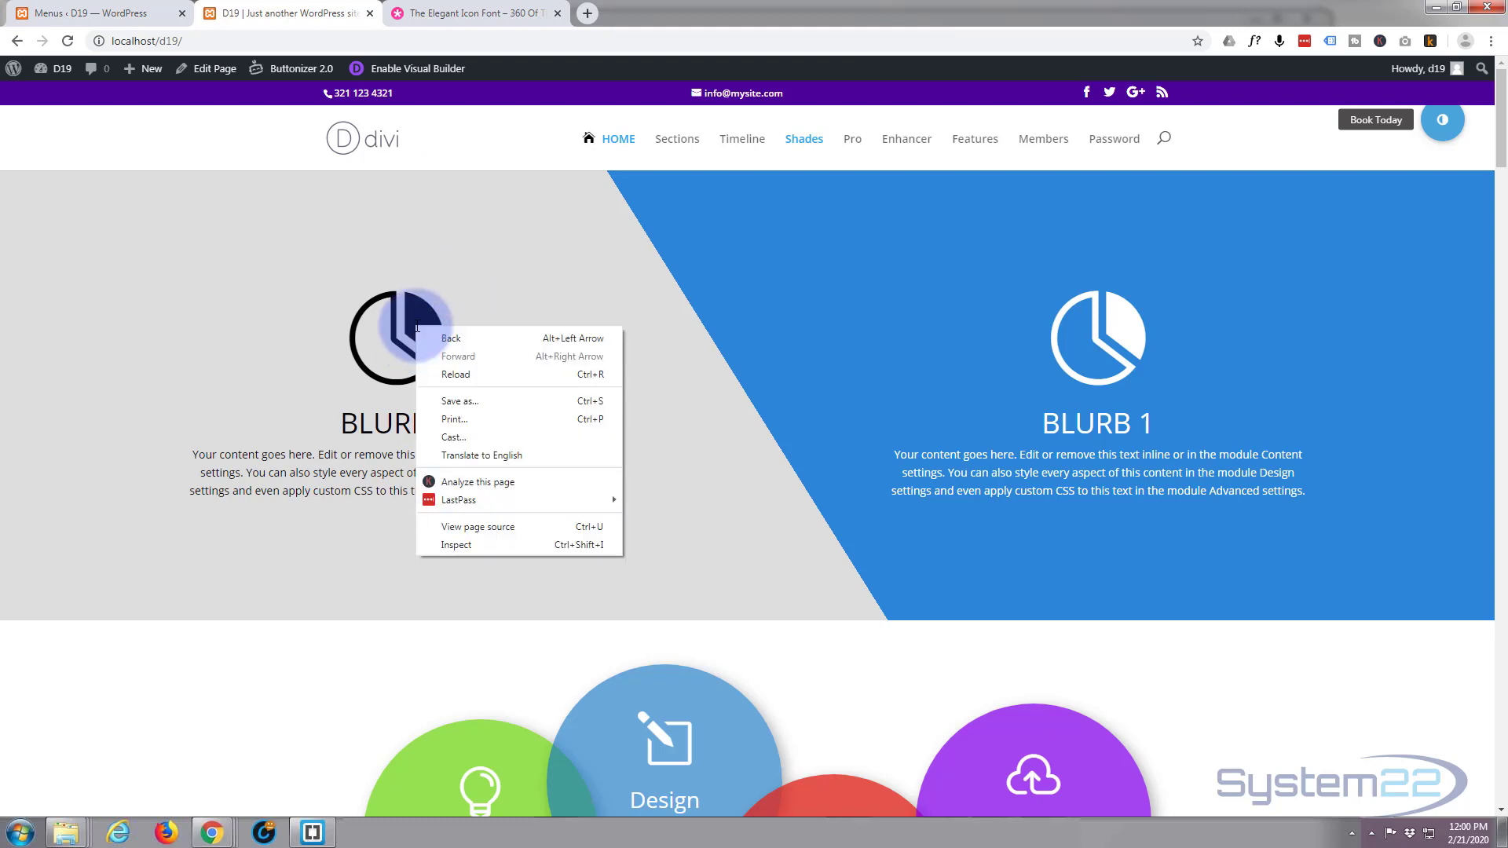
mouse_move(457, 552)
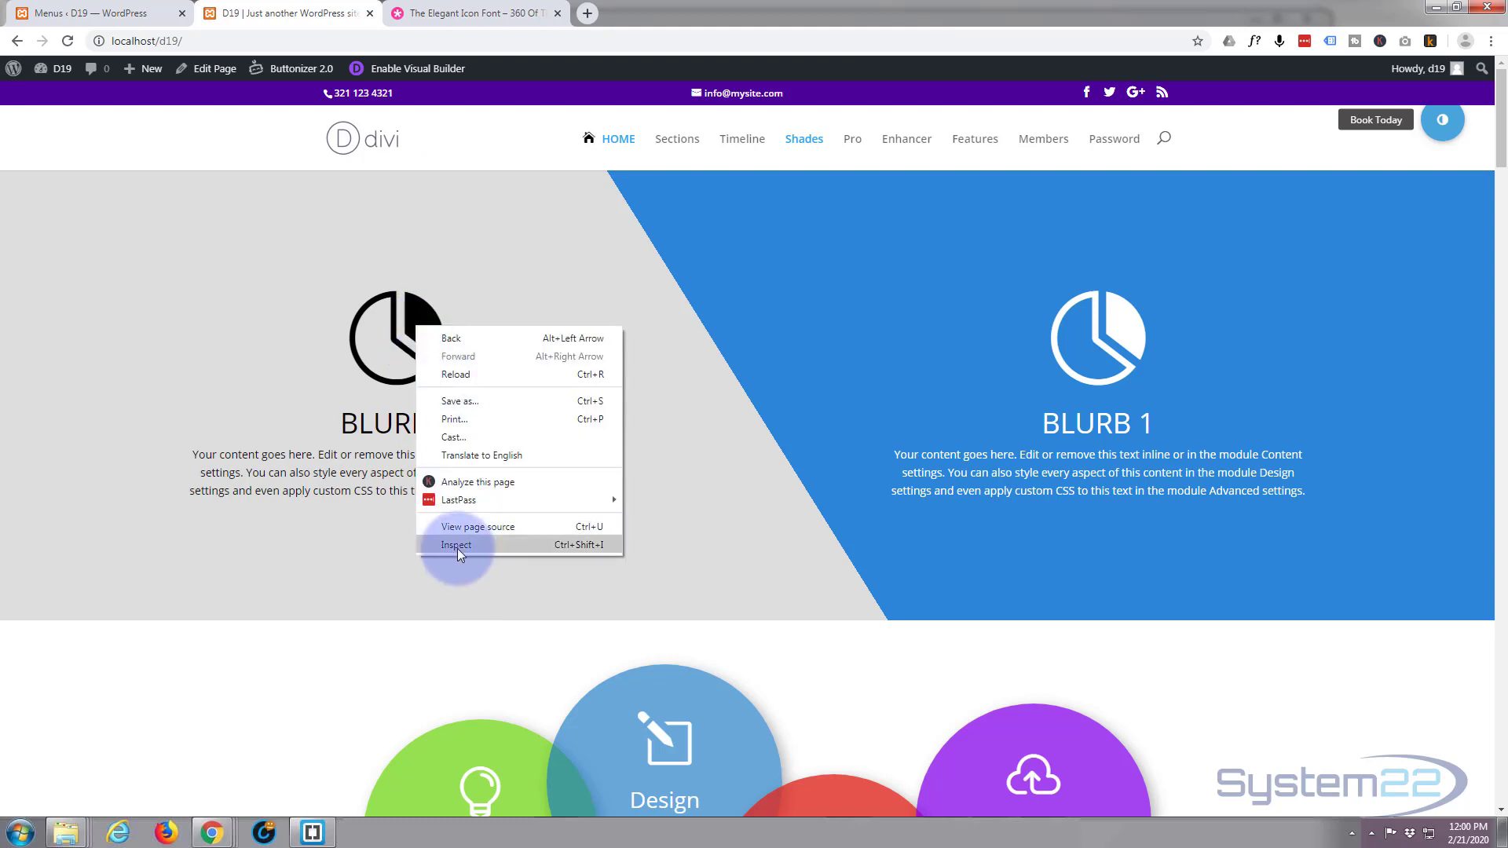
left_click(455, 544)
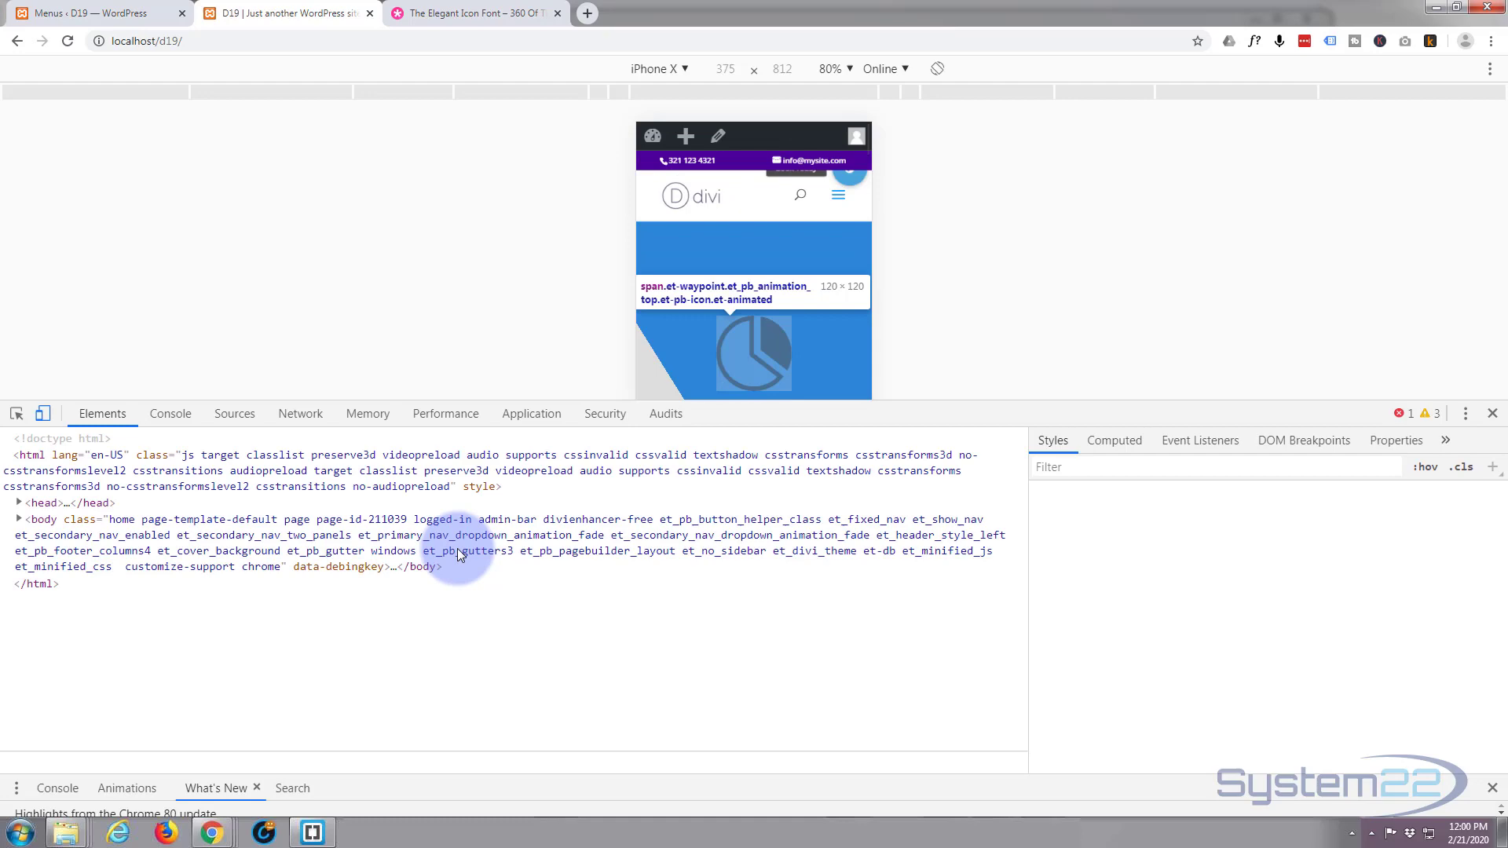
left_click(460, 550)
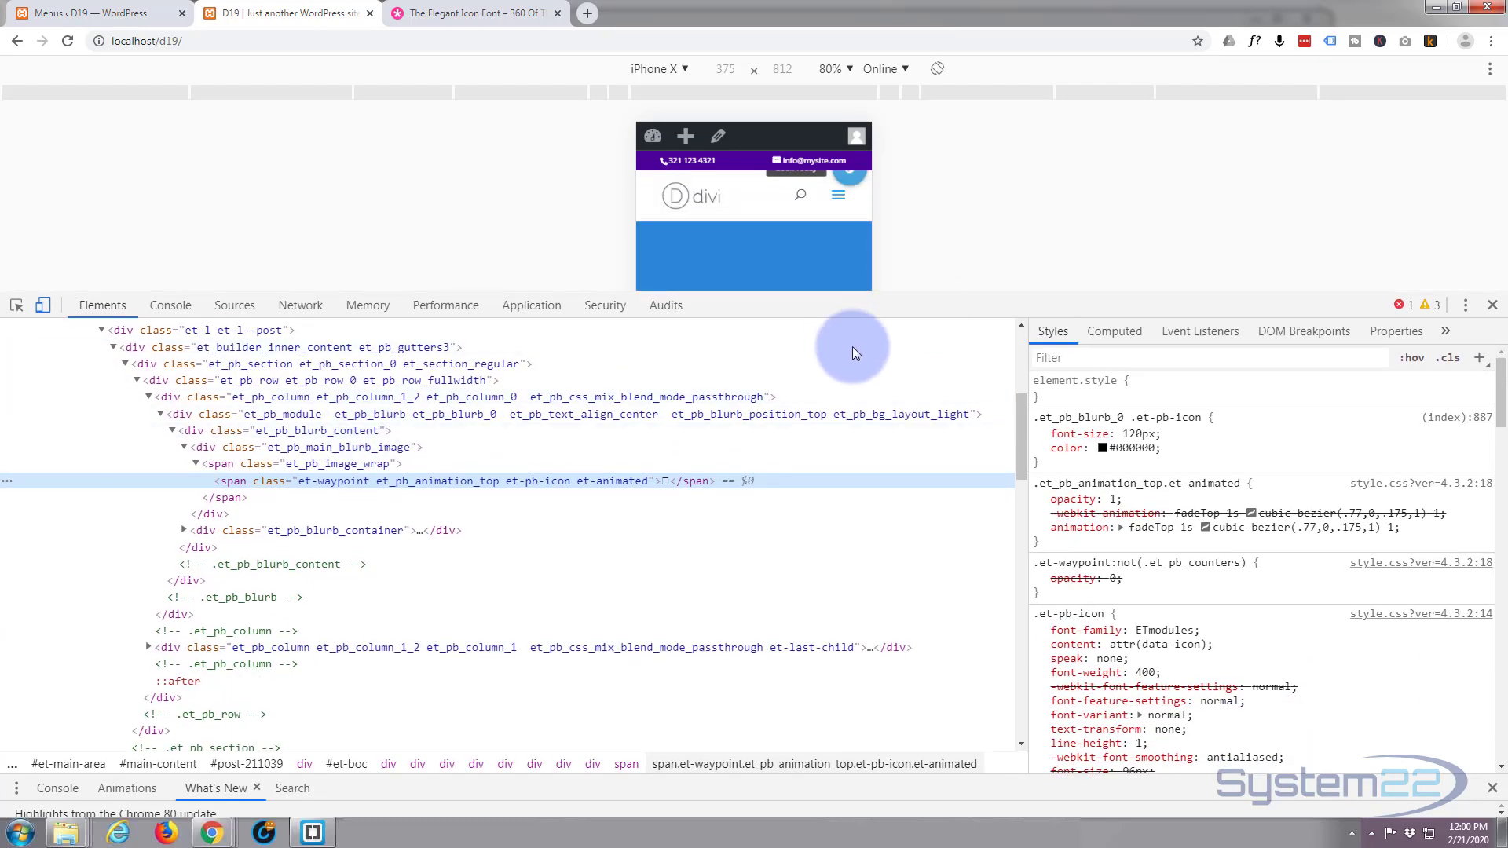
mouse_move(1466, 305)
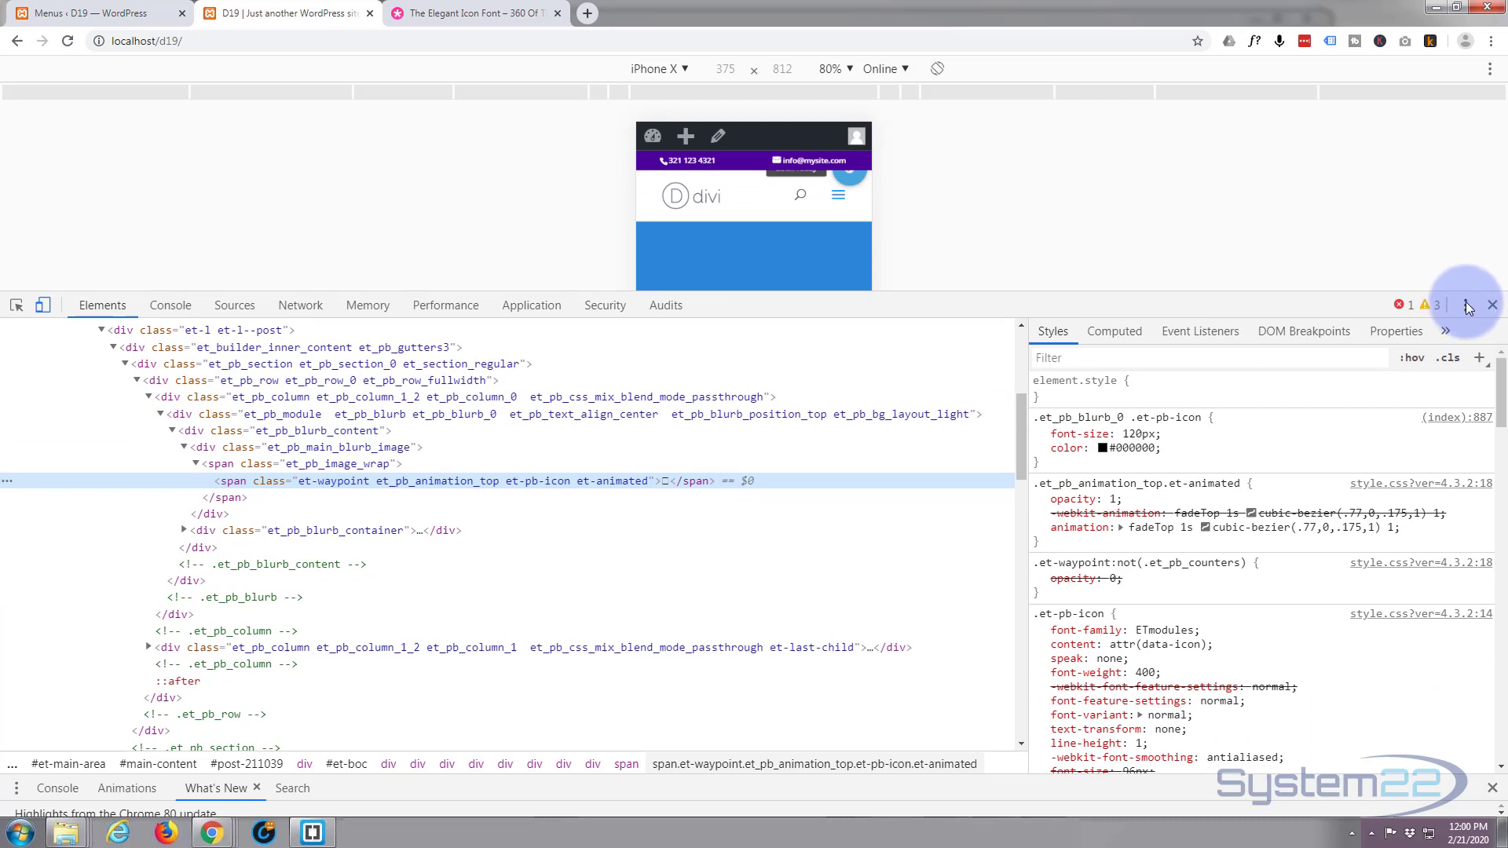
left_click(1465, 305)
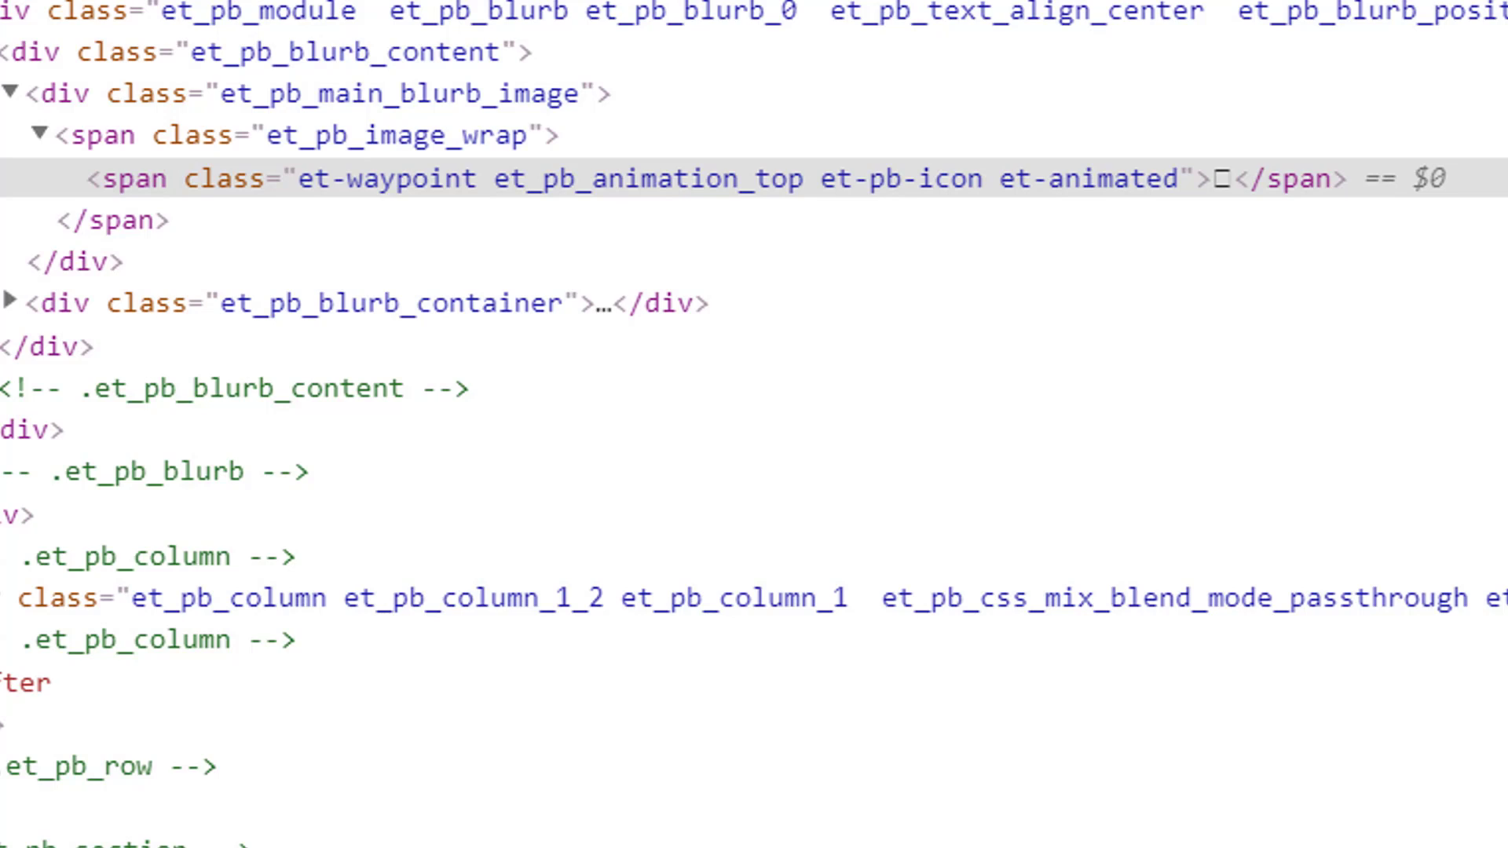
Select the icon span element in the Elements panel and bring up its editing options.
left_click(144, 179)
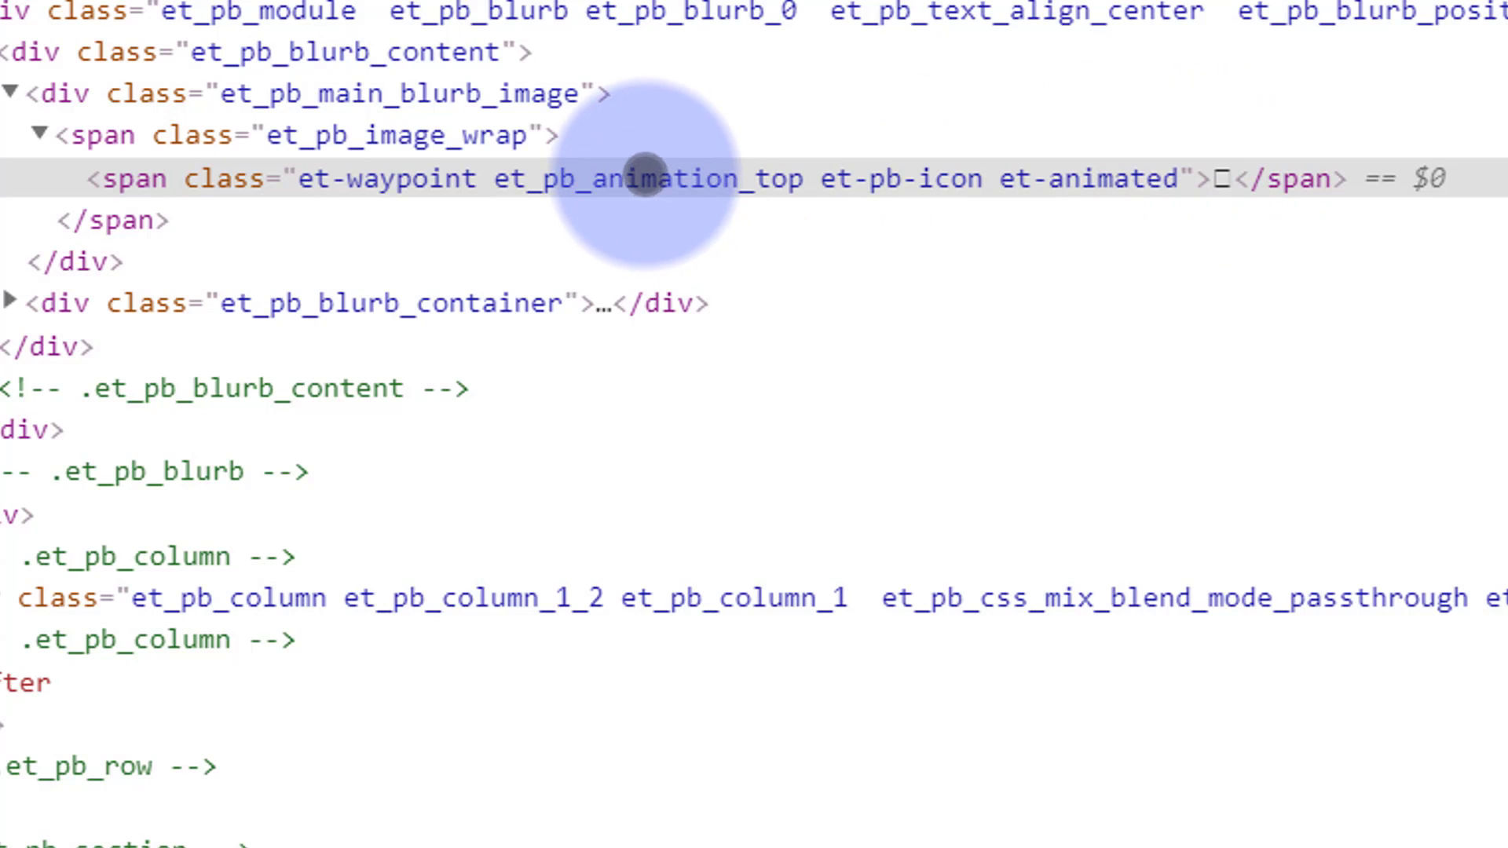
right_click(644, 179)
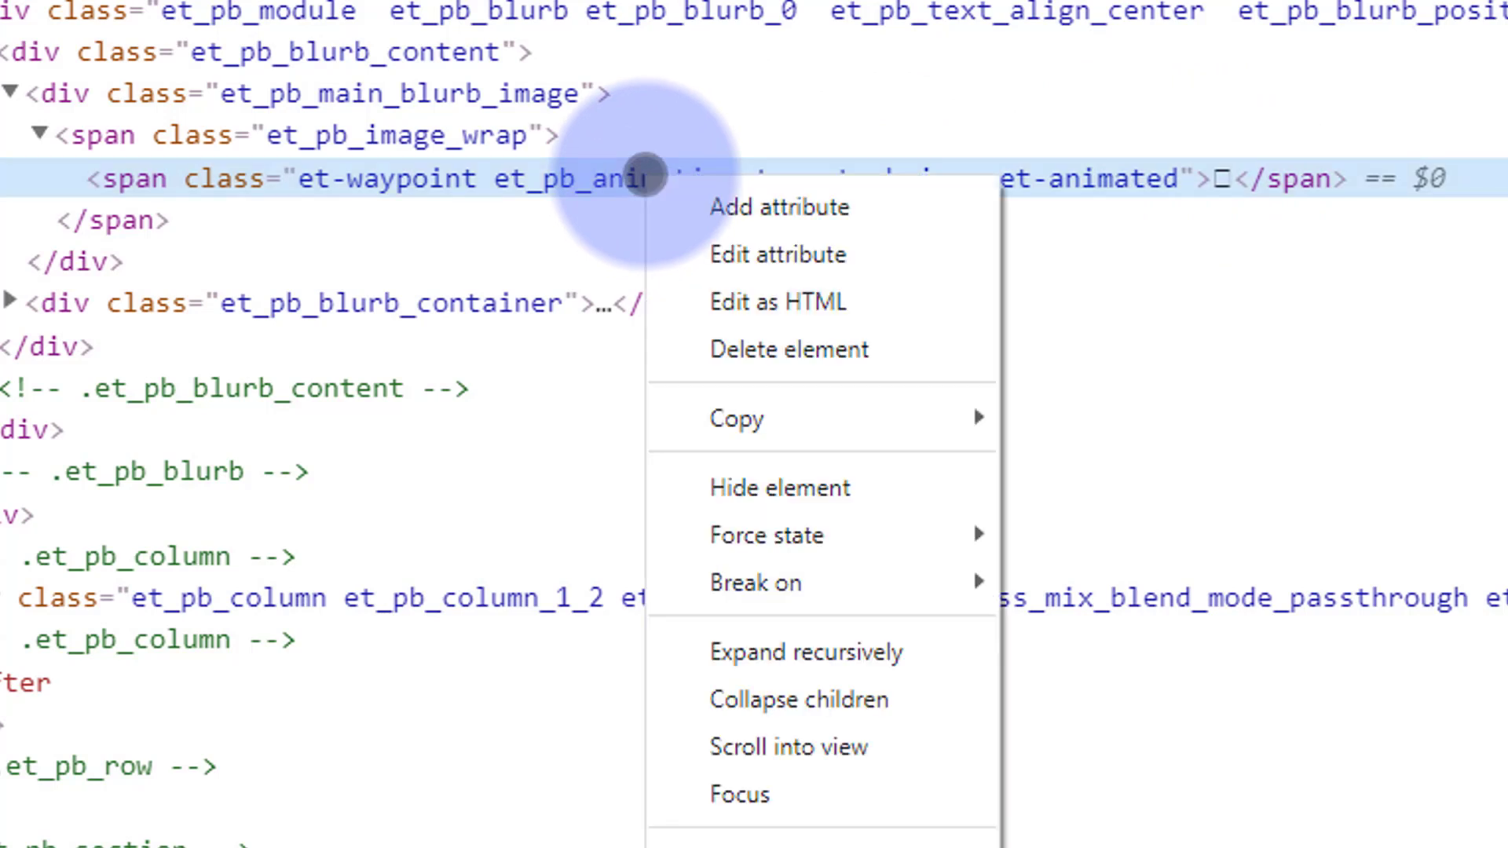
mouse_move(807, 302)
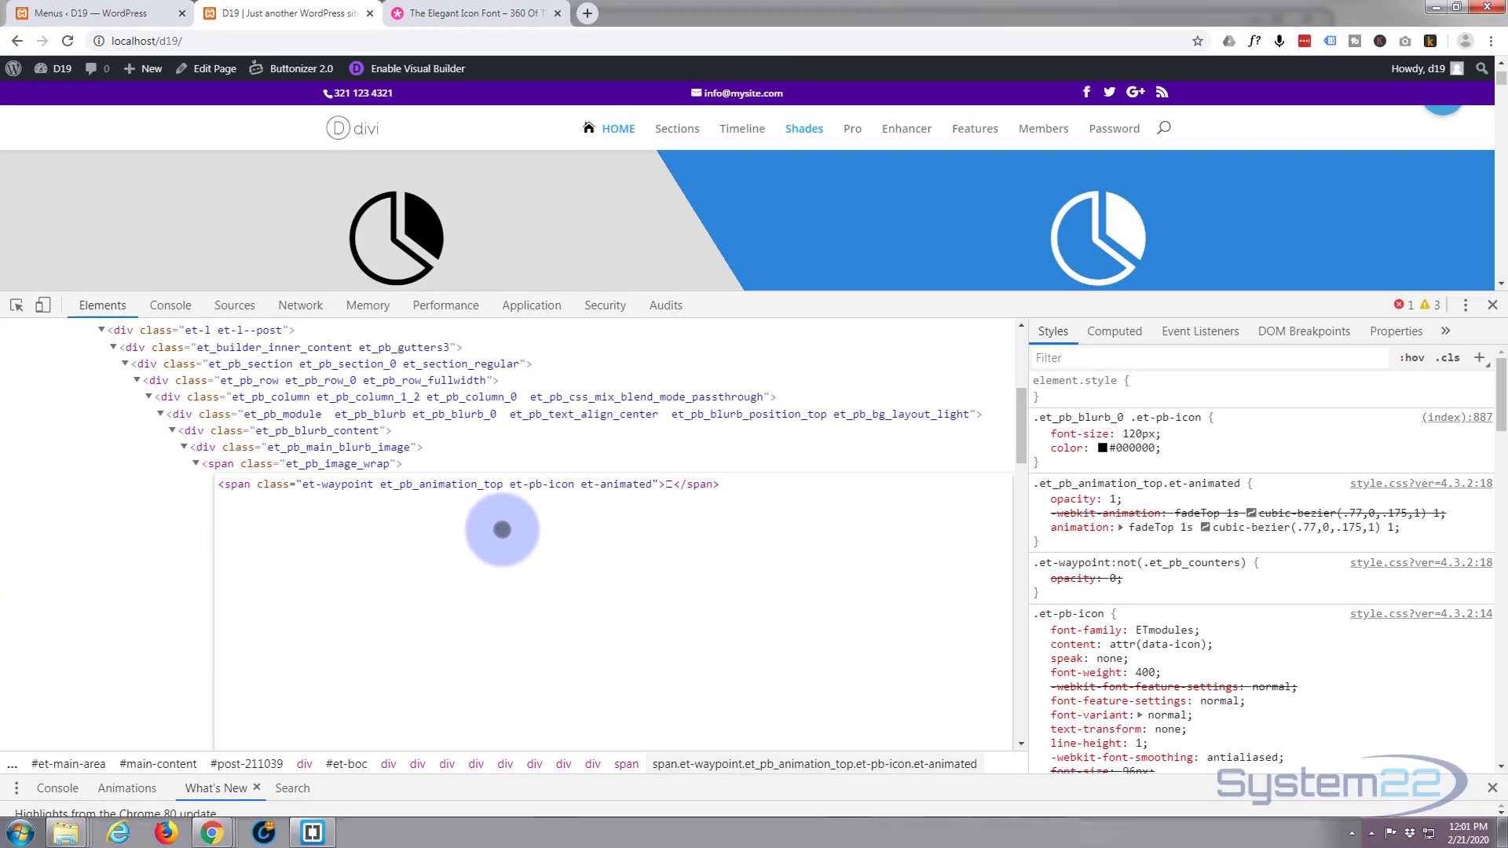
mouse_move(557, 500)
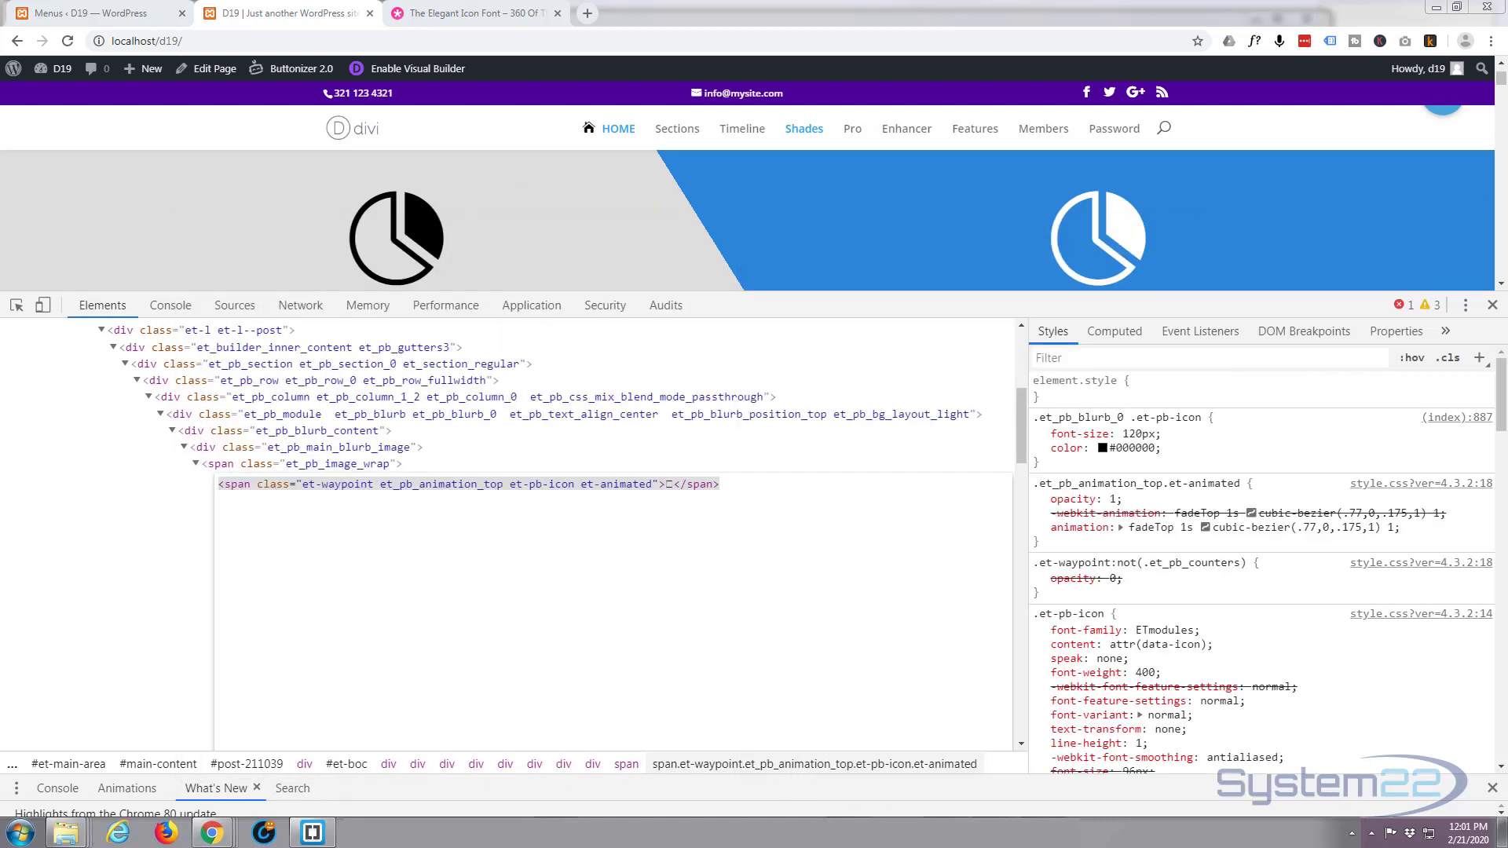
mouse_move(1492, 304)
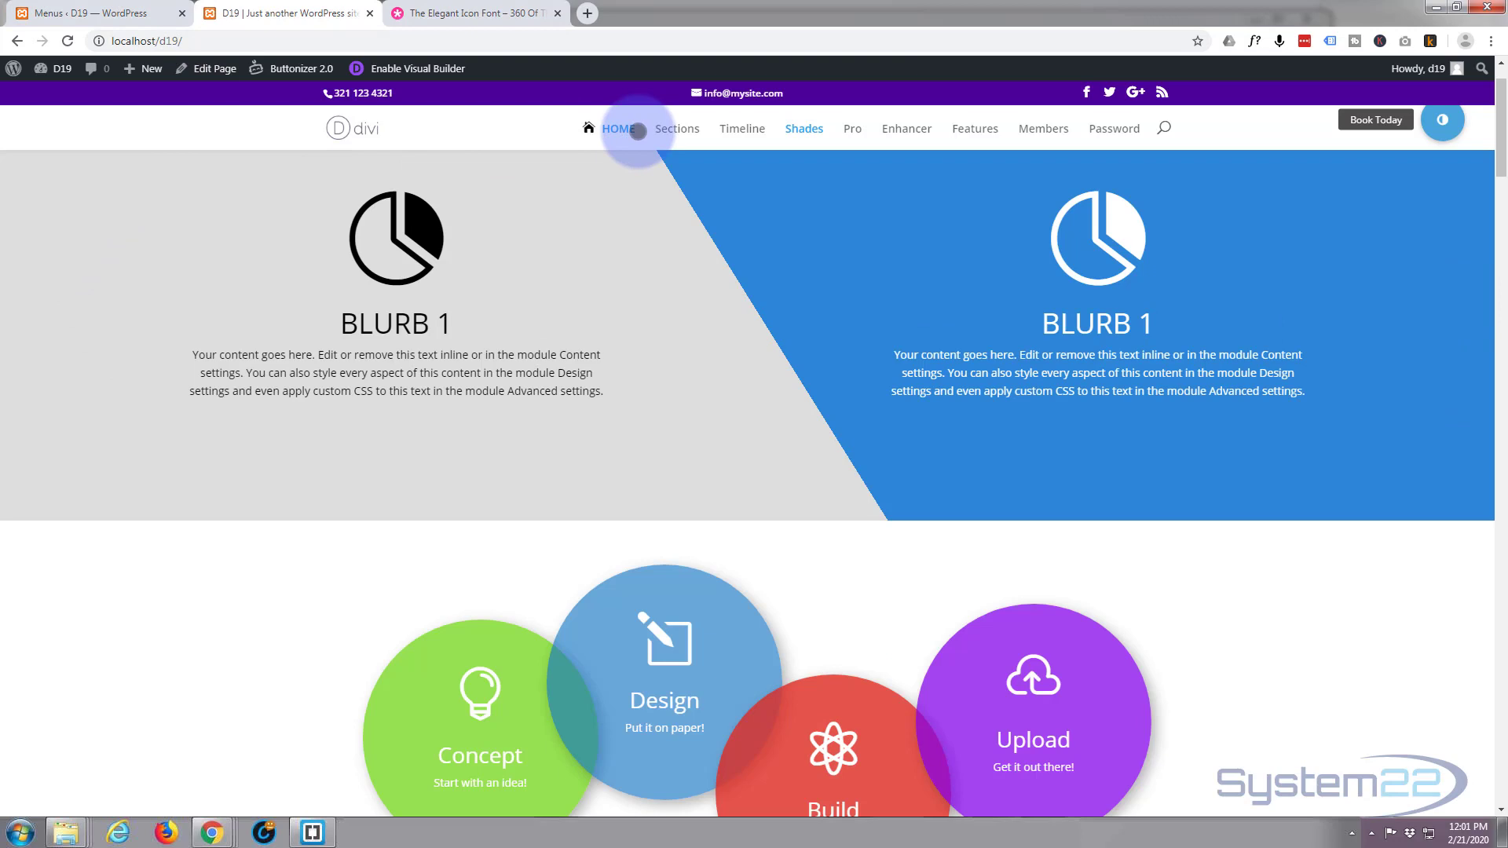
mouse_move(683, 128)
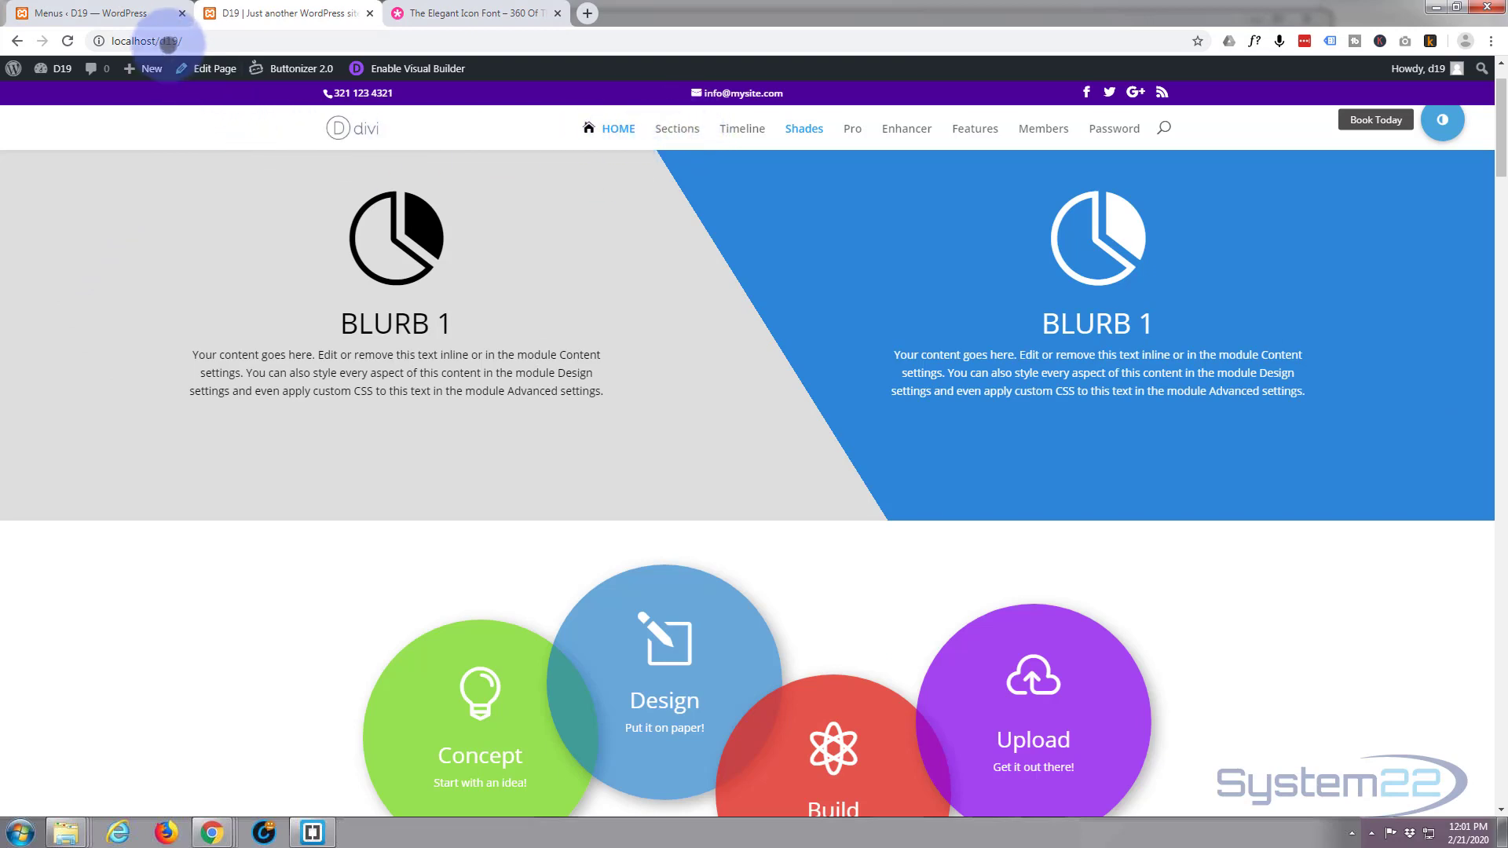
mouse_move(71, 14)
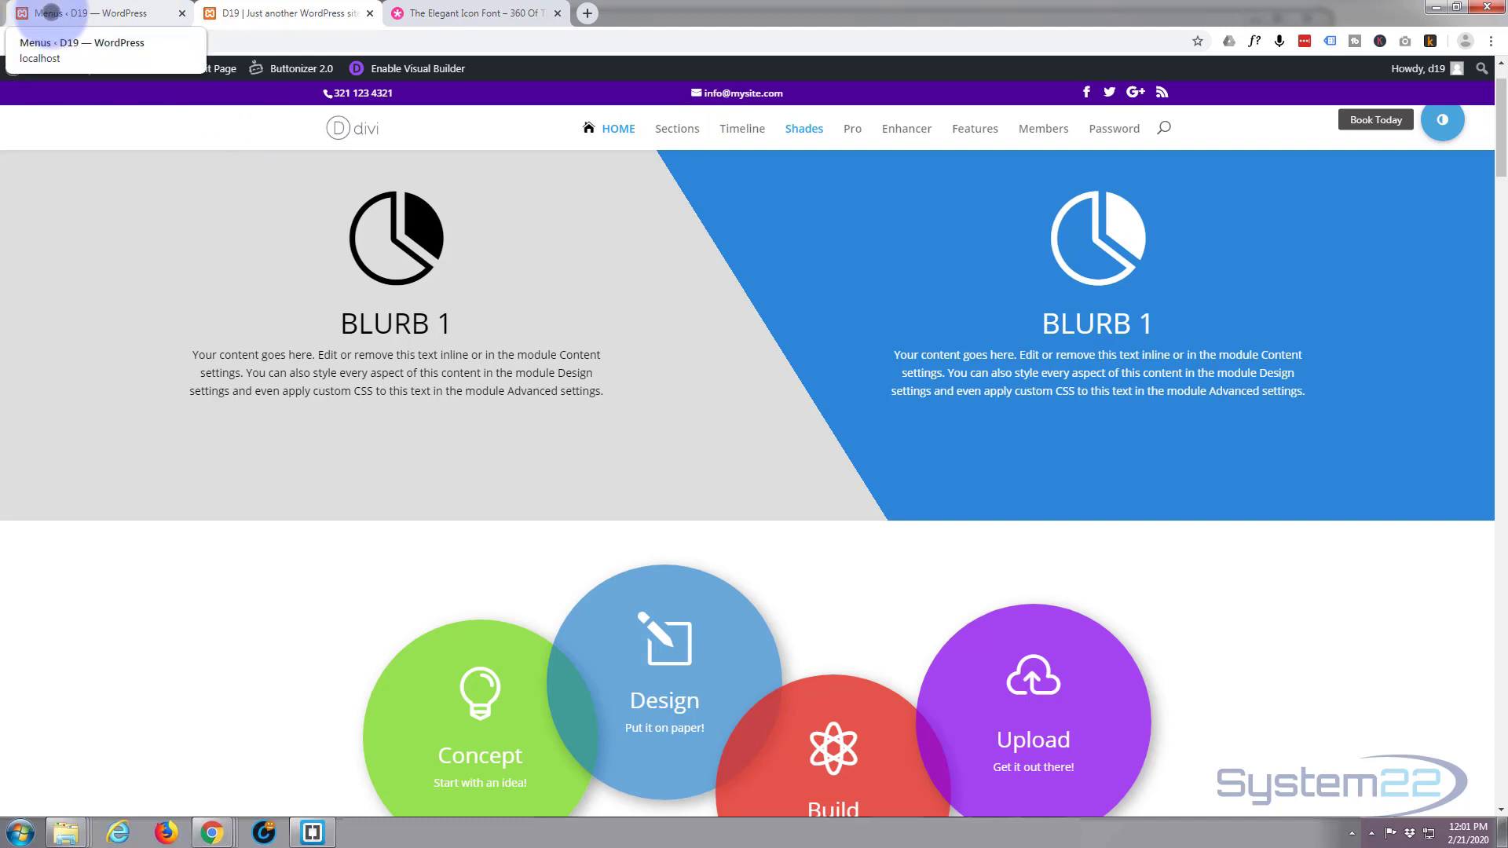
Switch to the Menus – D19 tab and scroll down the menu editor.
left_click(79, 14)
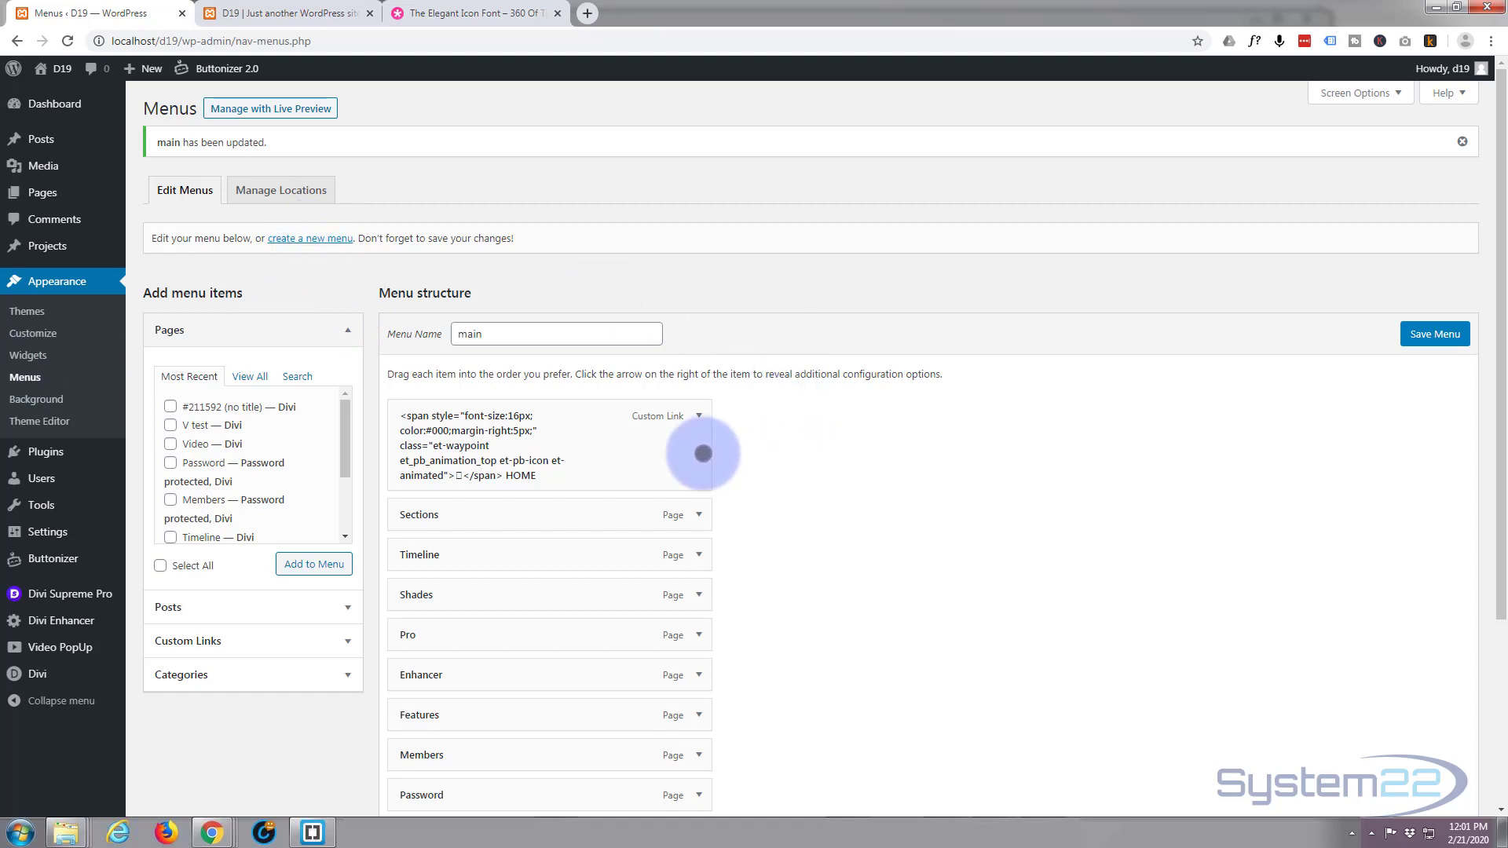
mouse_move(543, 455)
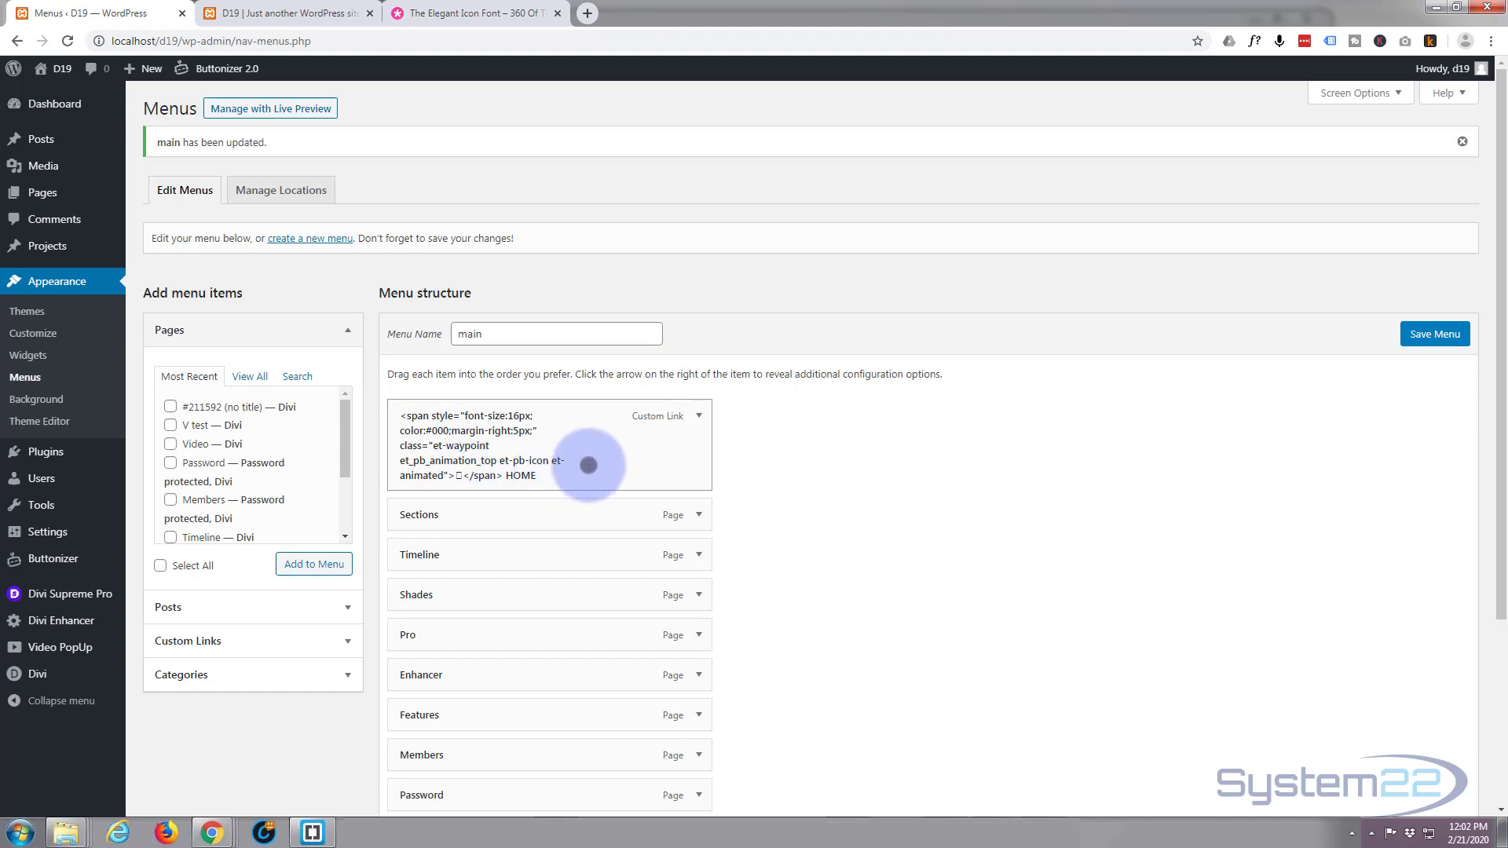
mouse_move(845, 456)
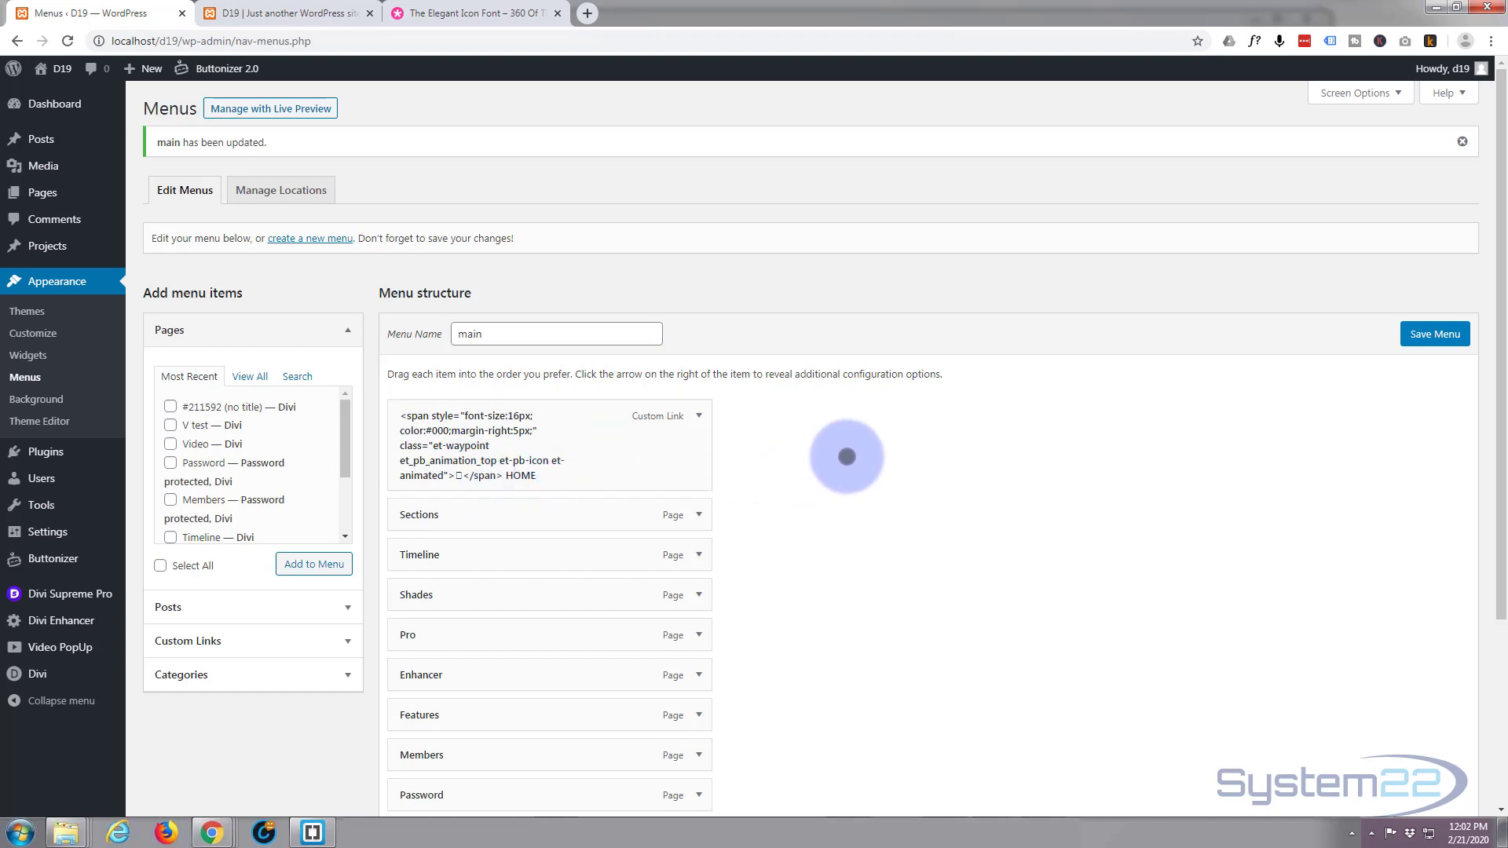
mouse_move(839, 454)
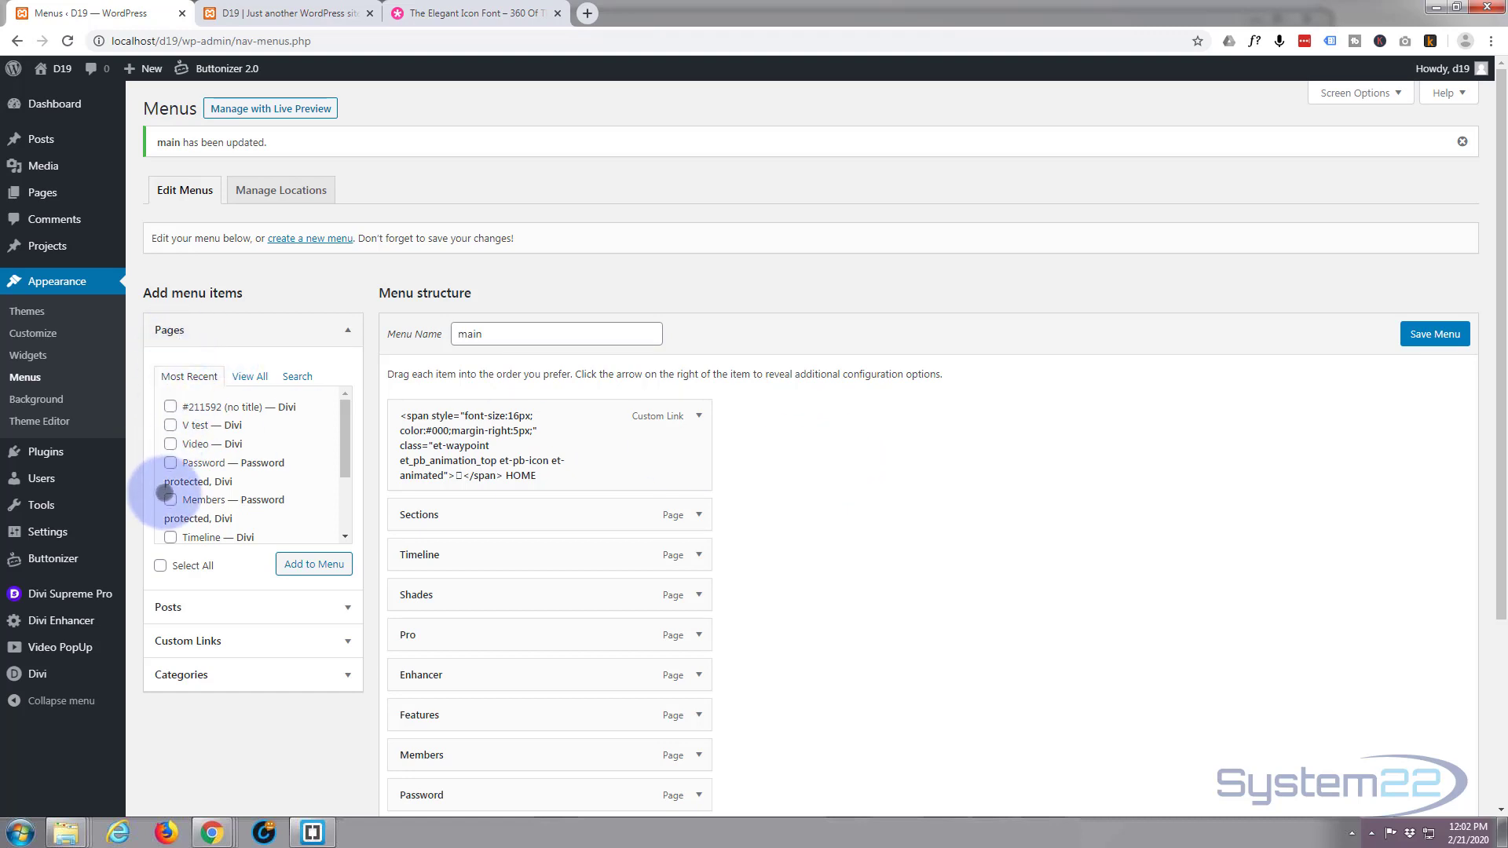
scroll("down", 3)
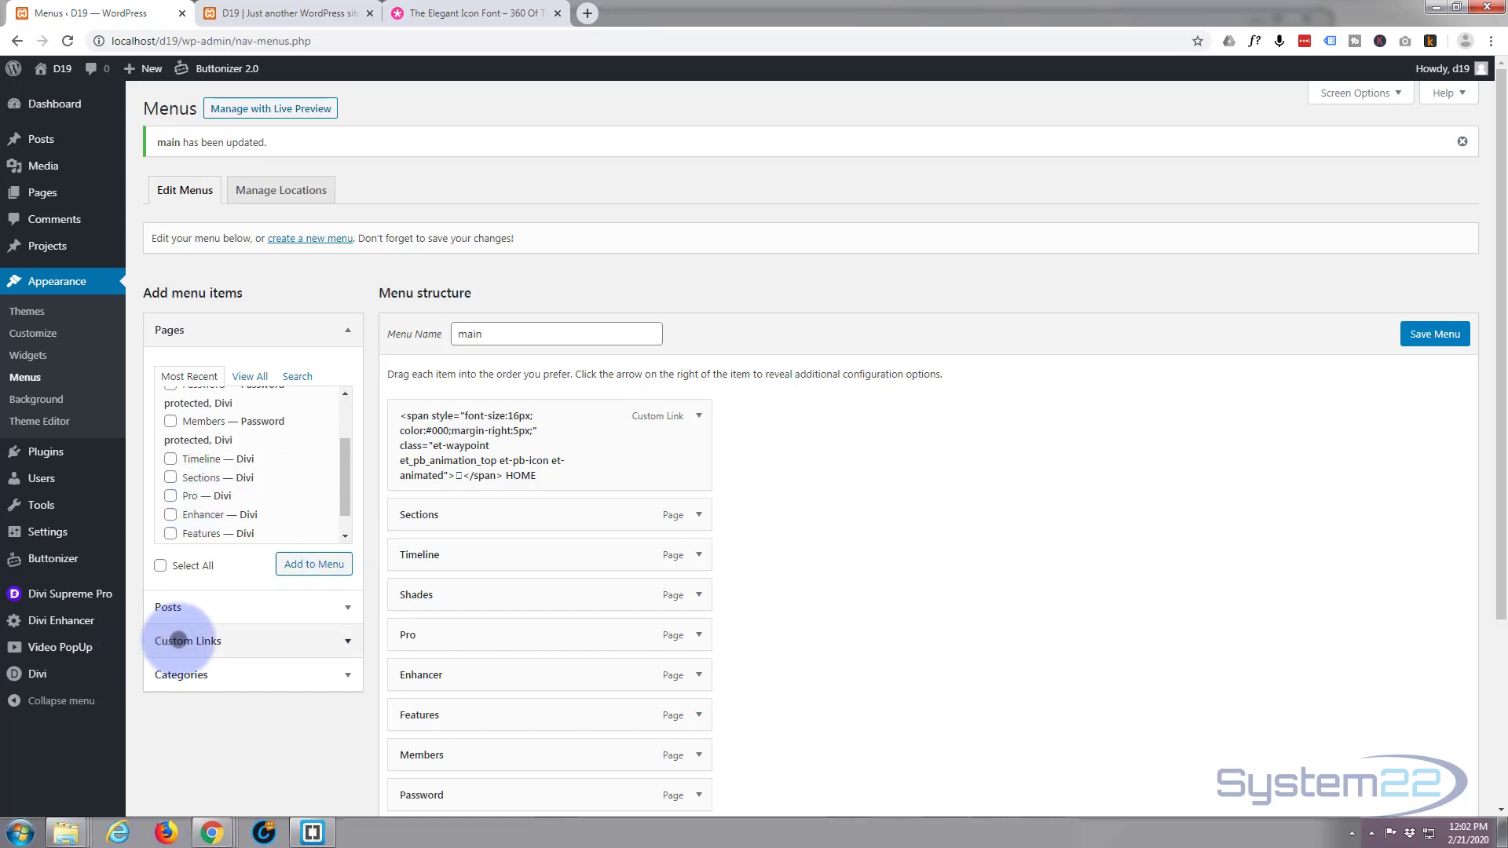
Add a '#' custom link with the icon span as its text, placed just below HOME.
left_click(187, 640)
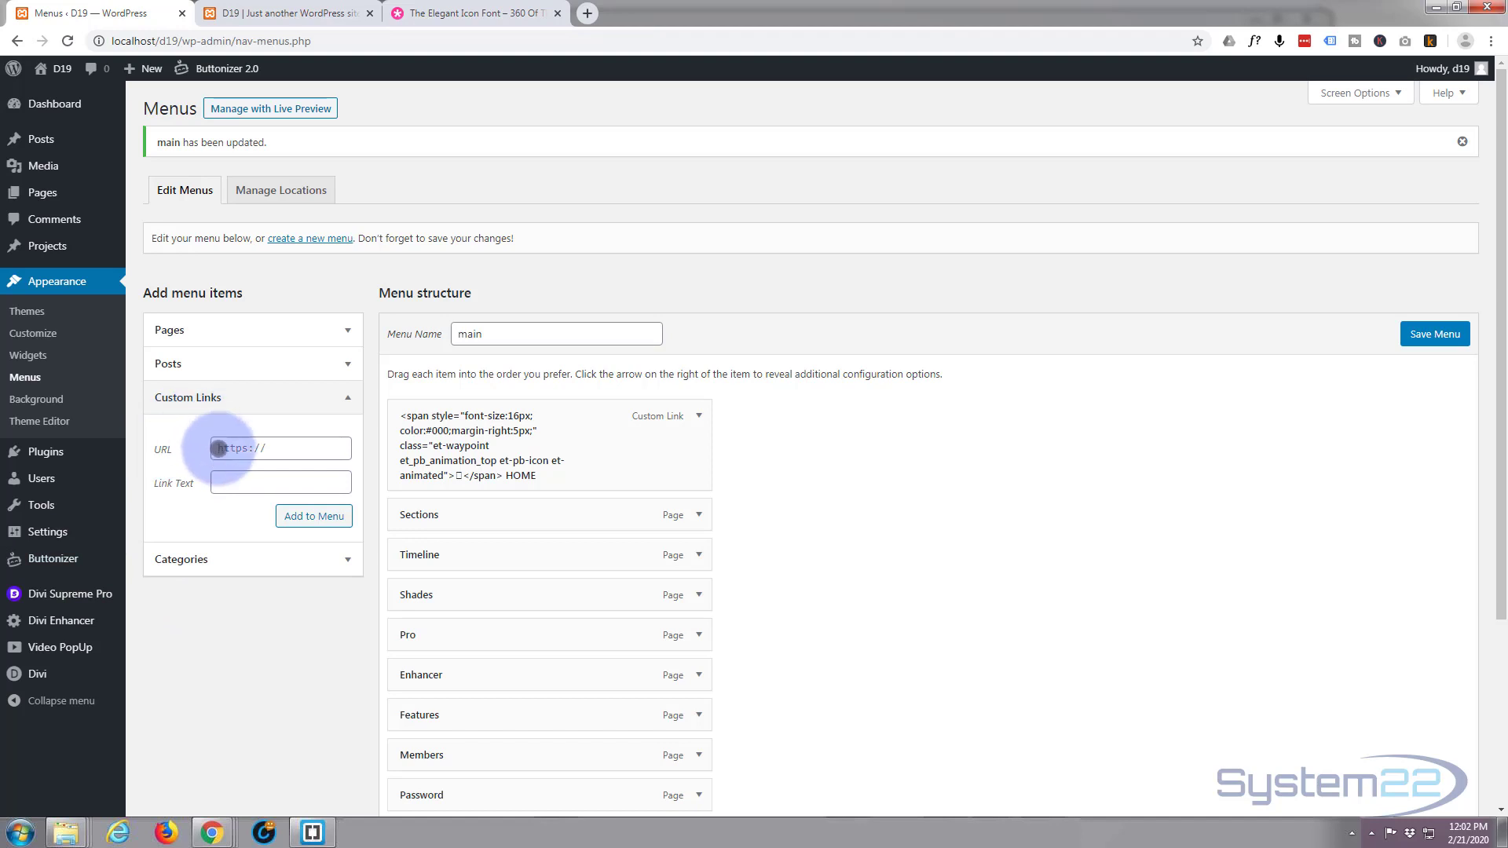
left_click(280, 448)
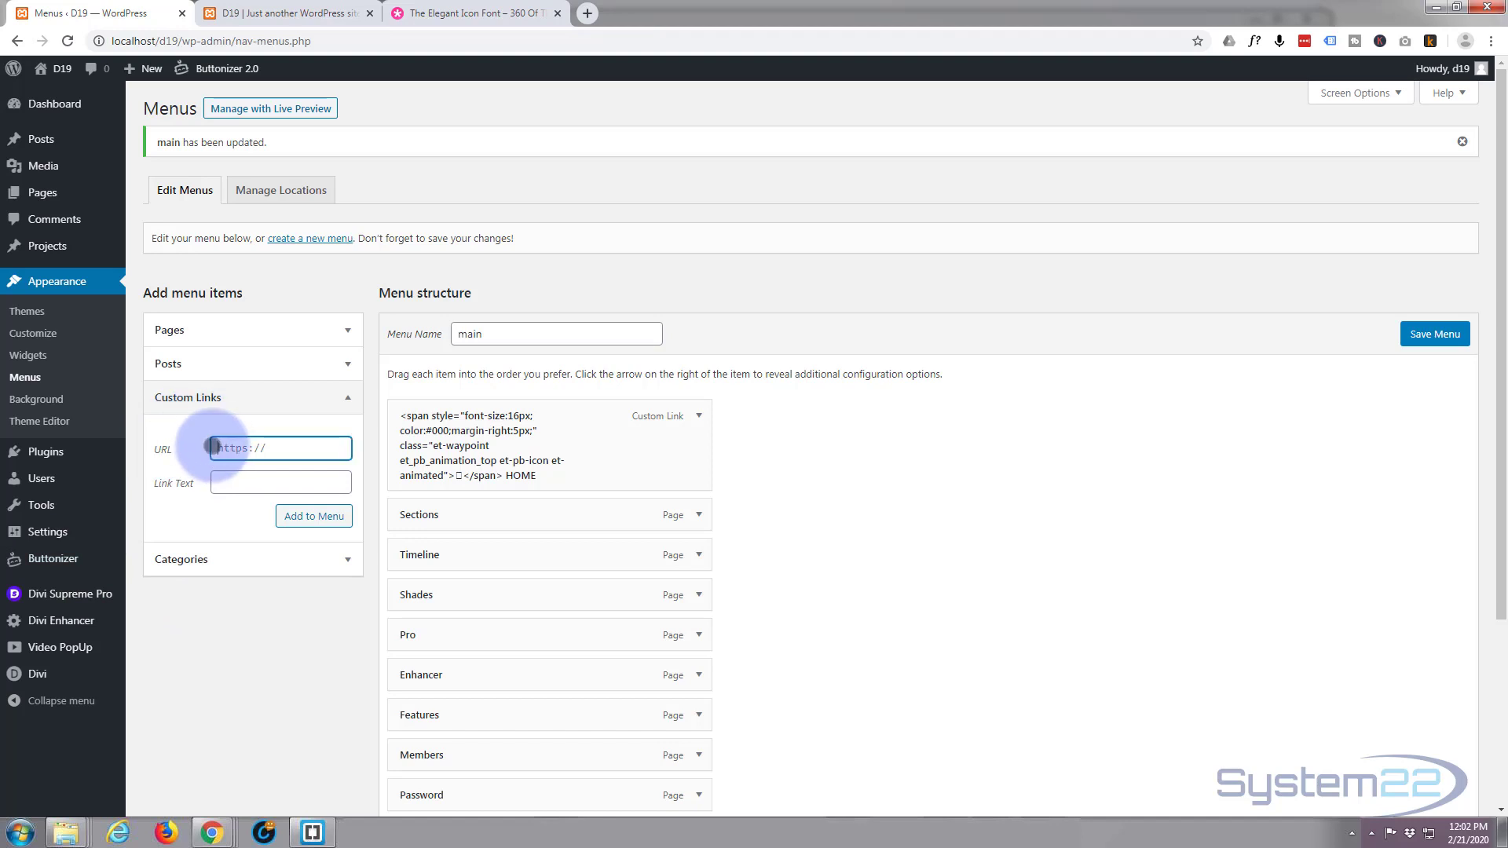
type("#")
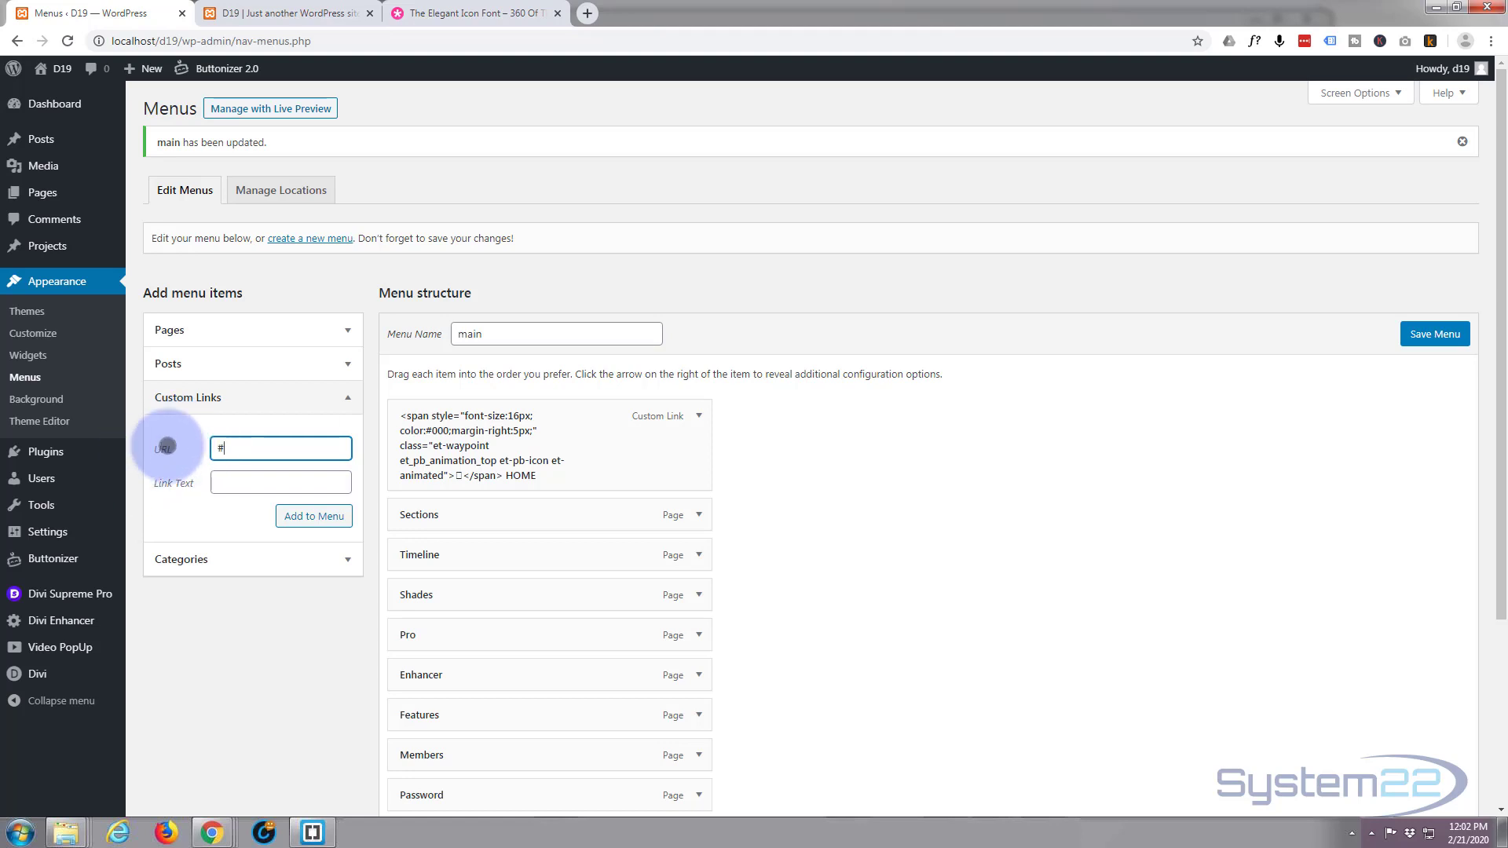
left_click(281, 482)
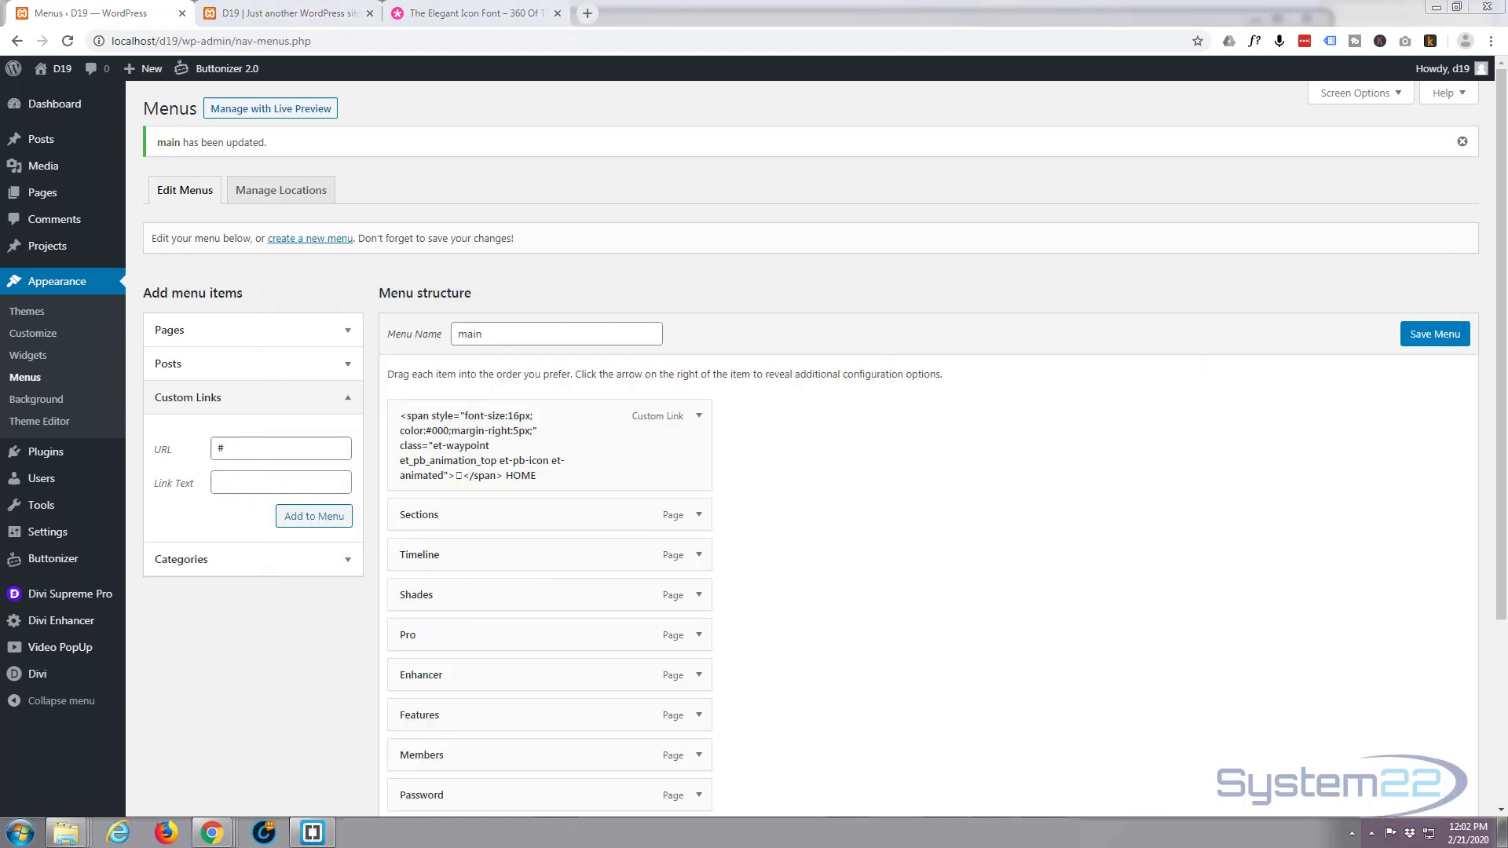
left_click(281, 482)
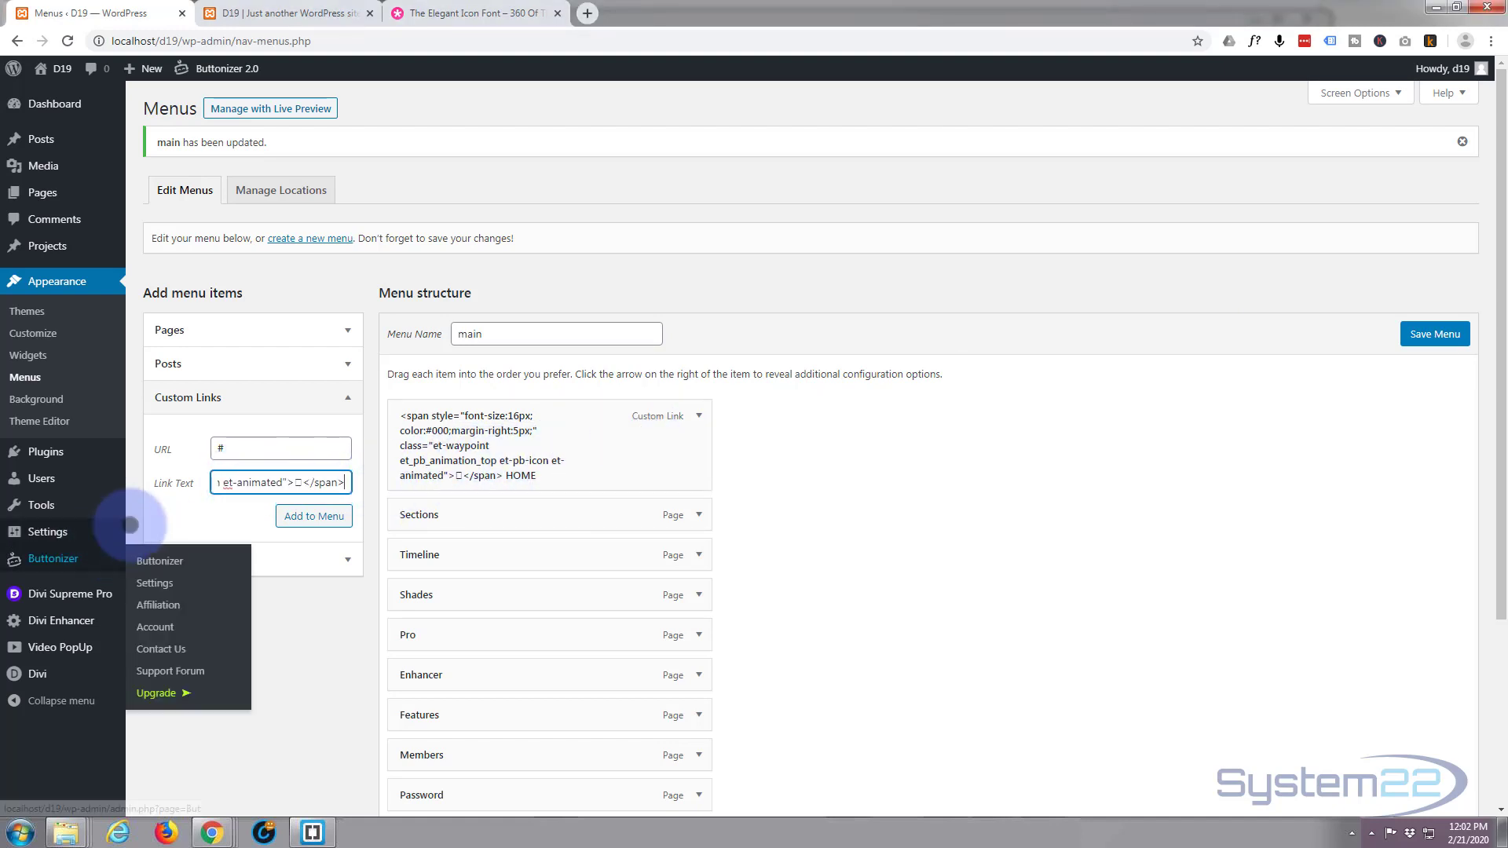
left_click(282, 448)
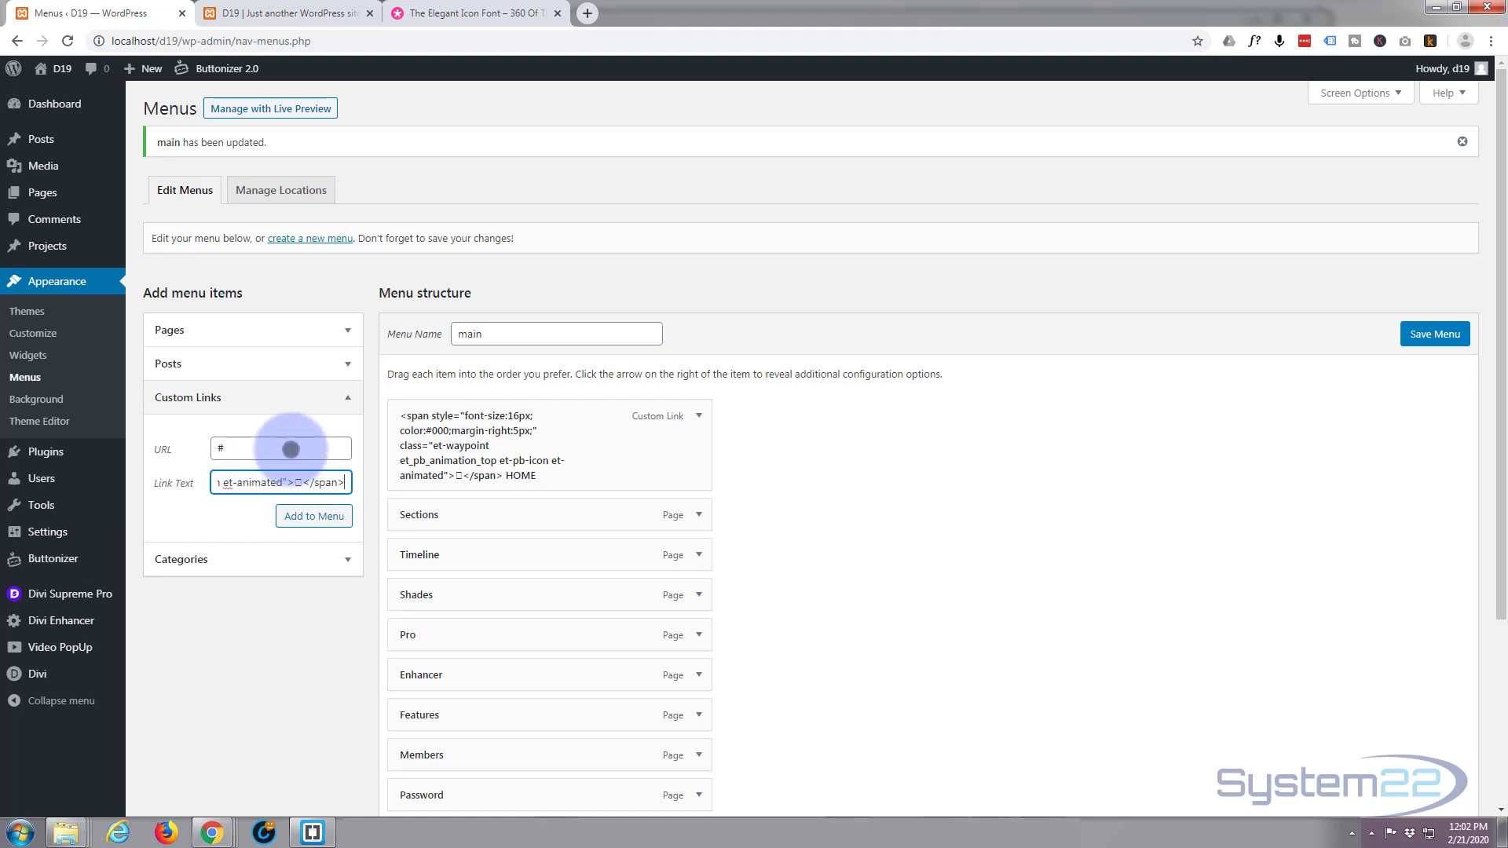
left_click(314, 516)
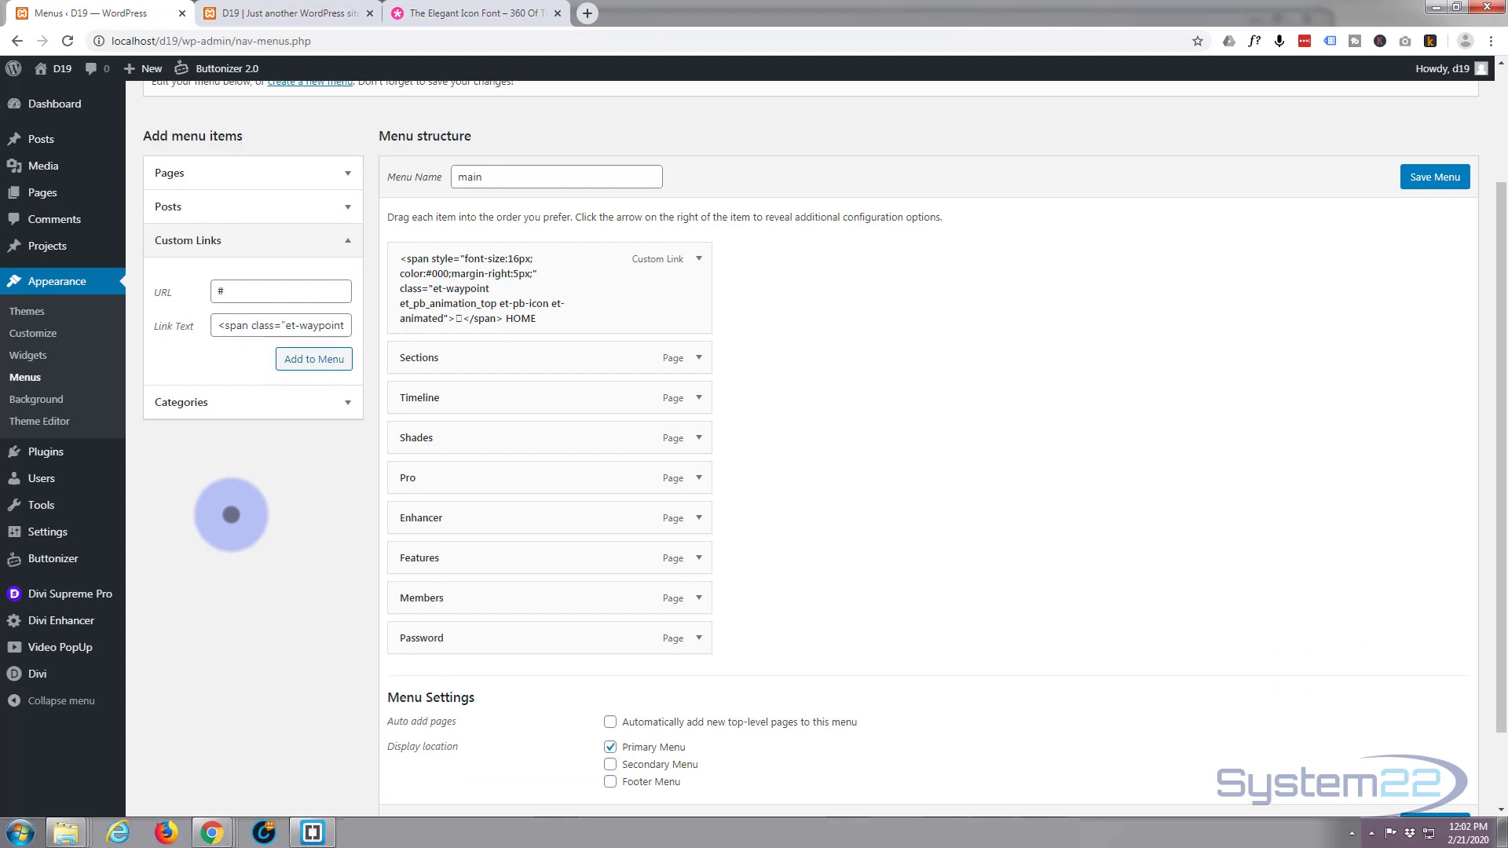
left_click(314, 359)
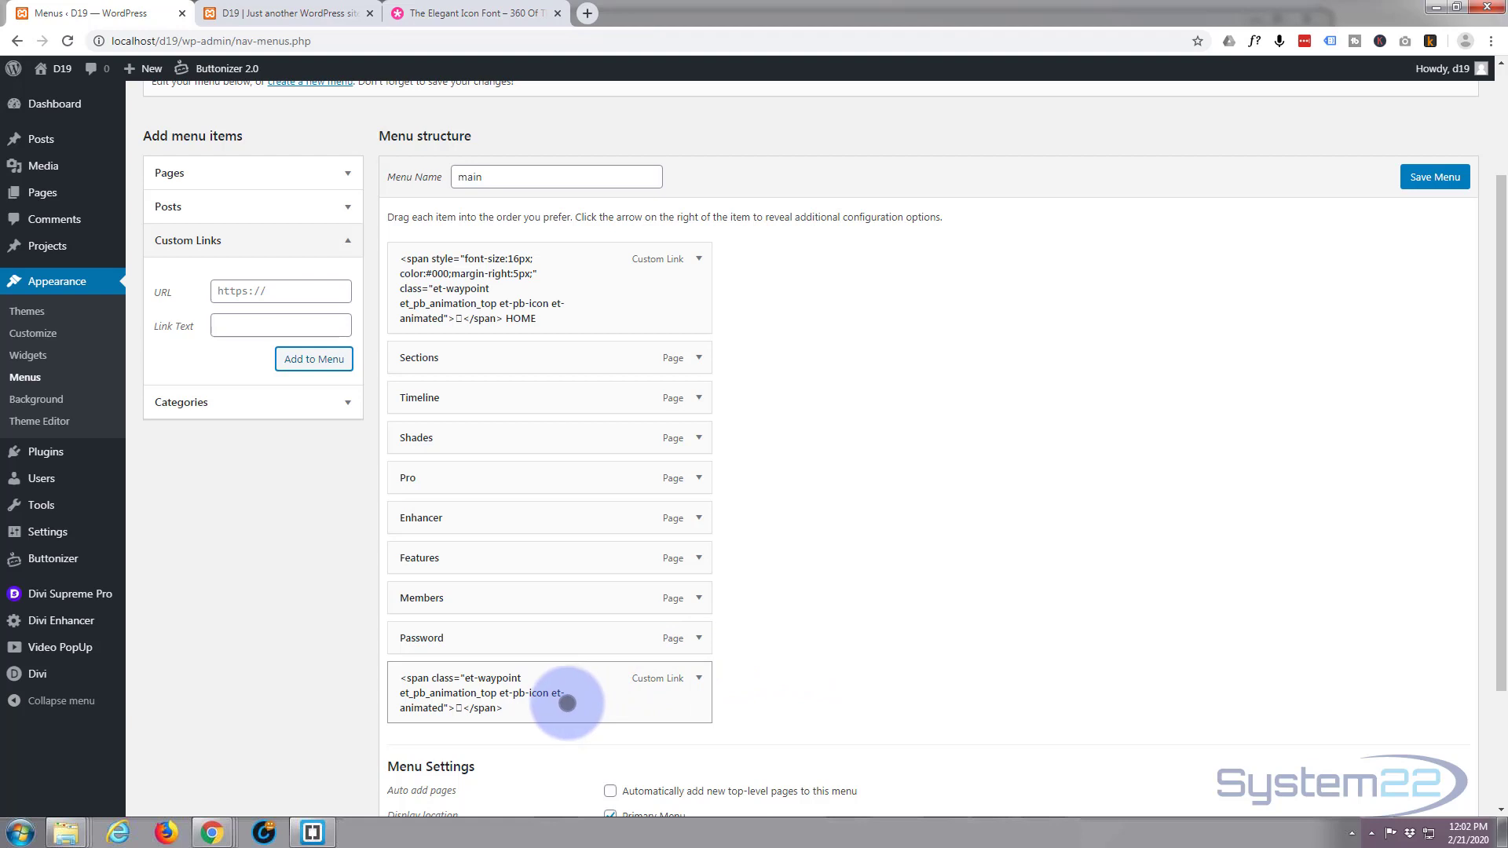
left_click_drag(566, 690, 553, 395)
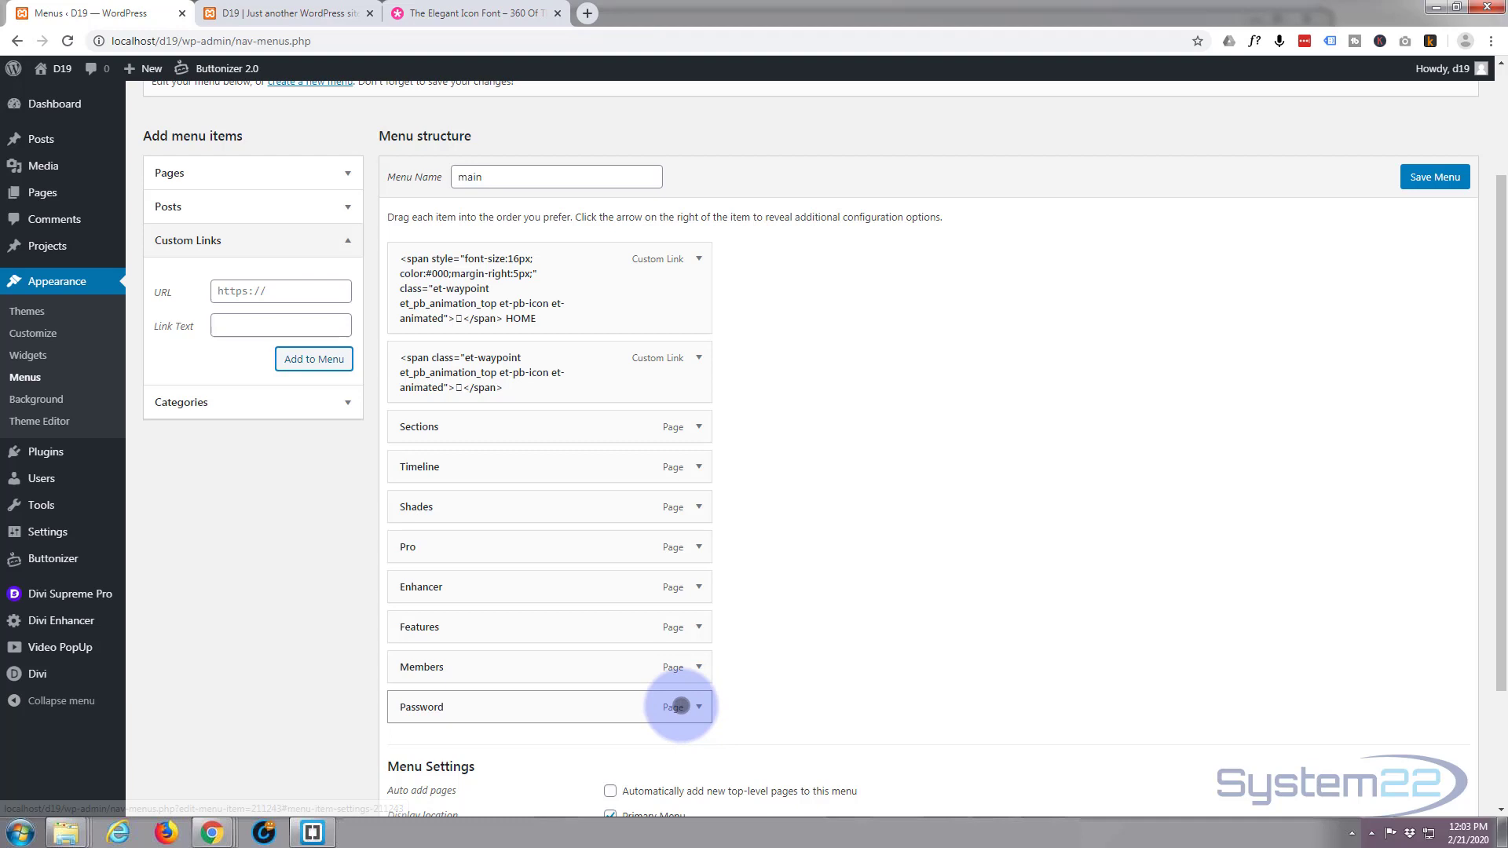
Remove the Password and Members items from the main menu and save it.
left_click(704, 706)
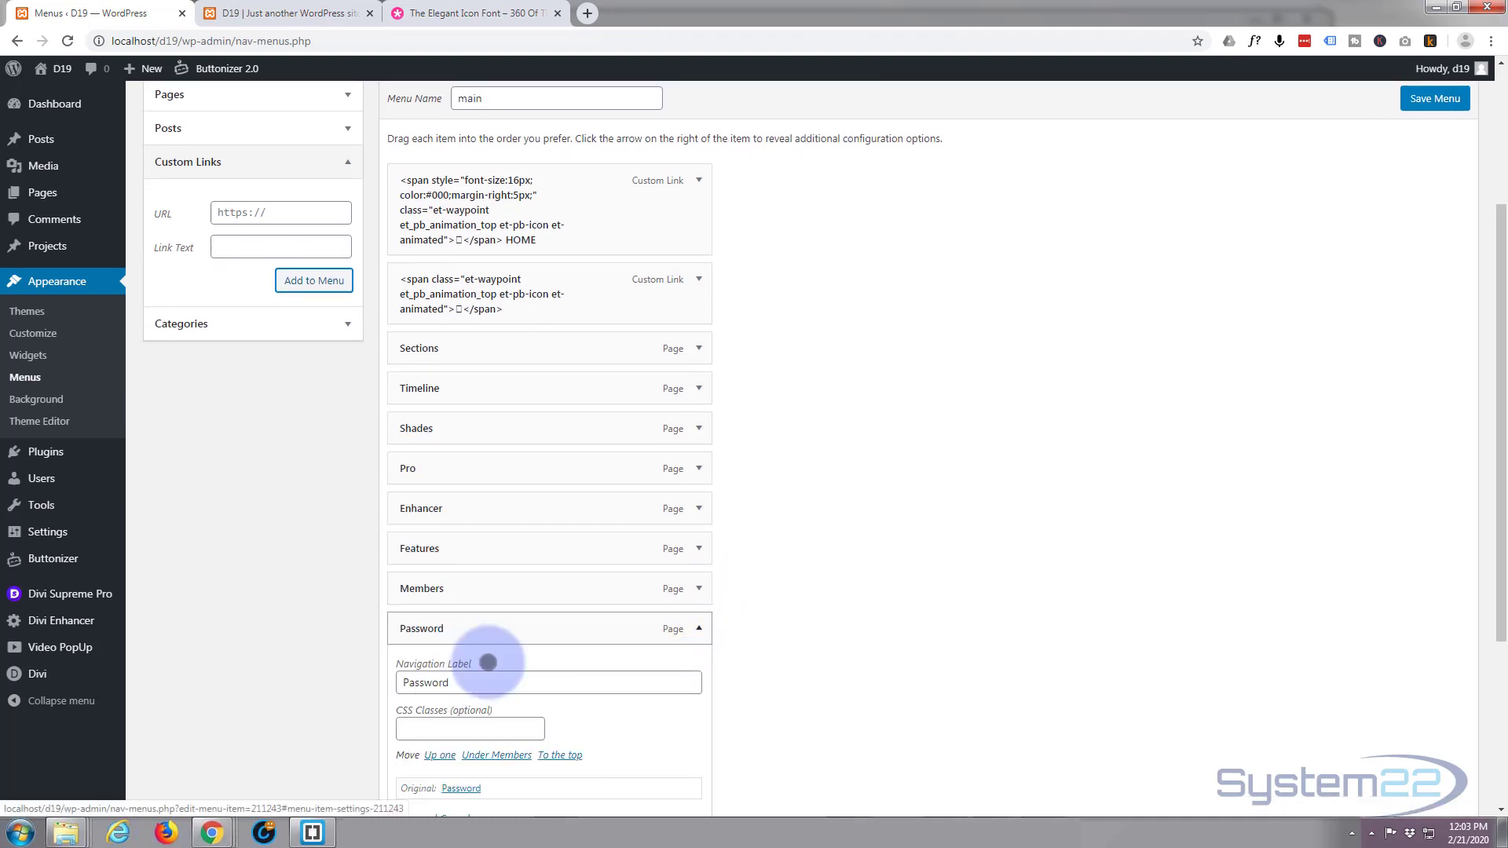
left_click(414, 661)
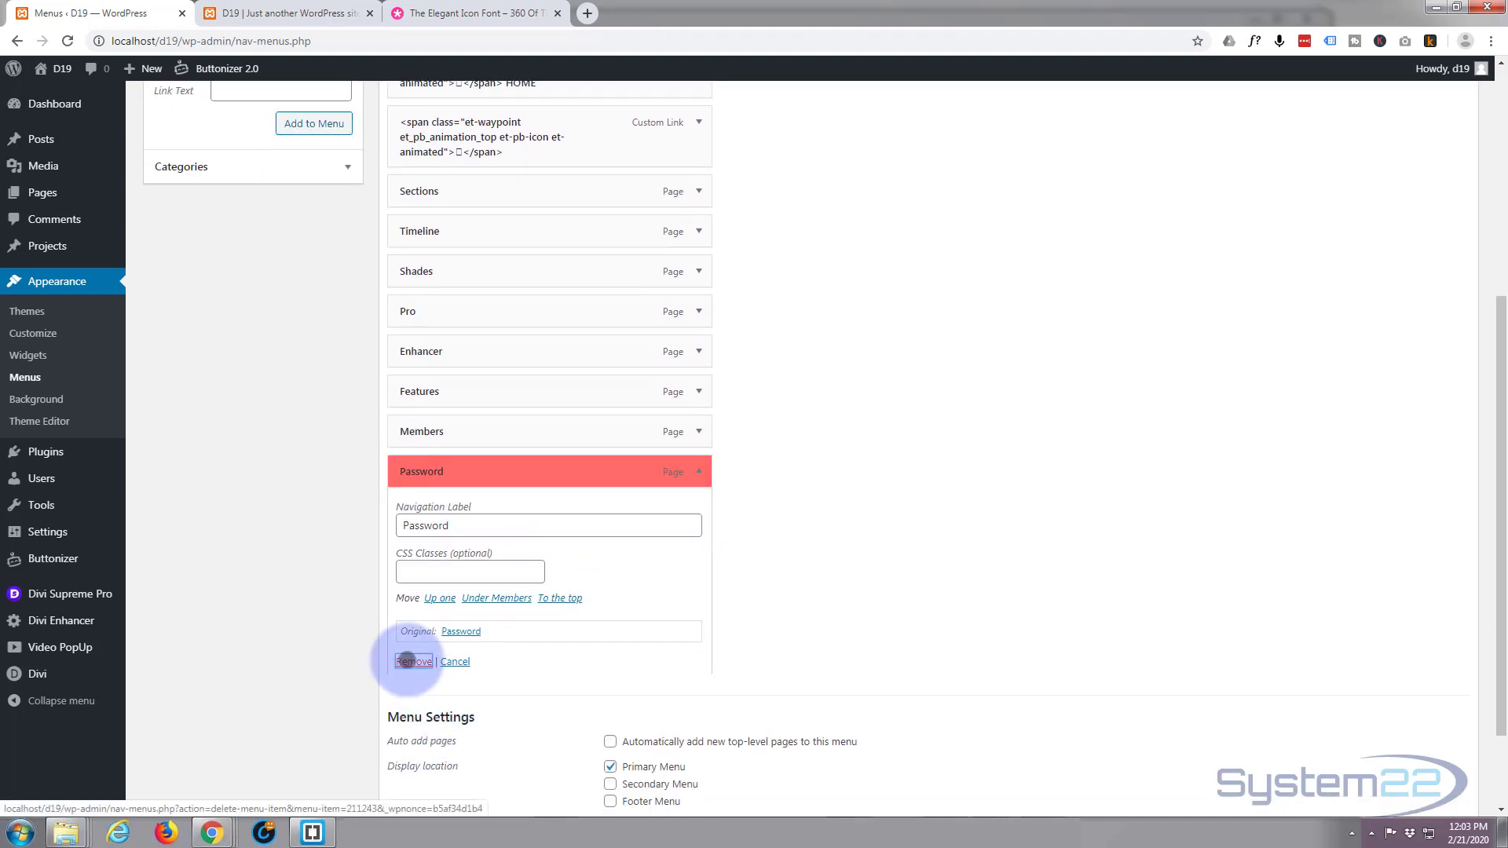
left_click(413, 661)
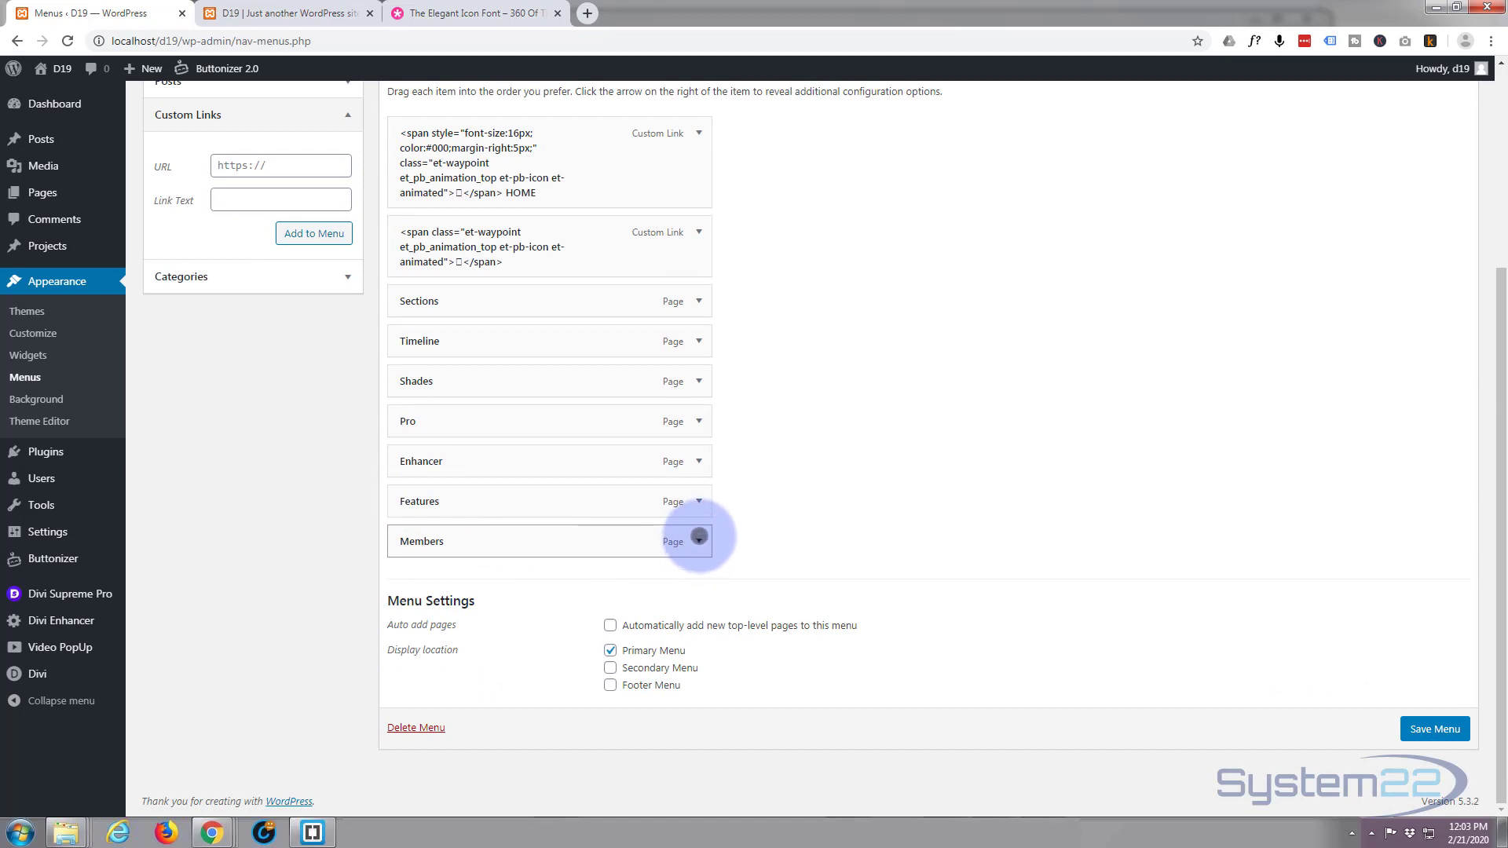
left_click(698, 540)
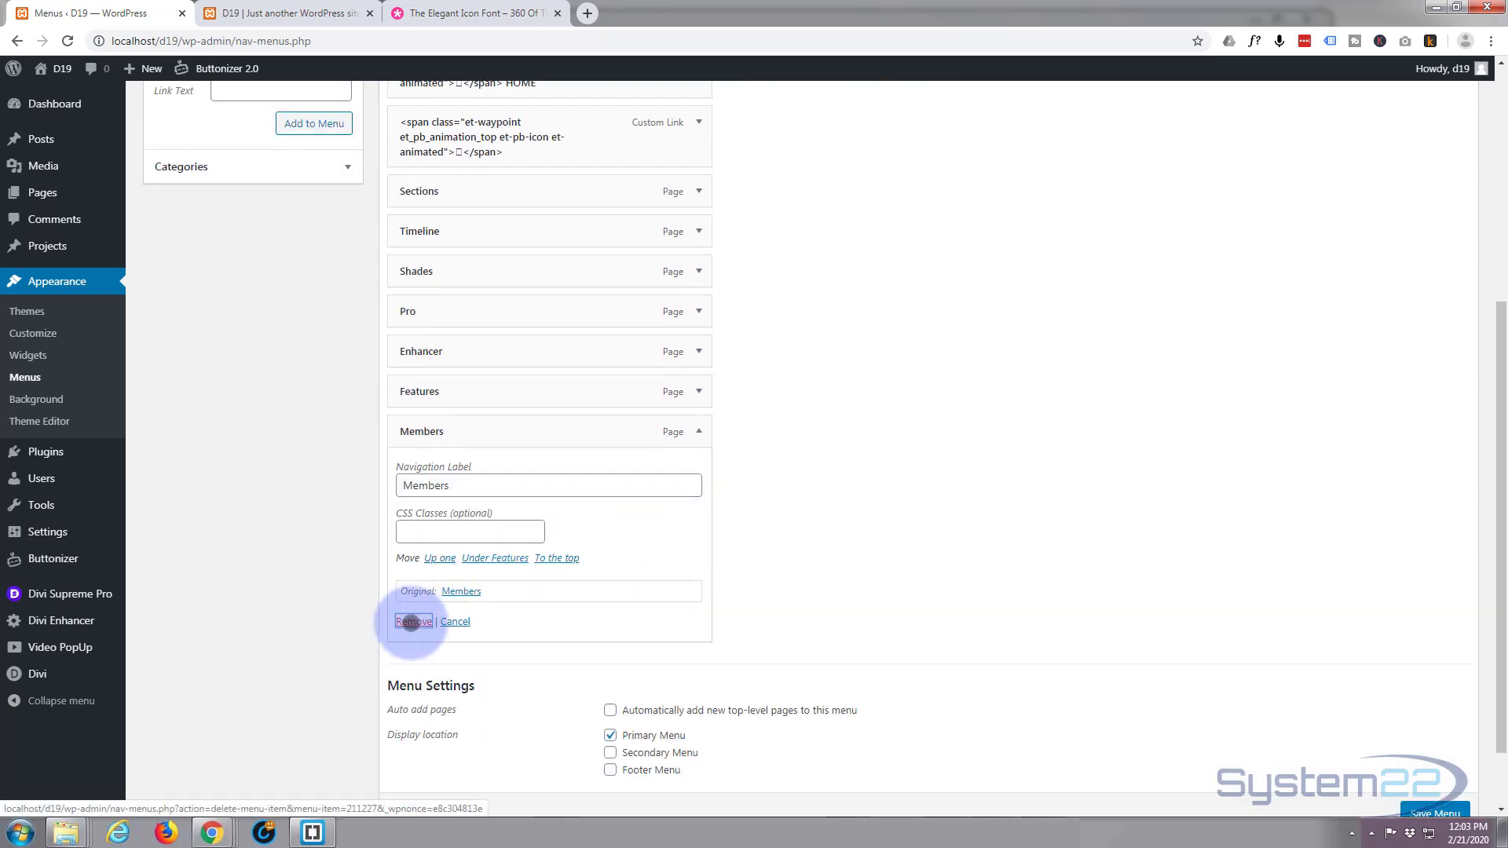
left_click(414, 621)
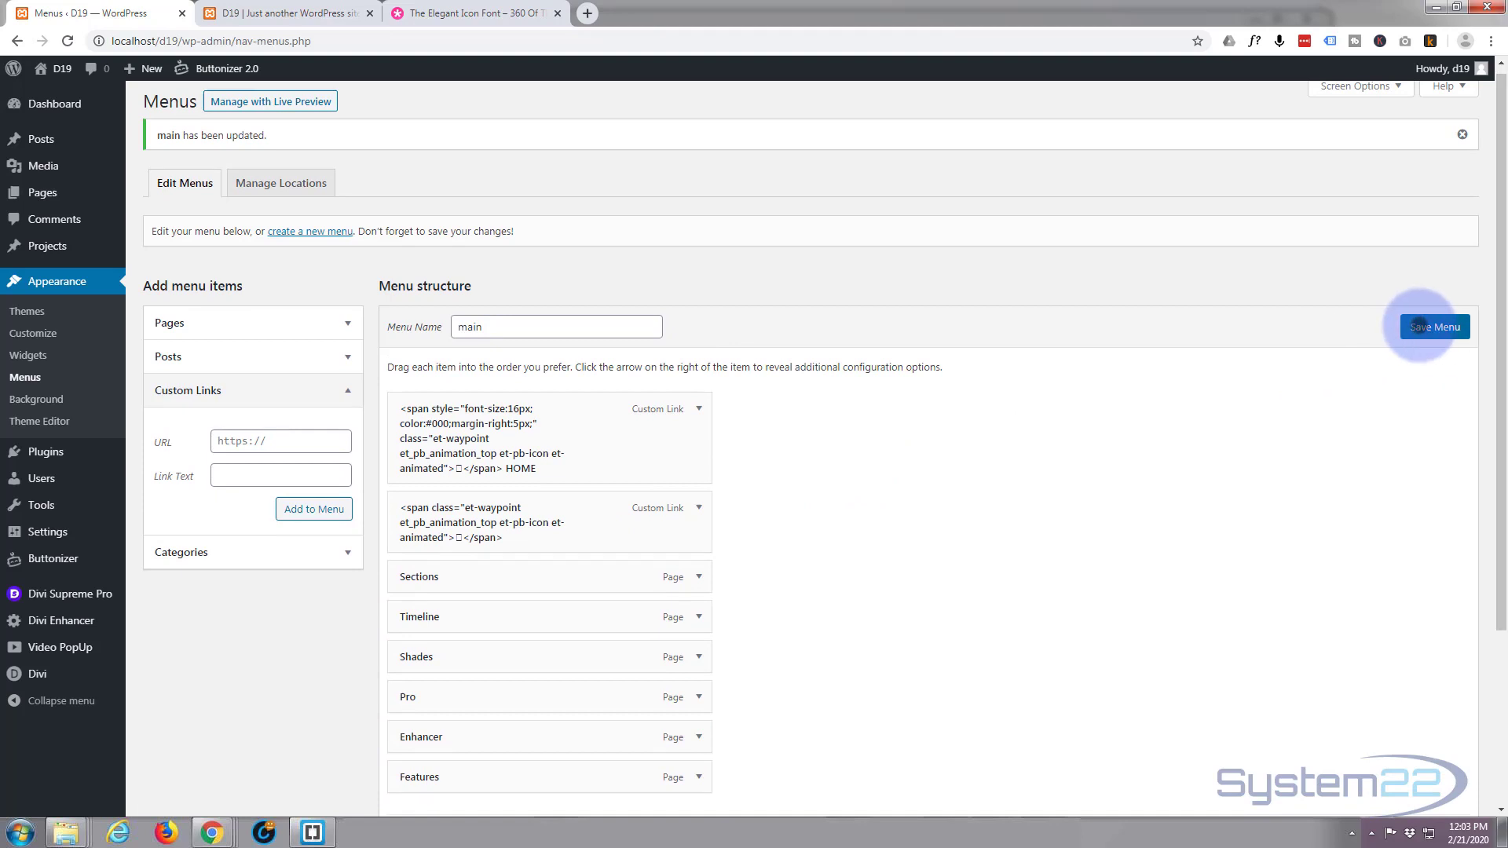
left_click(1434, 327)
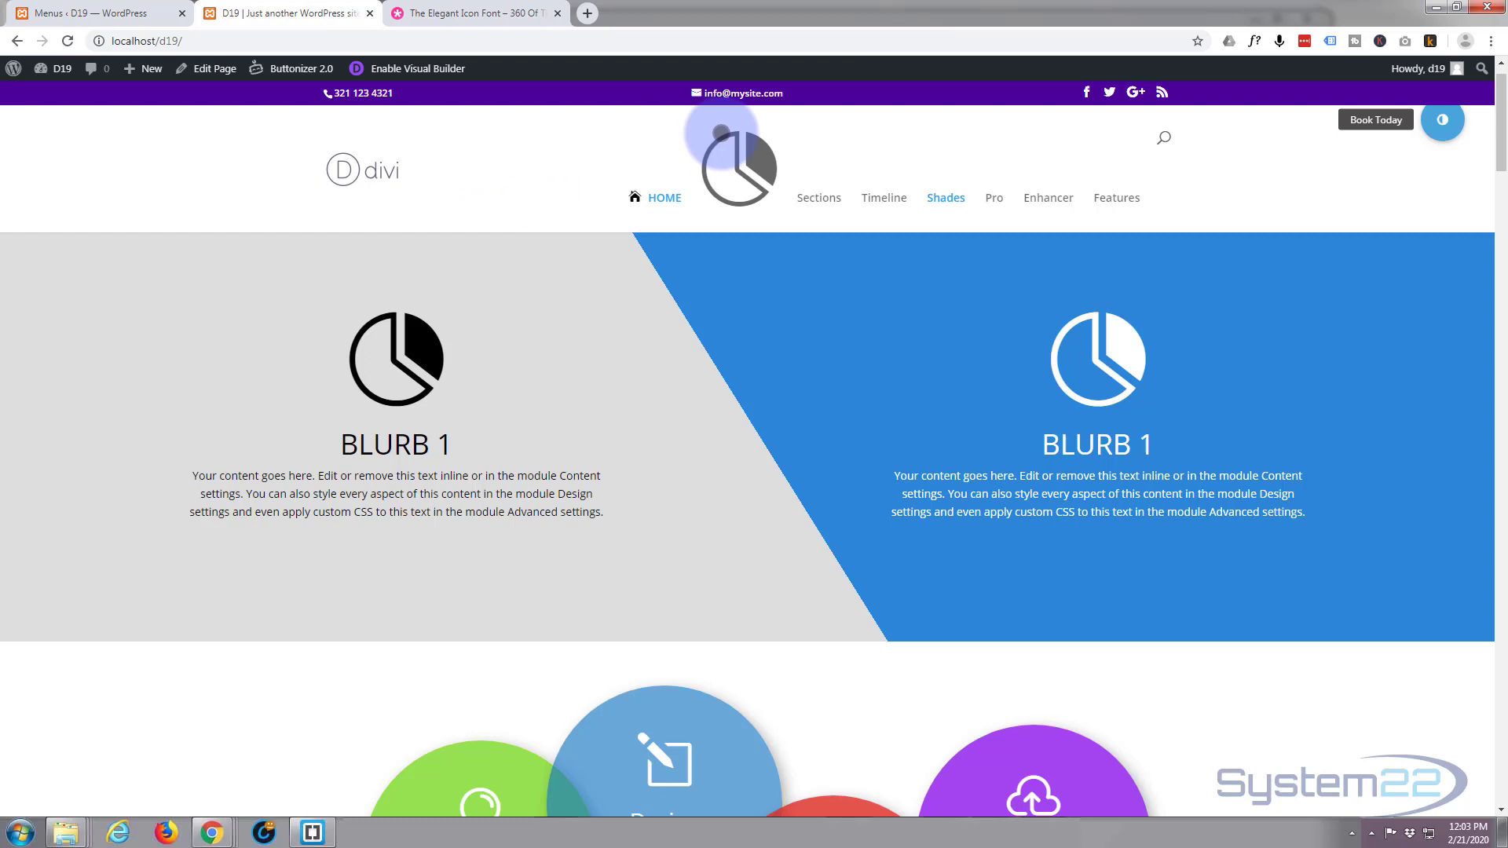
mouse_move(818, 197)
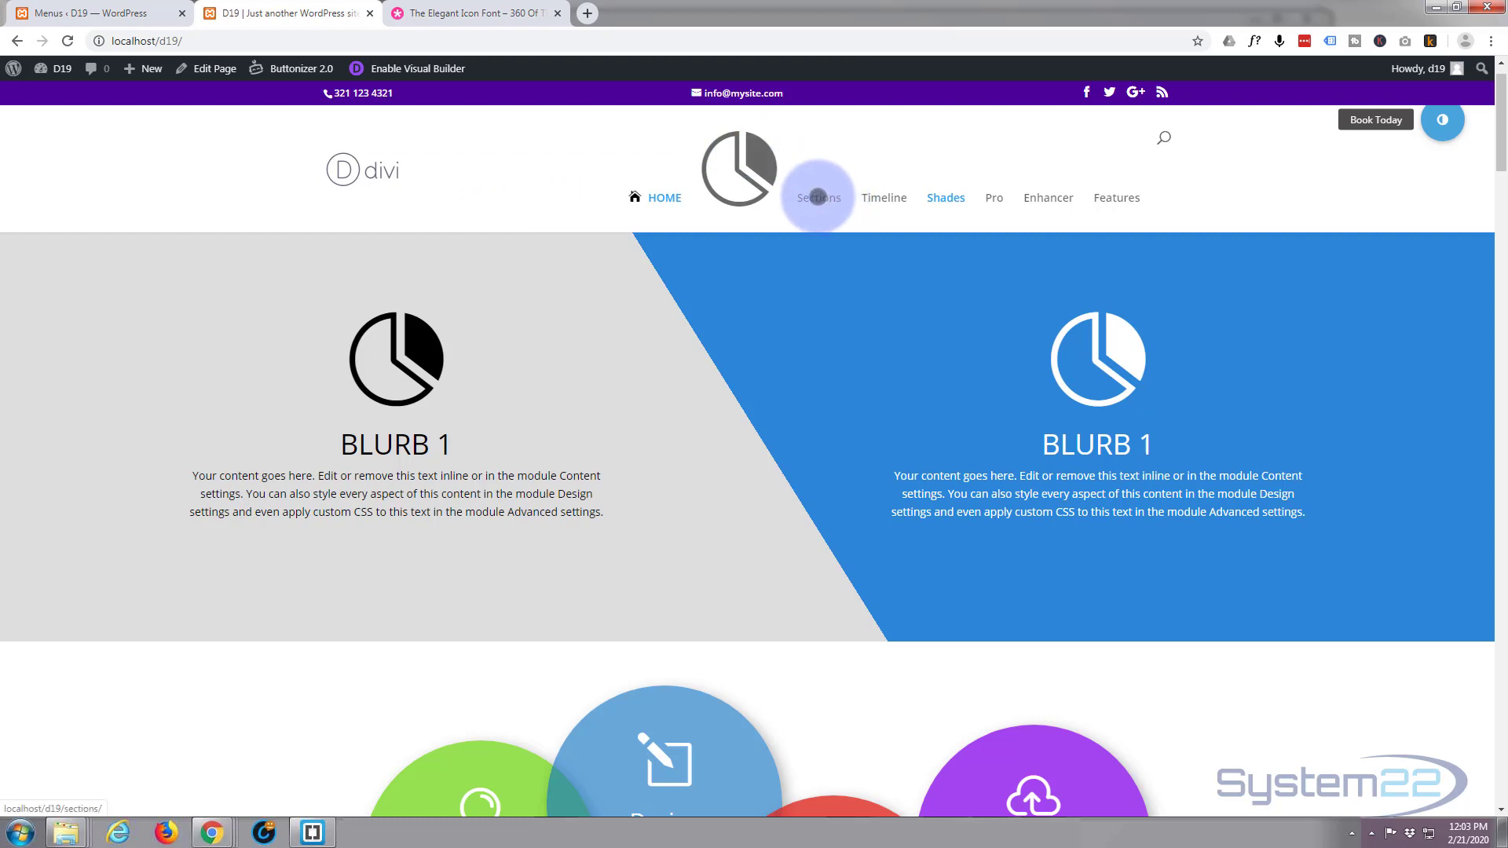
Check the Sections header link on the front end, then return to the Menus tab.
right_click(819, 197)
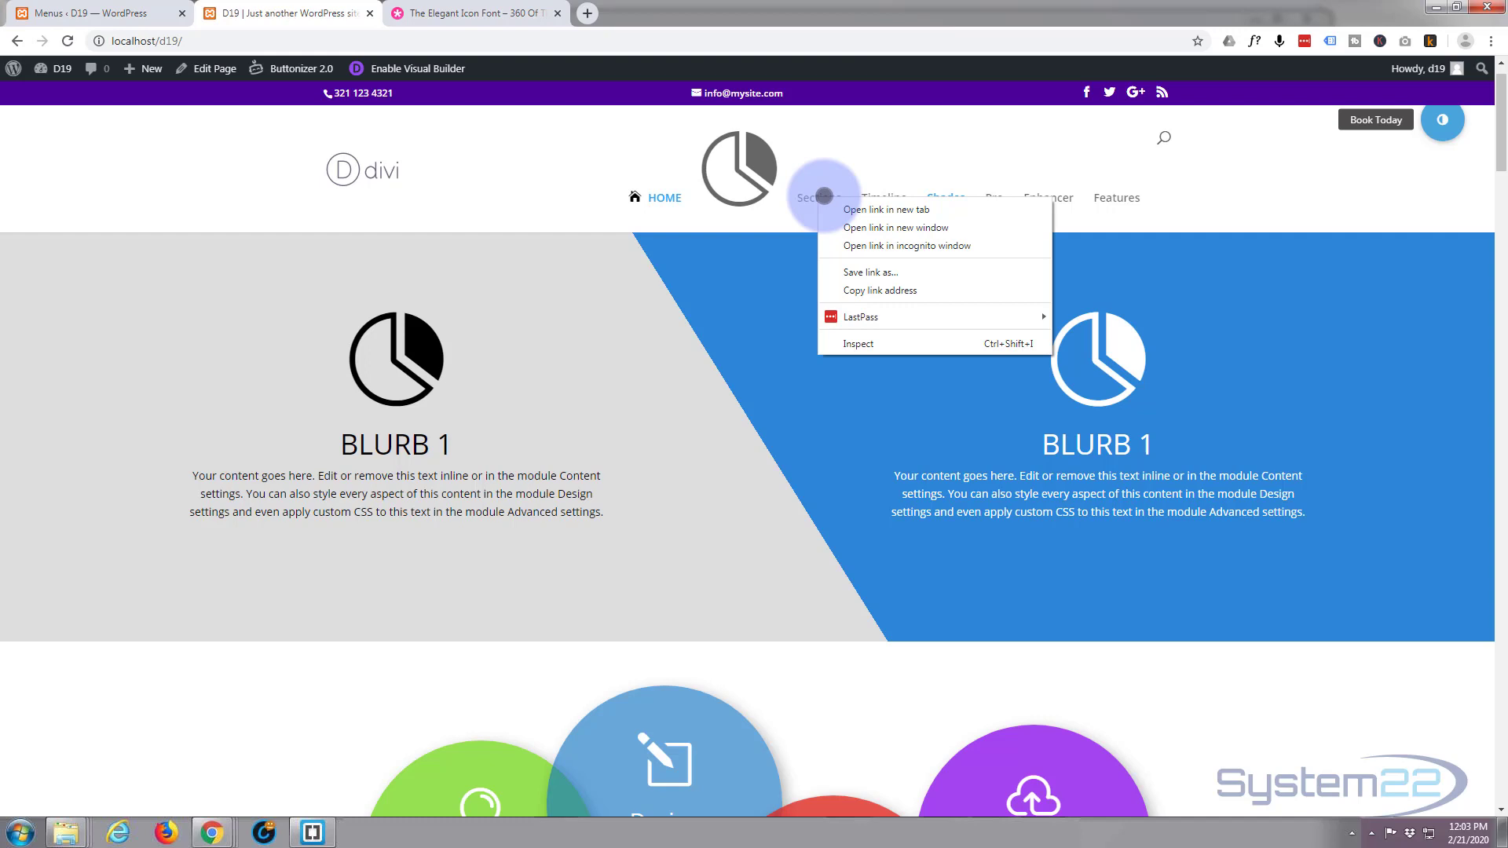
mouse_move(880, 291)
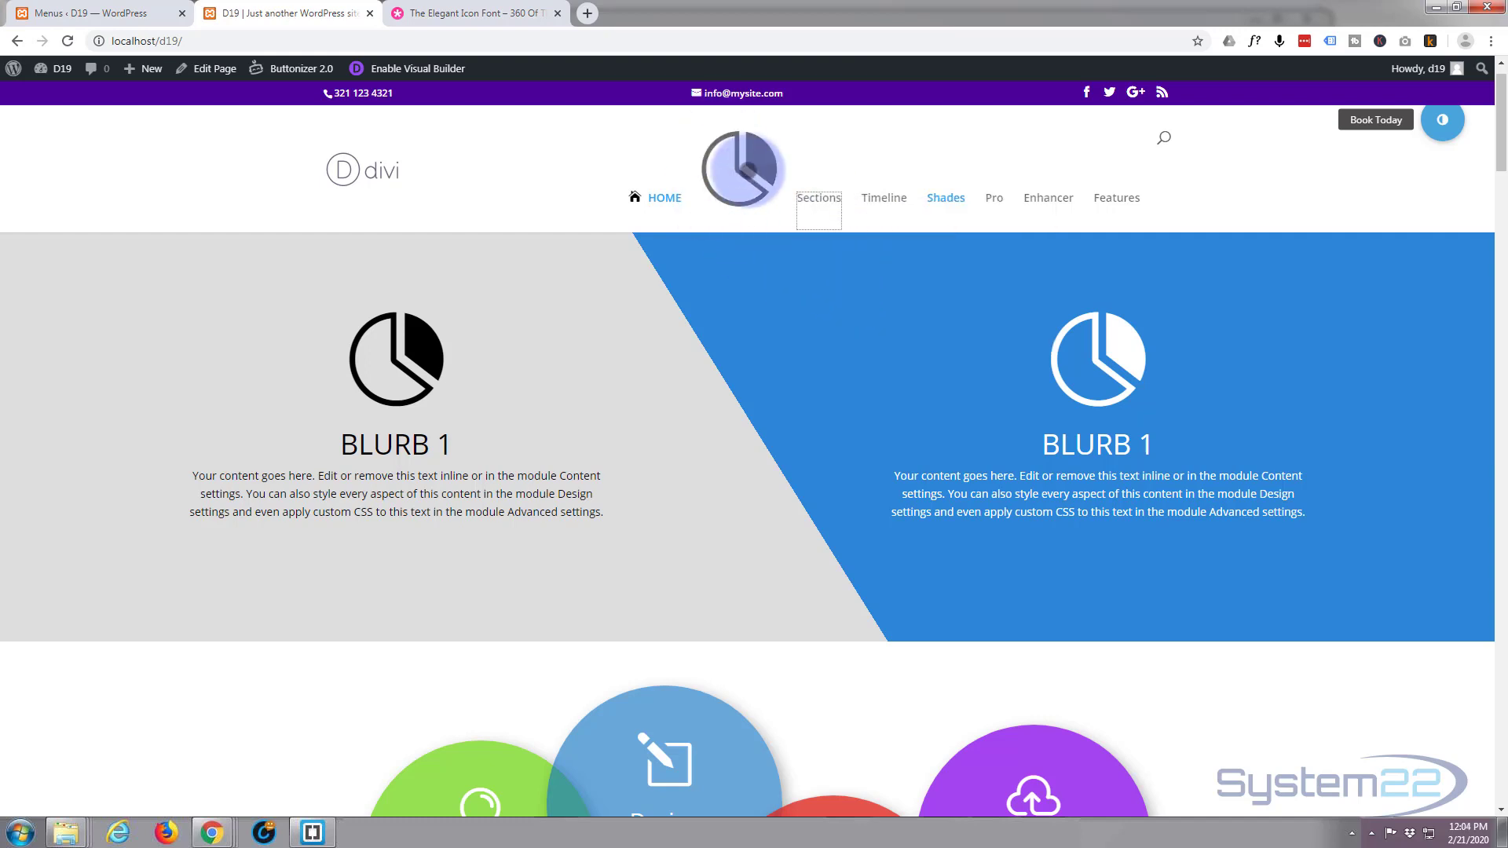
left_click(94, 13)
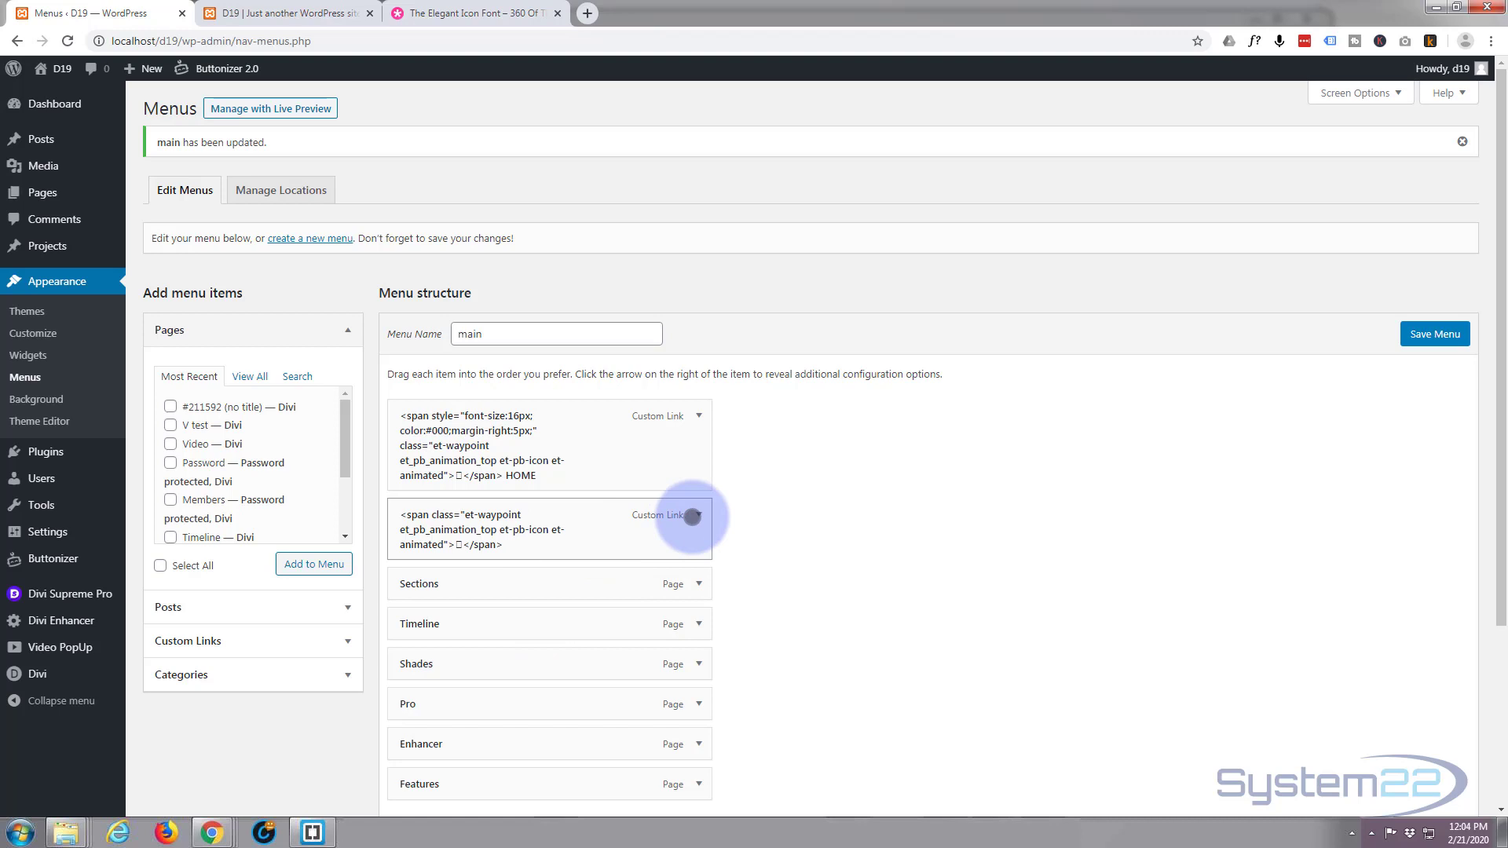
left_click(700, 515)
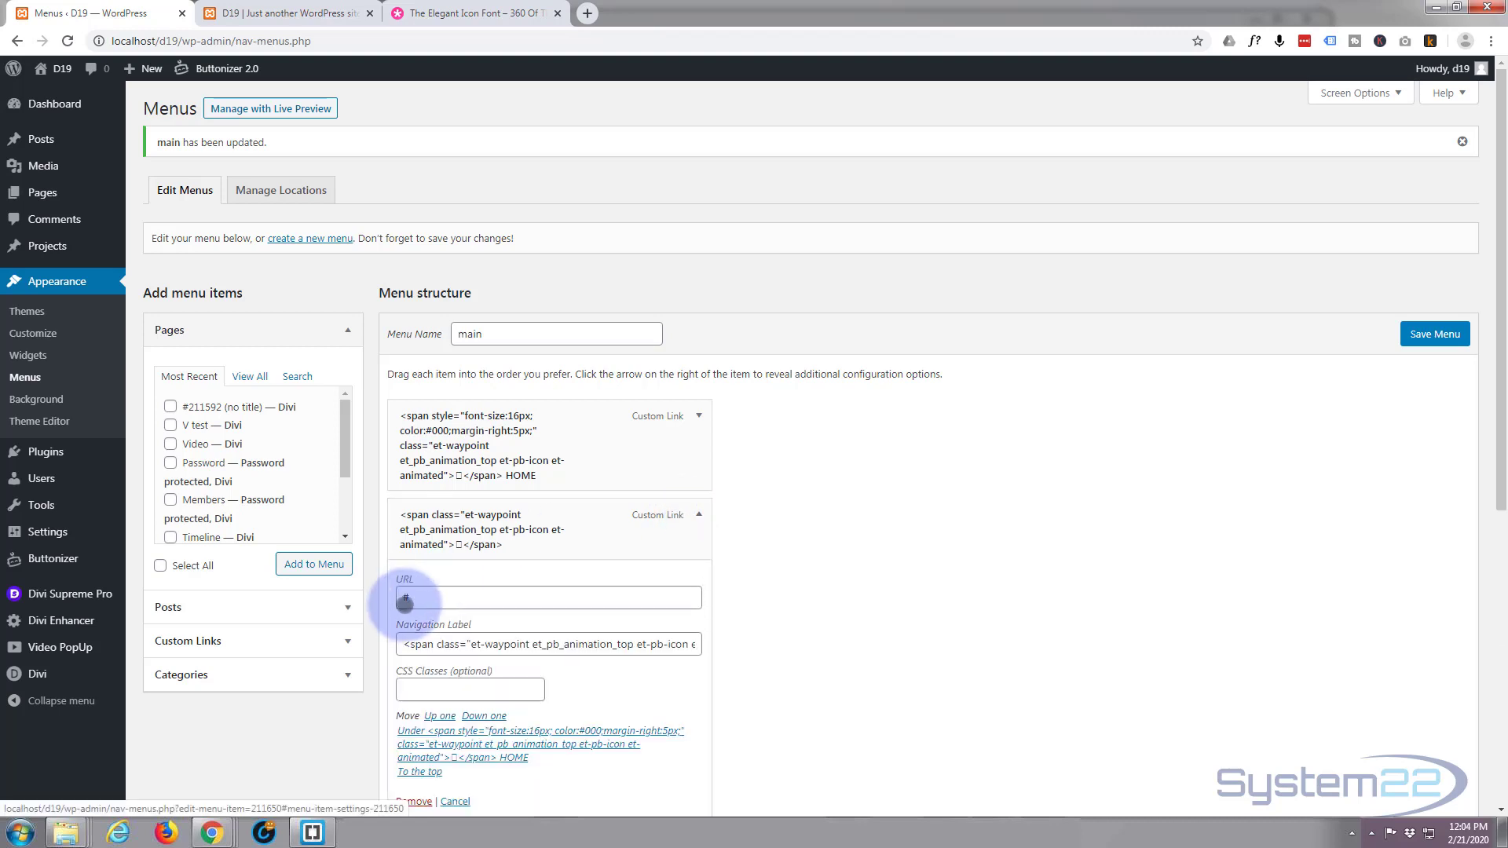
left_click(548, 598)
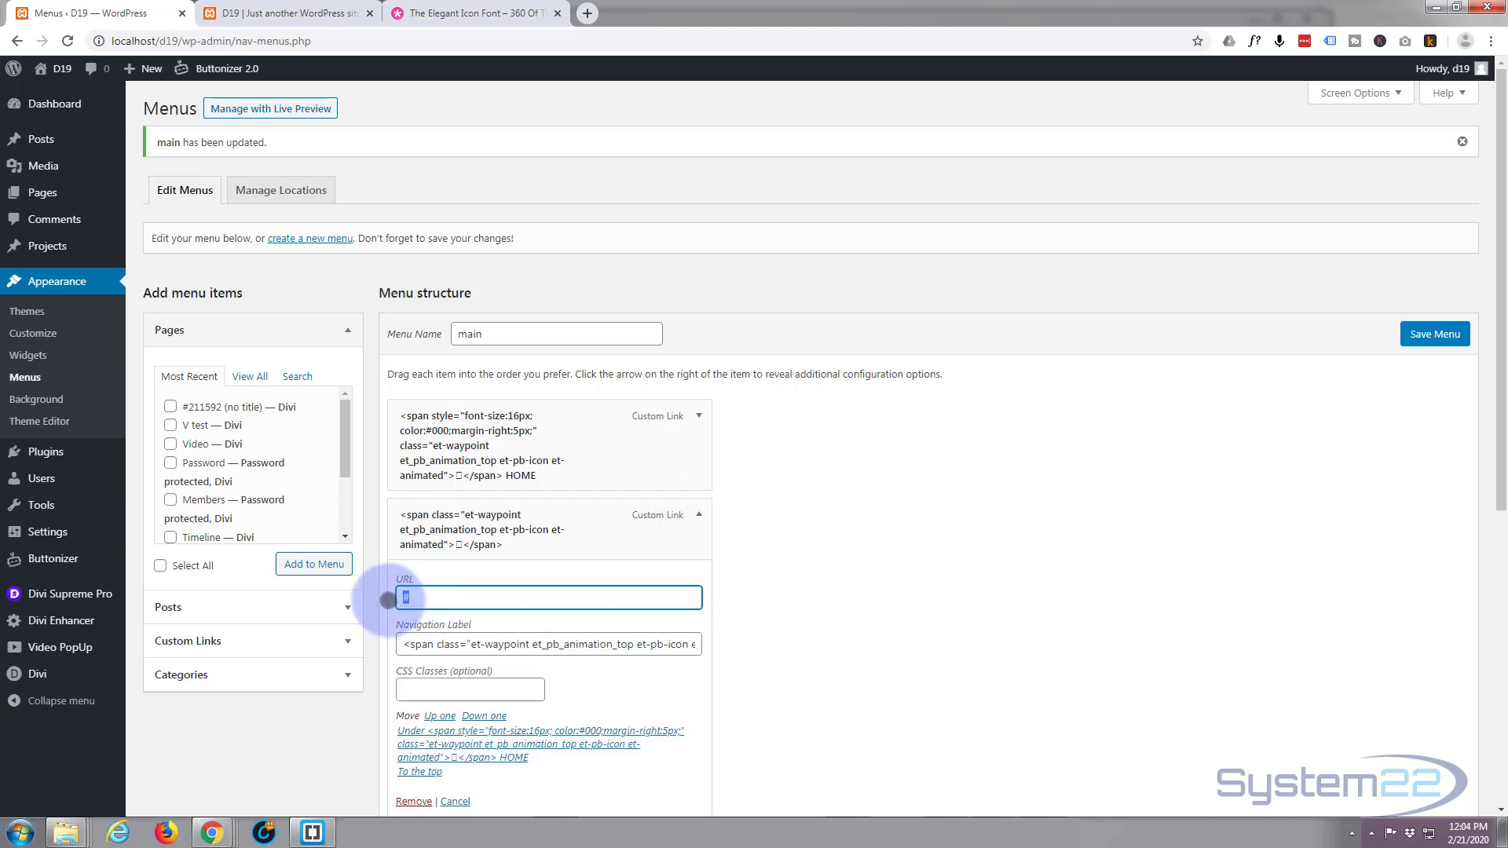
type("http://localhost/d19/sections/")
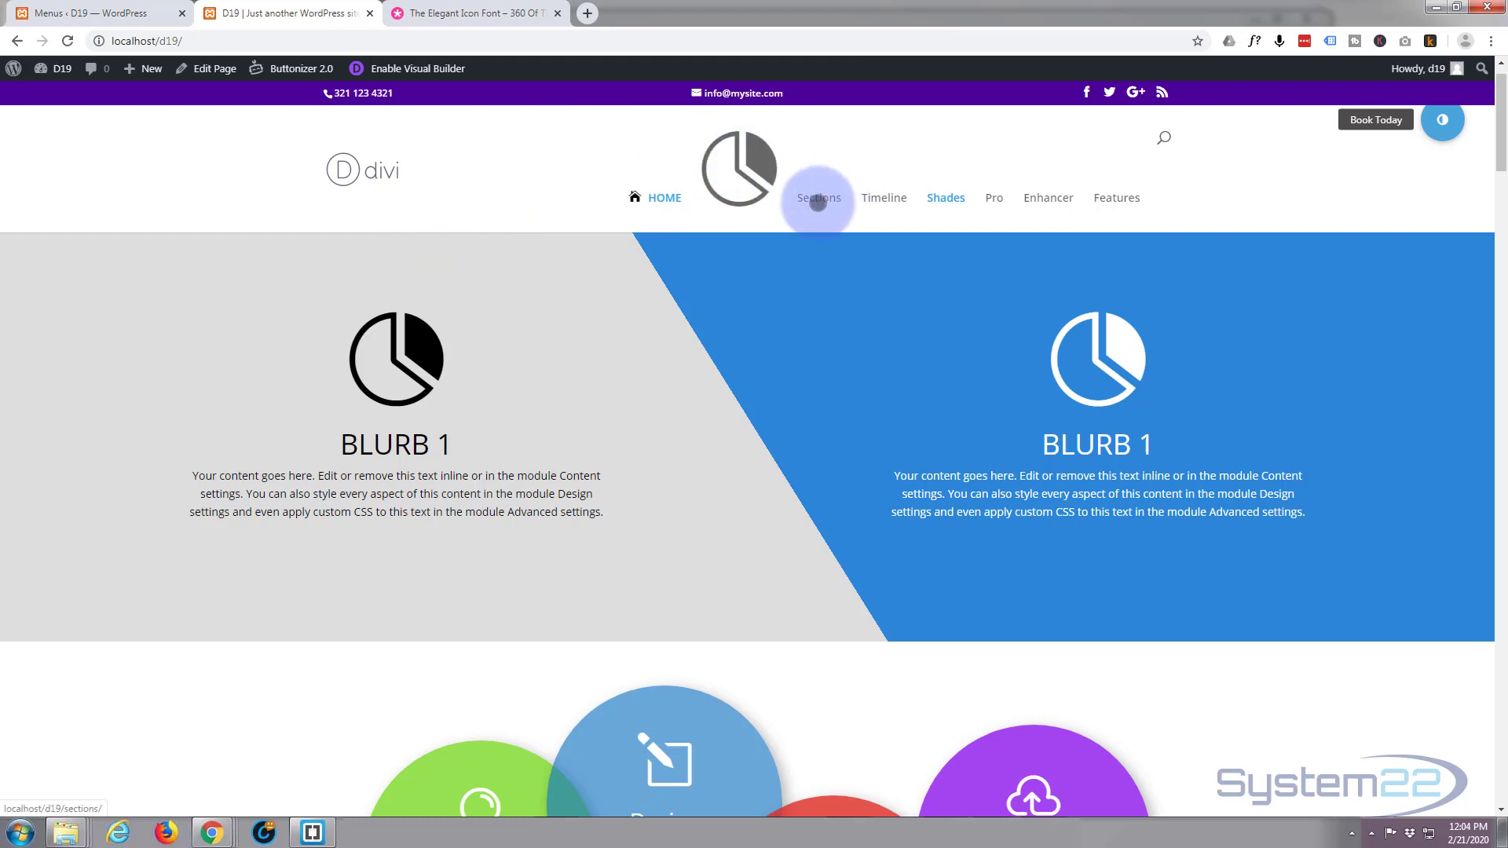
Return to the WordPress menu editor from the front-end page.
left_click(818, 197)
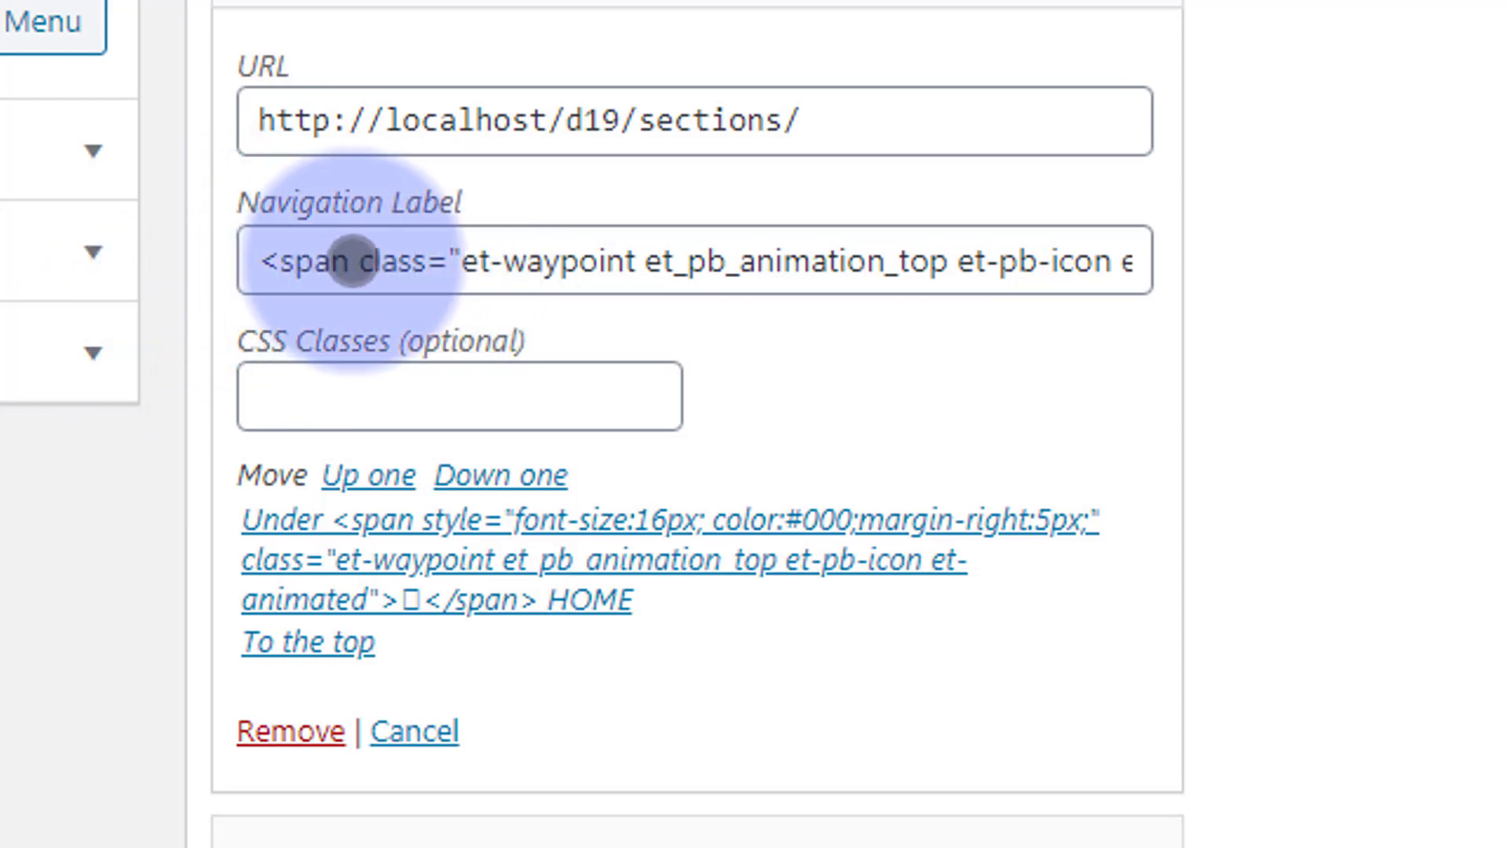
Give the icon label's span style="font-size:16px; color:#000" and save the menu.
left_click(346, 262)
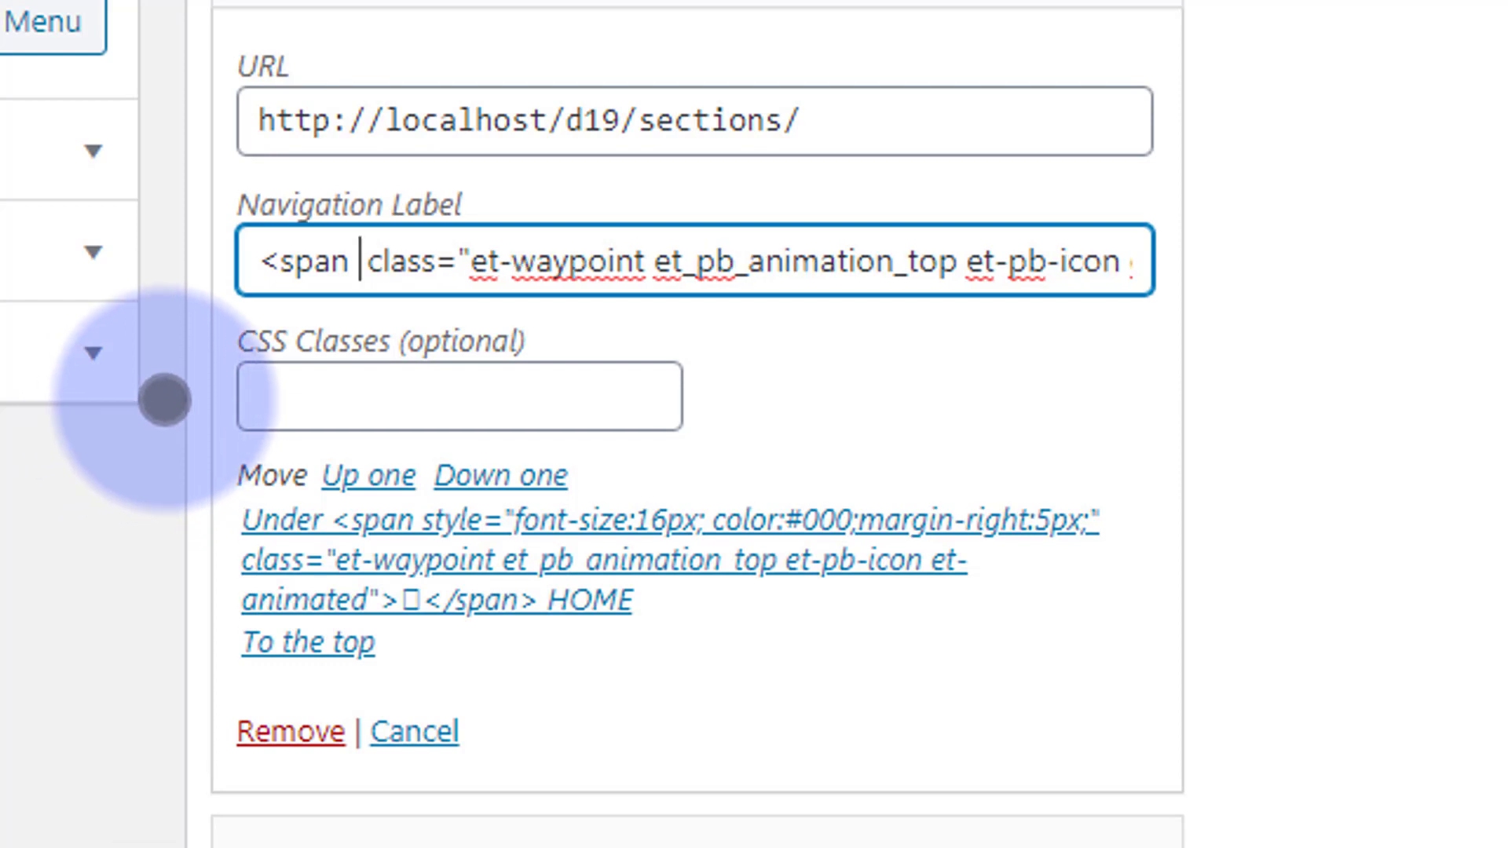
type("style=\"")
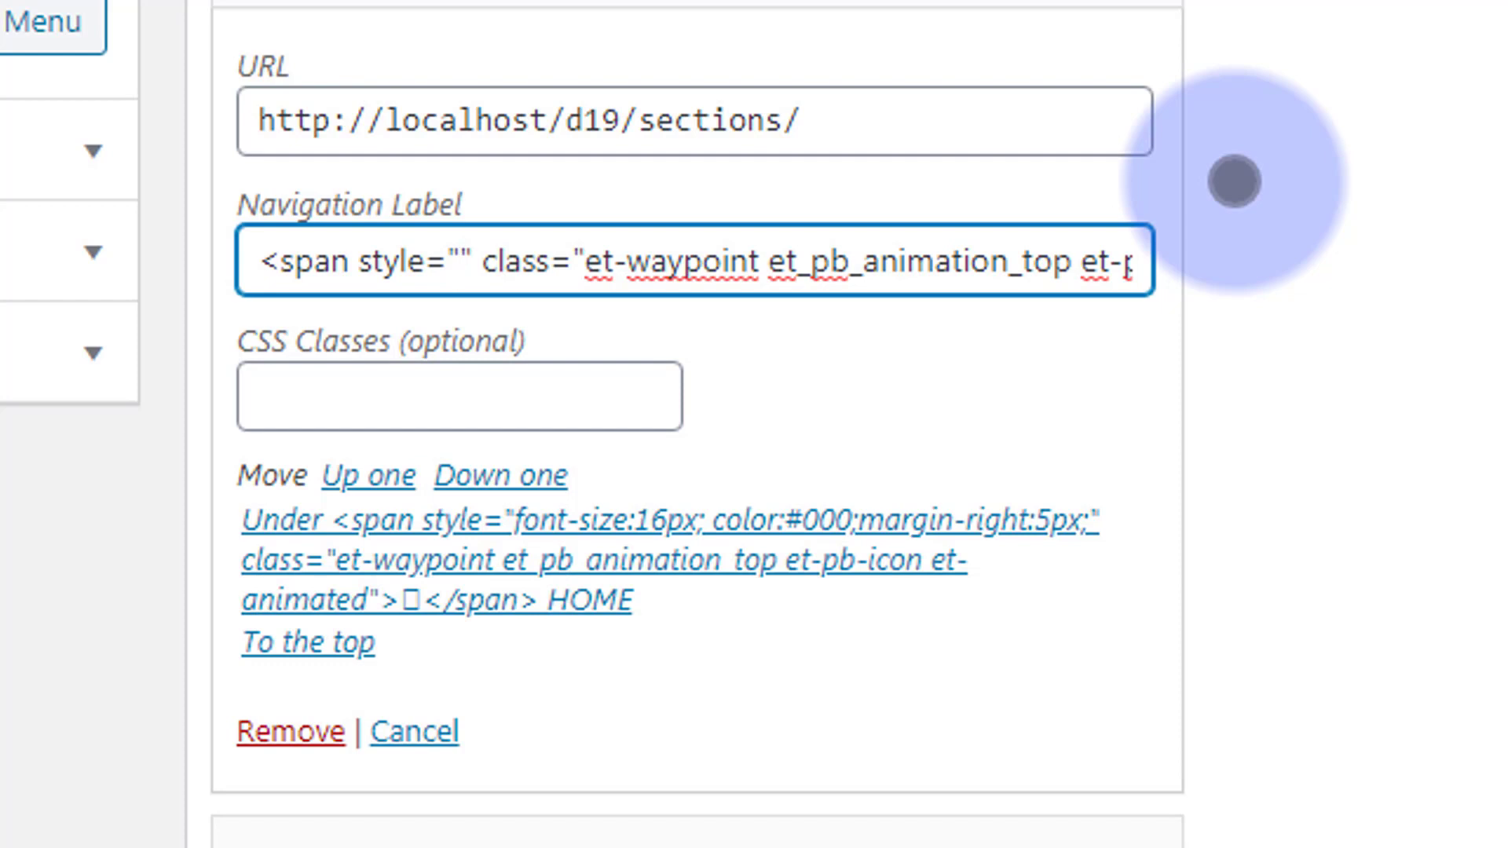
type("font-size:16")
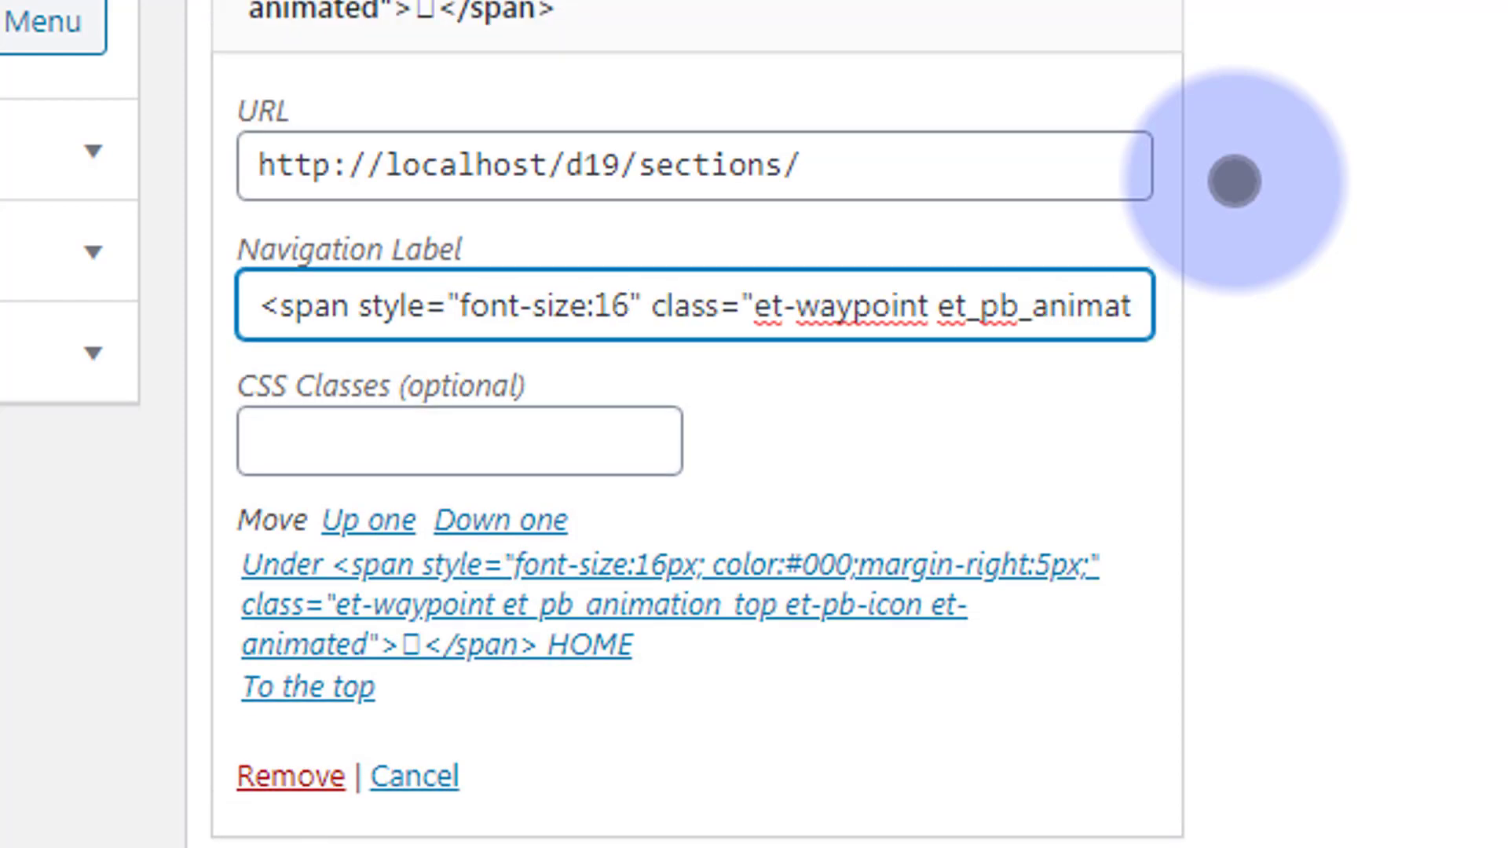
type("px")
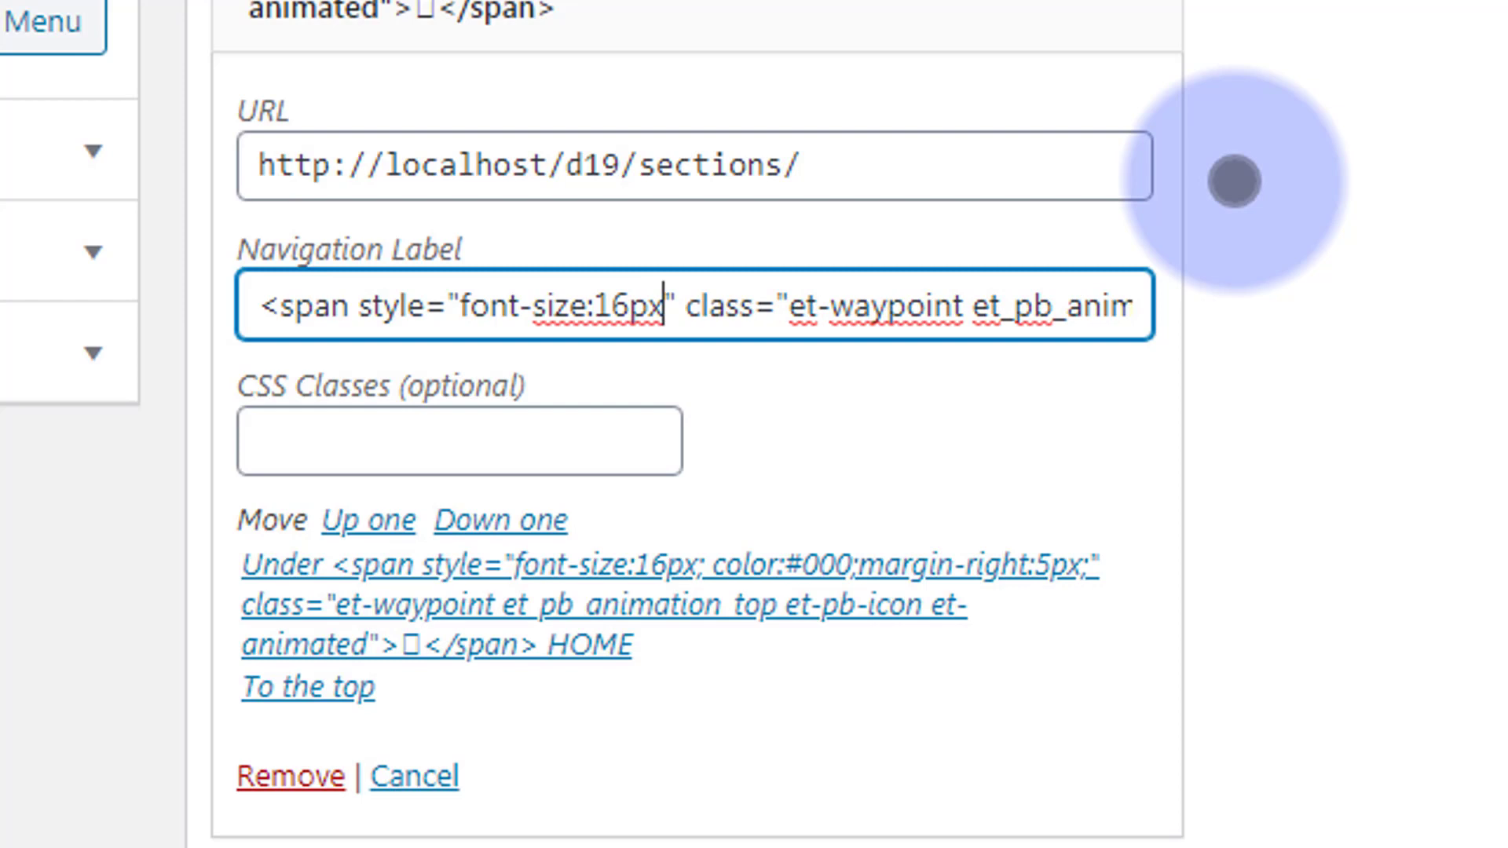
type(";")
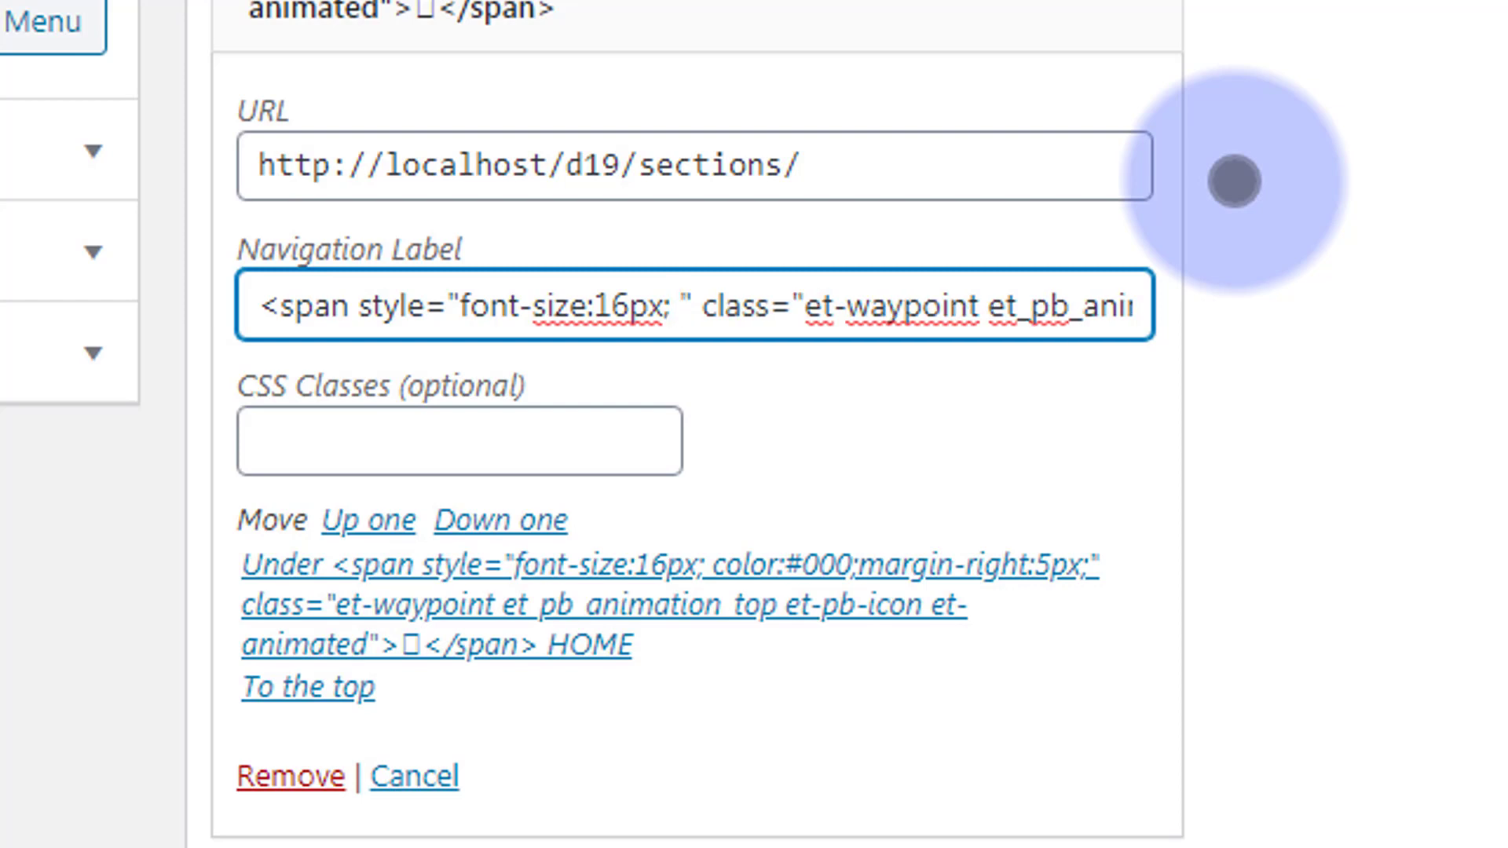
type("co,")
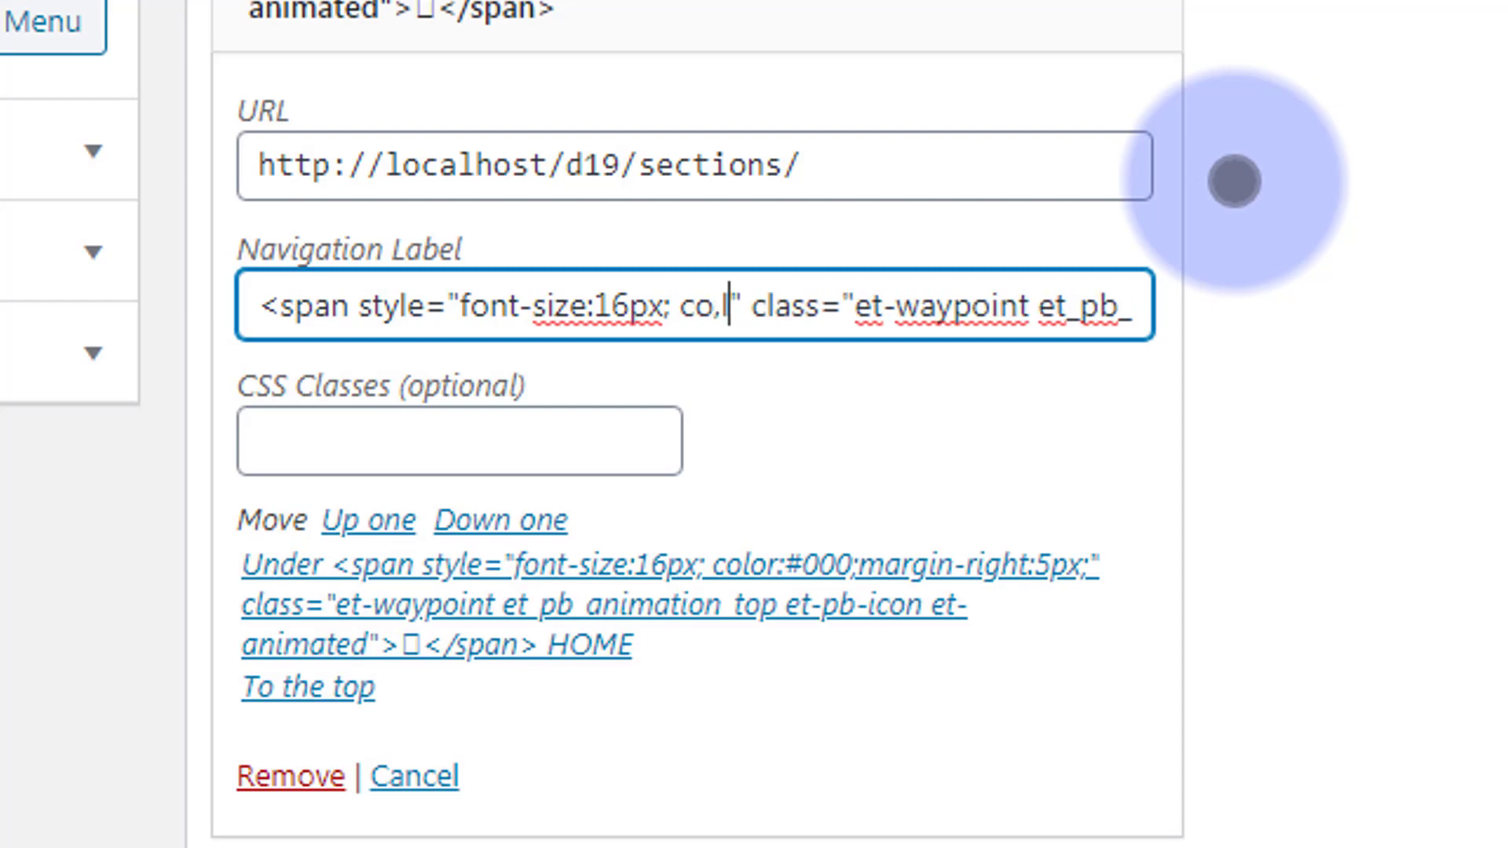
type("lor")
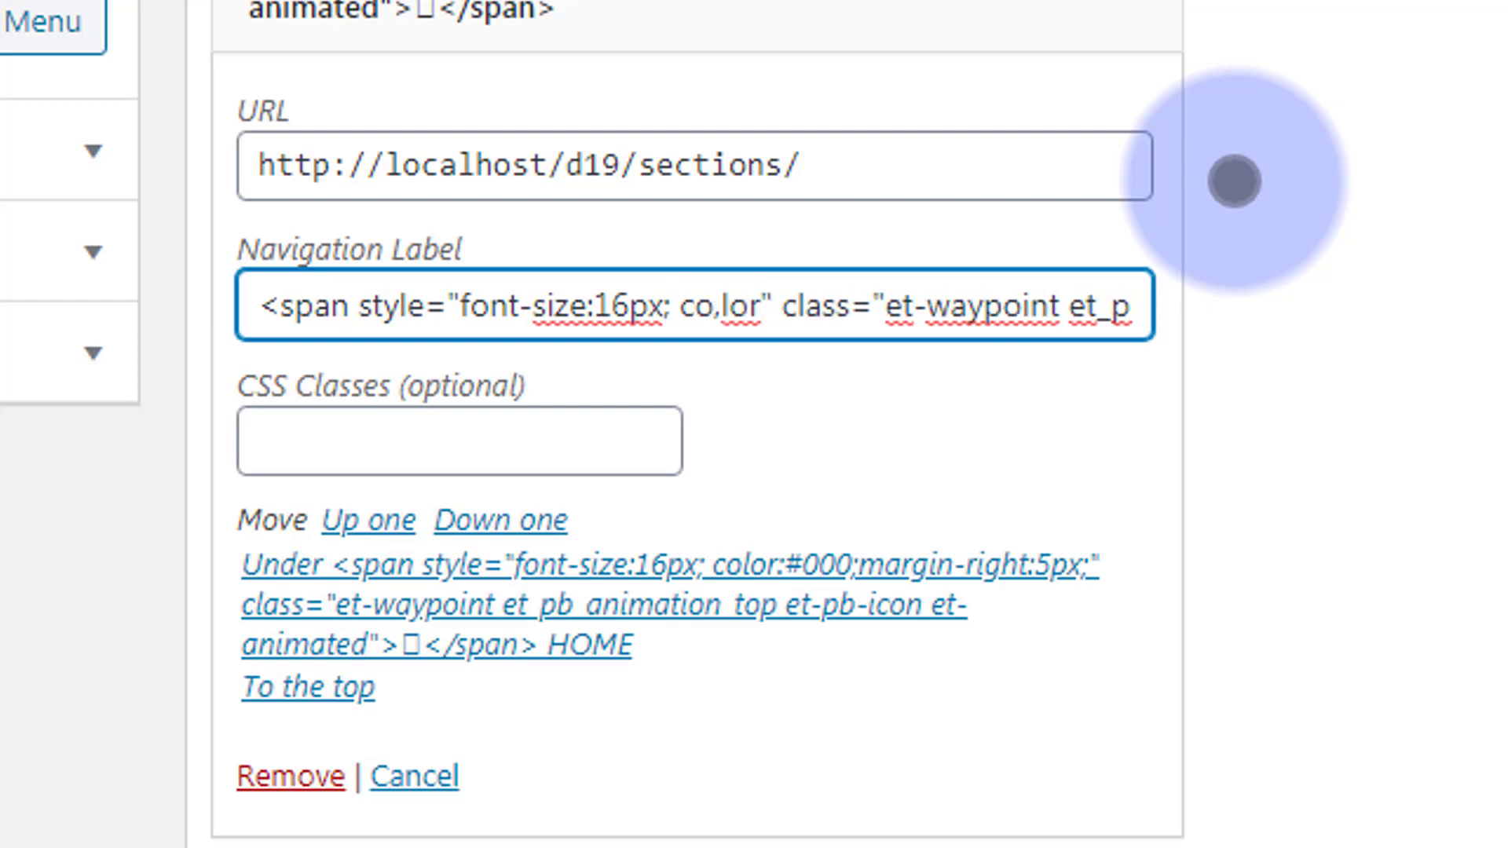
type(":")
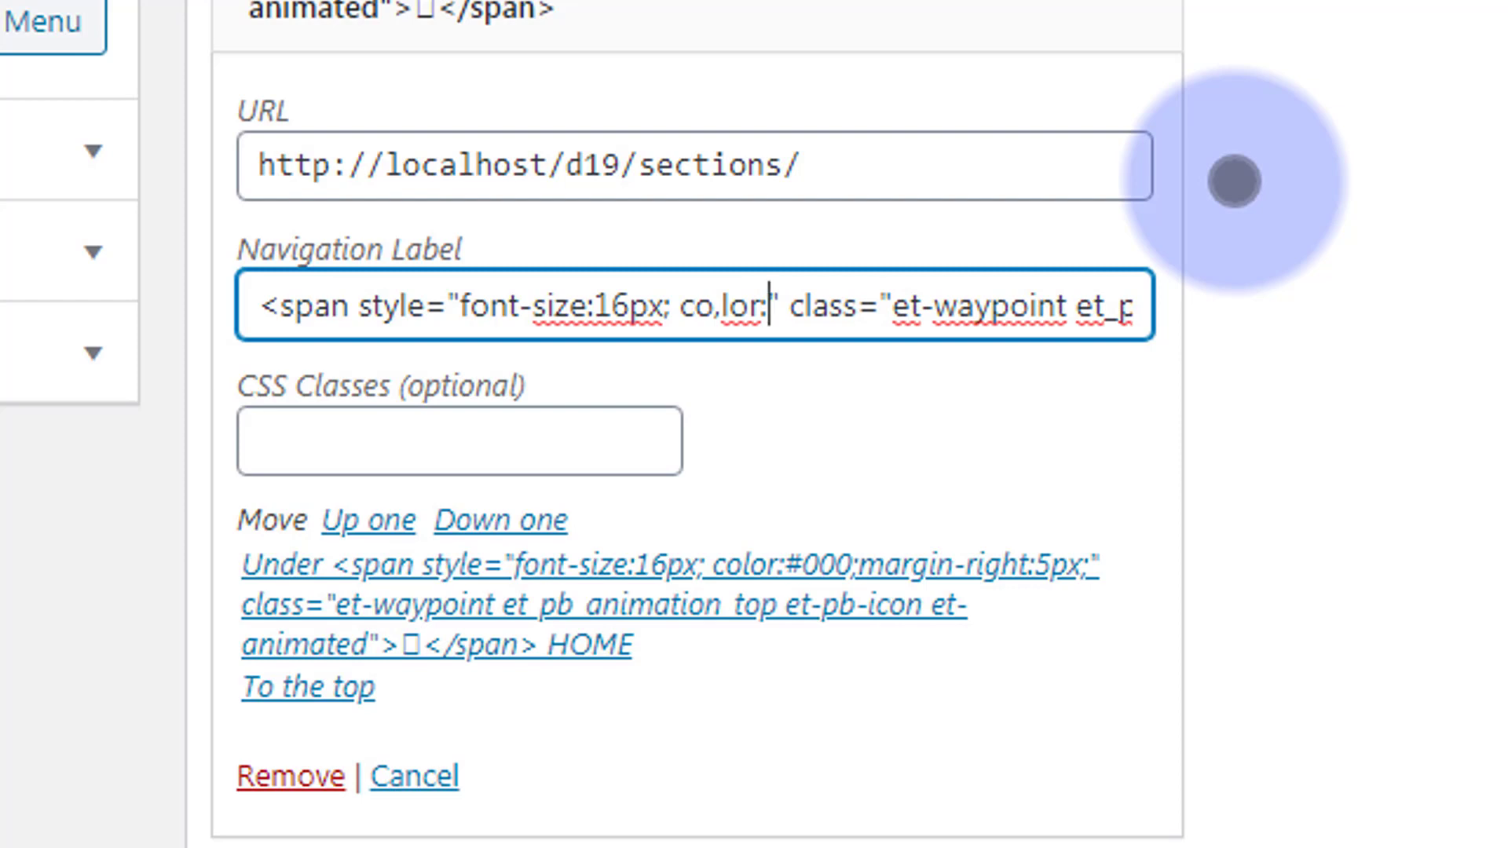
type("#00")
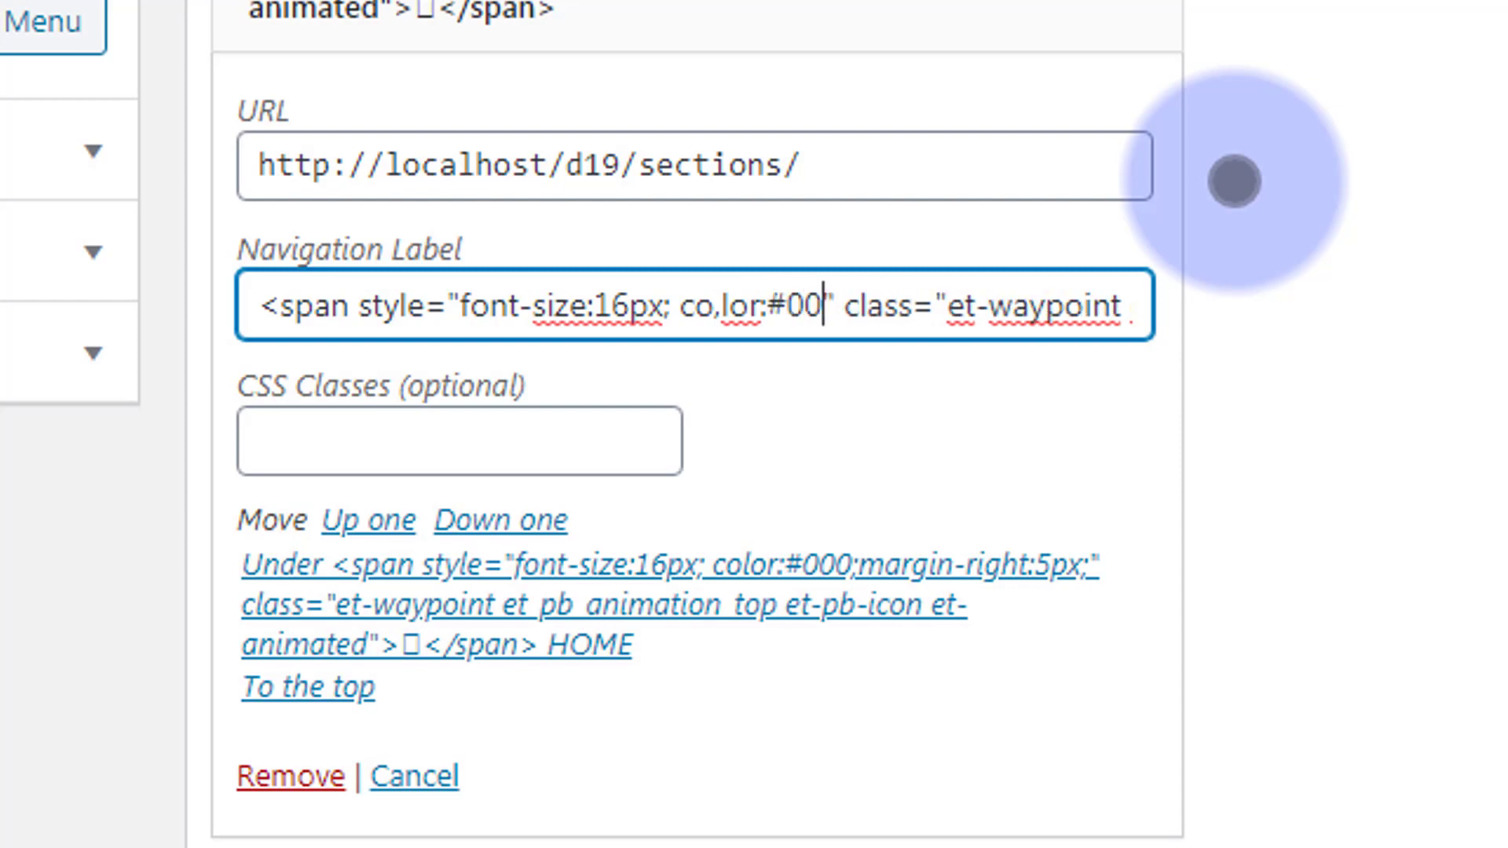
type("00;")
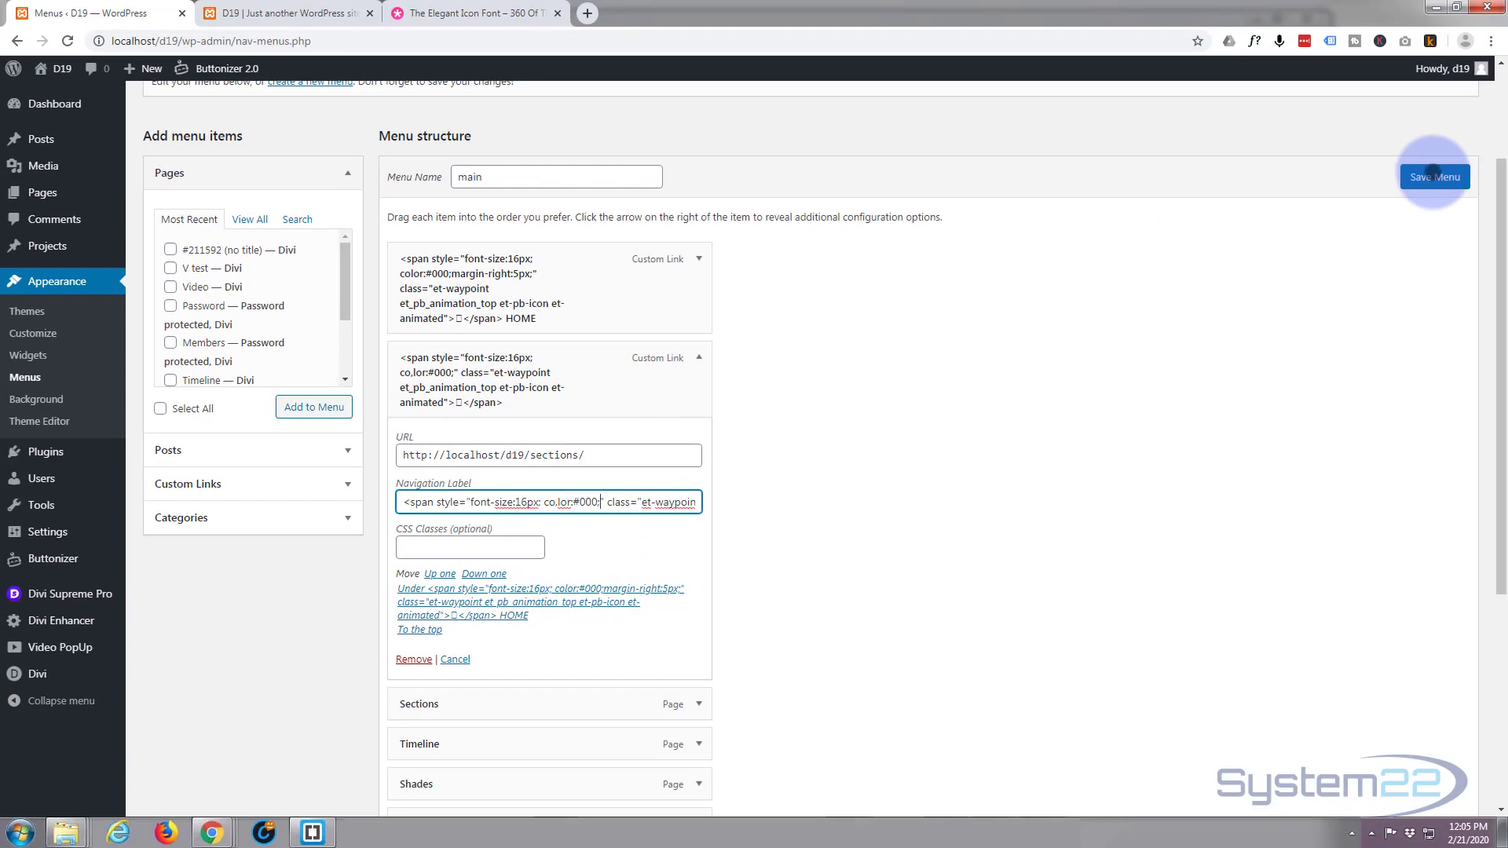
left_click(1435, 176)
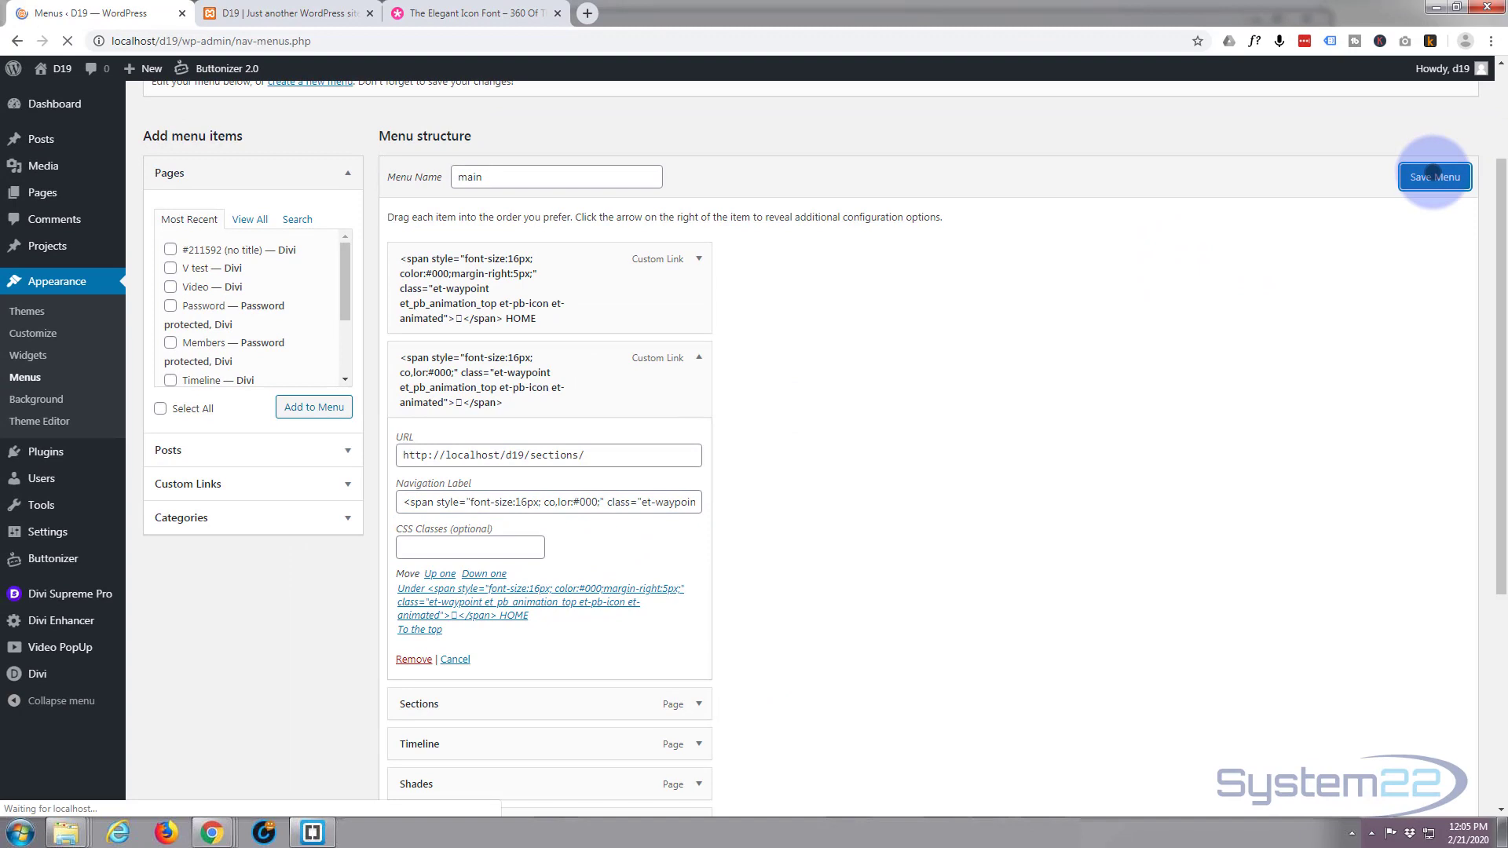
left_click(1435, 176)
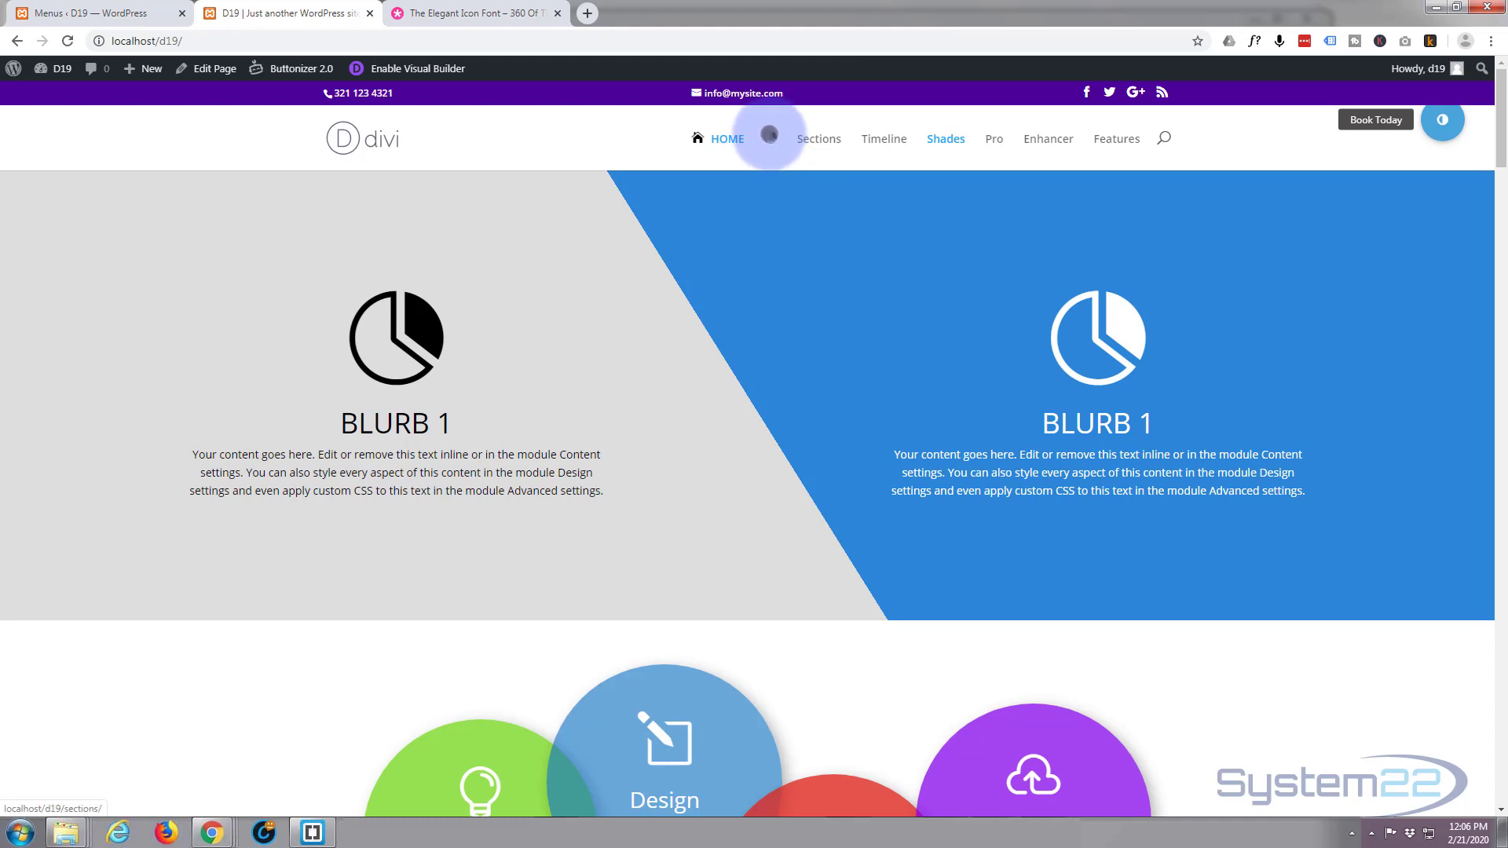
mouse_move(820, 138)
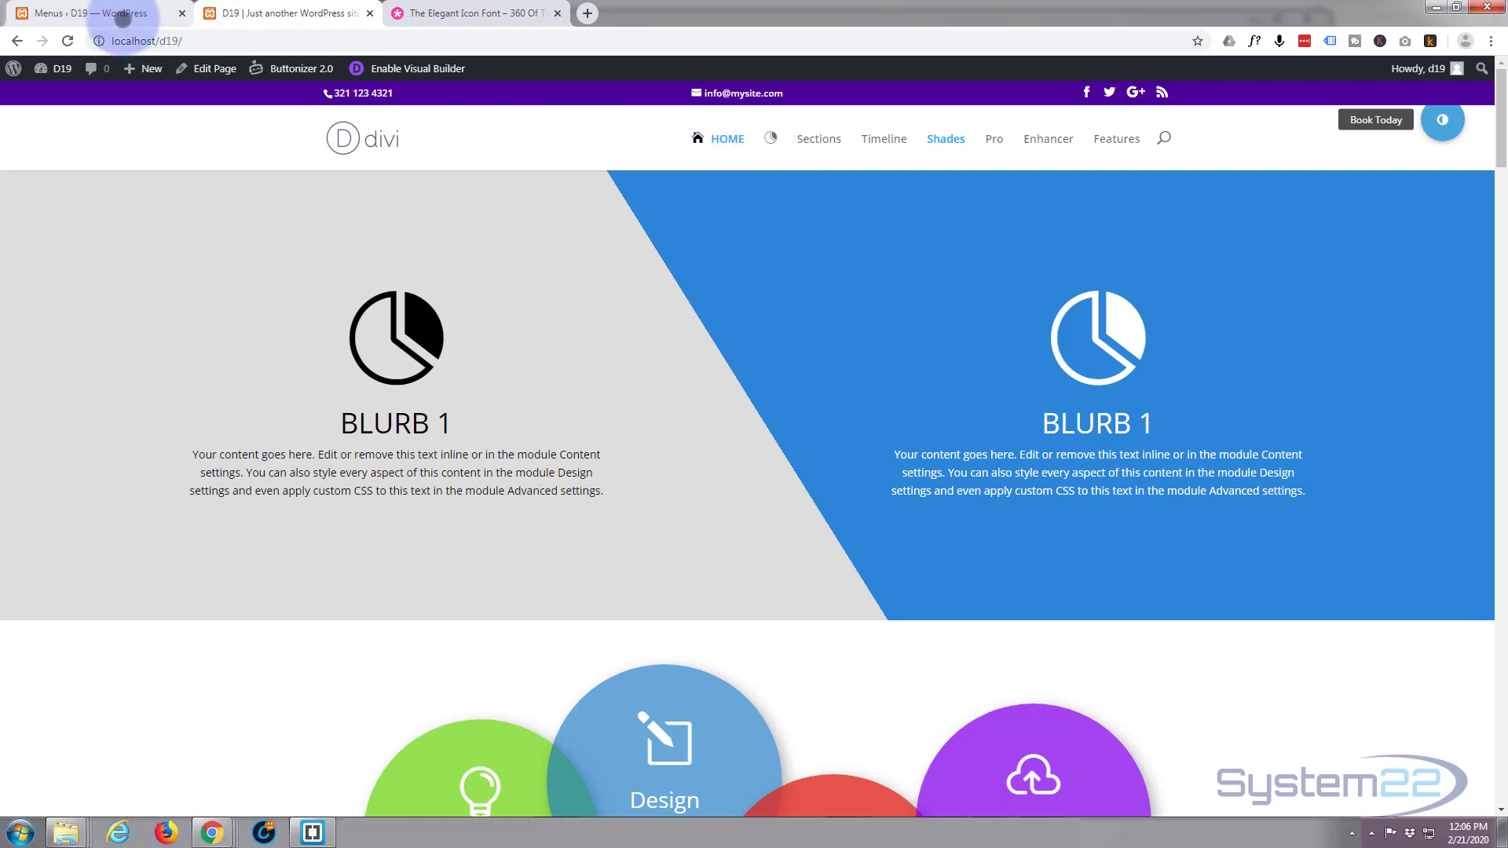
Return to the menu editor and scroll down to the menu items.
left_click(86, 15)
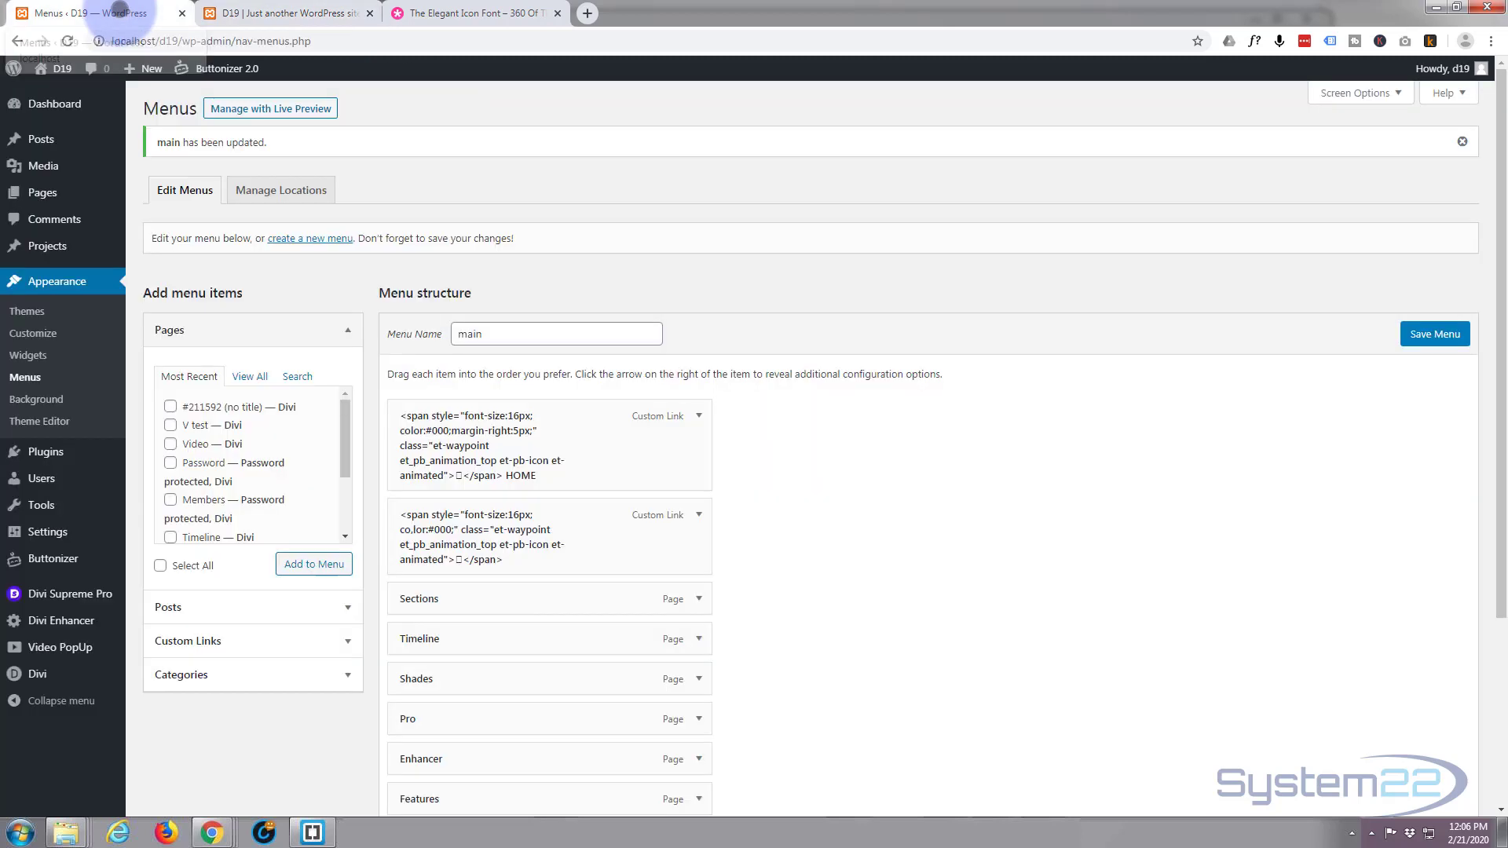
scroll("down", 3)
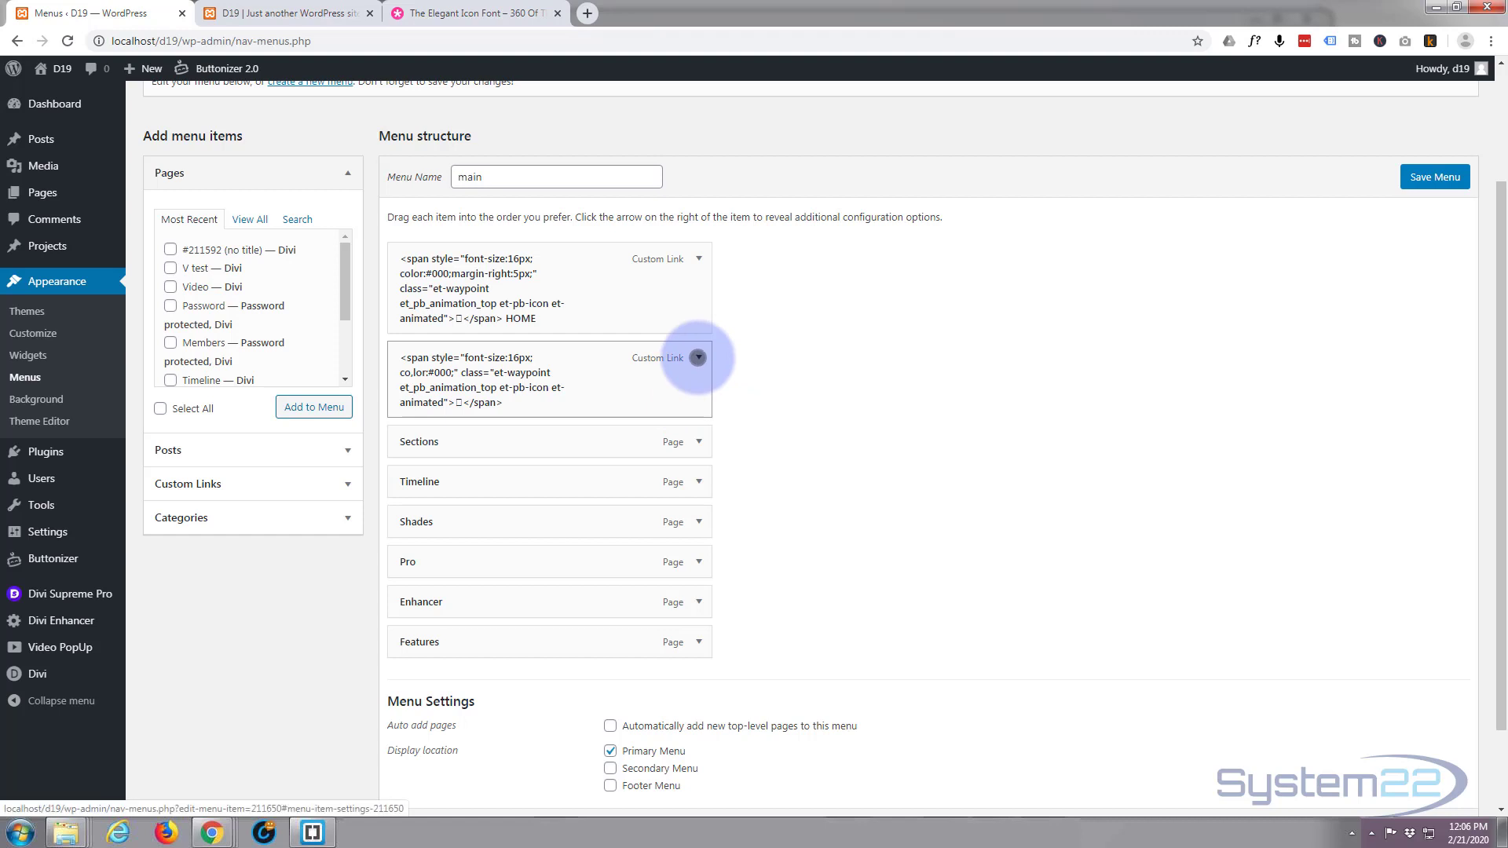
Append SECTIONS after the icon span in the item's Navigation Label and save the menu.
left_click(699, 357)
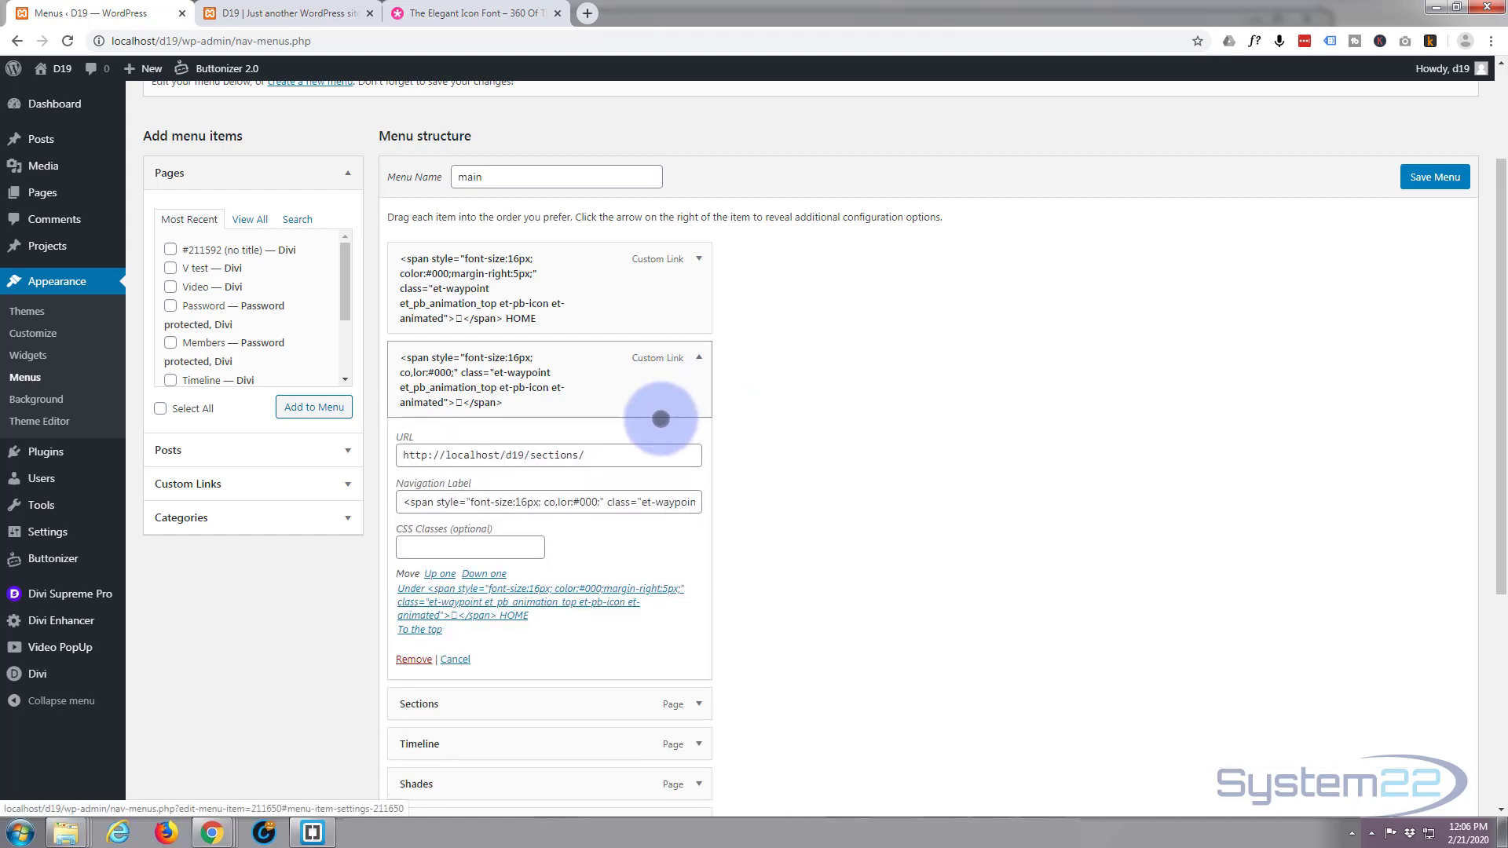
left_click(548, 502)
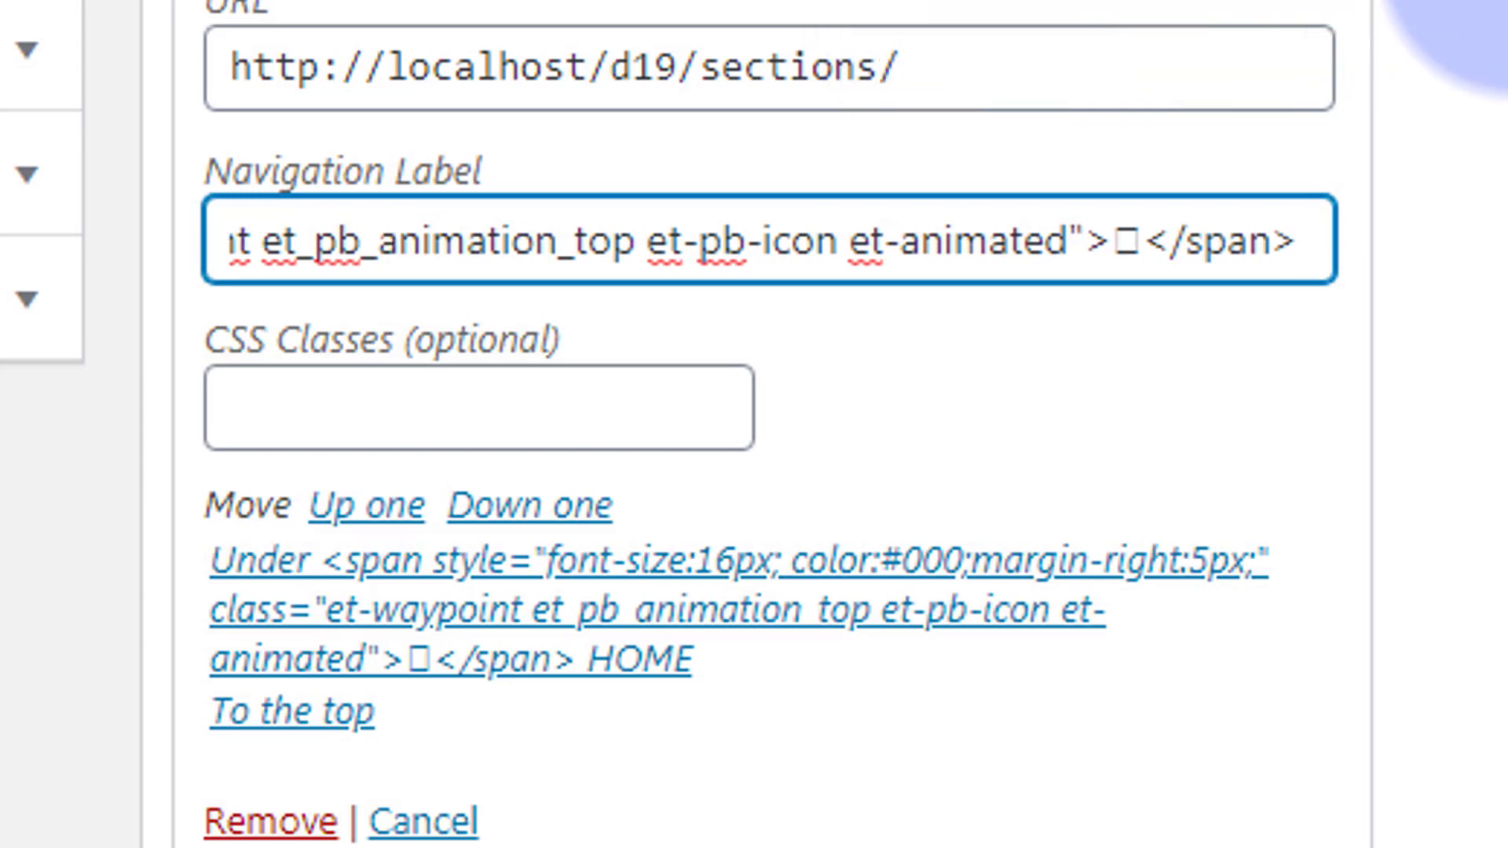
type("Sectio")
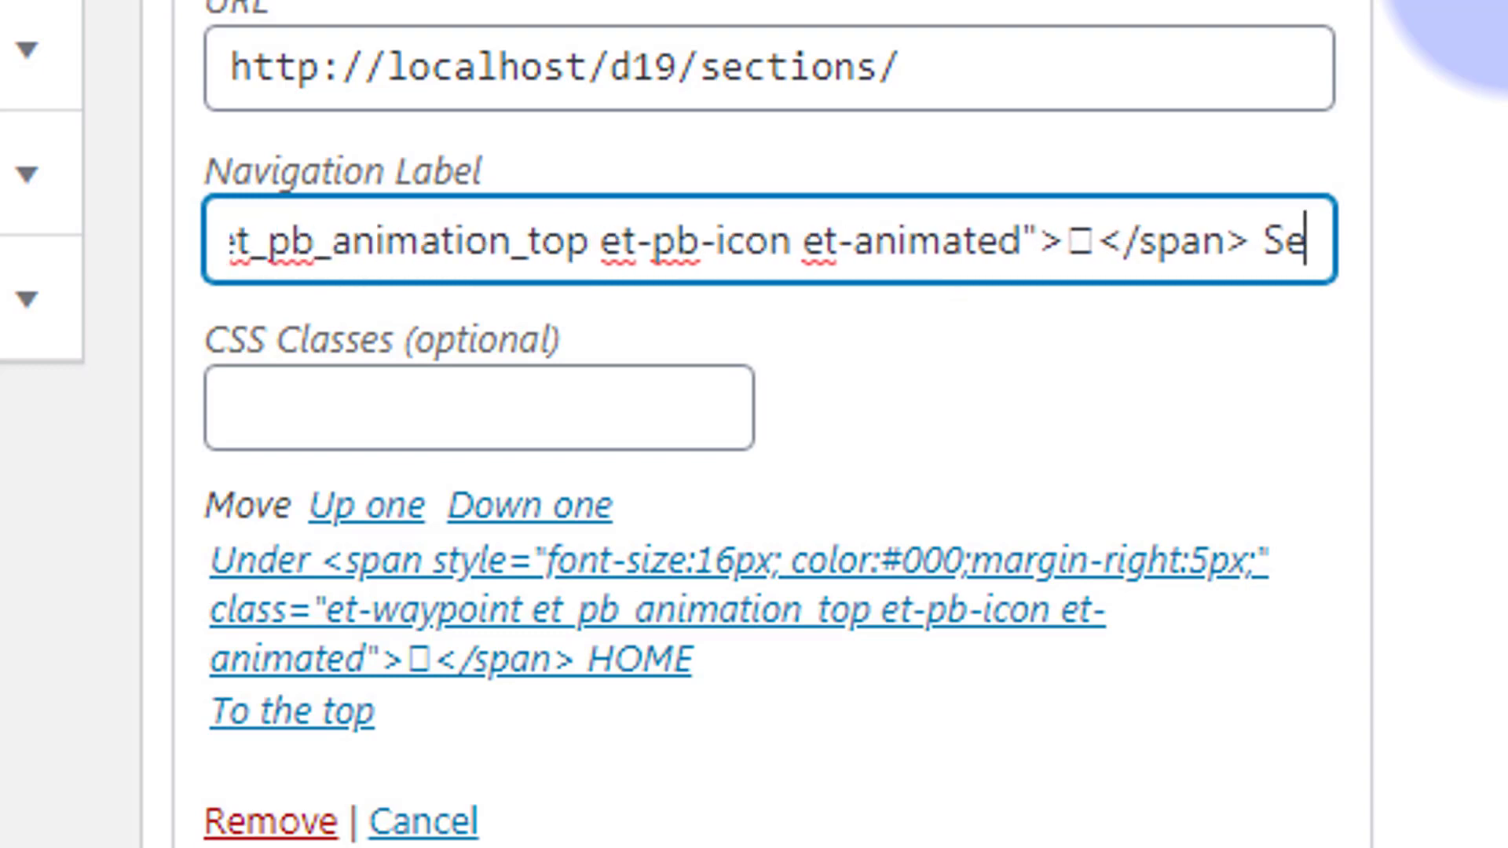
type("ECTIONS")
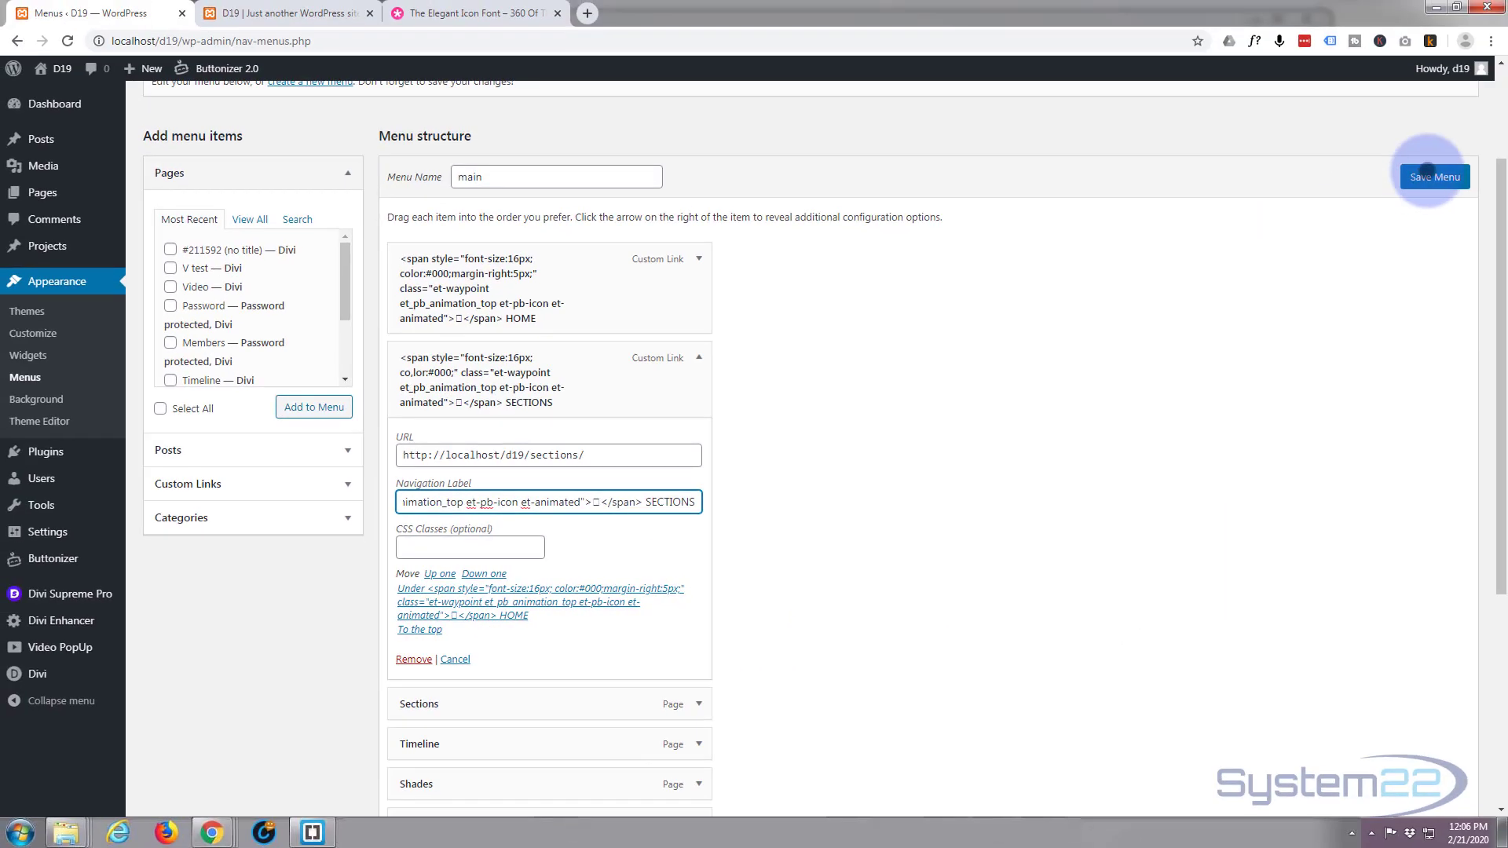
left_click(1434, 176)
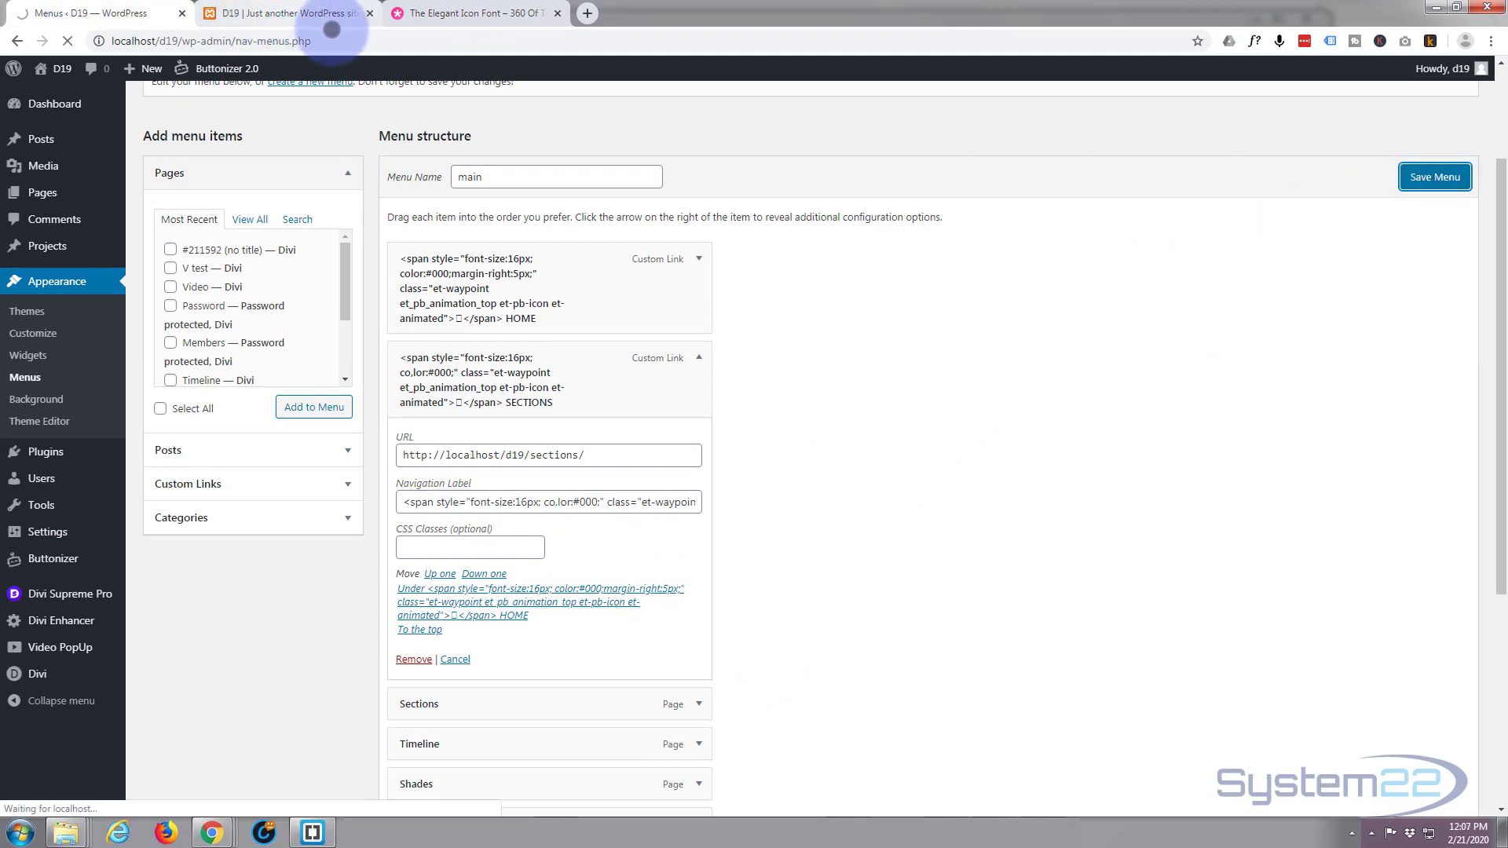
left_click(1434, 176)
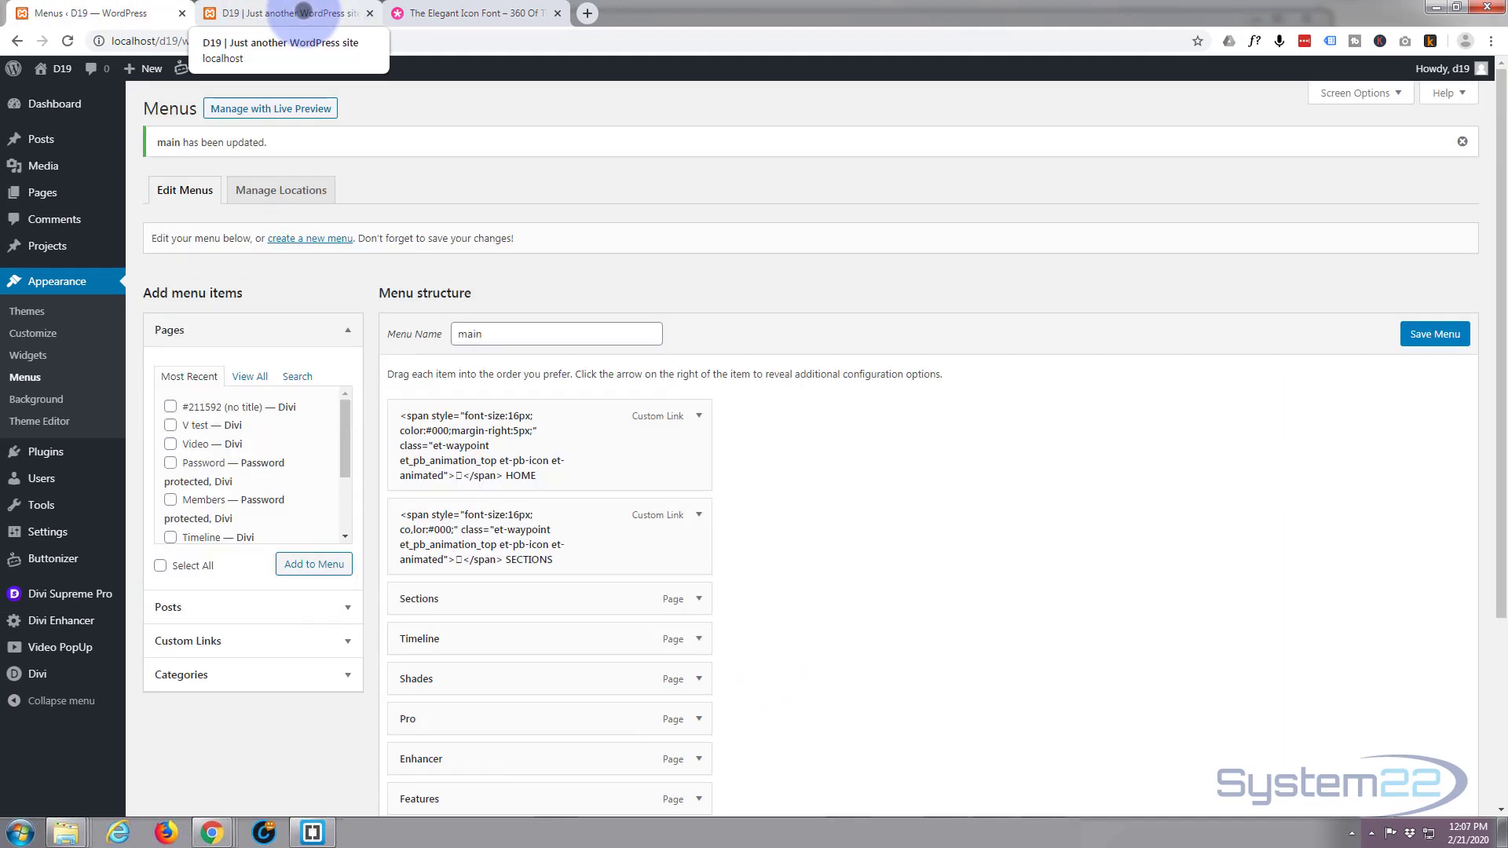
left_click(283, 12)
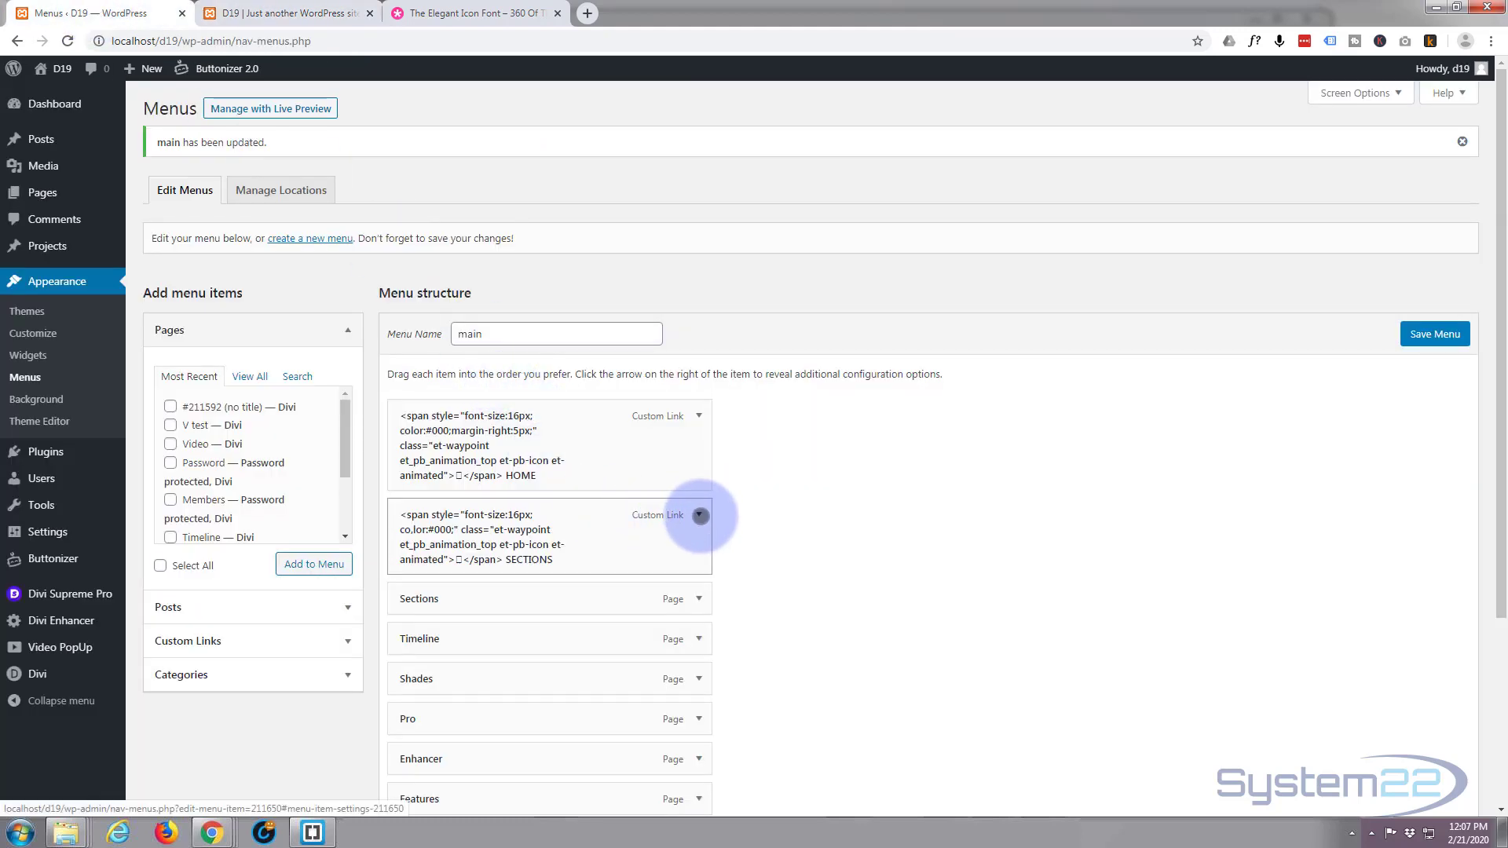
Add margin-right:5px to the SECTIONS item's label span style attribute.
left_click(699, 514)
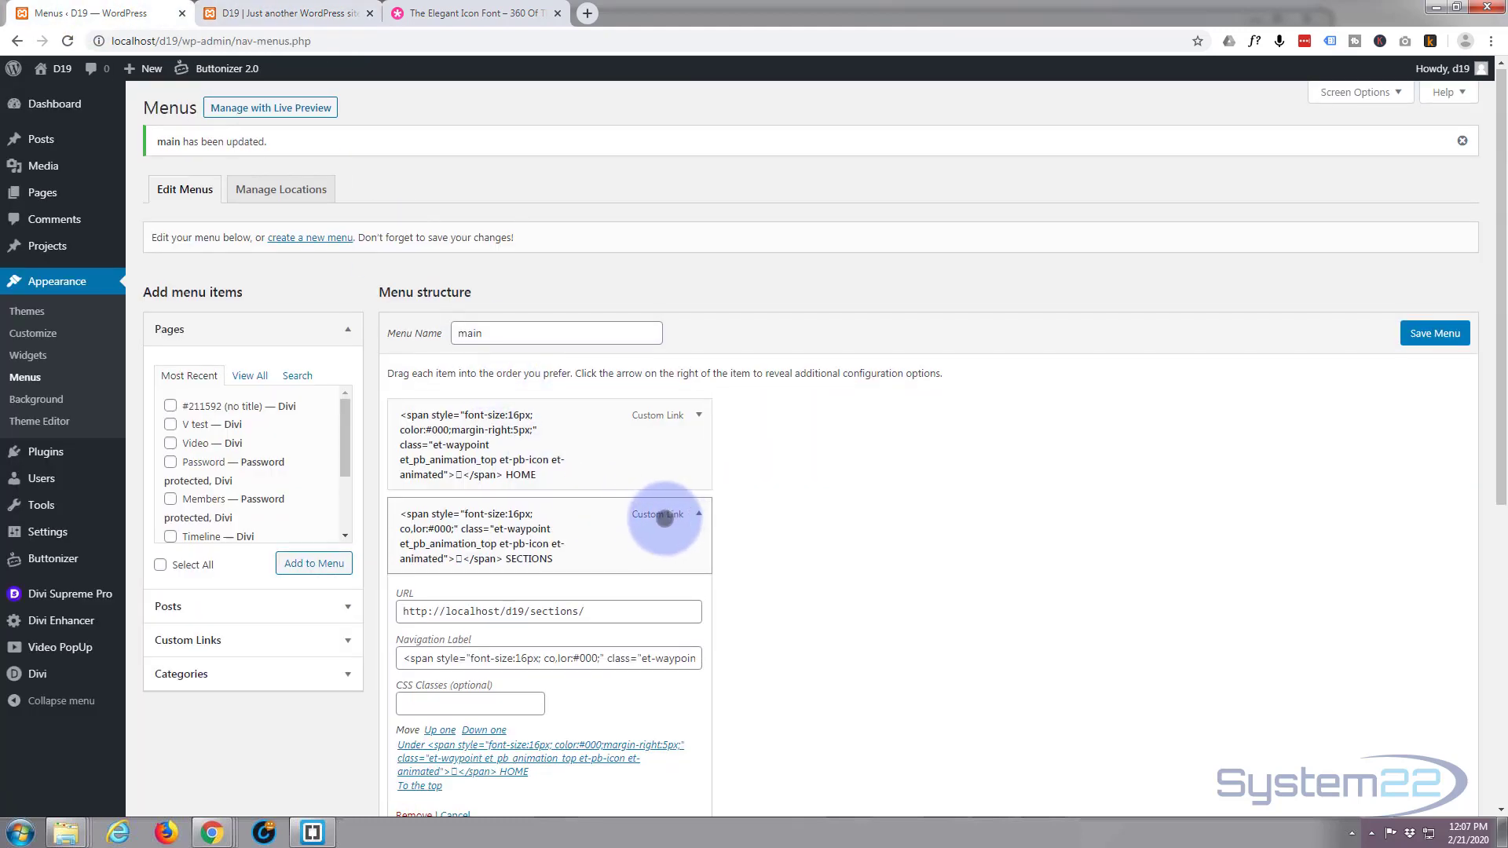
scroll("down", 3)
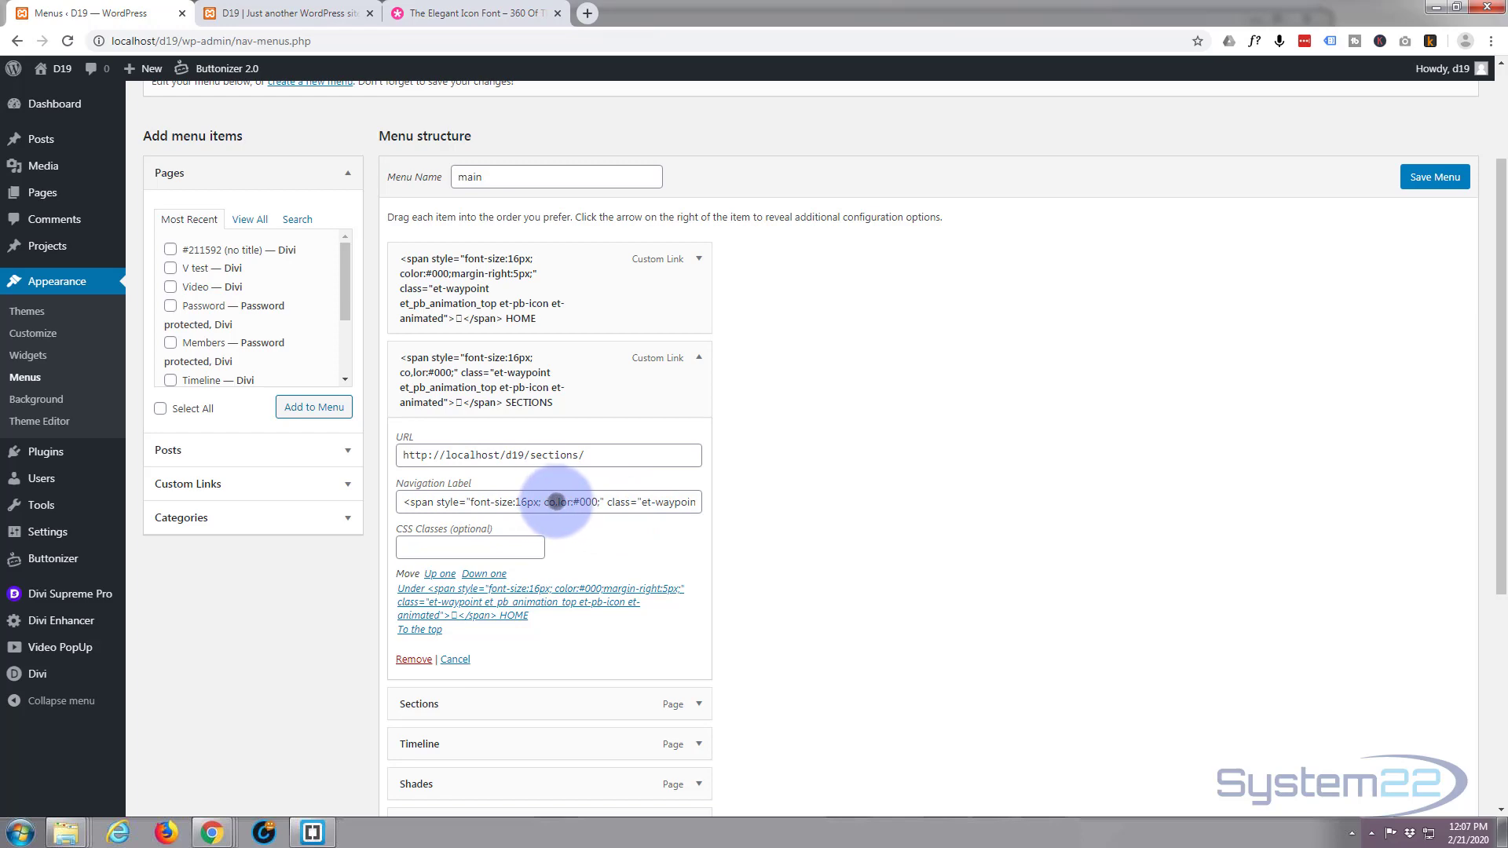
left_click(555, 502)
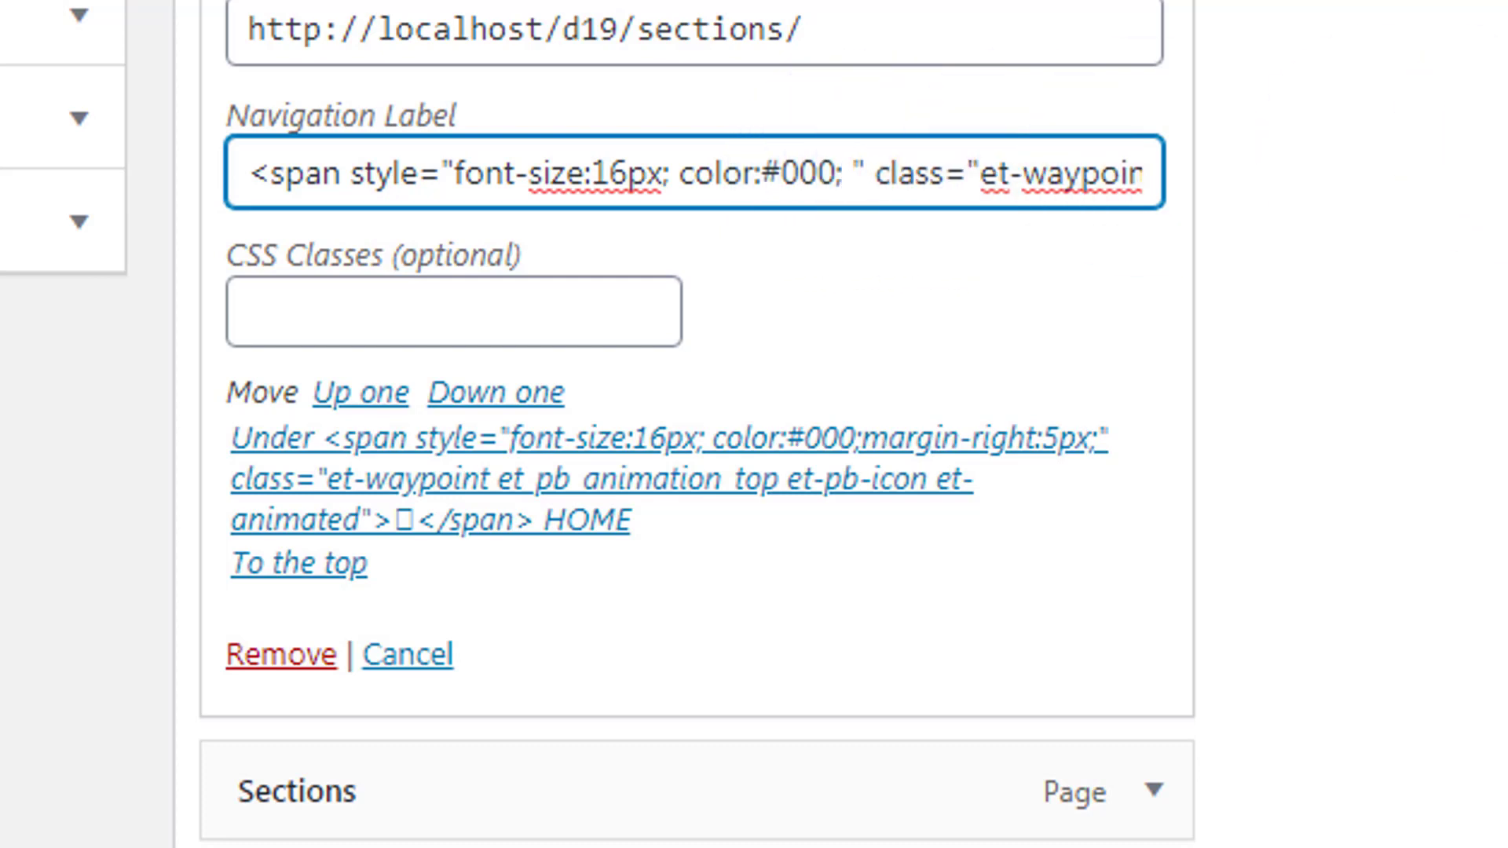
type("margin-")
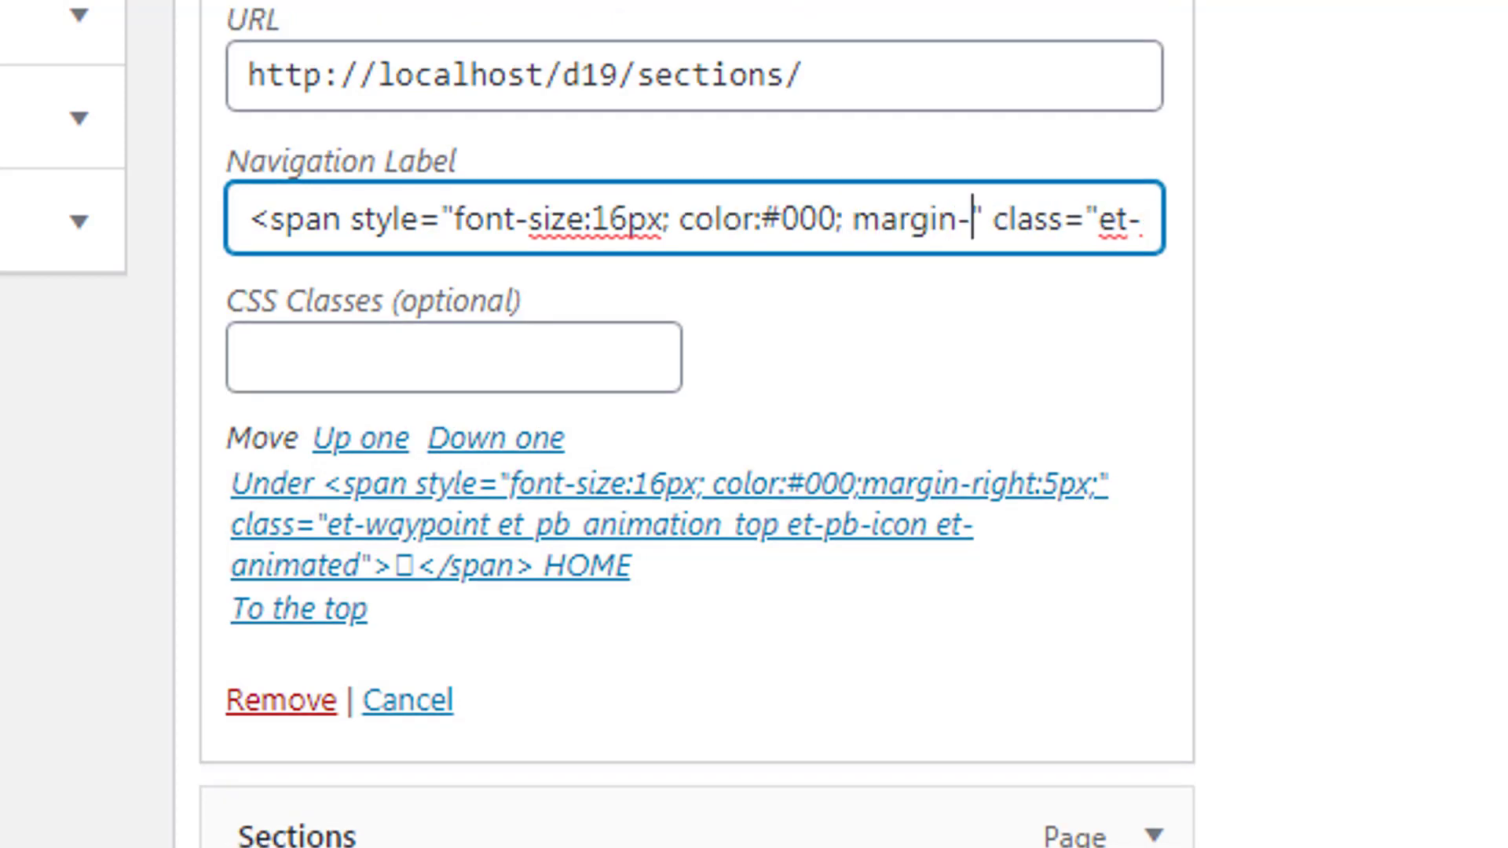
type("right:")
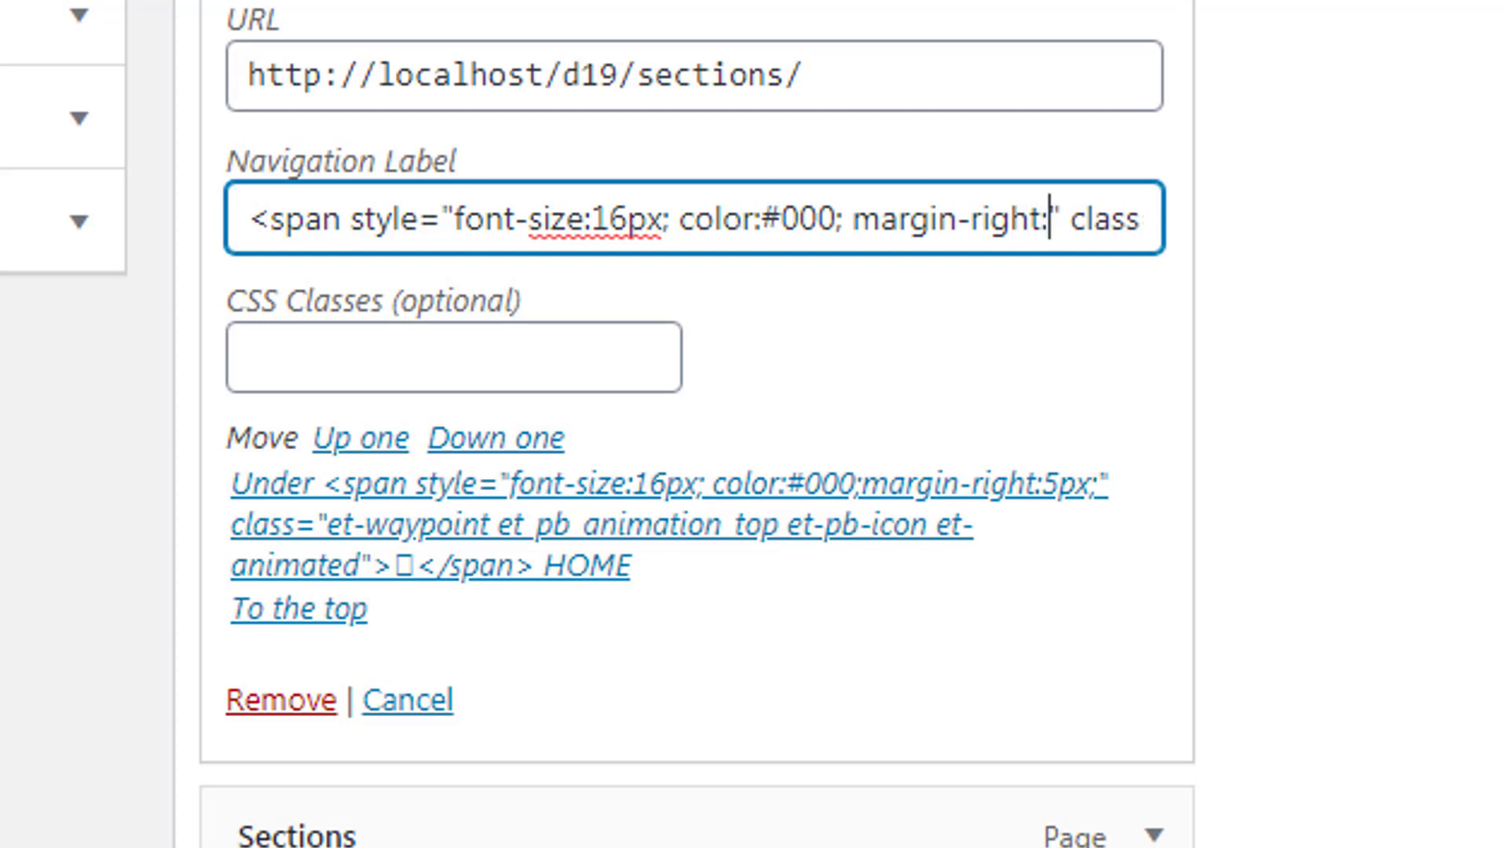
type("5px")
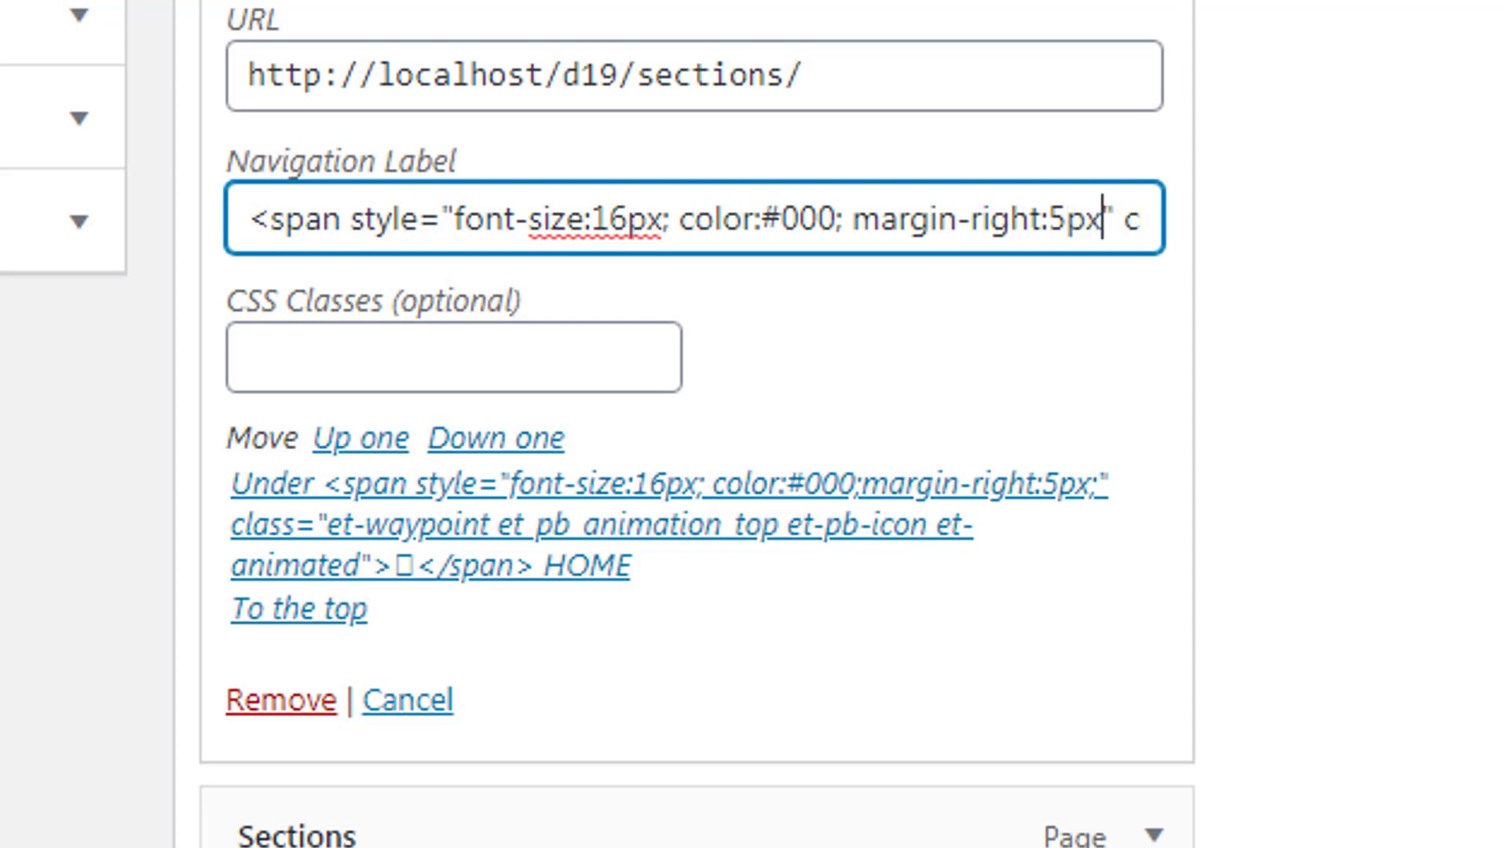
type("\"")
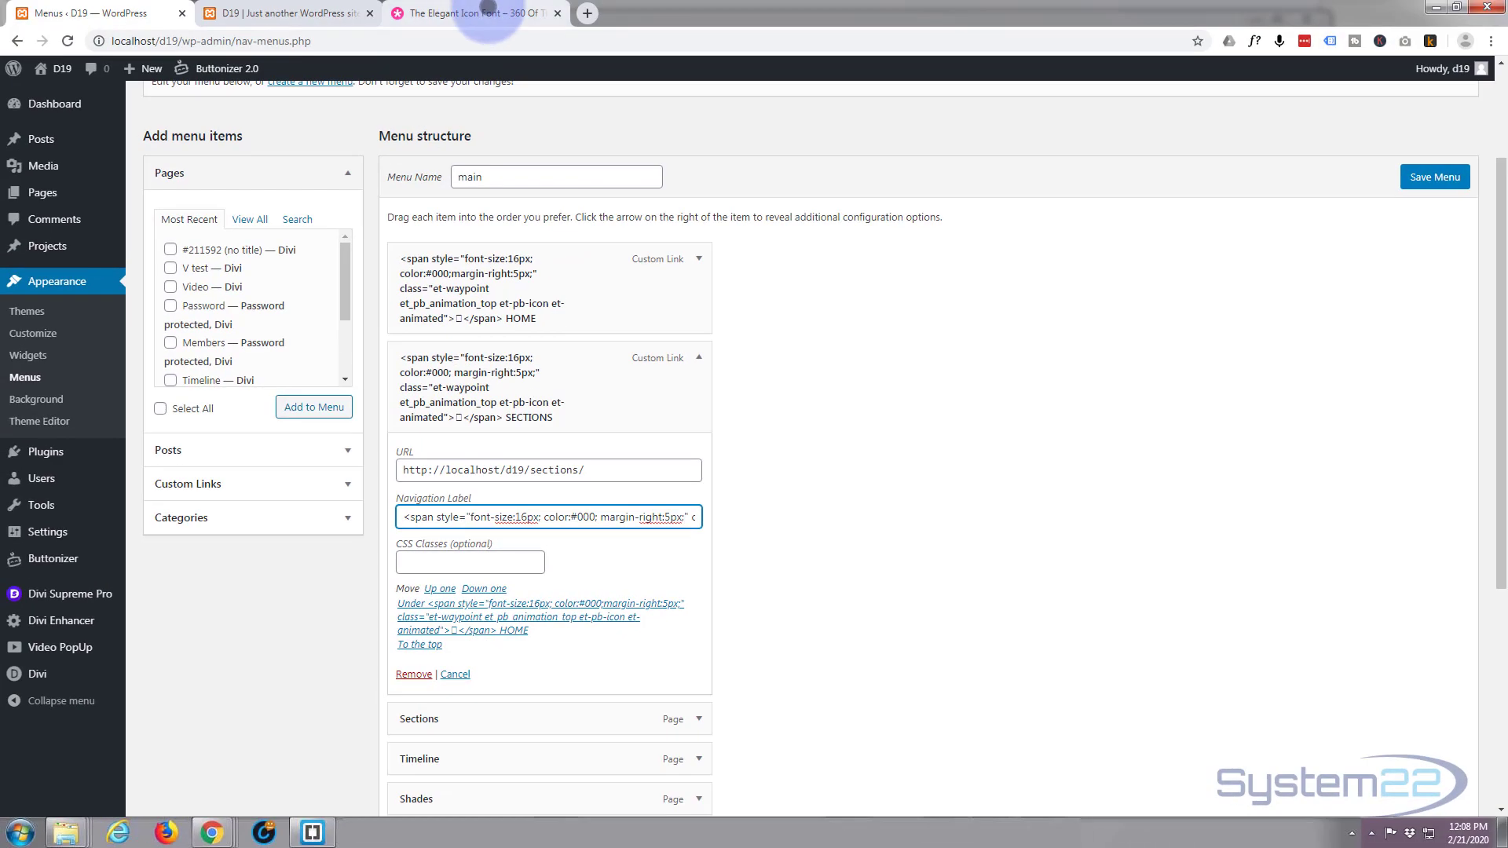
Scroll through the Elegant Icon Font unicode reference guide.
left_click(487, 13)
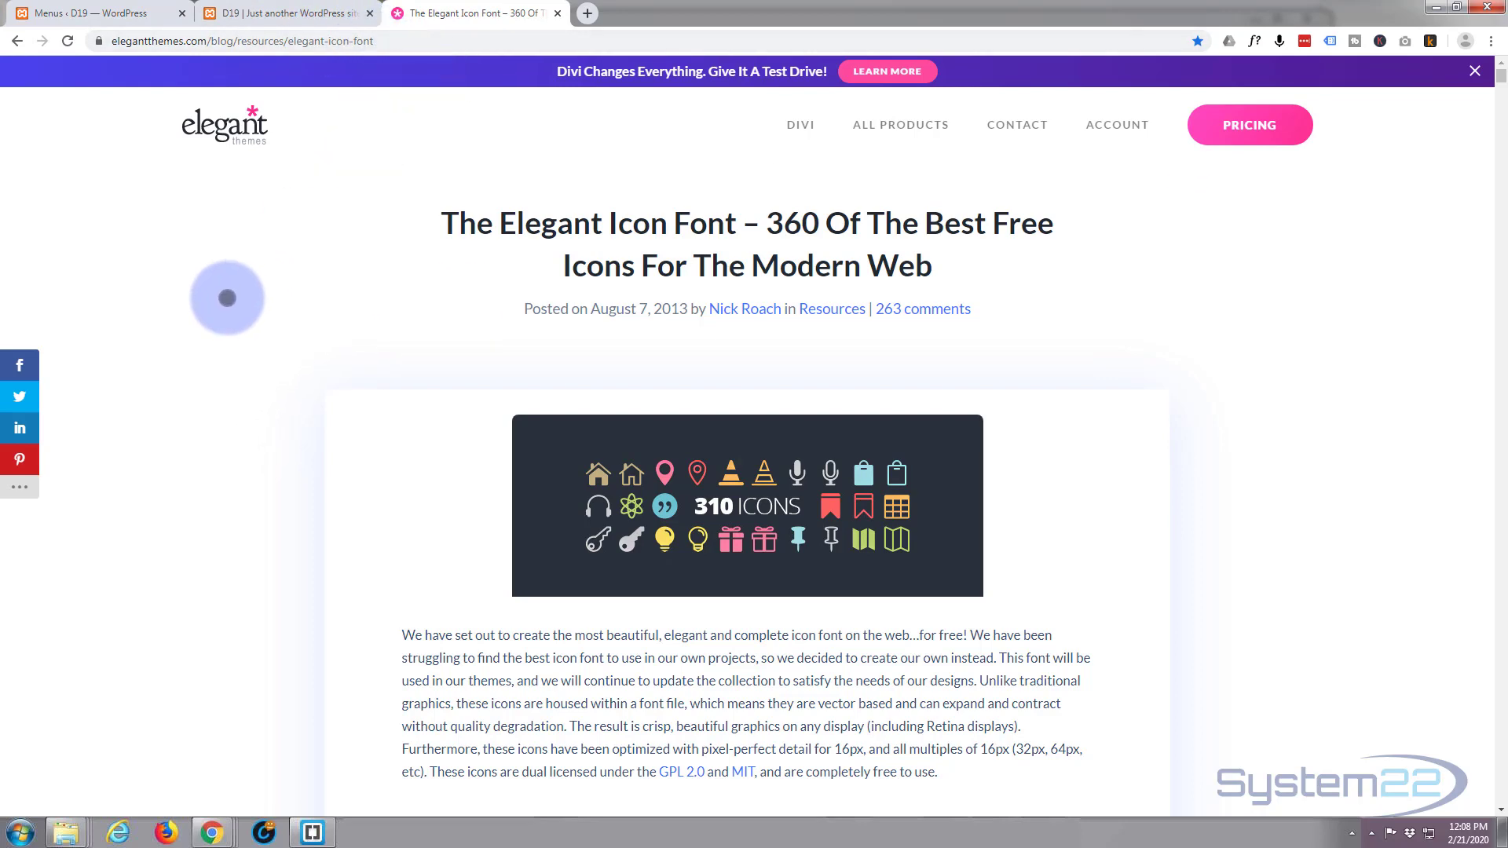
scroll("down", 3)
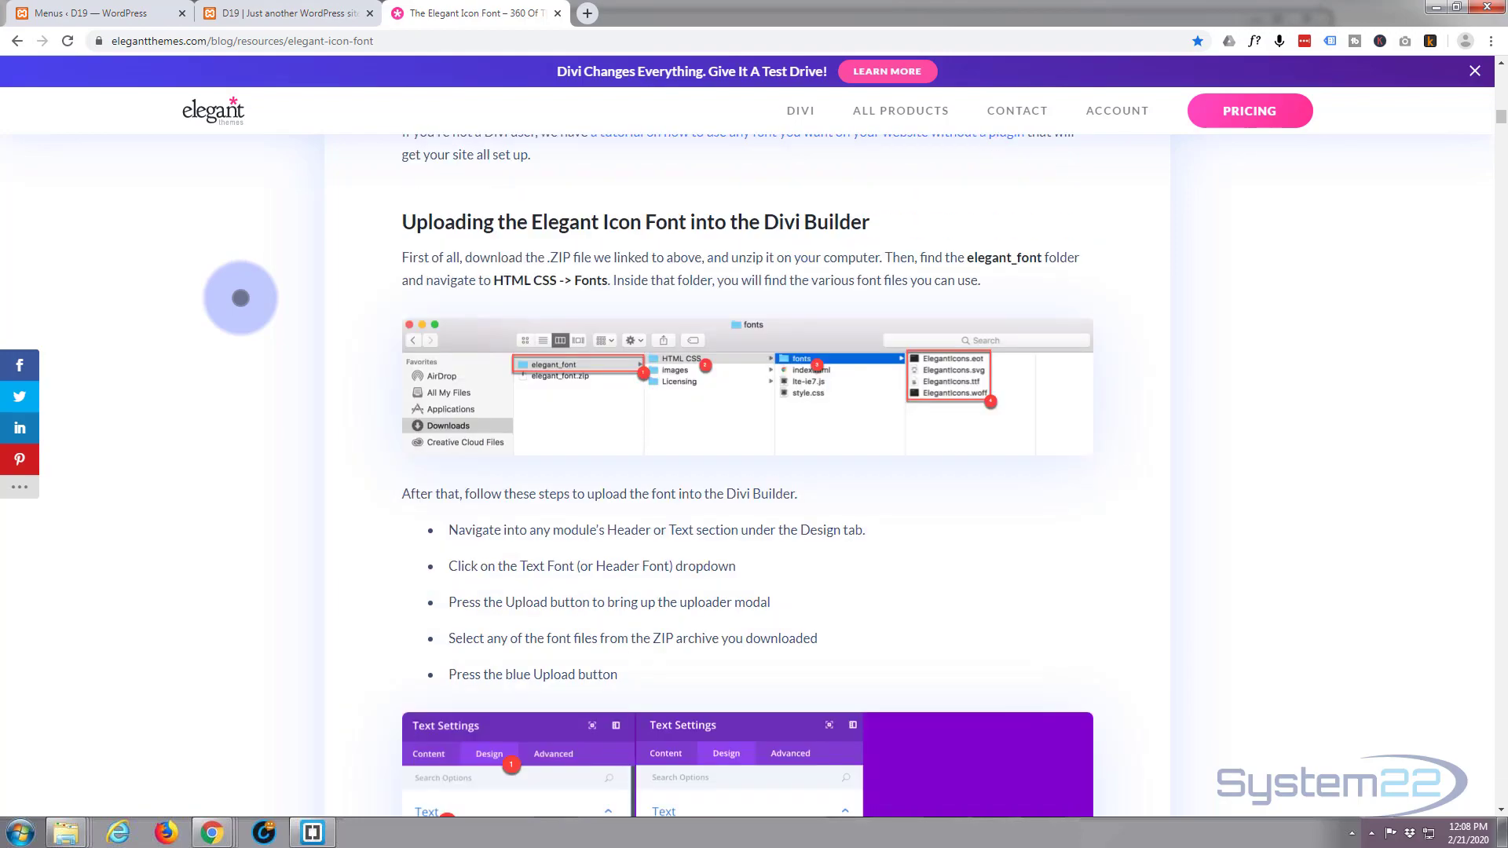
scroll("down", 3)
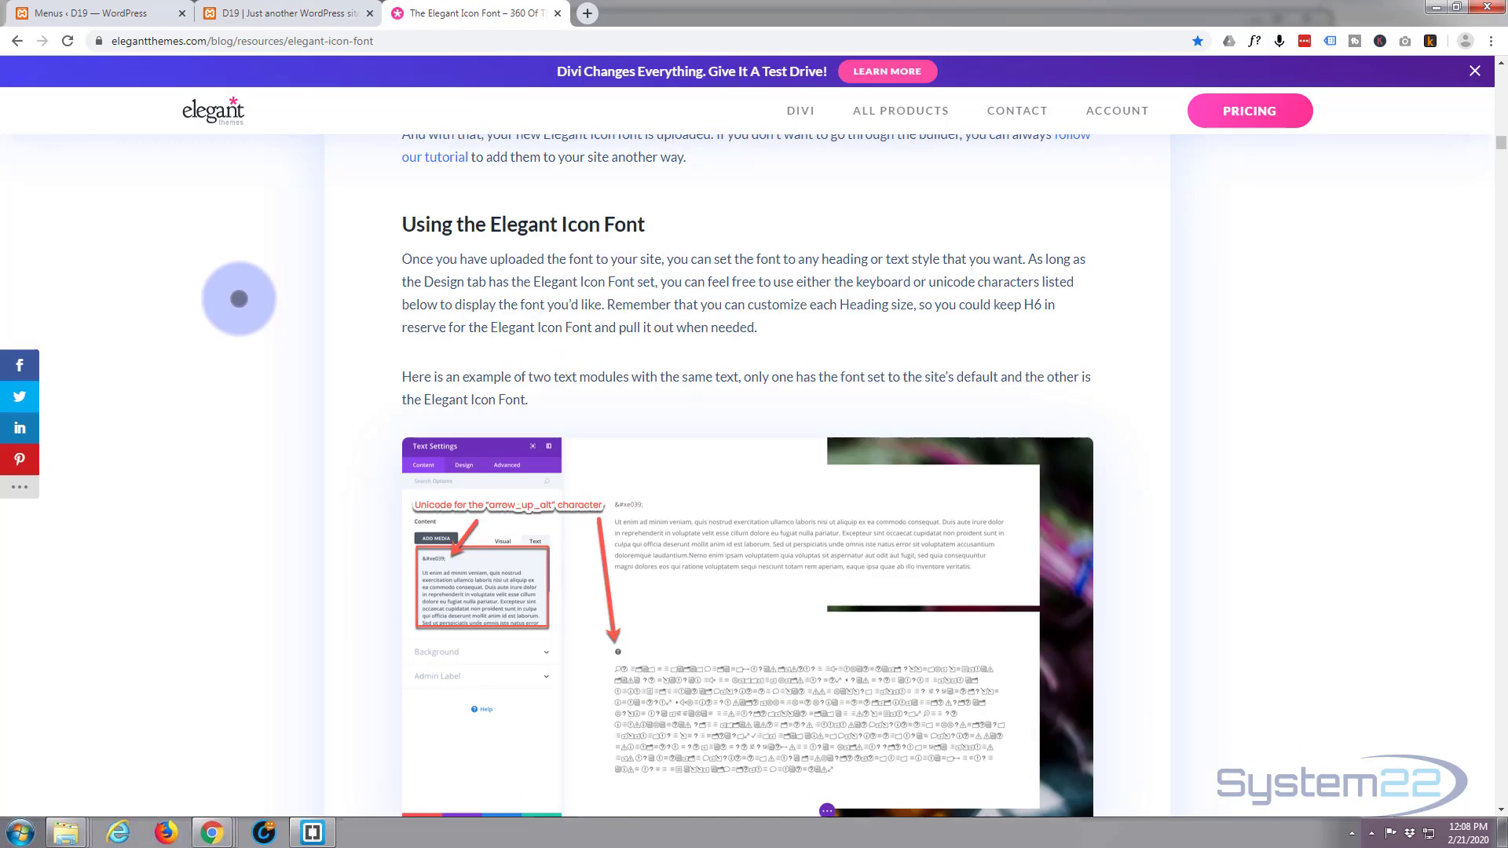
scroll("down", 3)
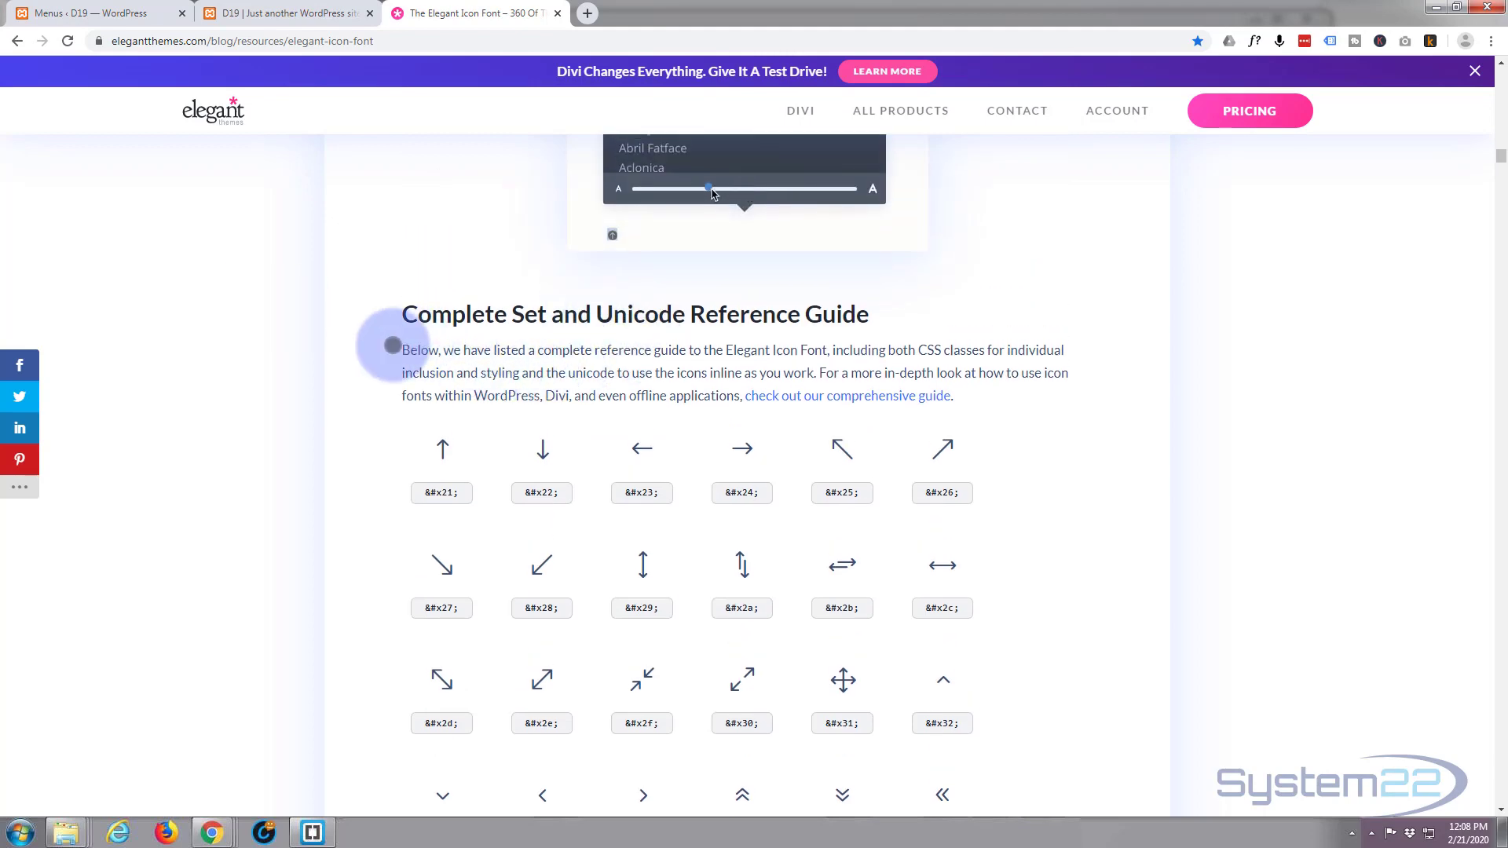
scroll("down", 3)
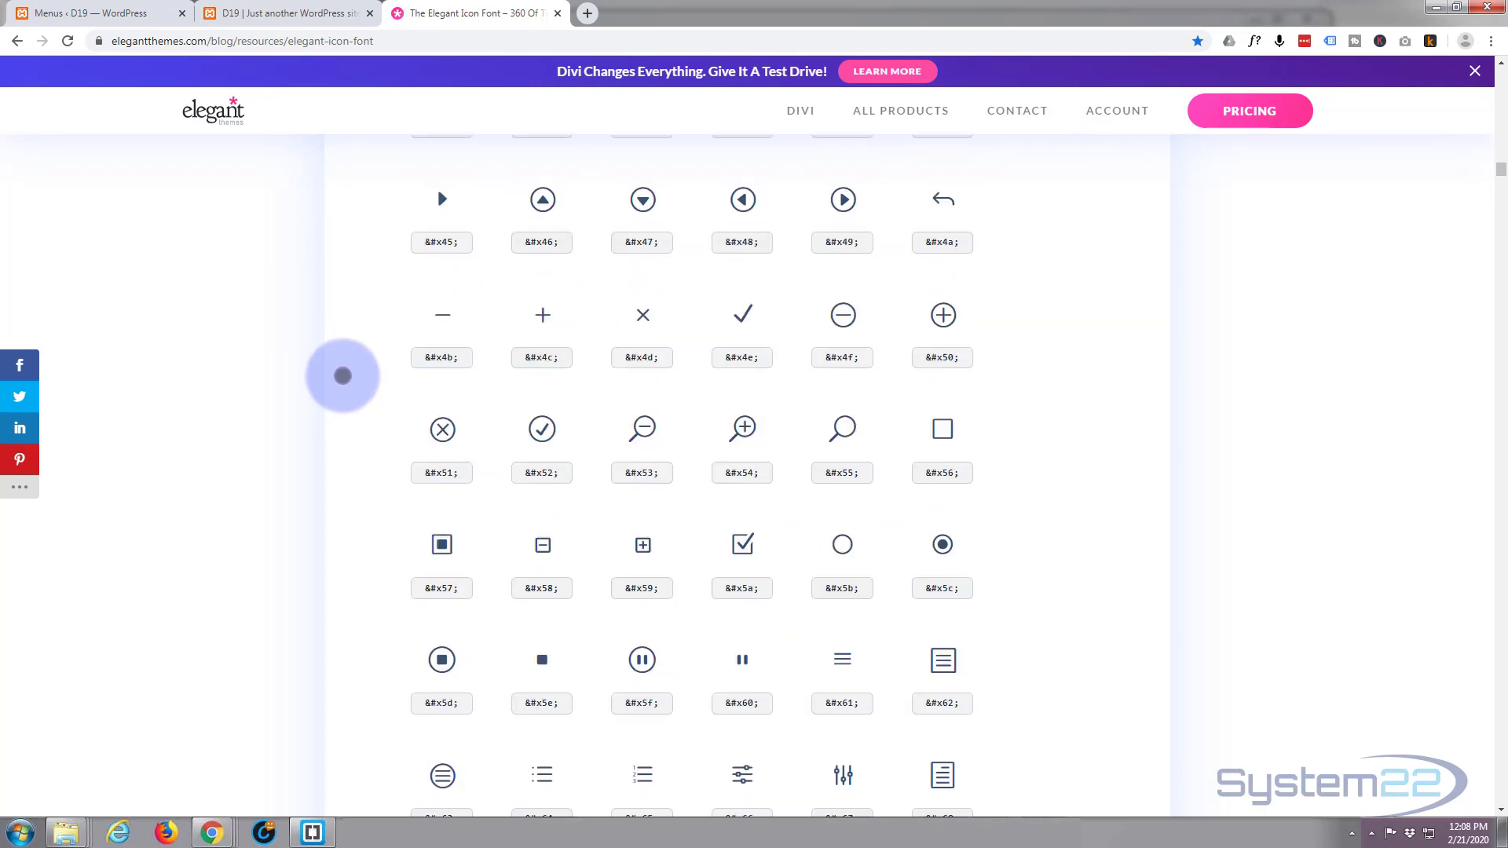
scroll("down", 3)
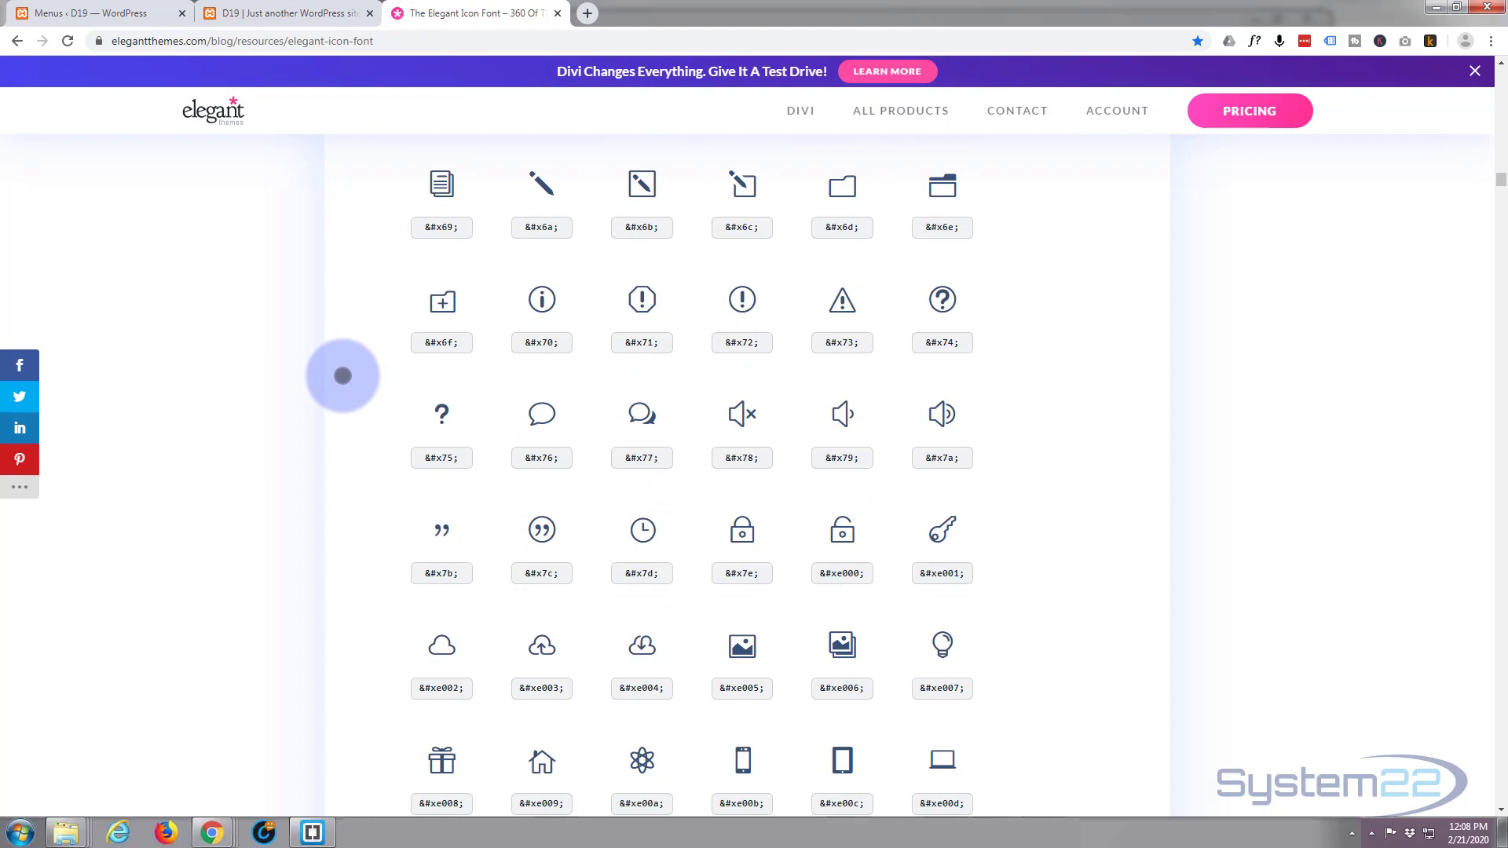
scroll("down", 3)
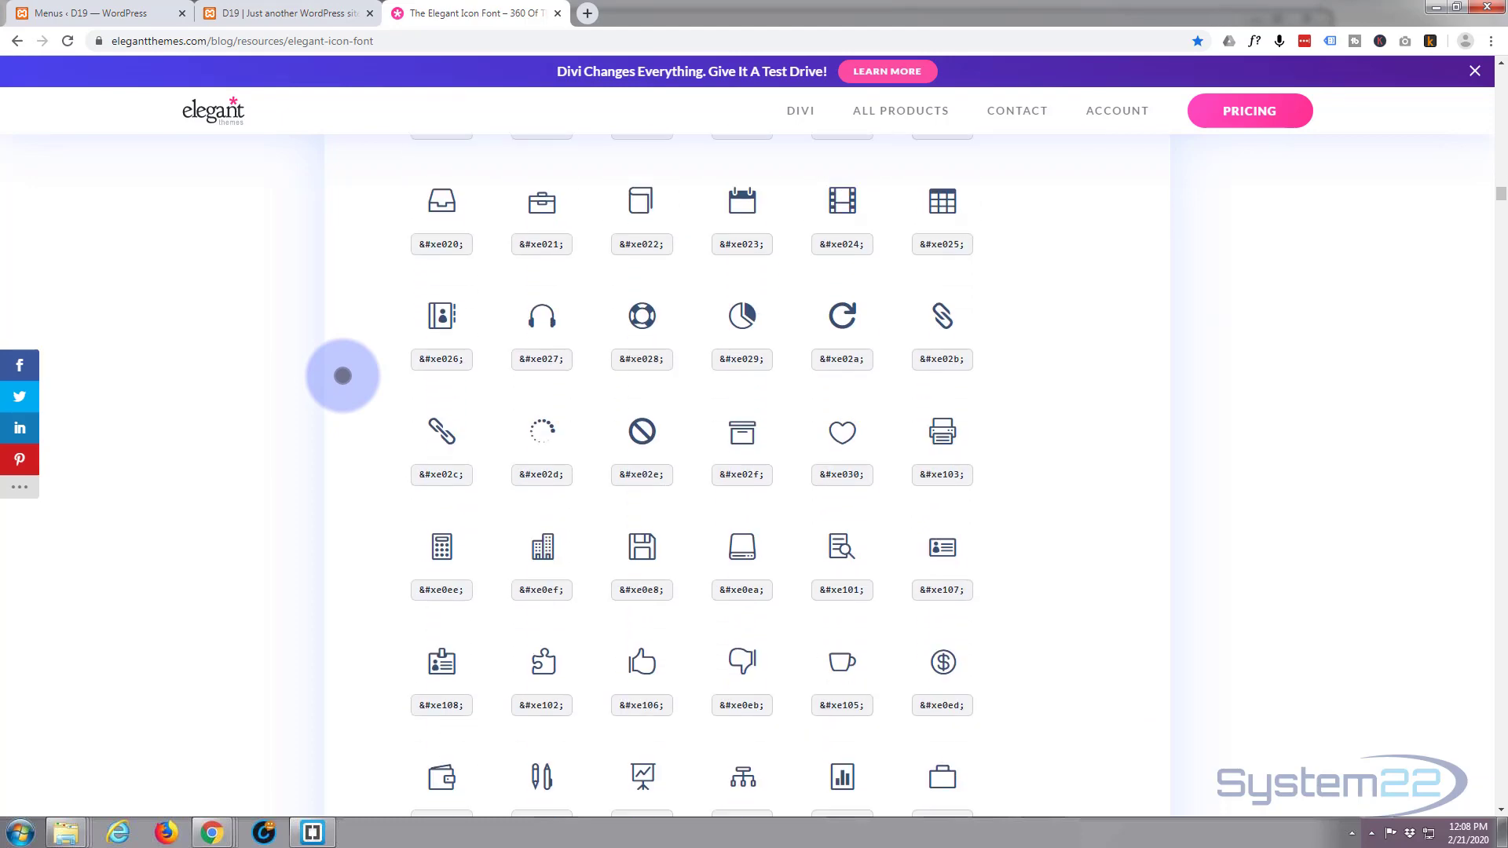
scroll("down", 3)
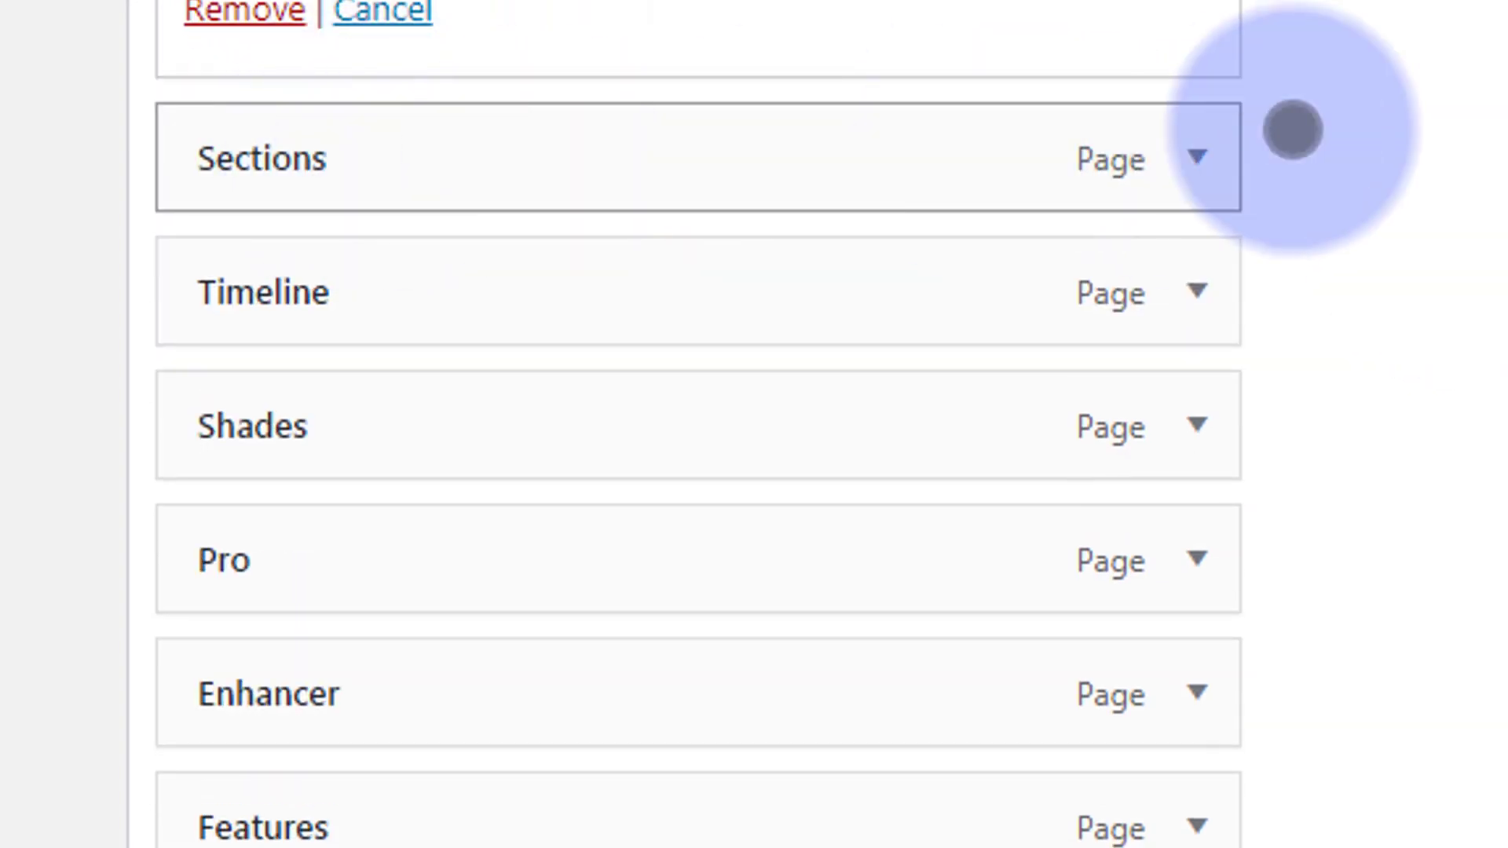
Save the menu with icon code &#xe035; for SECTIONS and view the live header.
left_click(1197, 157)
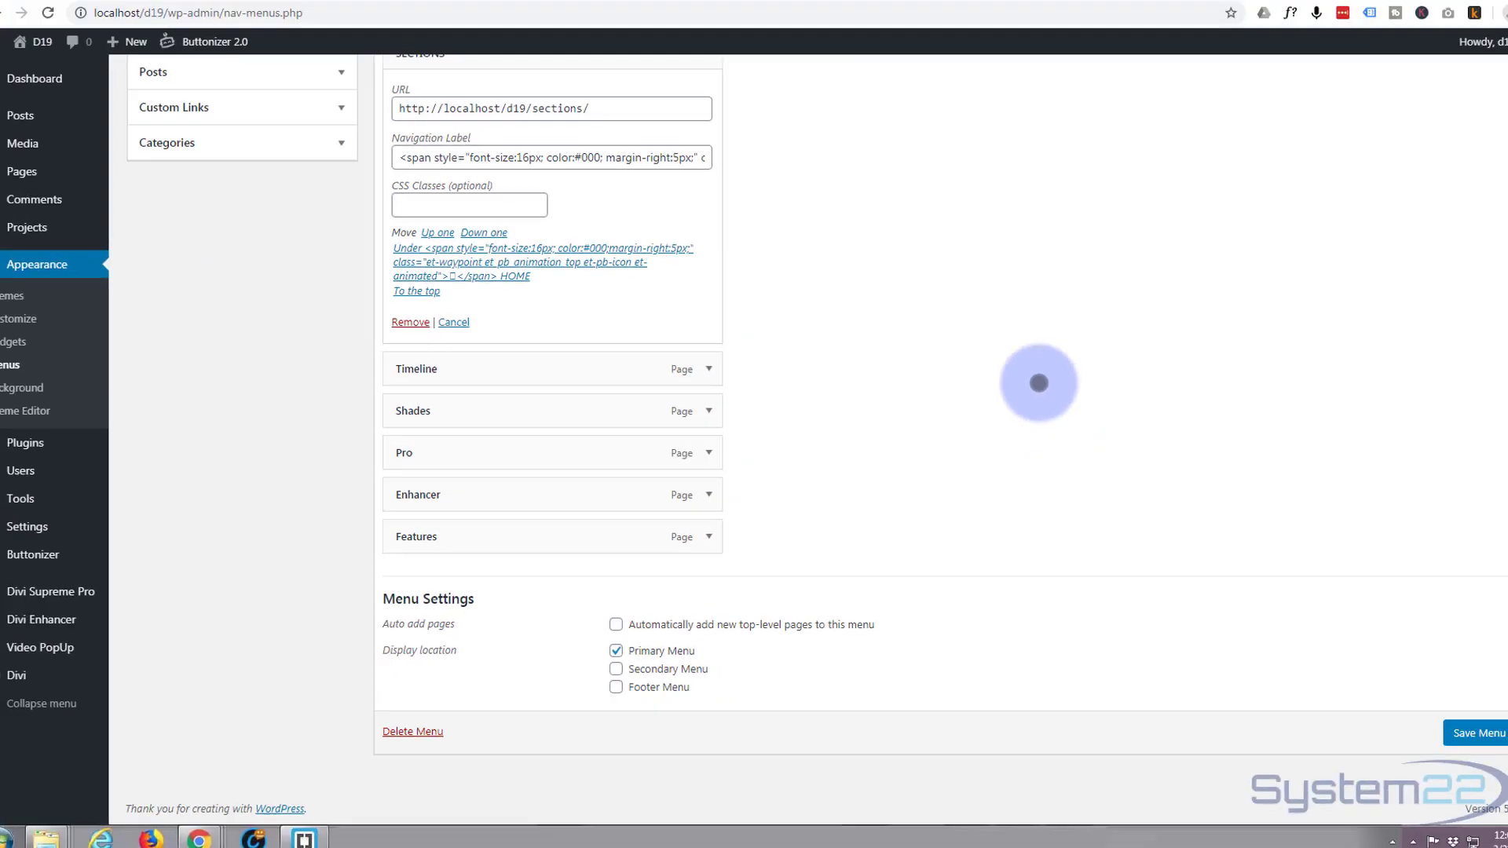
left_click(1477, 733)
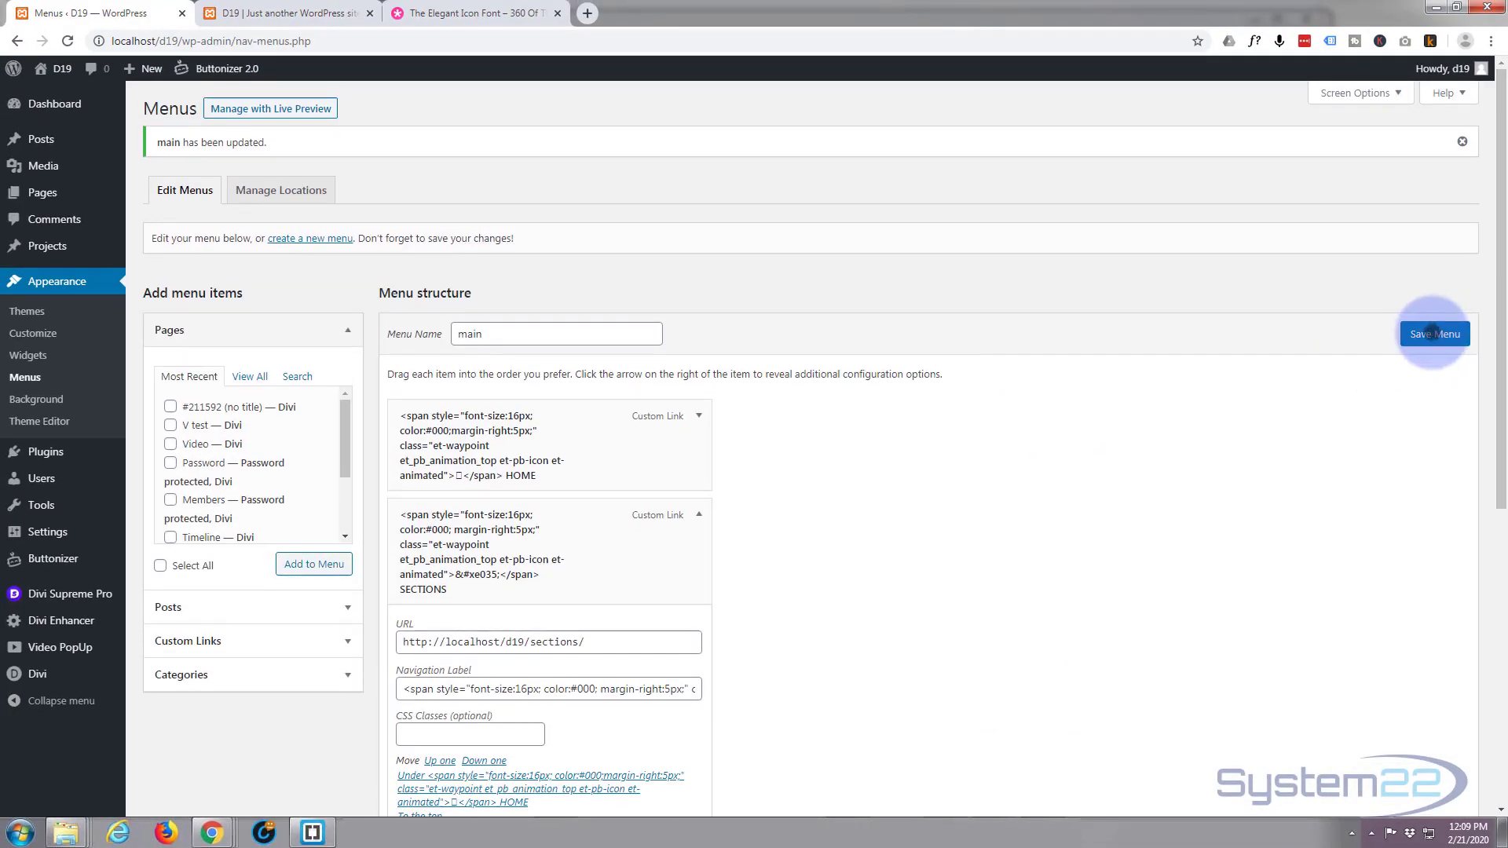
left_click(1435, 333)
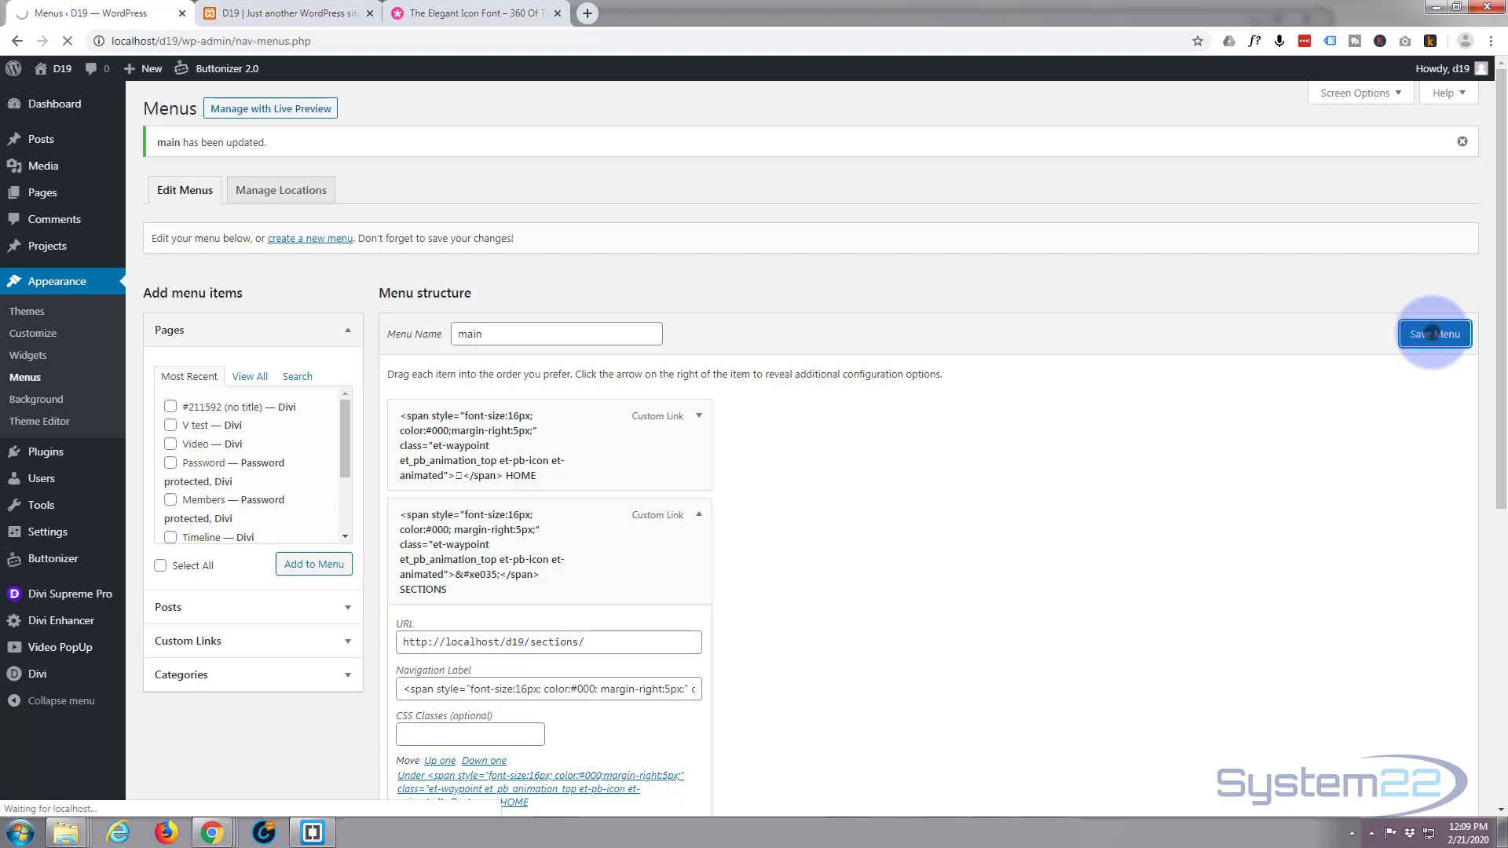
left_click(1435, 333)
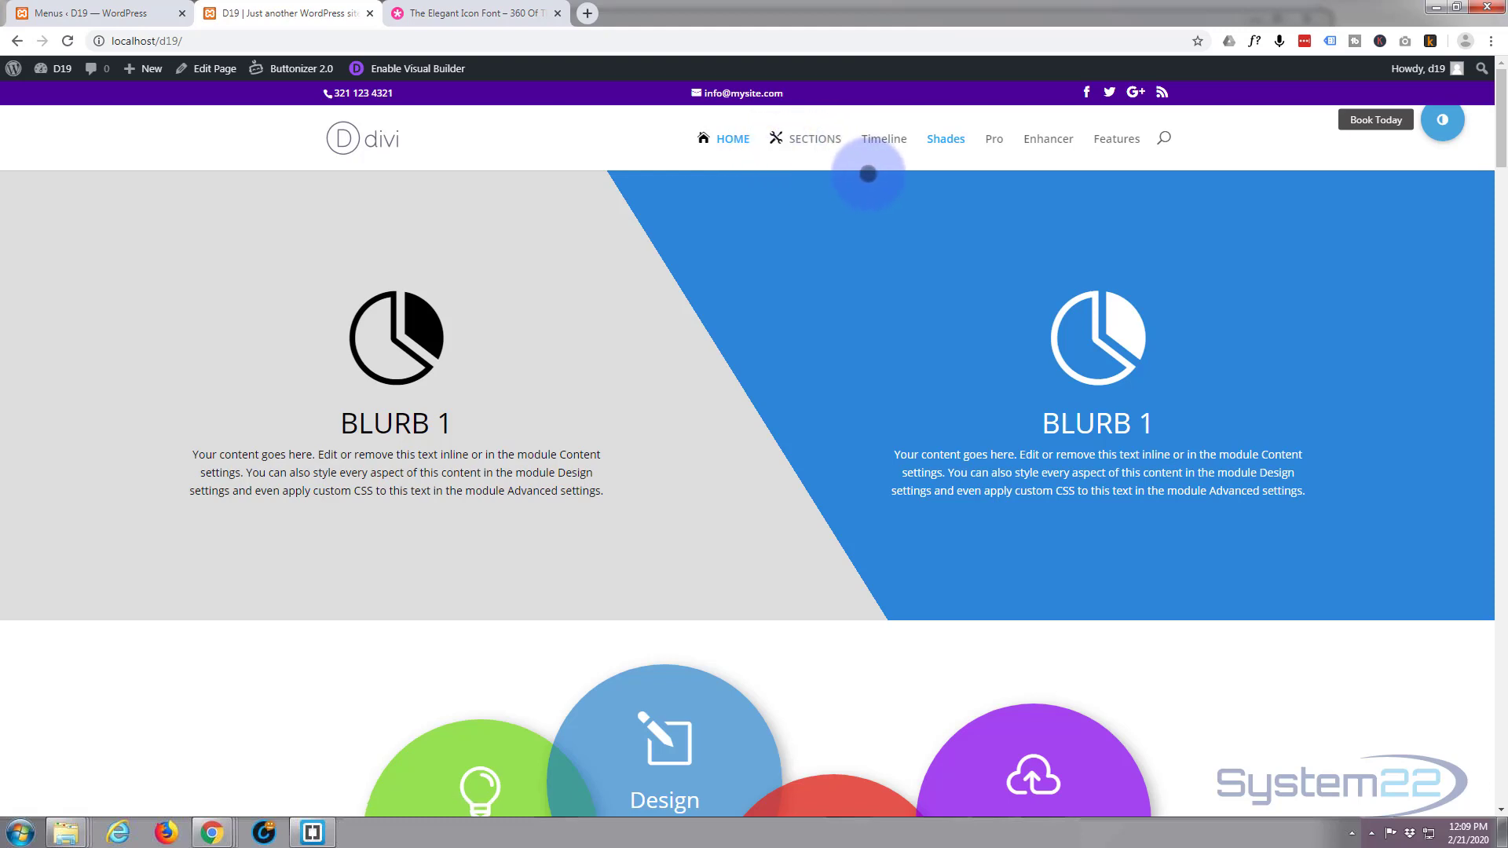
mouse_move(818, 139)
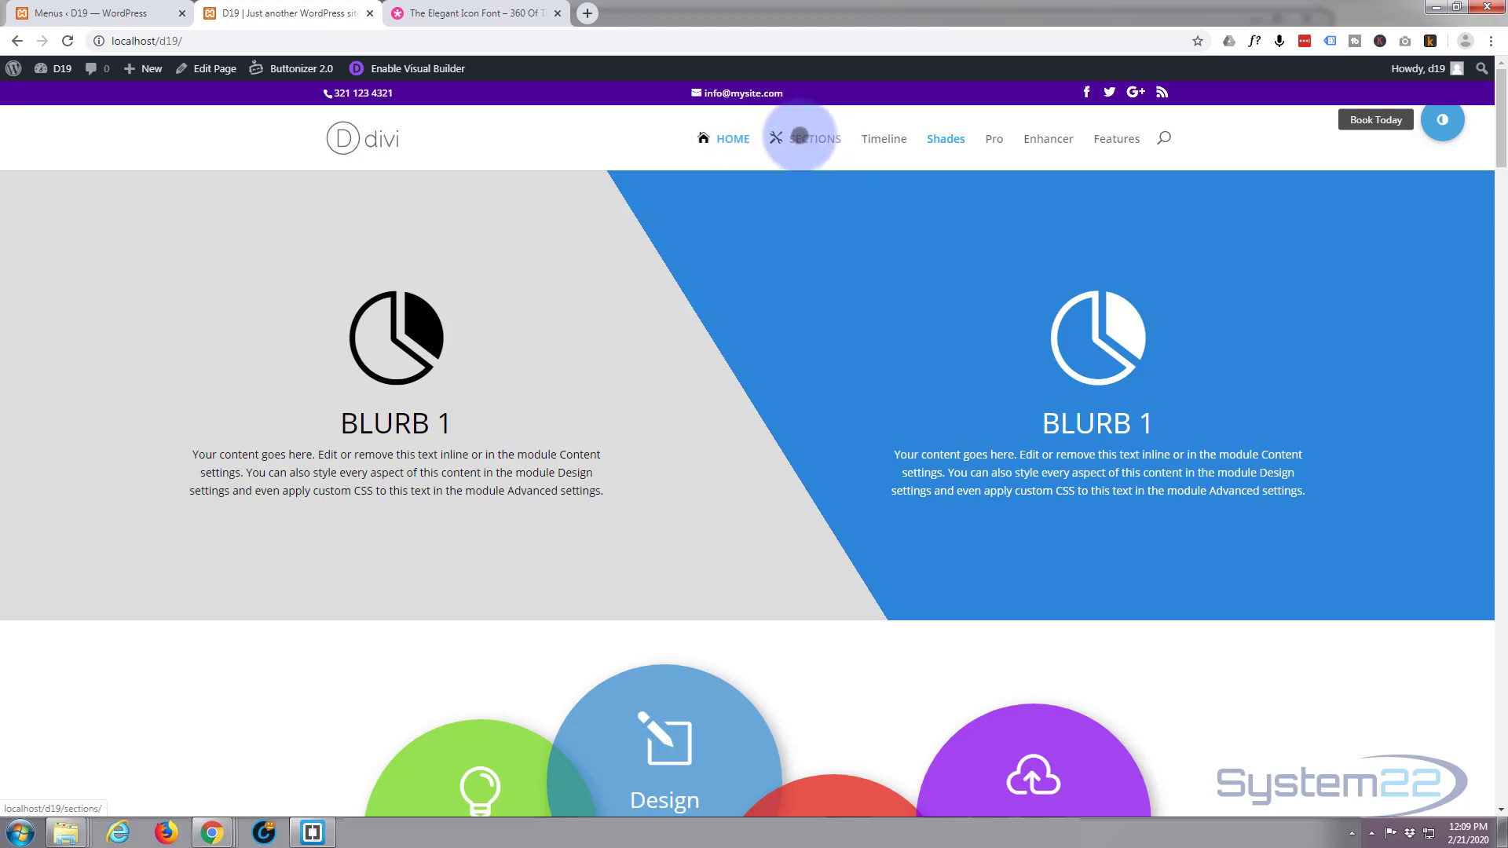
Test the SECTIONS and HOME header links on the live Divi site.
left_click(814, 138)
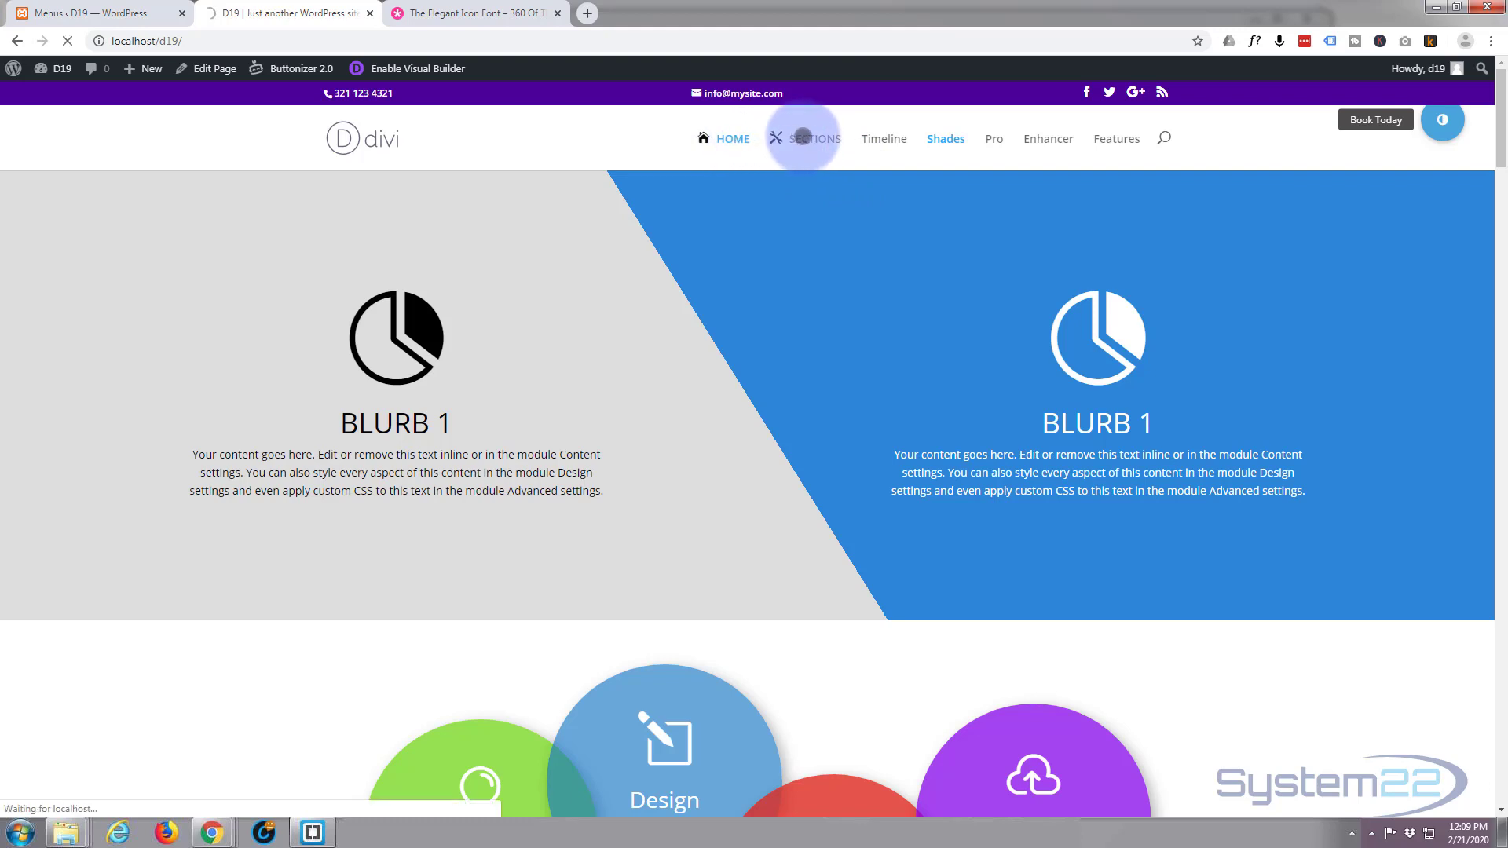
left_click(812, 138)
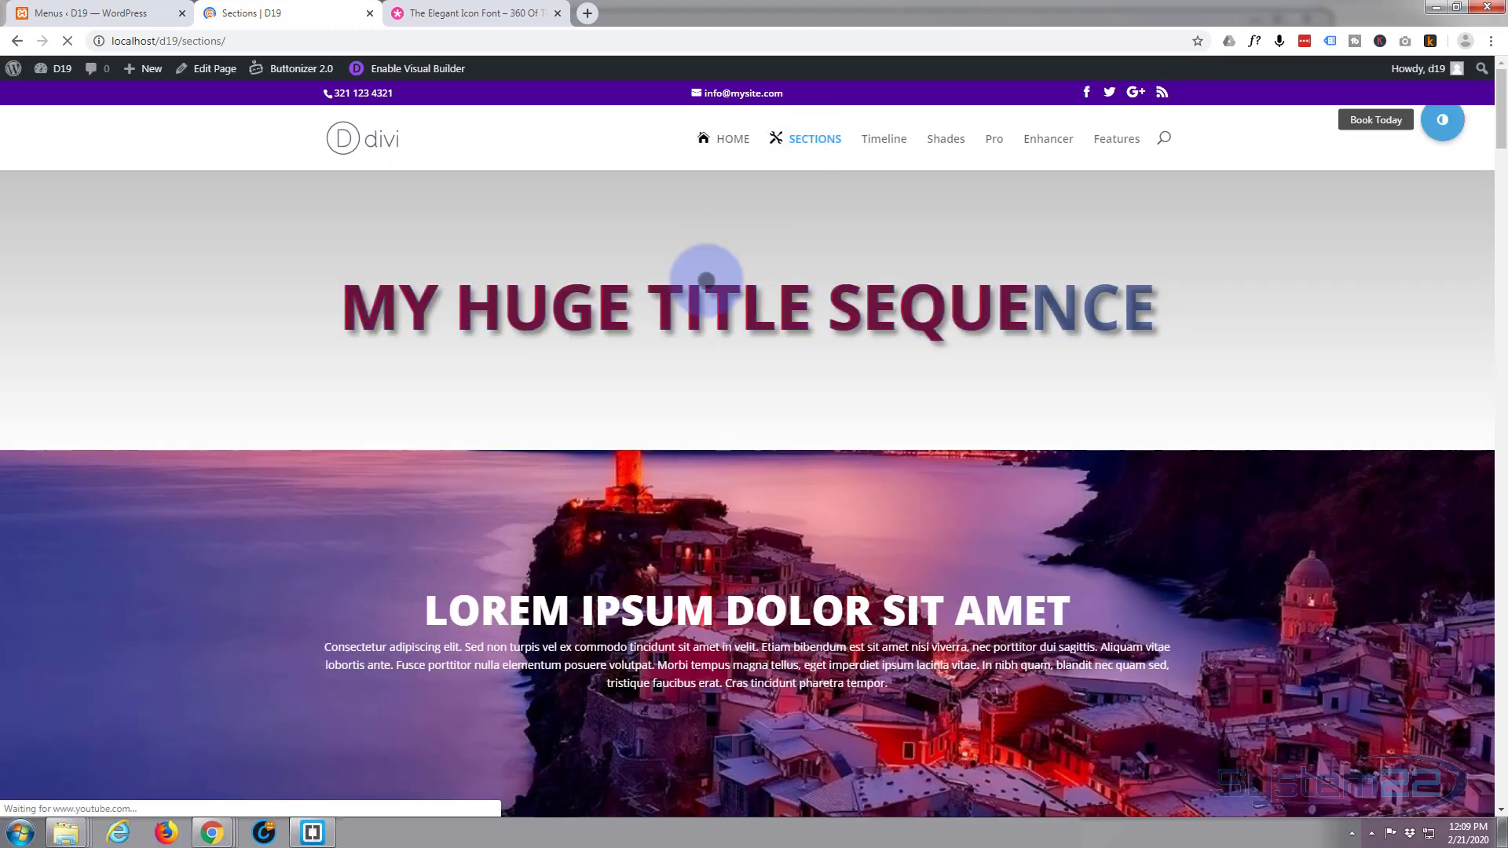
scroll("down", 3)
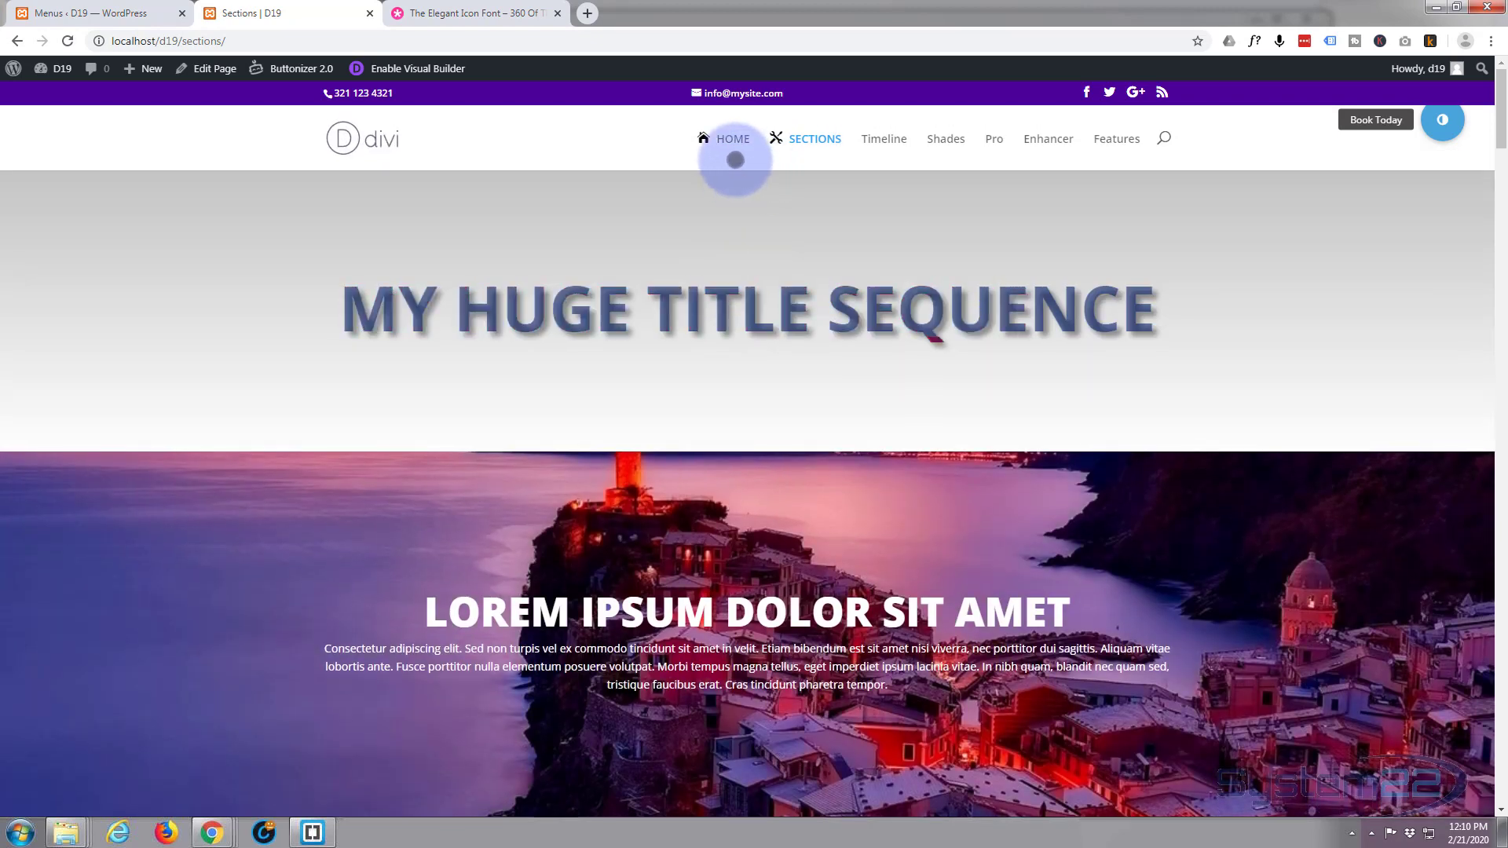
left_click(723, 138)
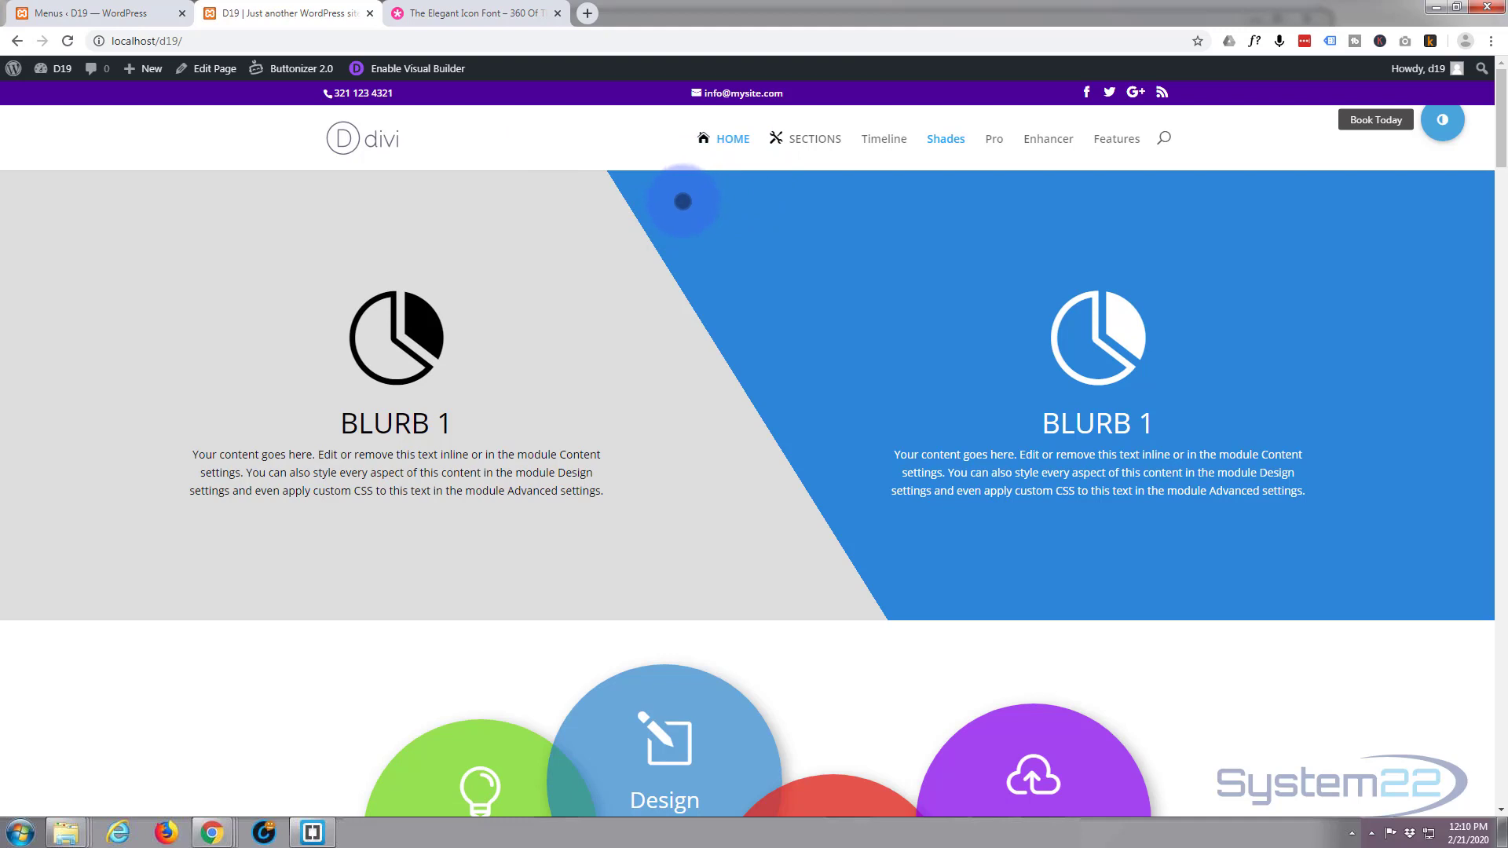
mouse_move(777, 139)
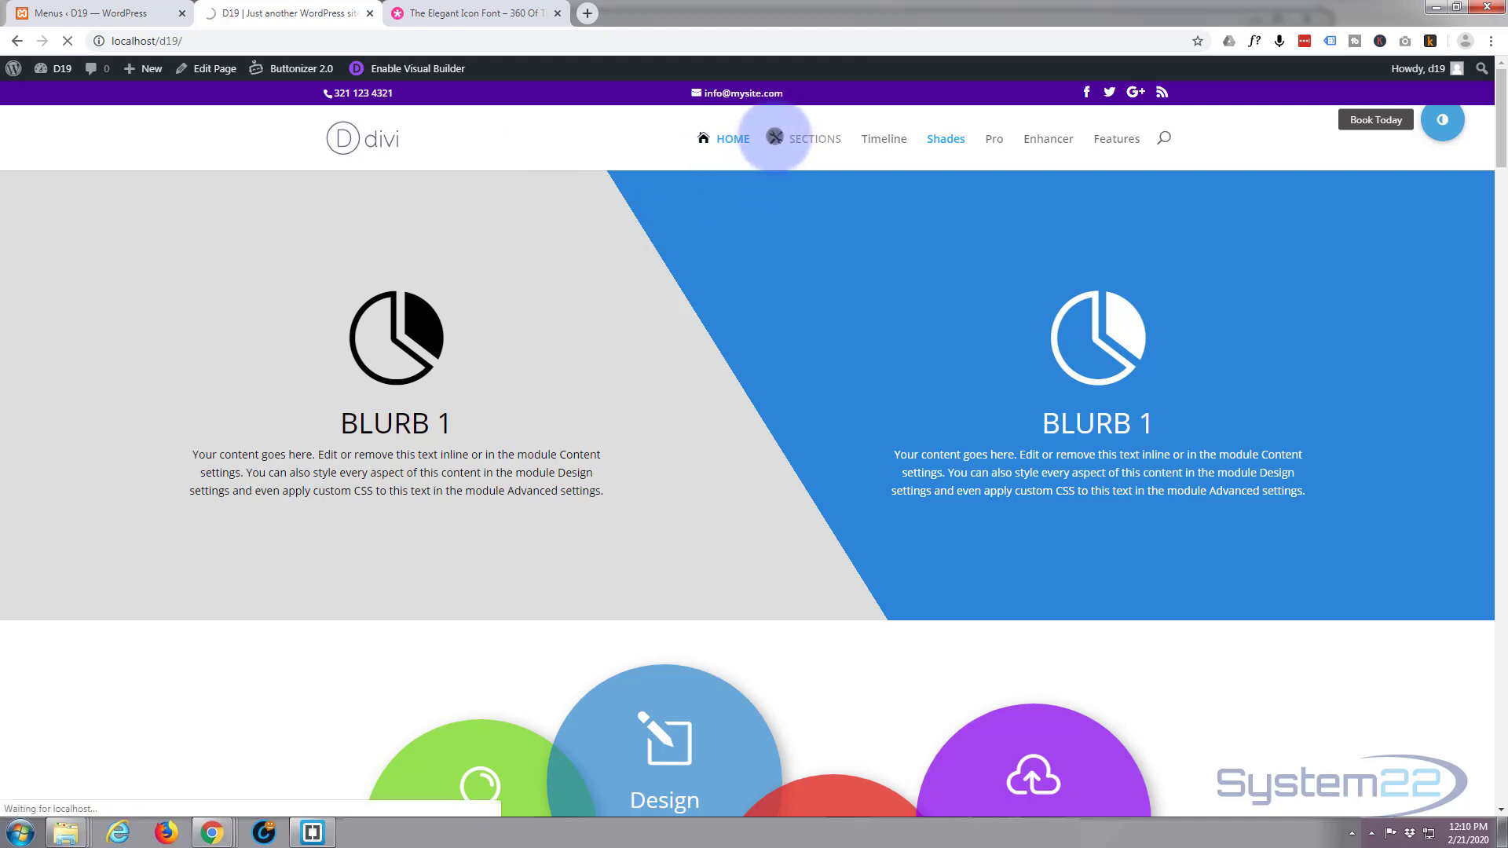
left_click(814, 138)
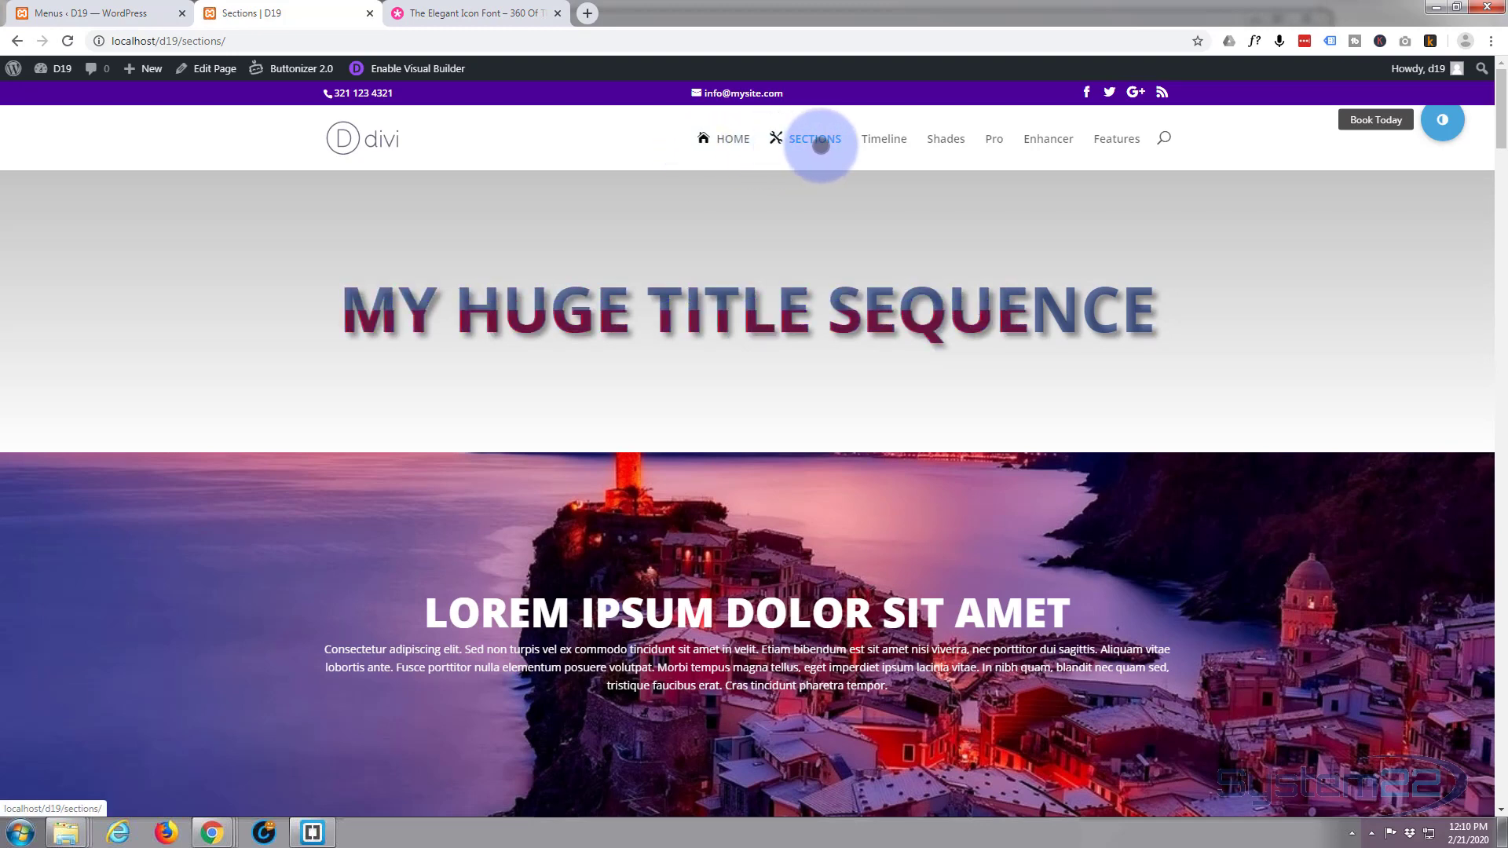
left_click(468, 14)
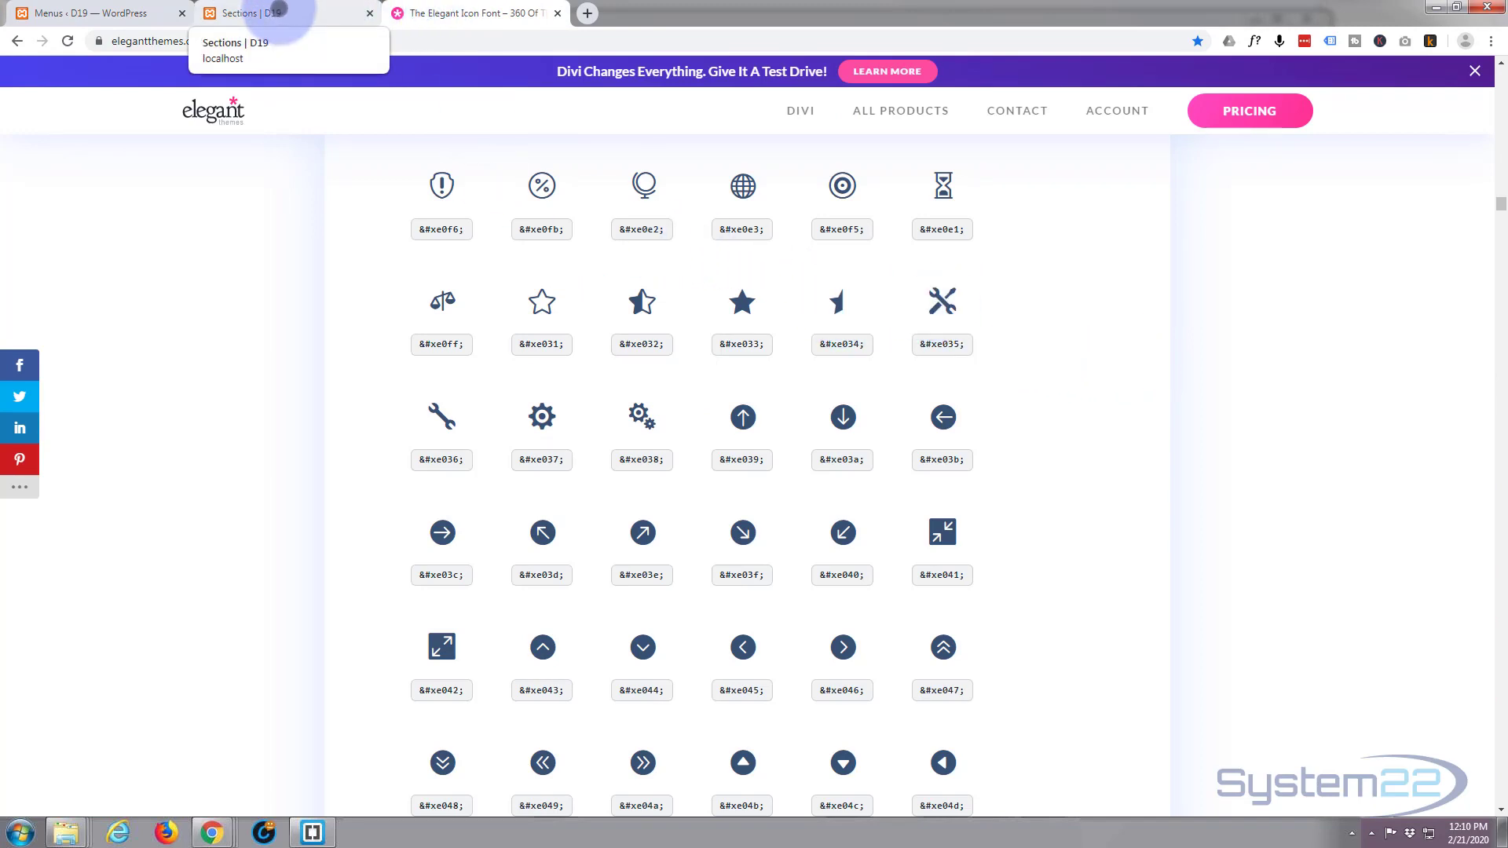
Switch back to the Sections | D19 browser tab.
left_click(275, 13)
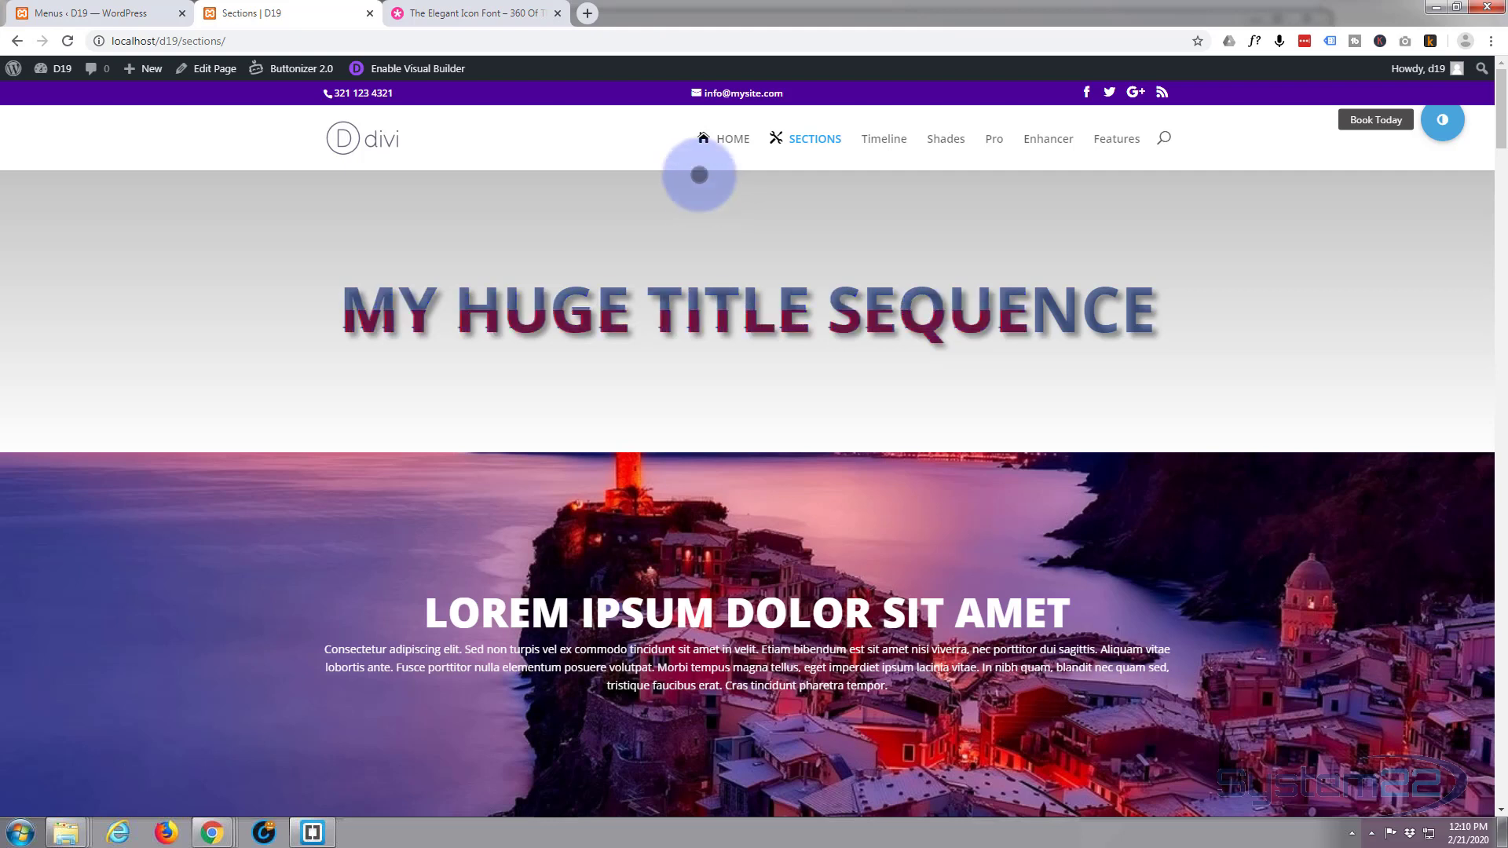
mouse_move(1018, 147)
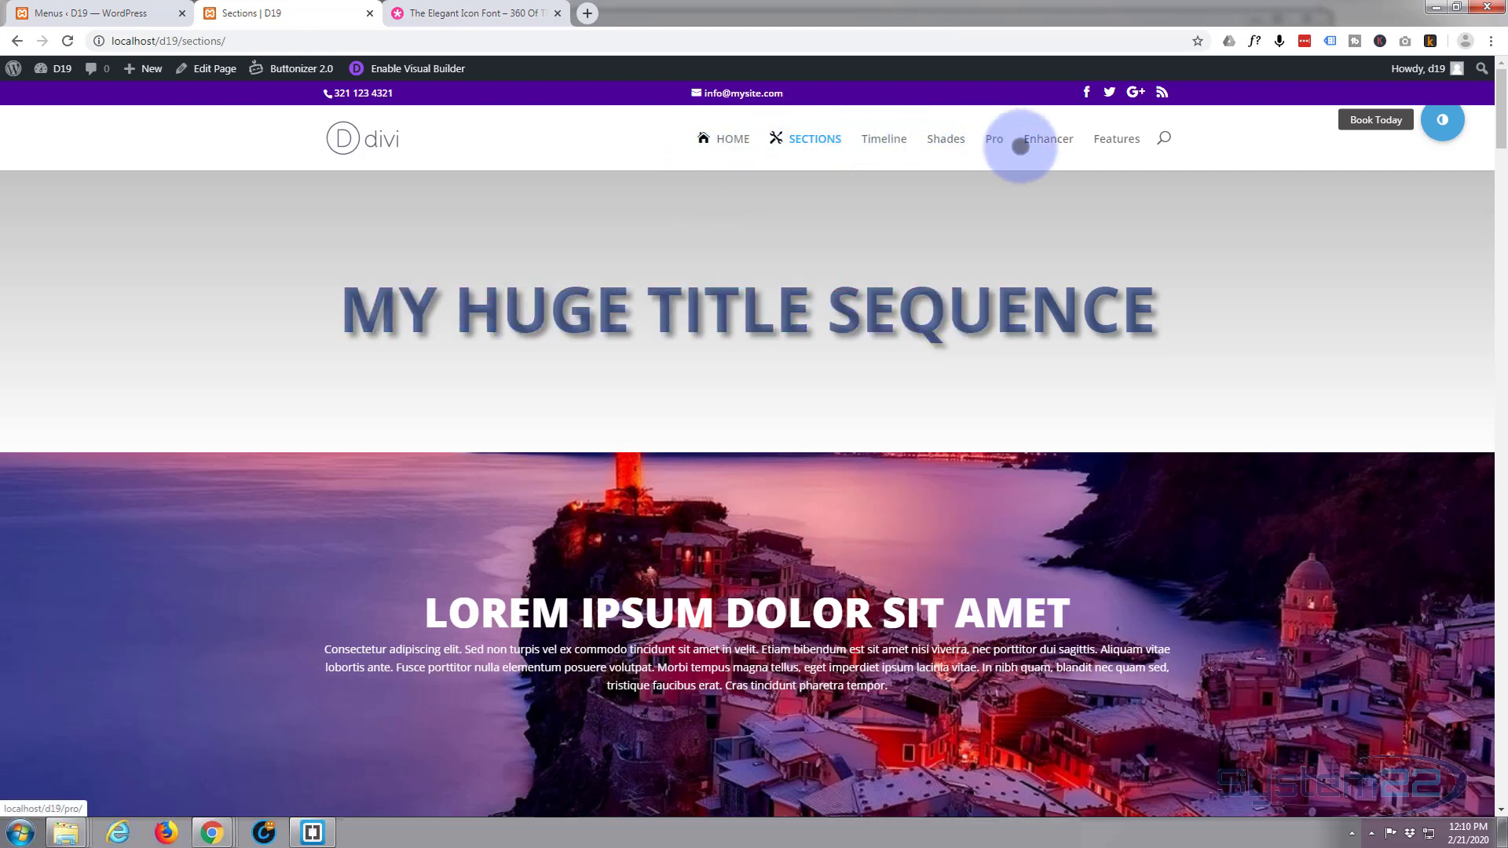